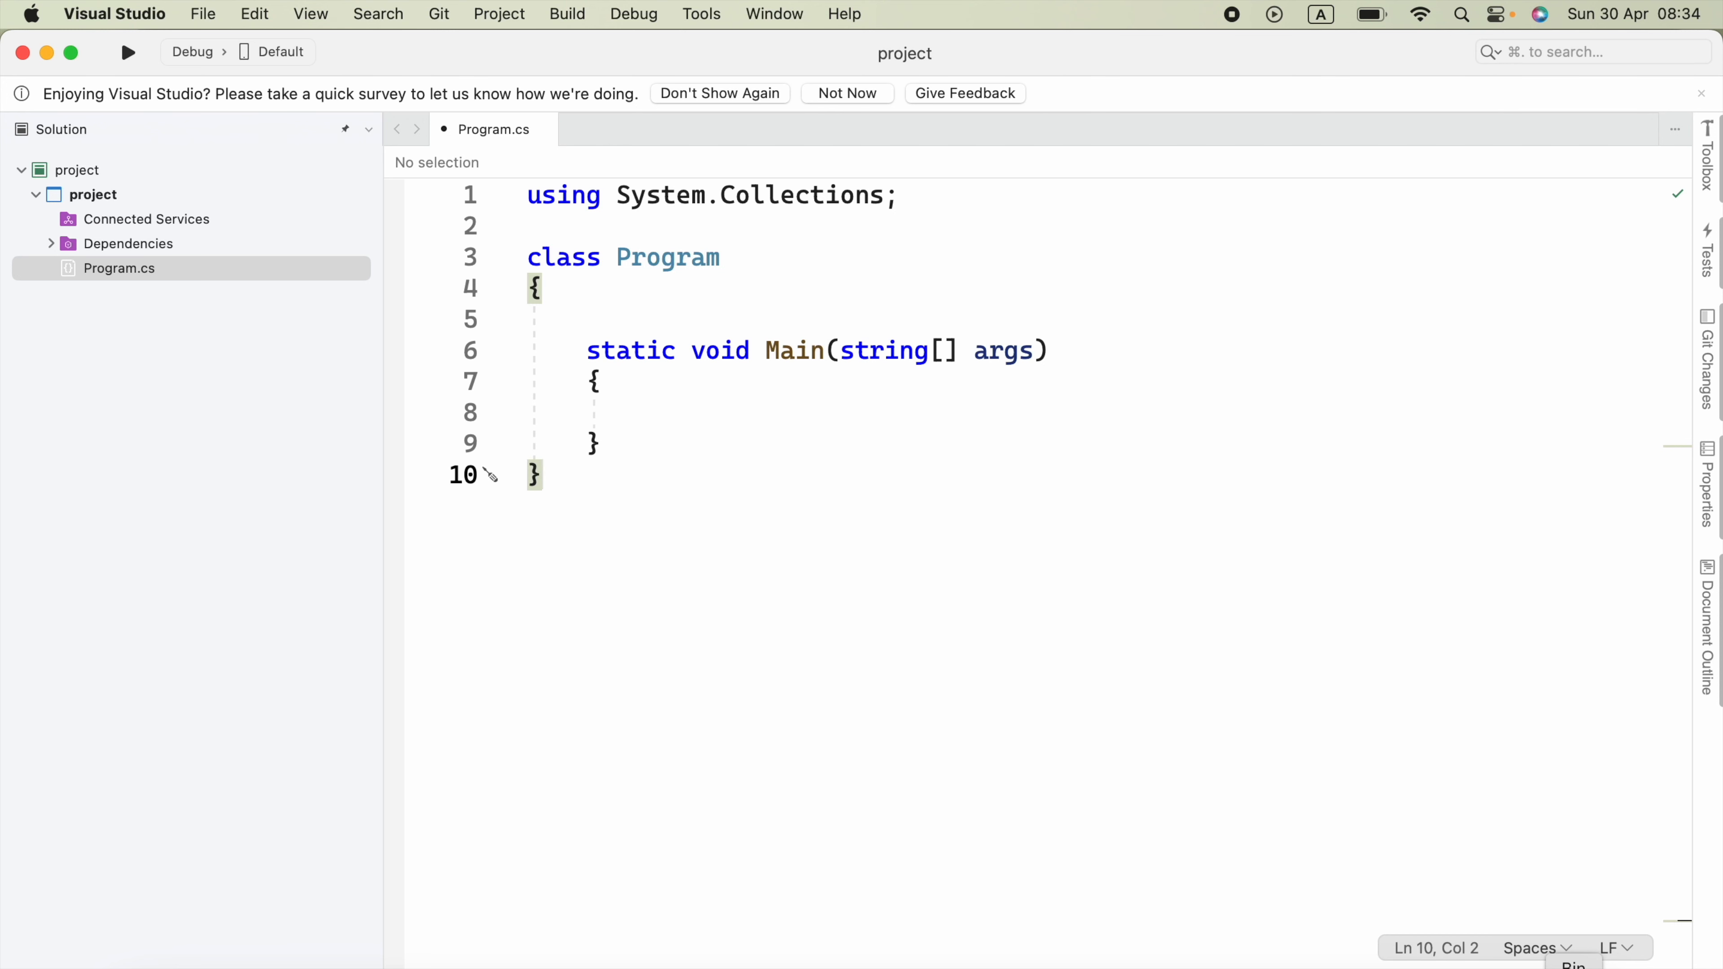
mouse_move(1573, 685)
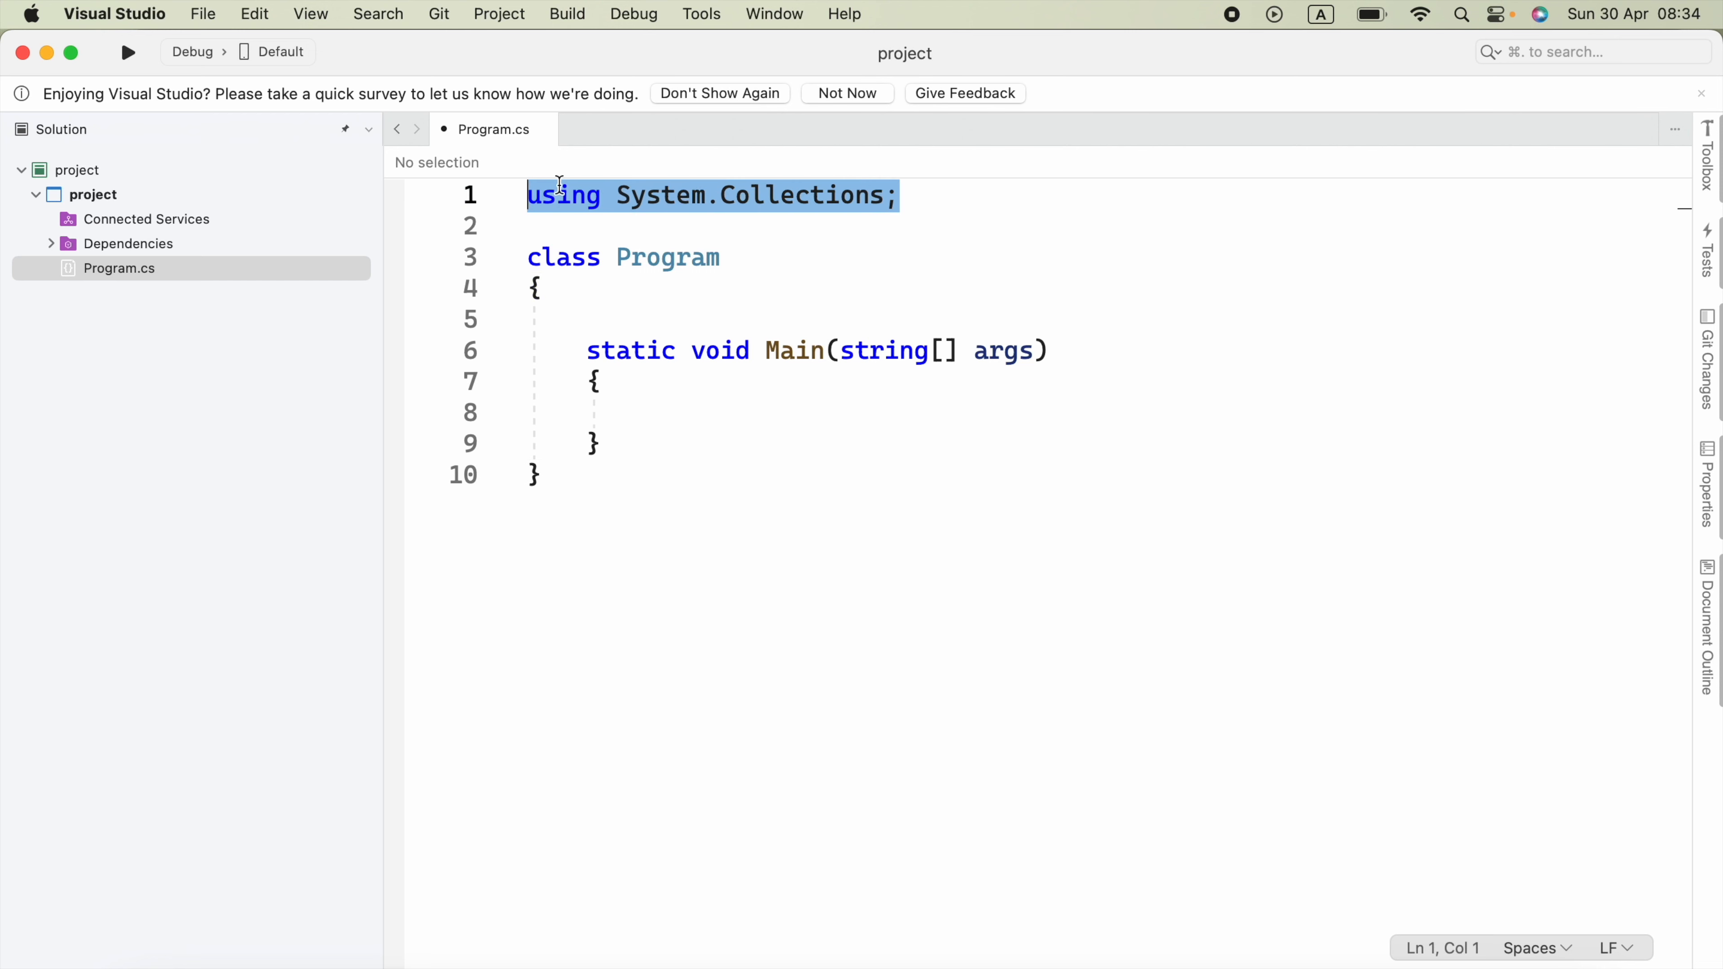
mouse_move(765, 195)
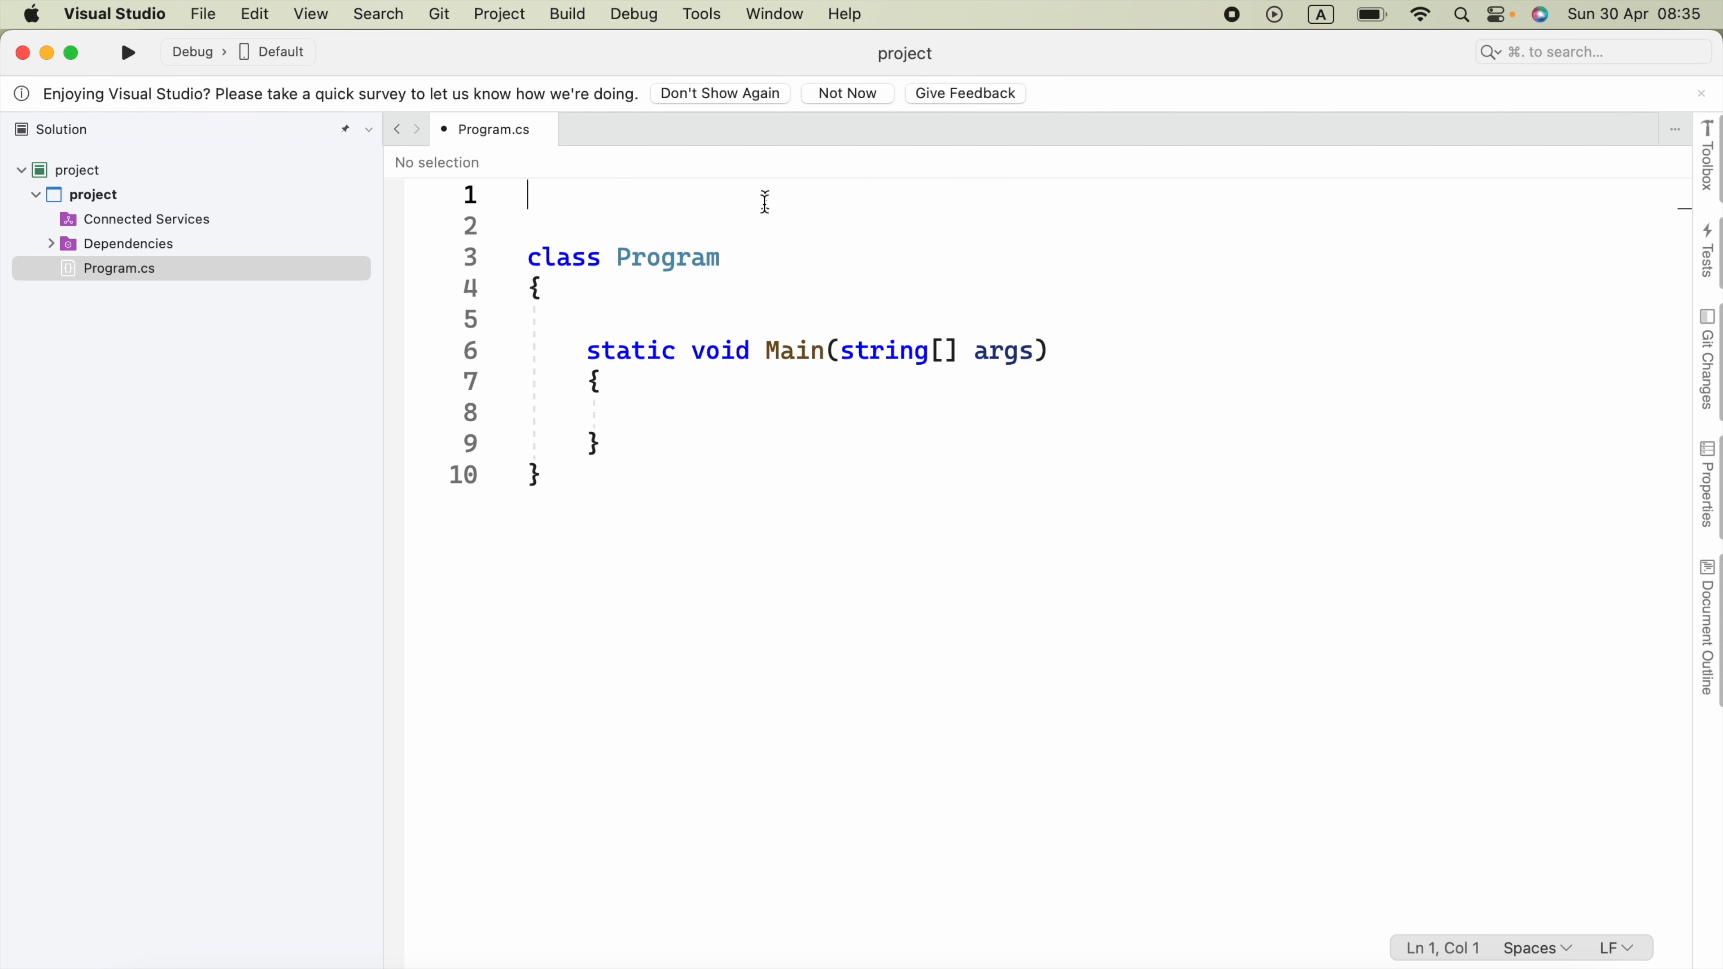
Declare Stack myStack = new Stack(); on a new line inside Main, completing Stack via autocomplete.
left_click(593, 443)
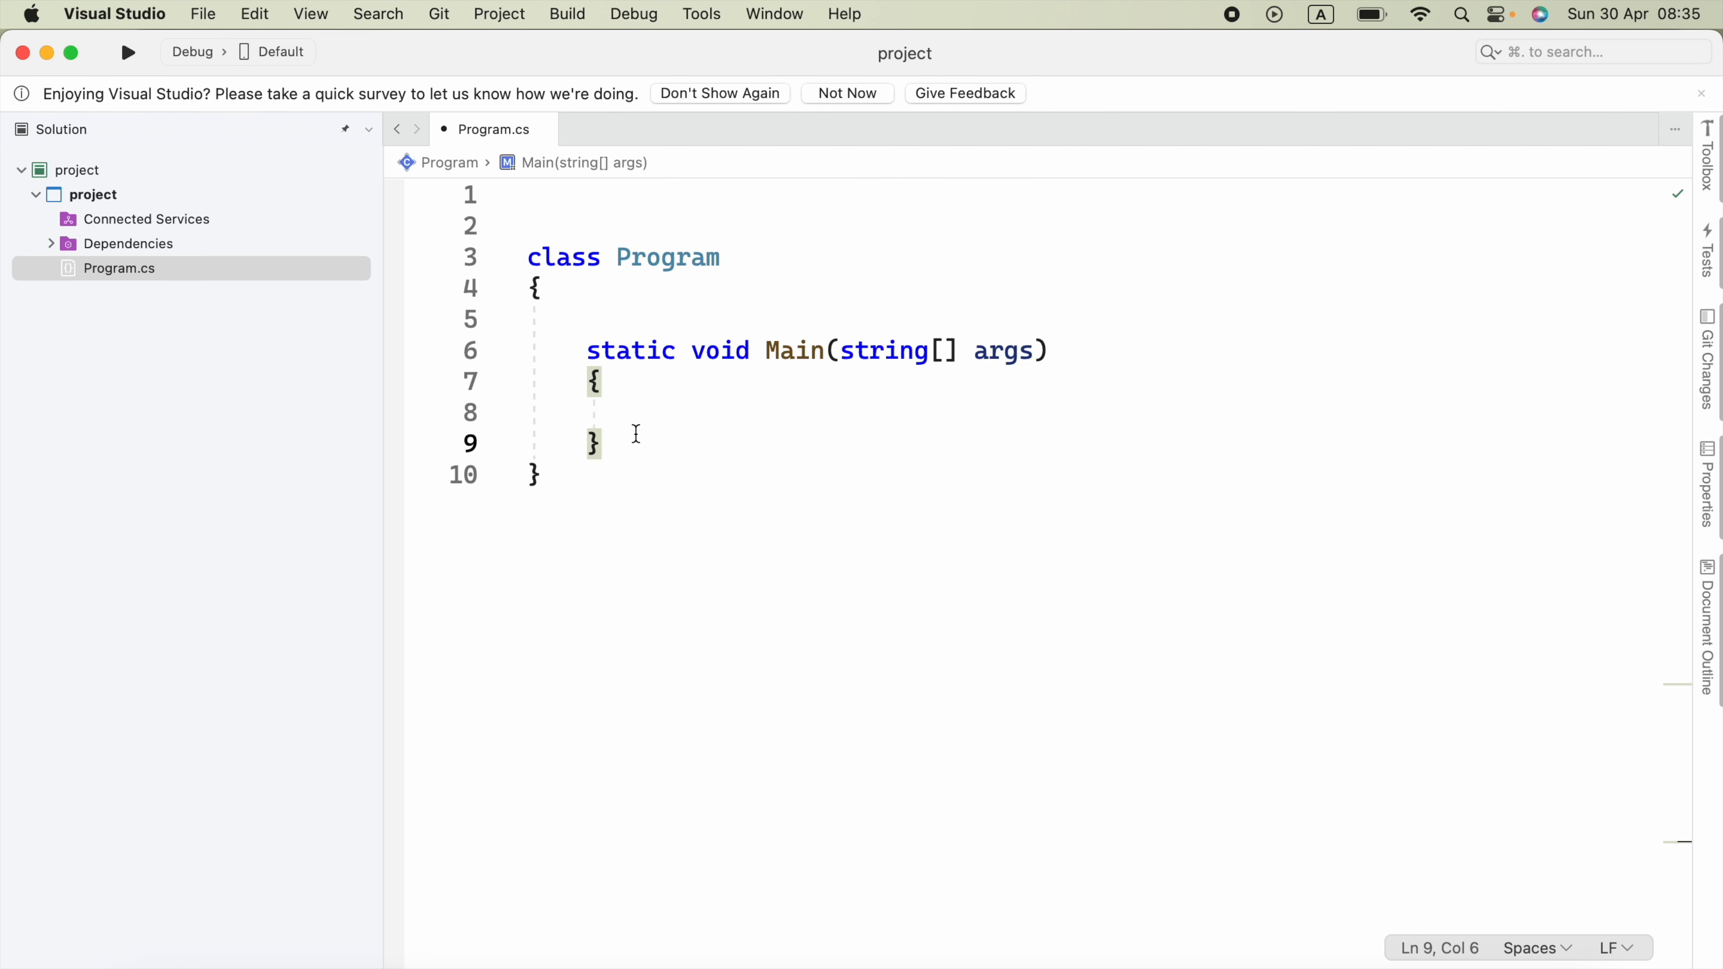
key("Return")
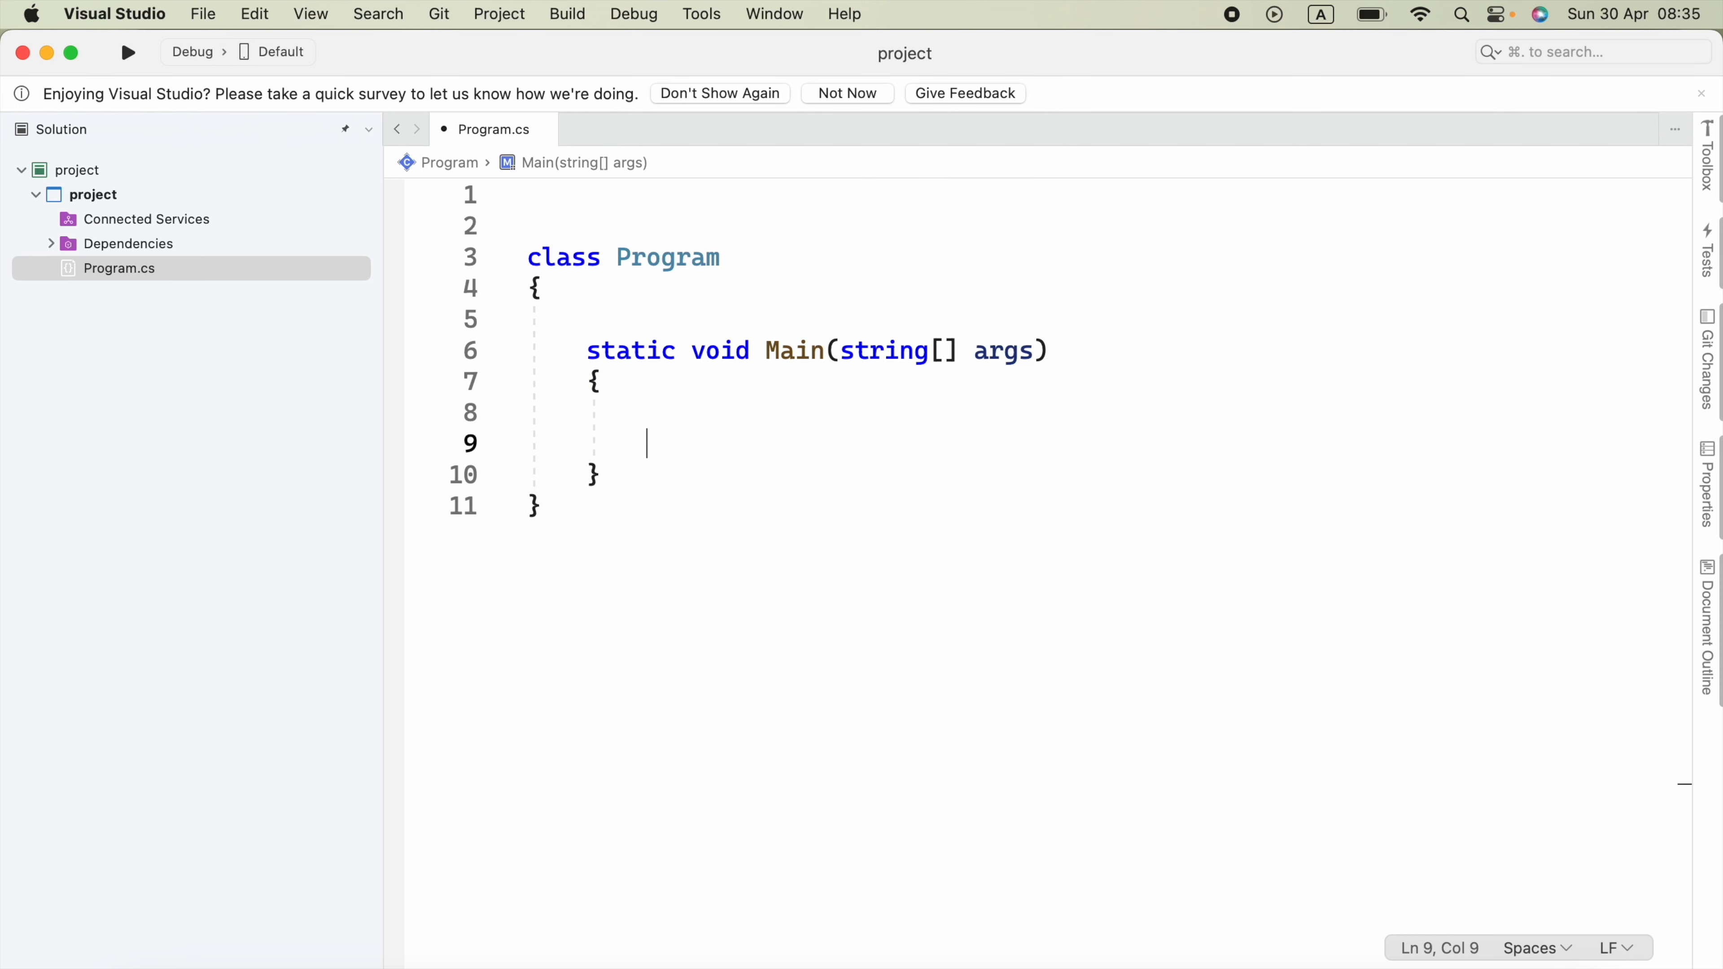
type("Stack m")
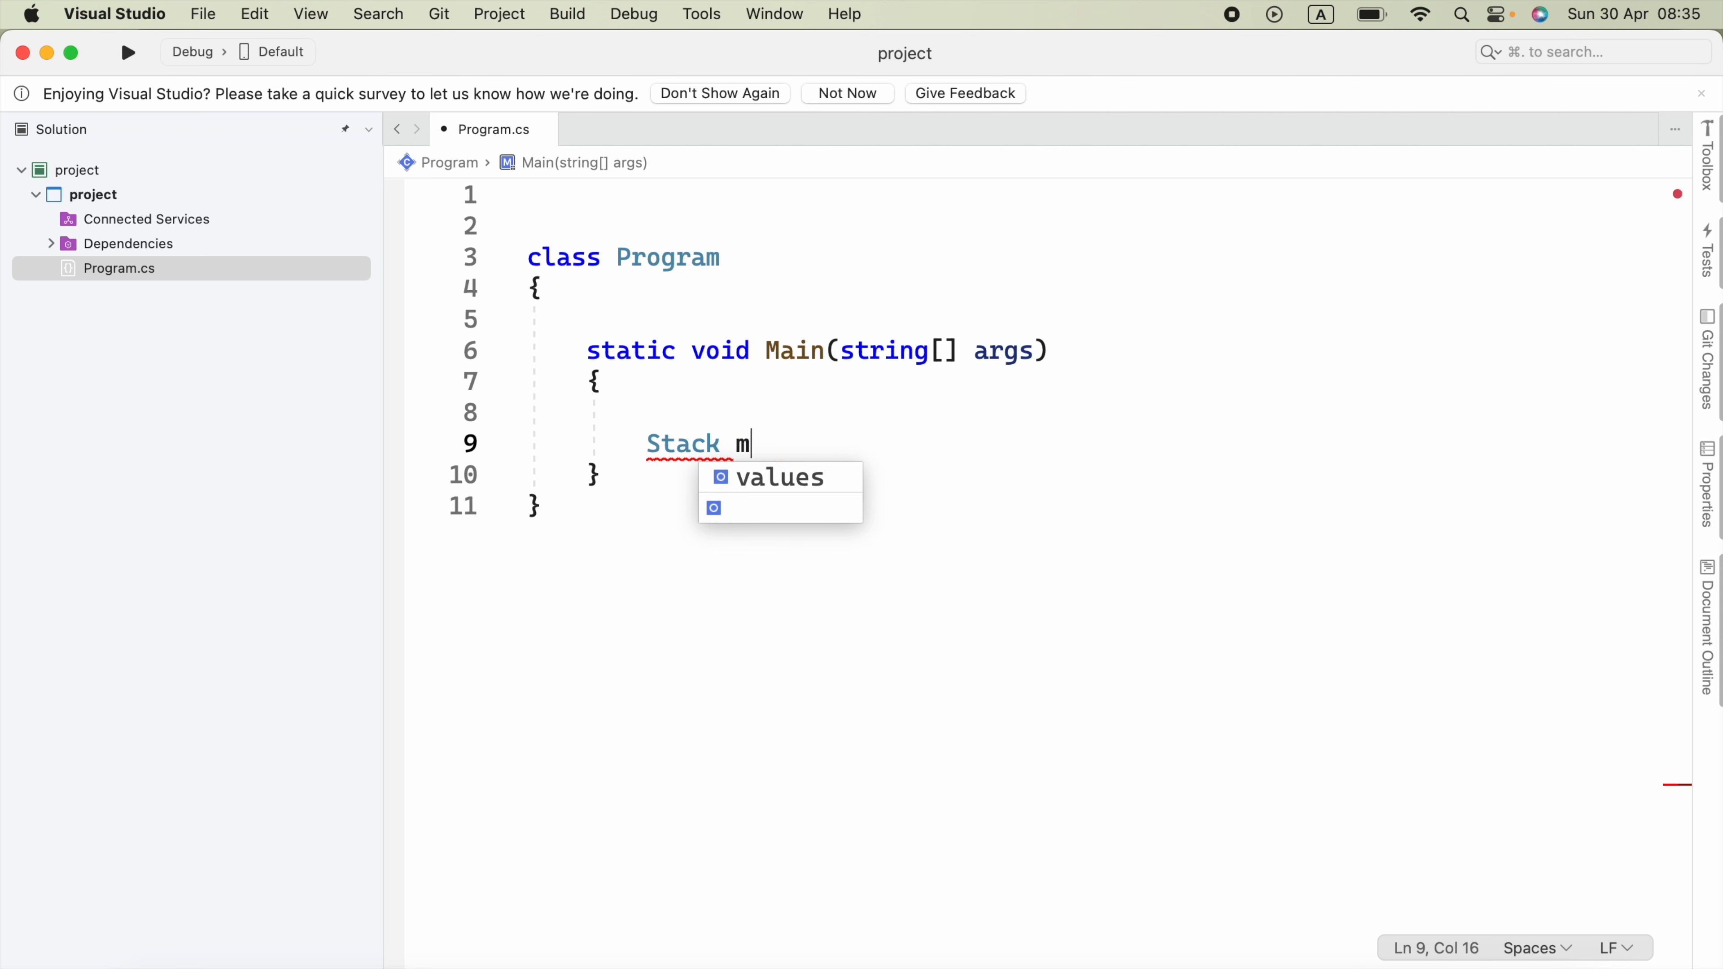
type("yStack =")
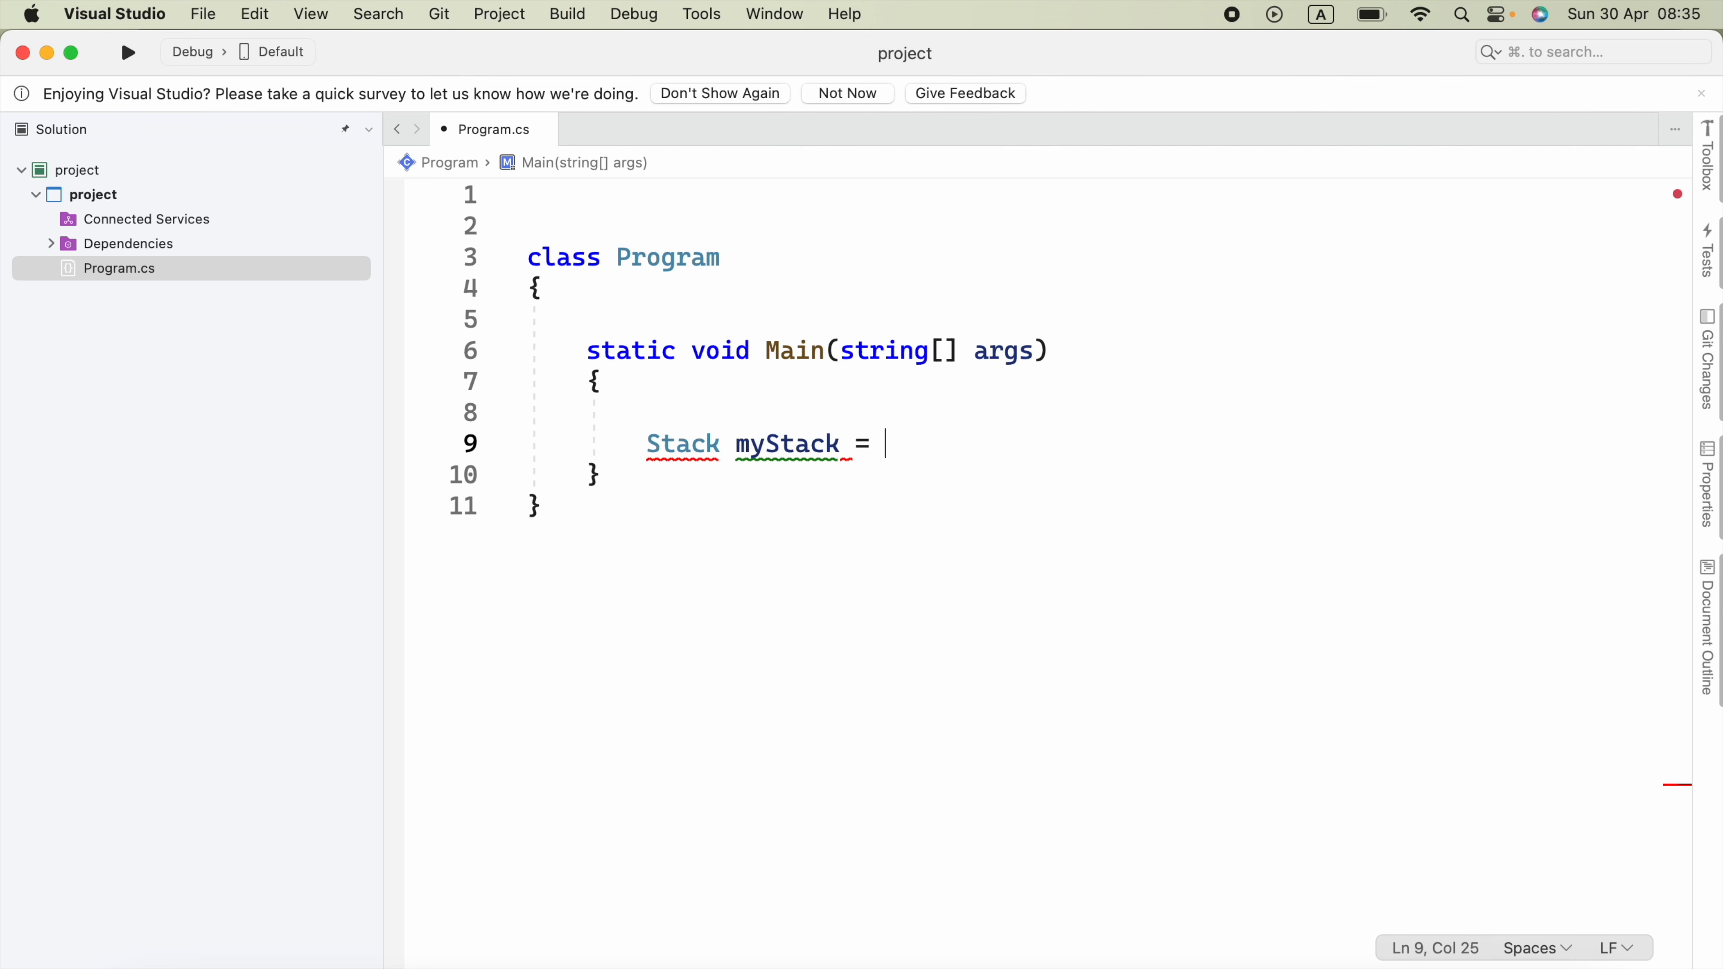
type("new Sta")
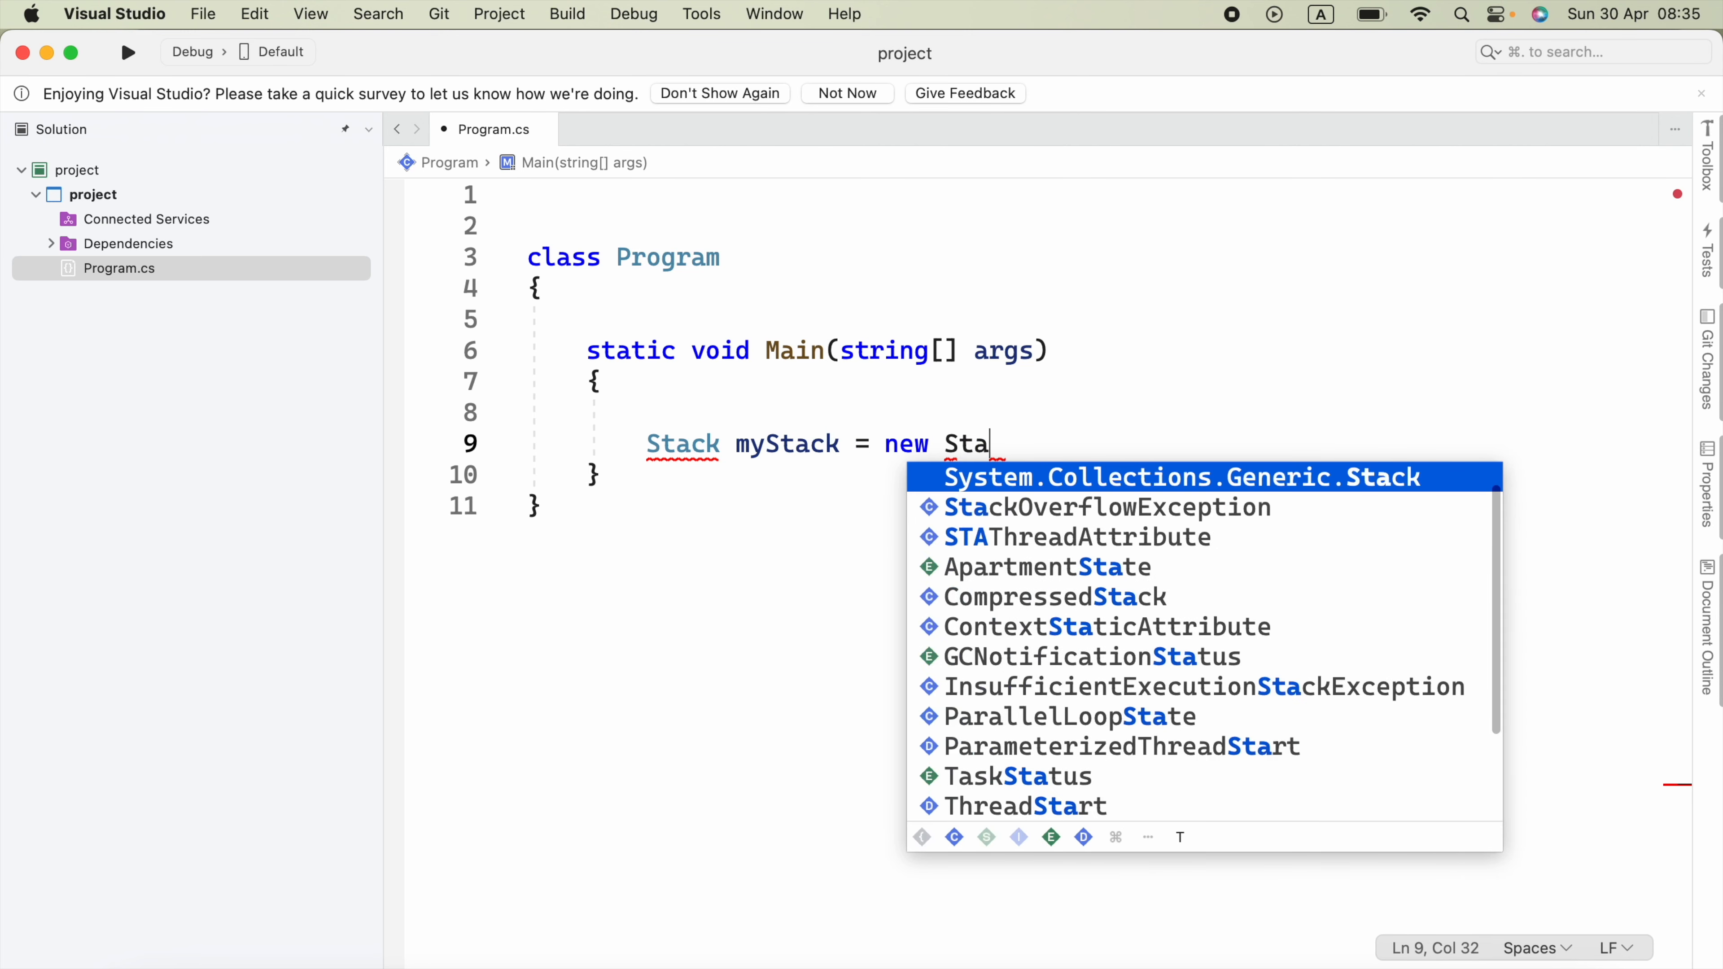
type("ck();")
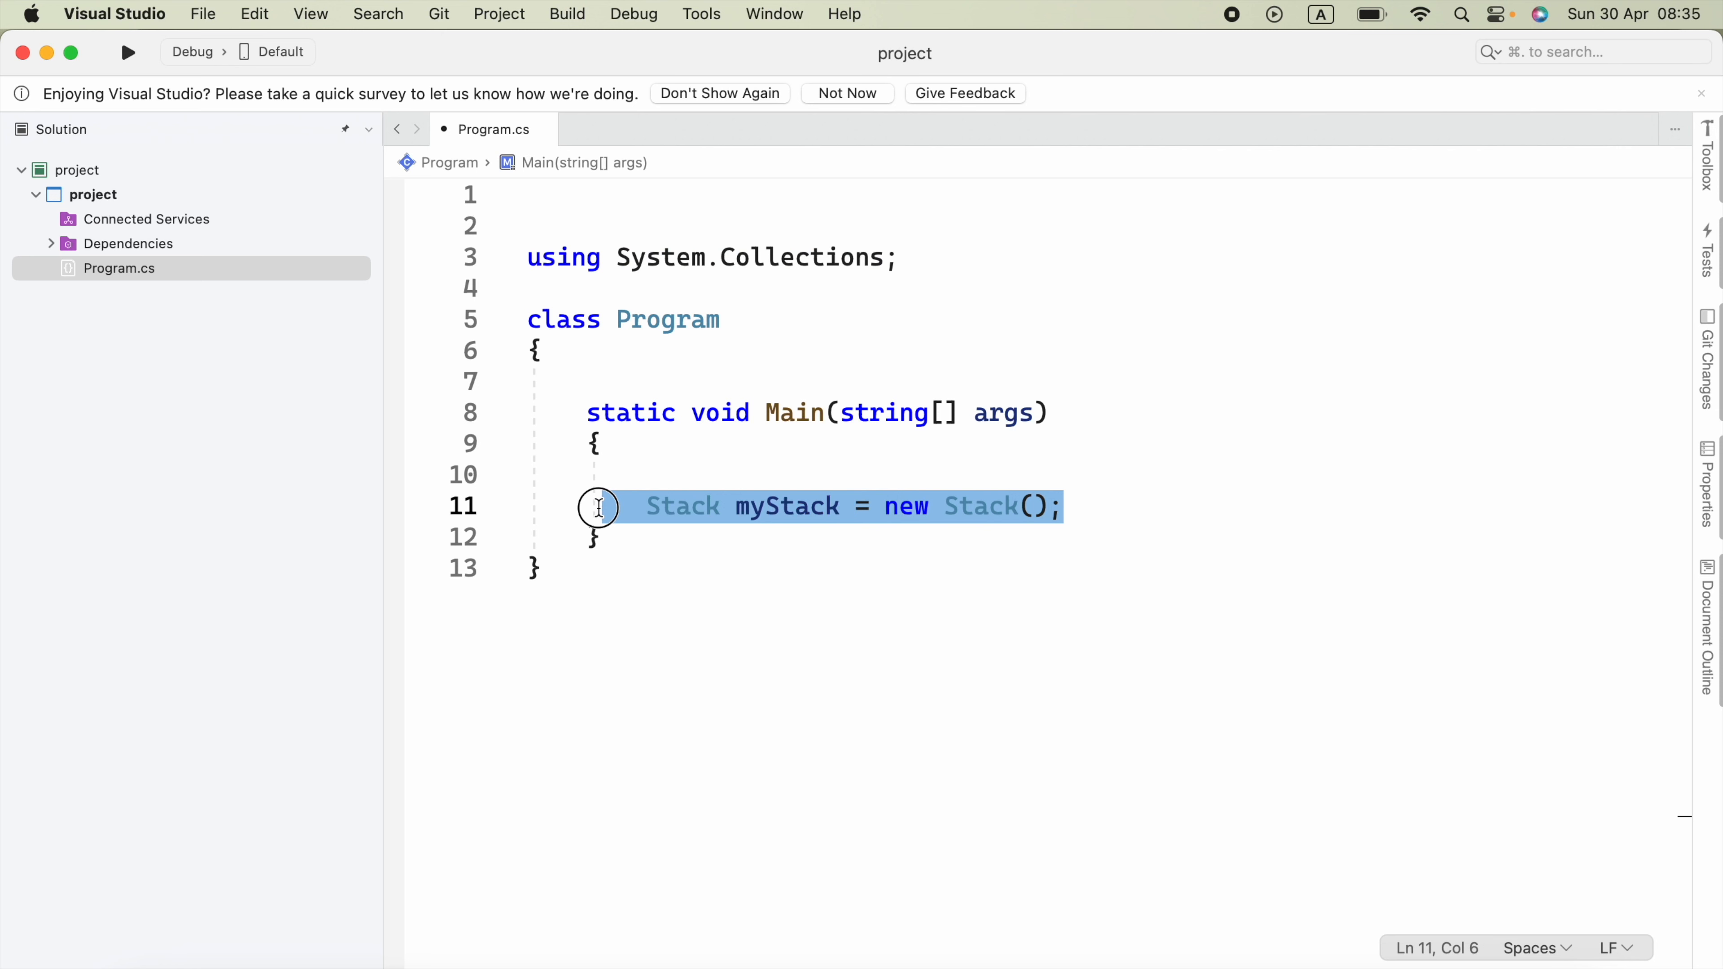
Add myStack.Push calls for "apple", "banana", "cherry" and "date" below the declaration.
left_click(1091, 505)
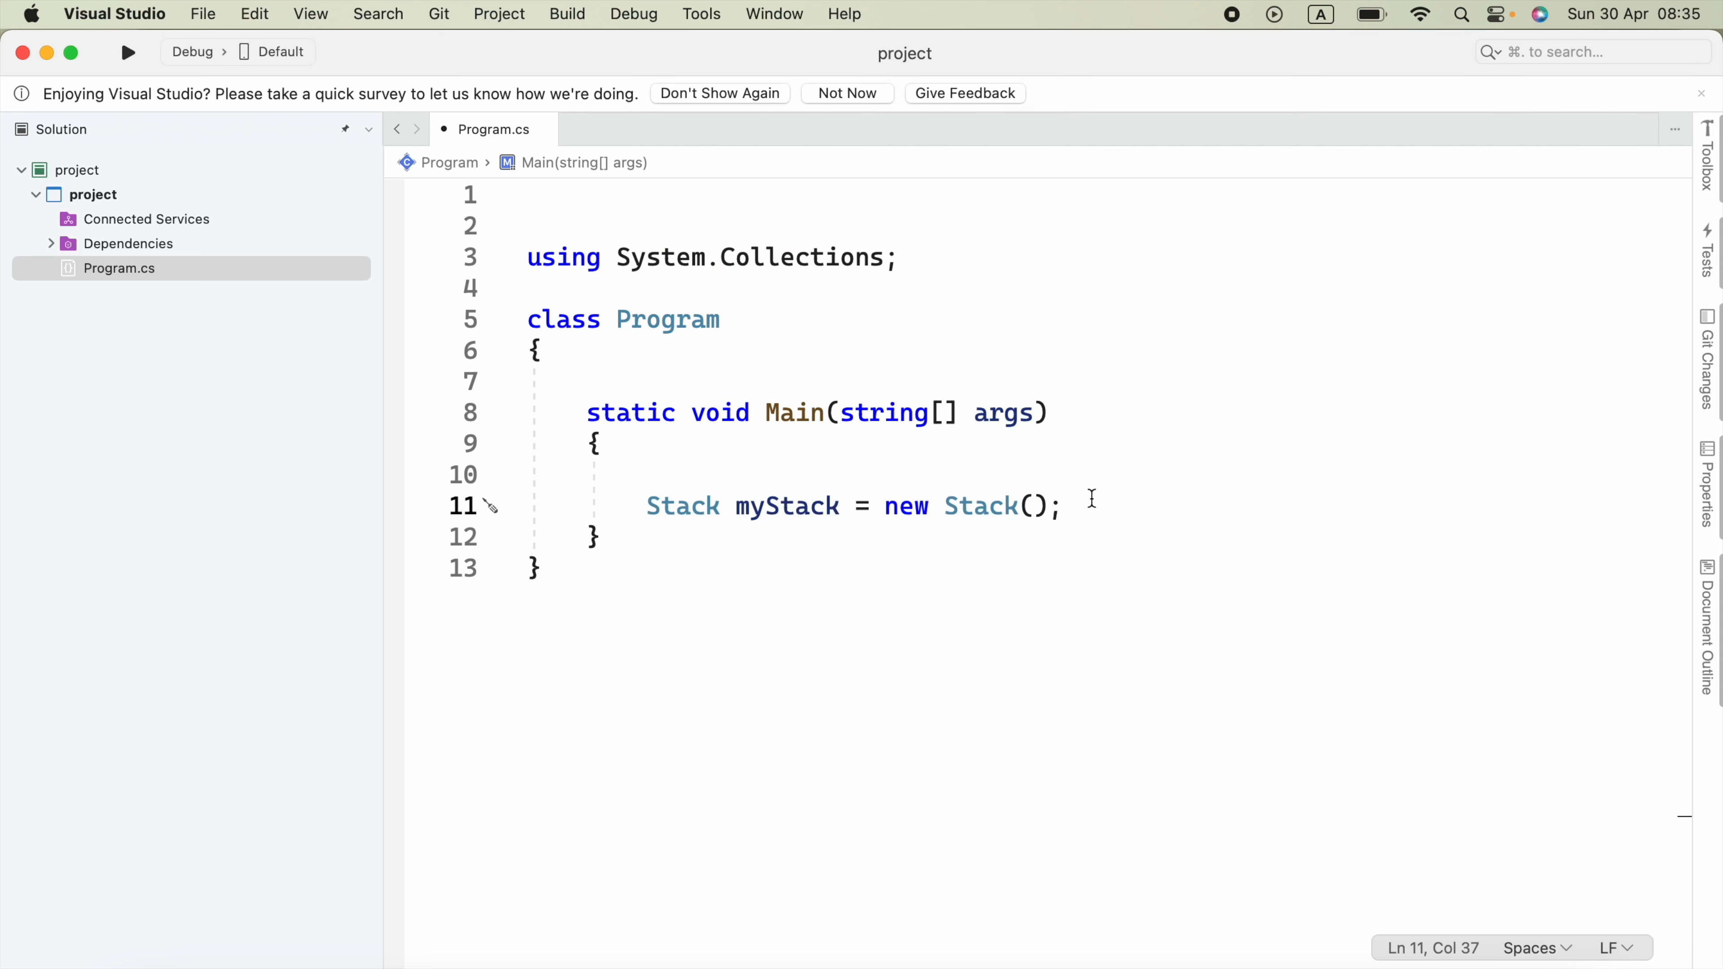
key("Return")
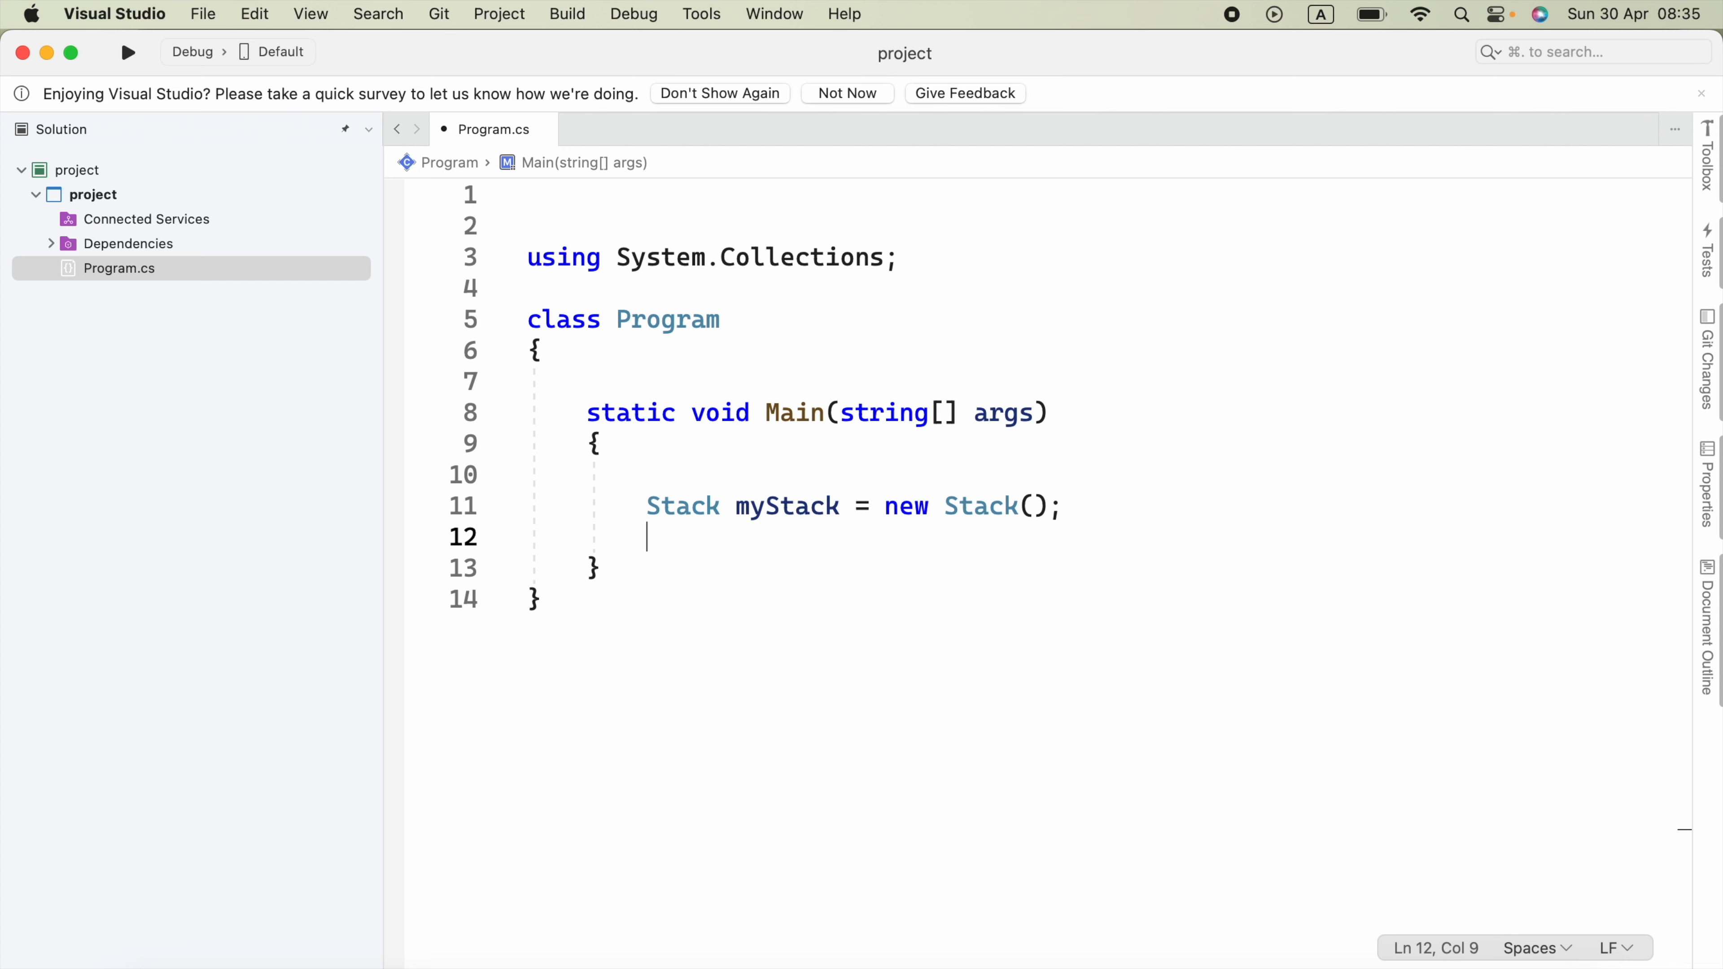
type("myStack.")
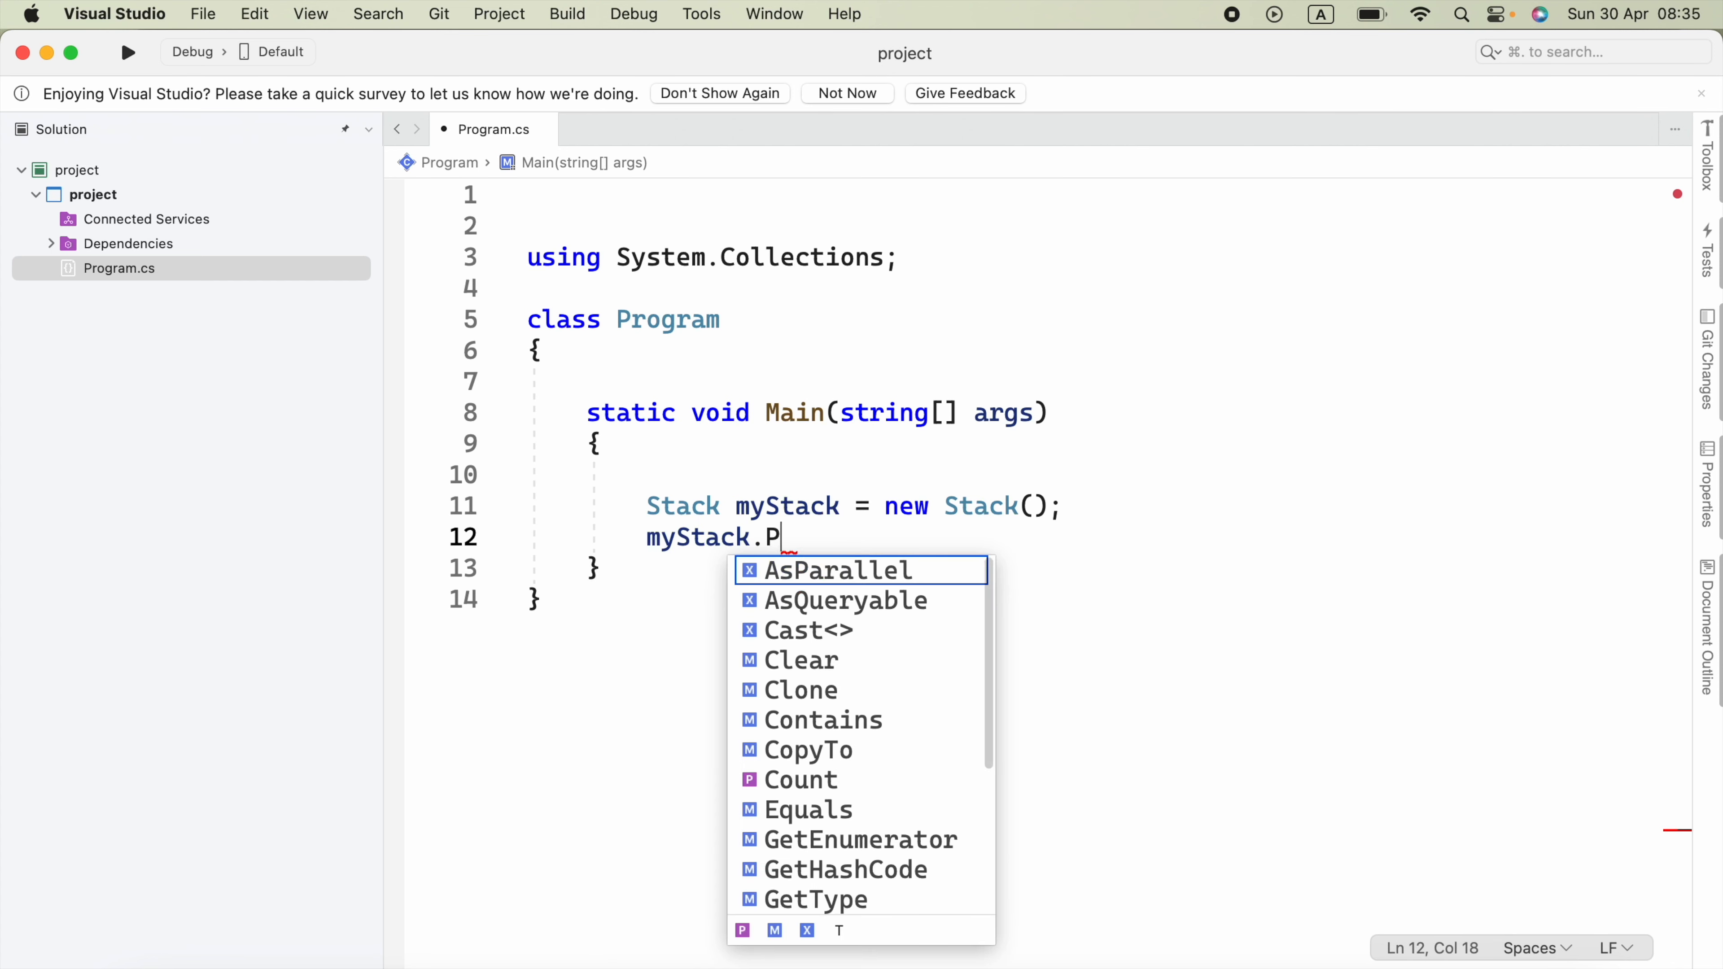
type("P")
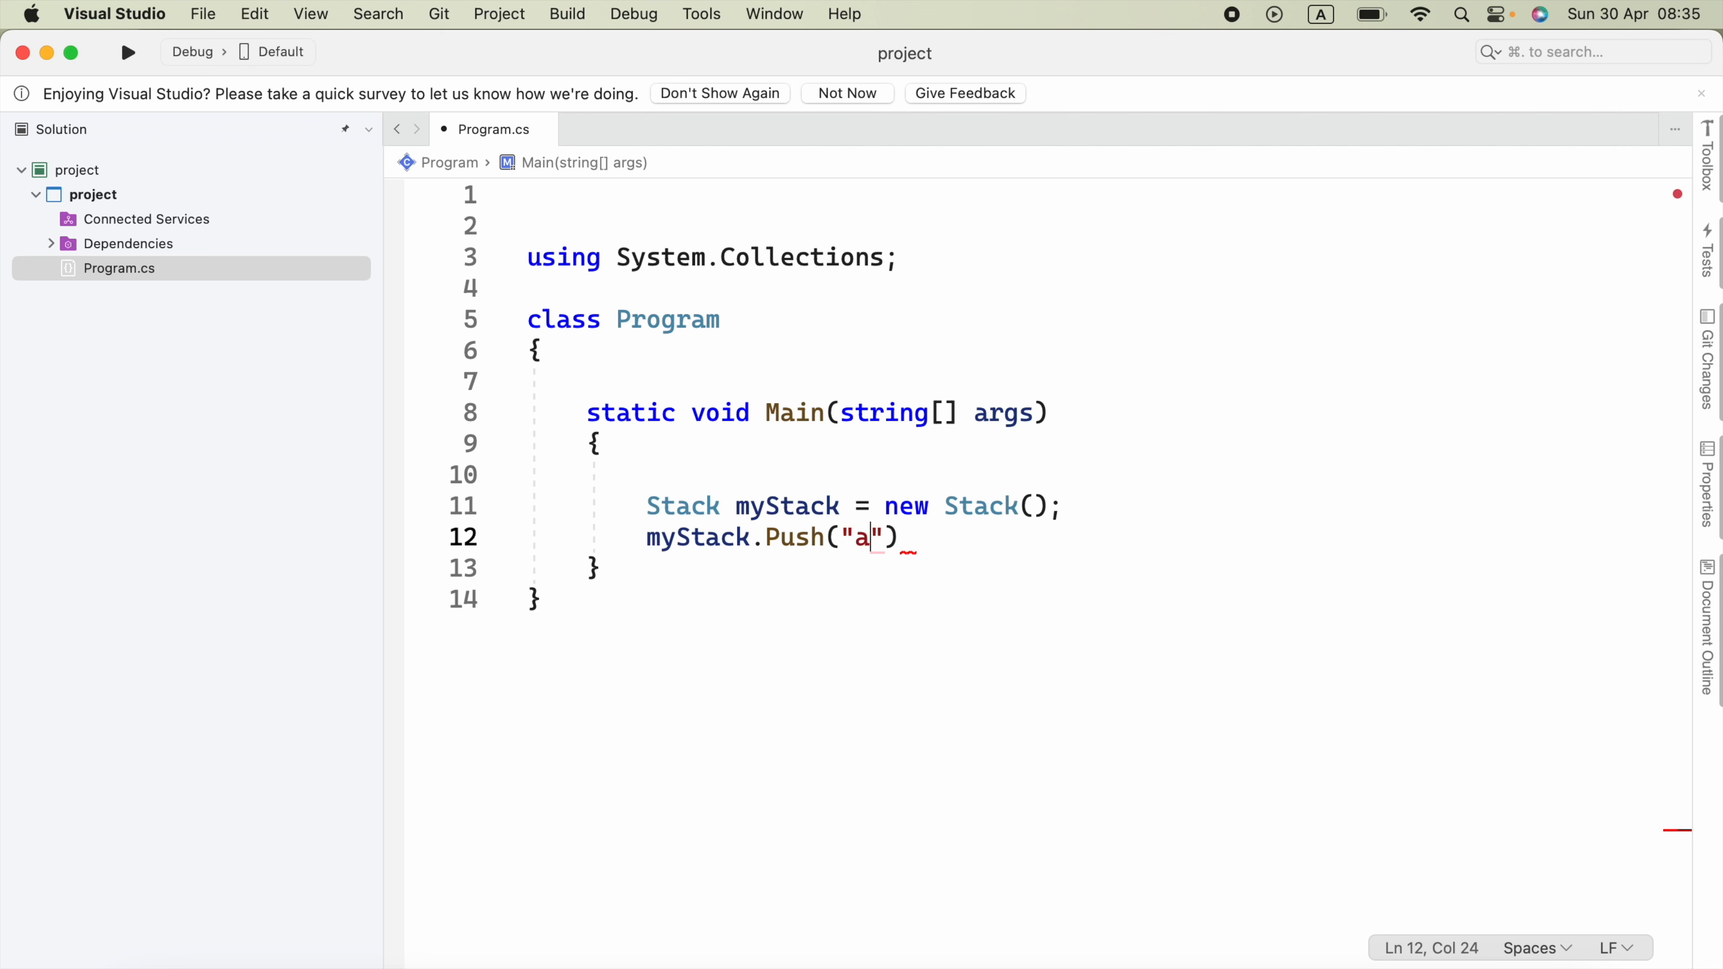
type("pple")
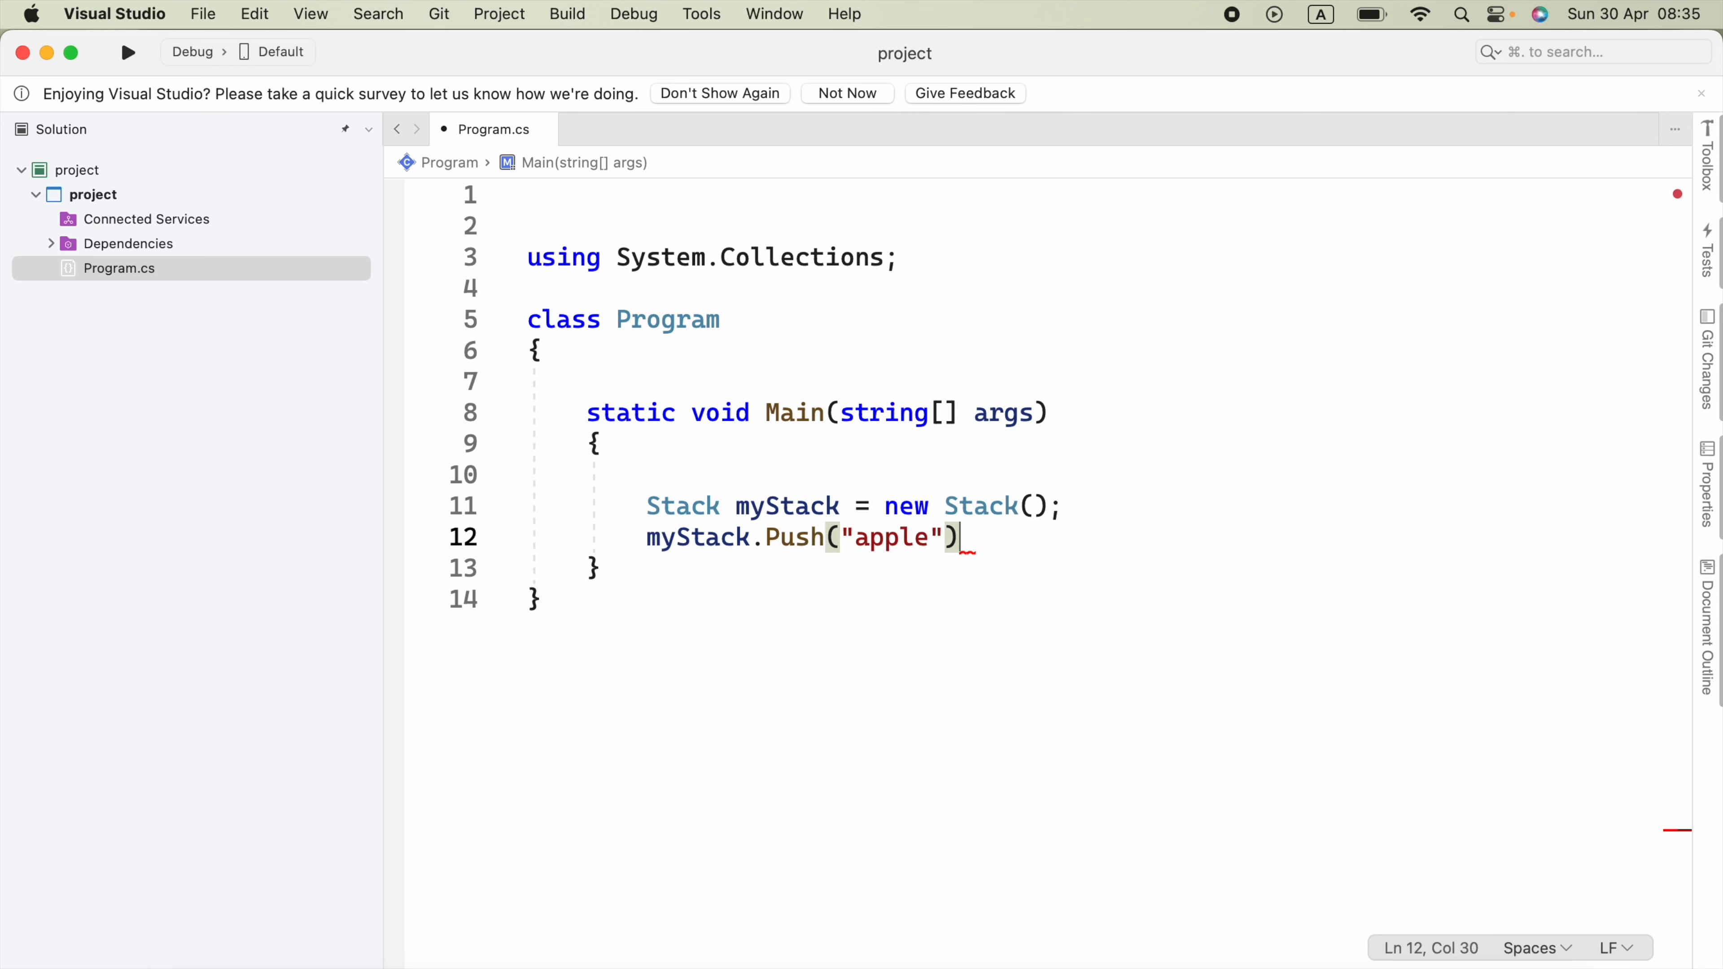
type(";")
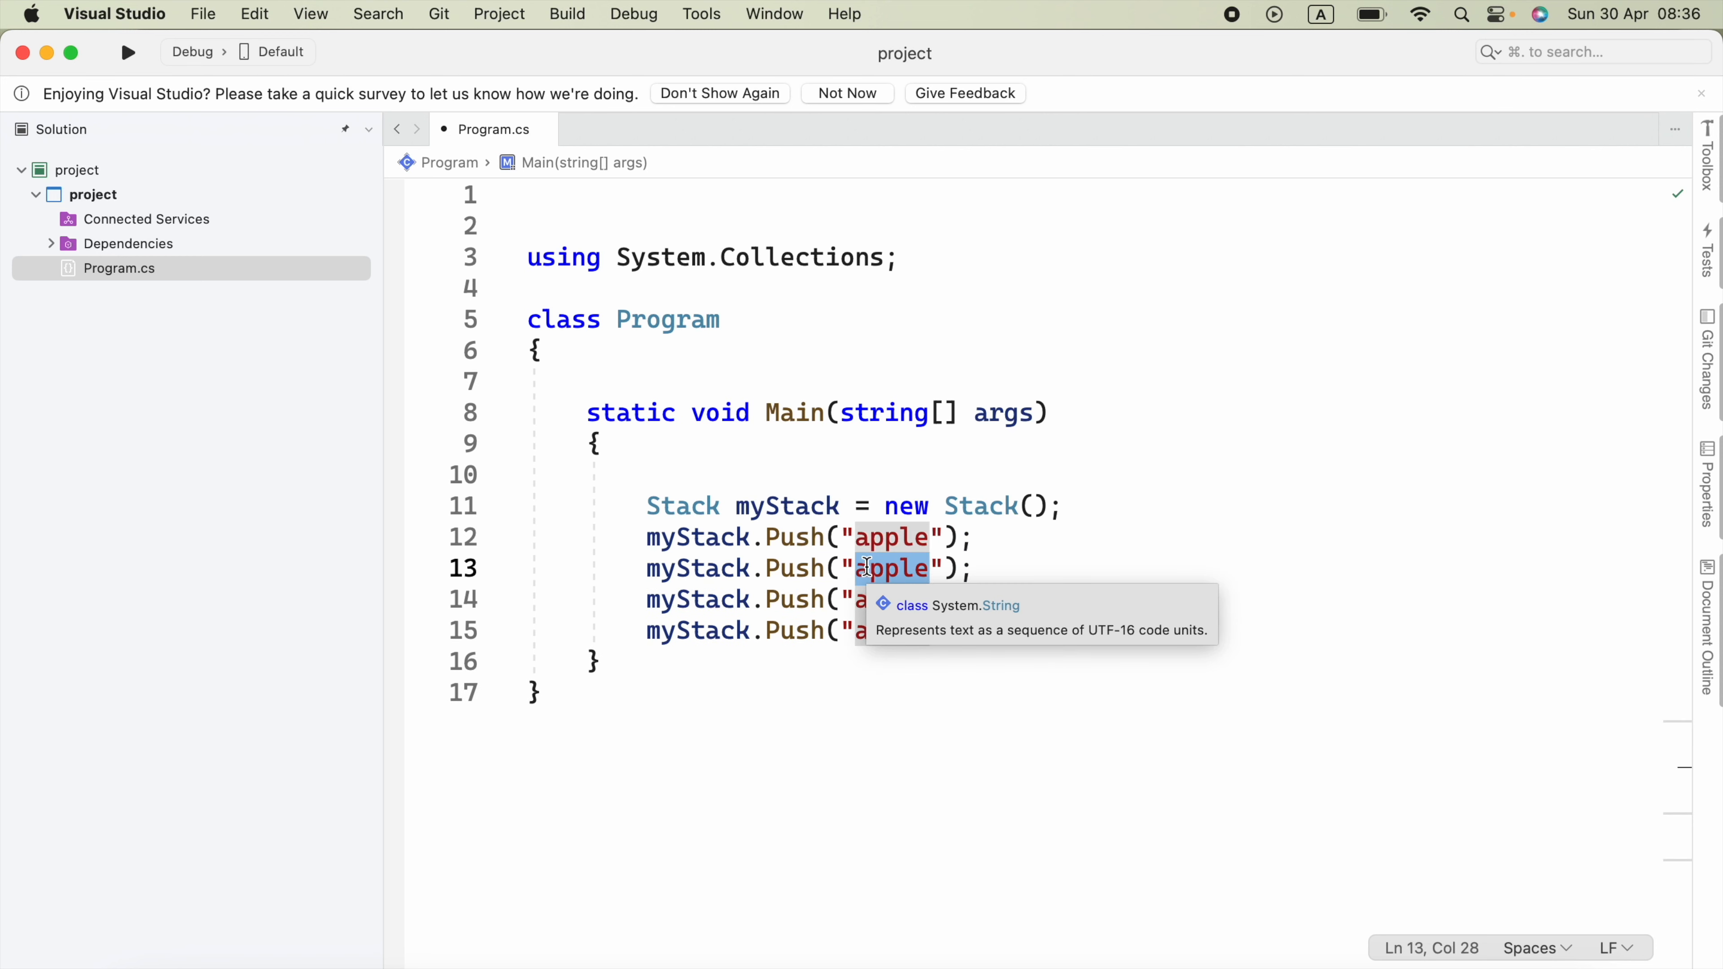
type("banana")
left_click(820, 601)
type("cherry")
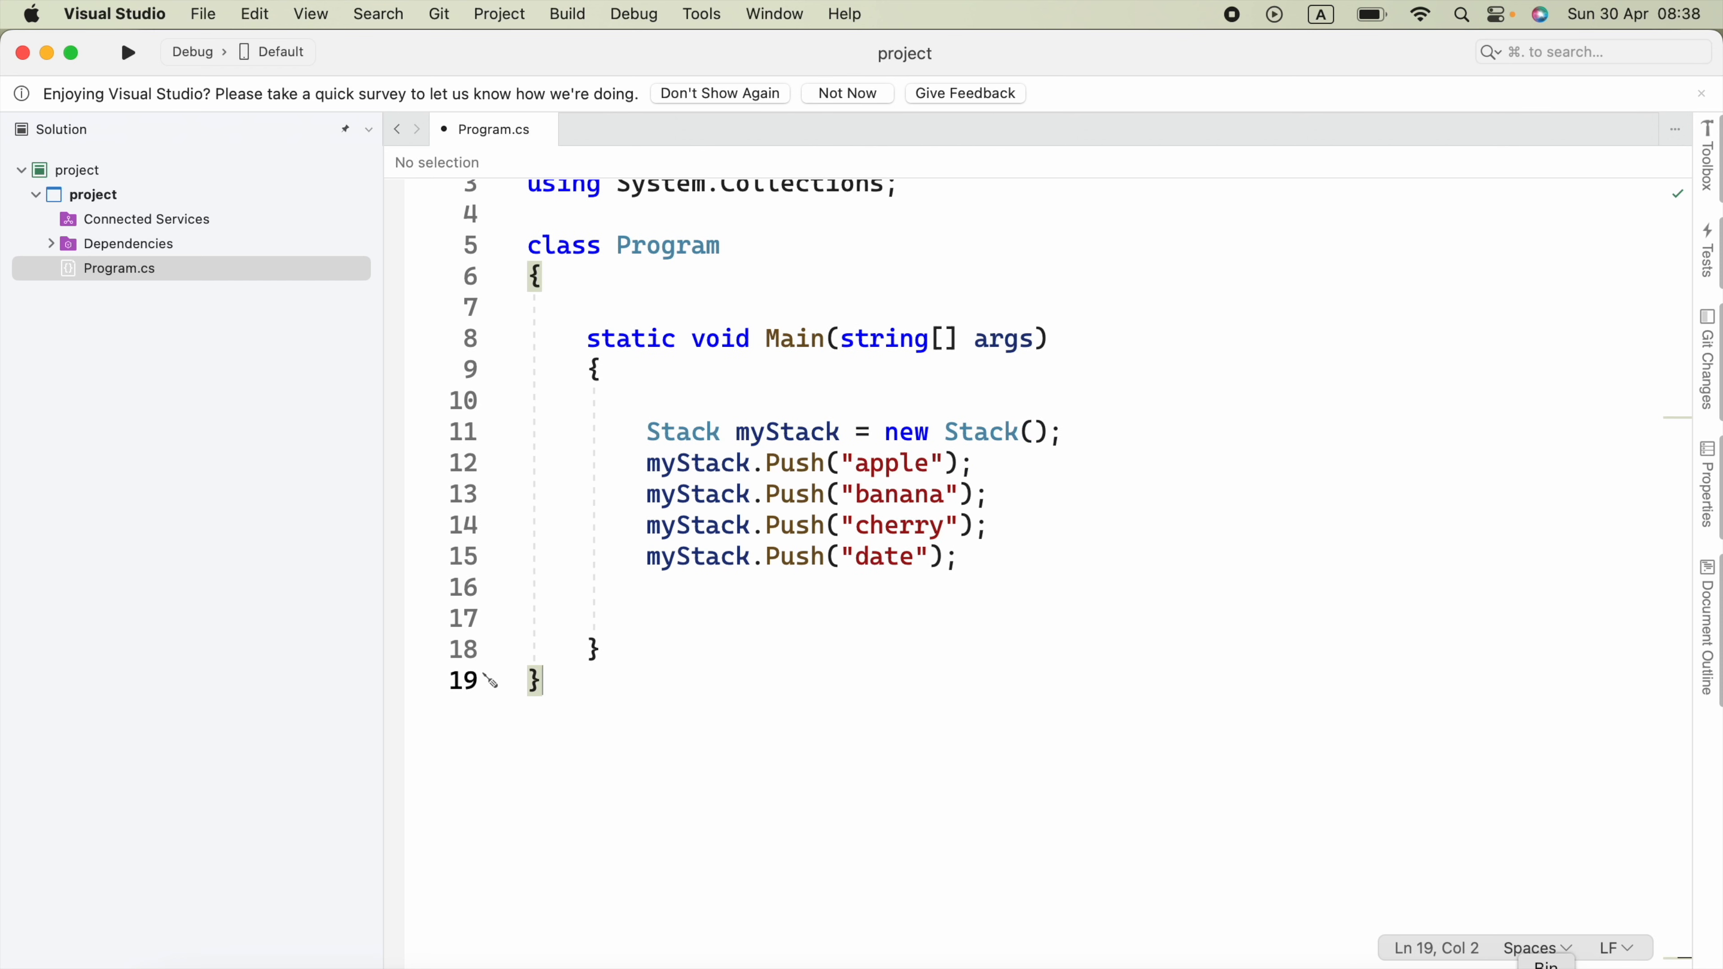
Write the loop header foreach (string item in myStack) below the Push calls.
left_click(647, 617)
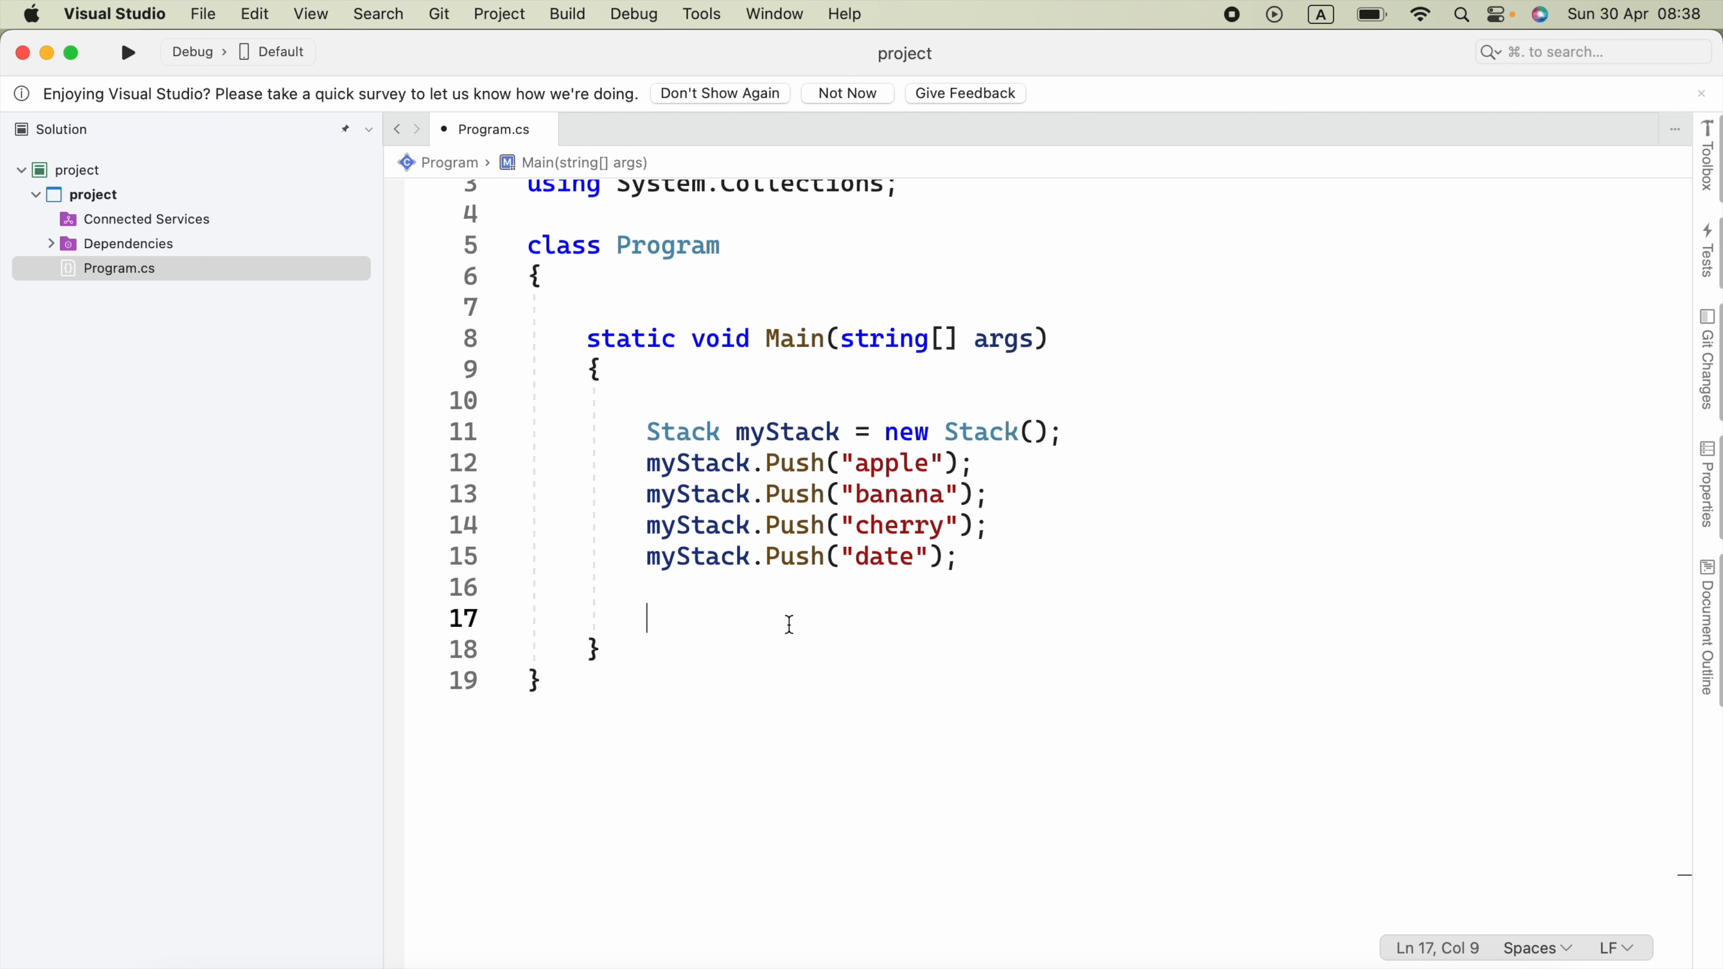
type("foreach(")
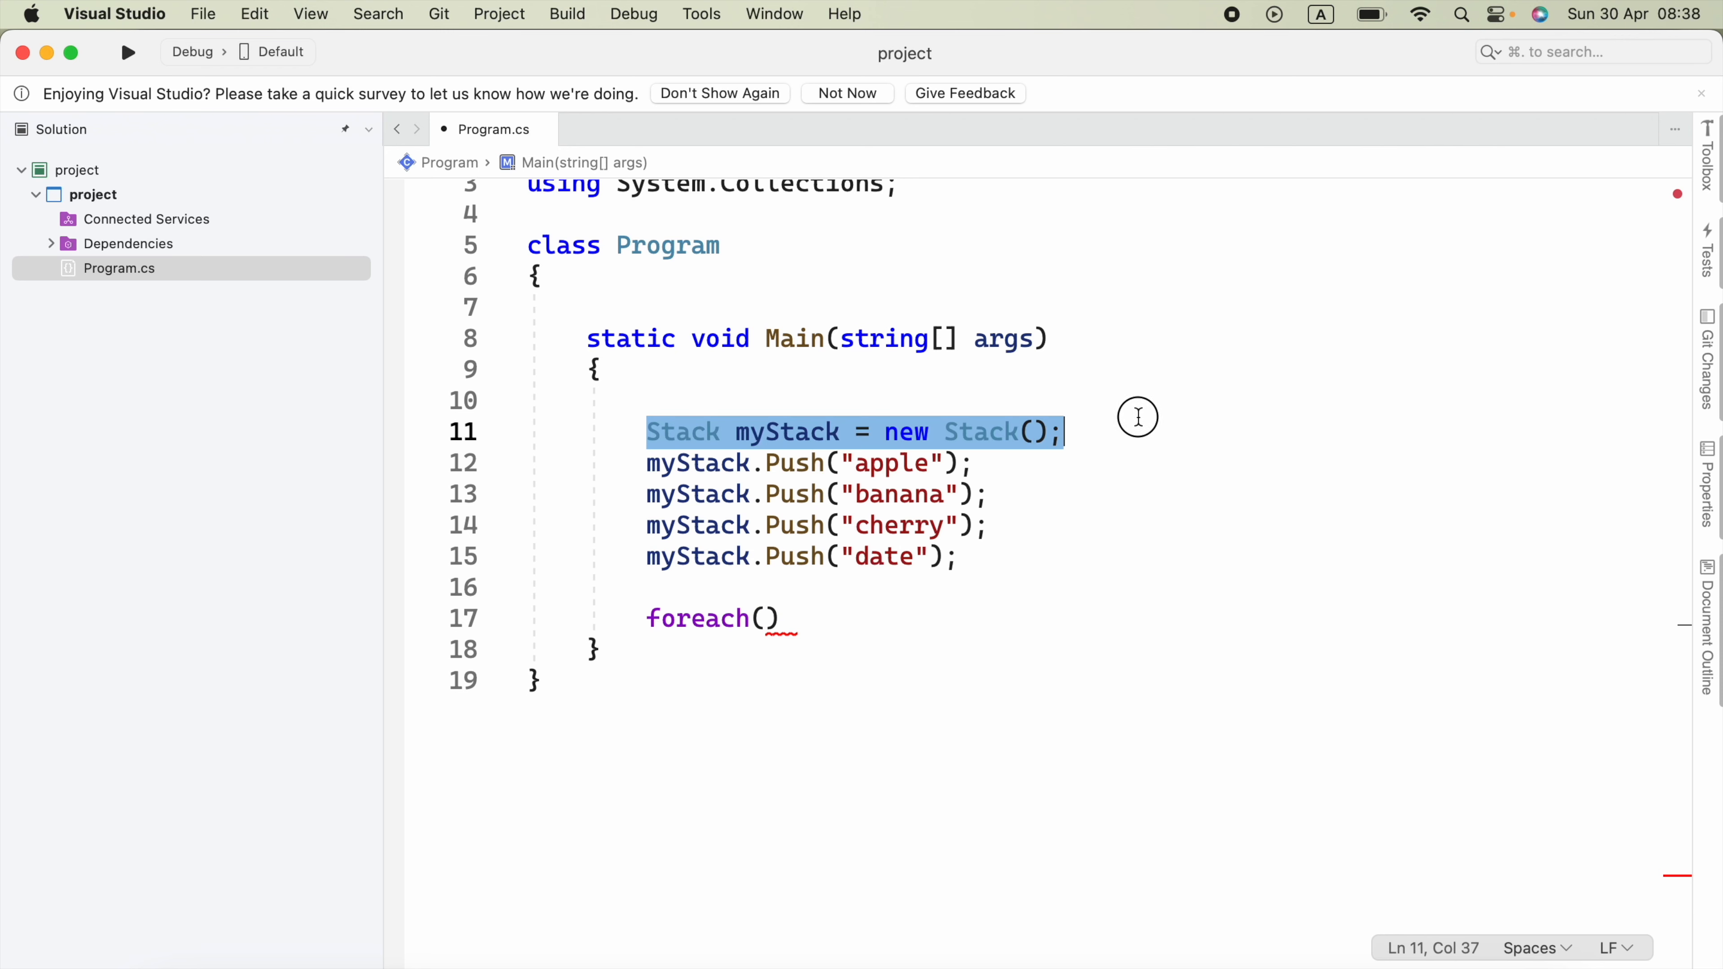
left_click(769, 432)
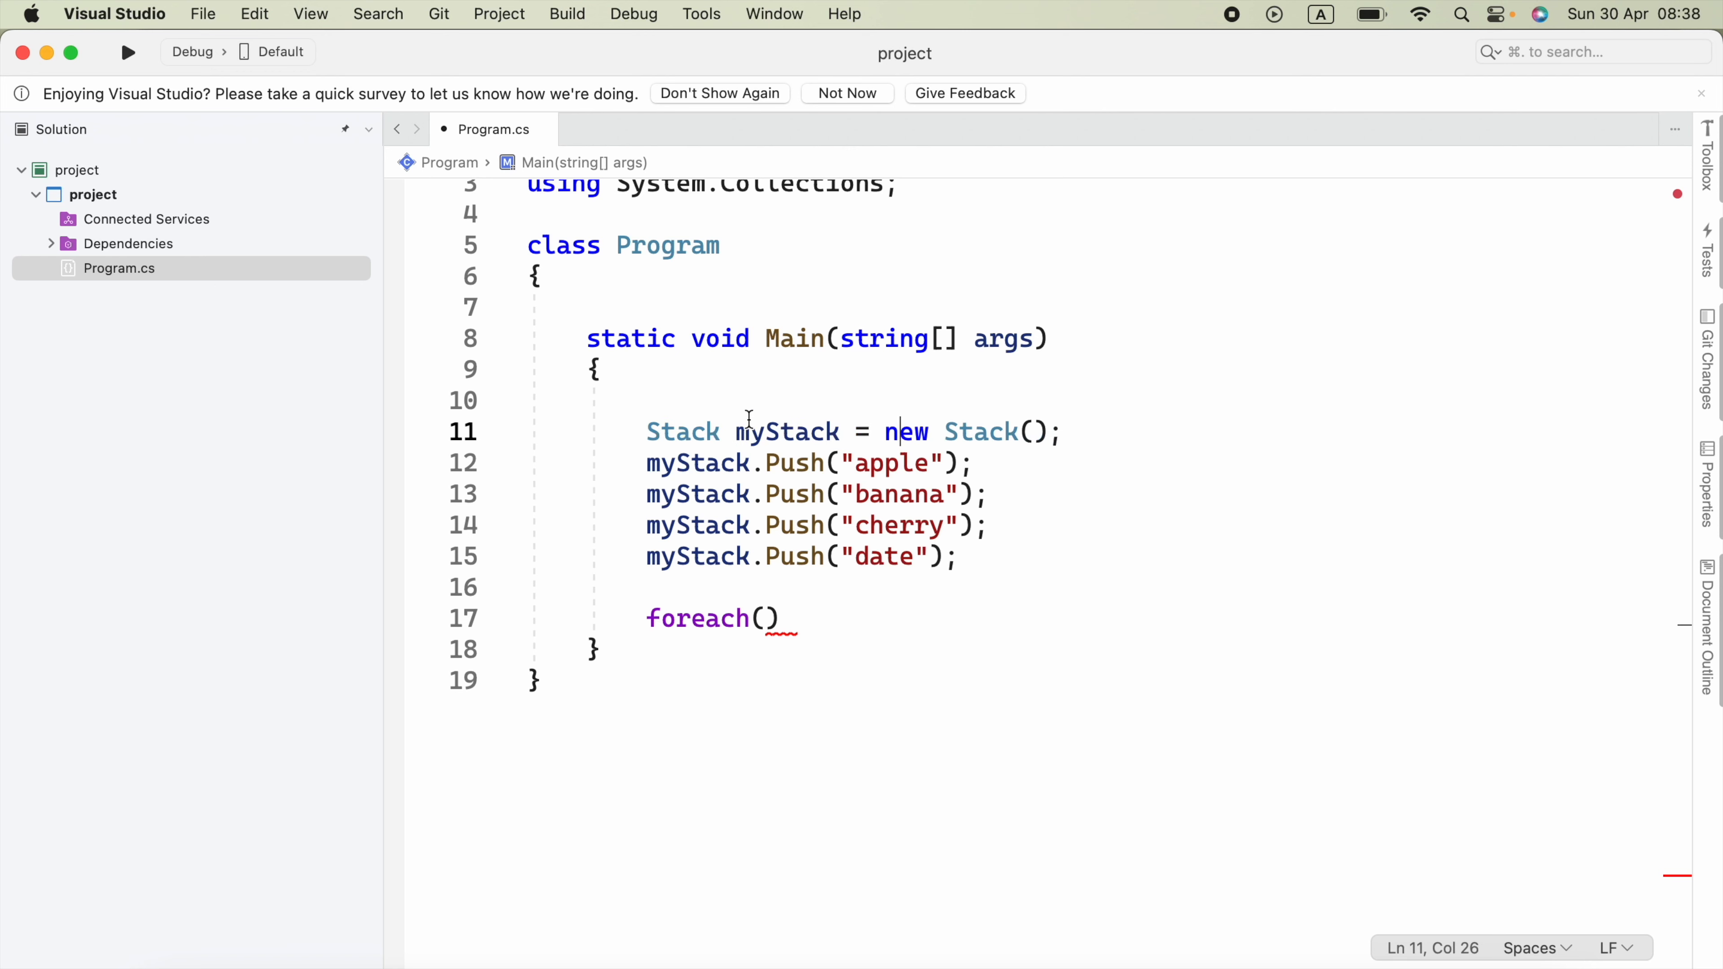
double_click(979, 430)
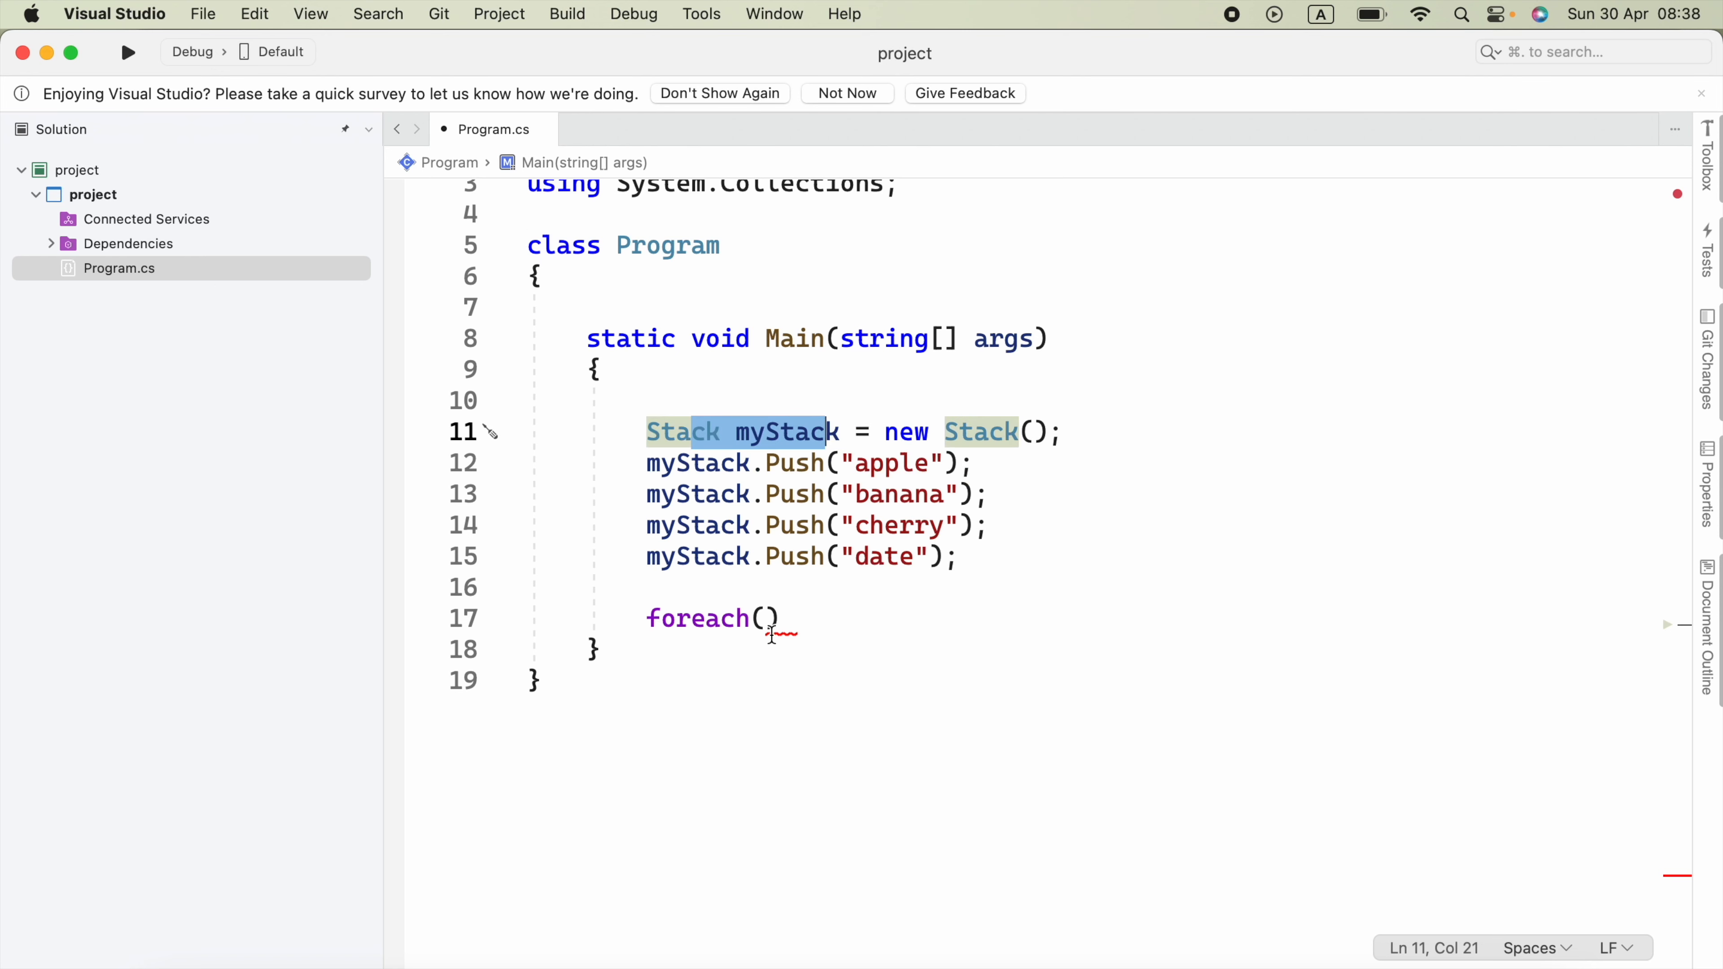
type("string")
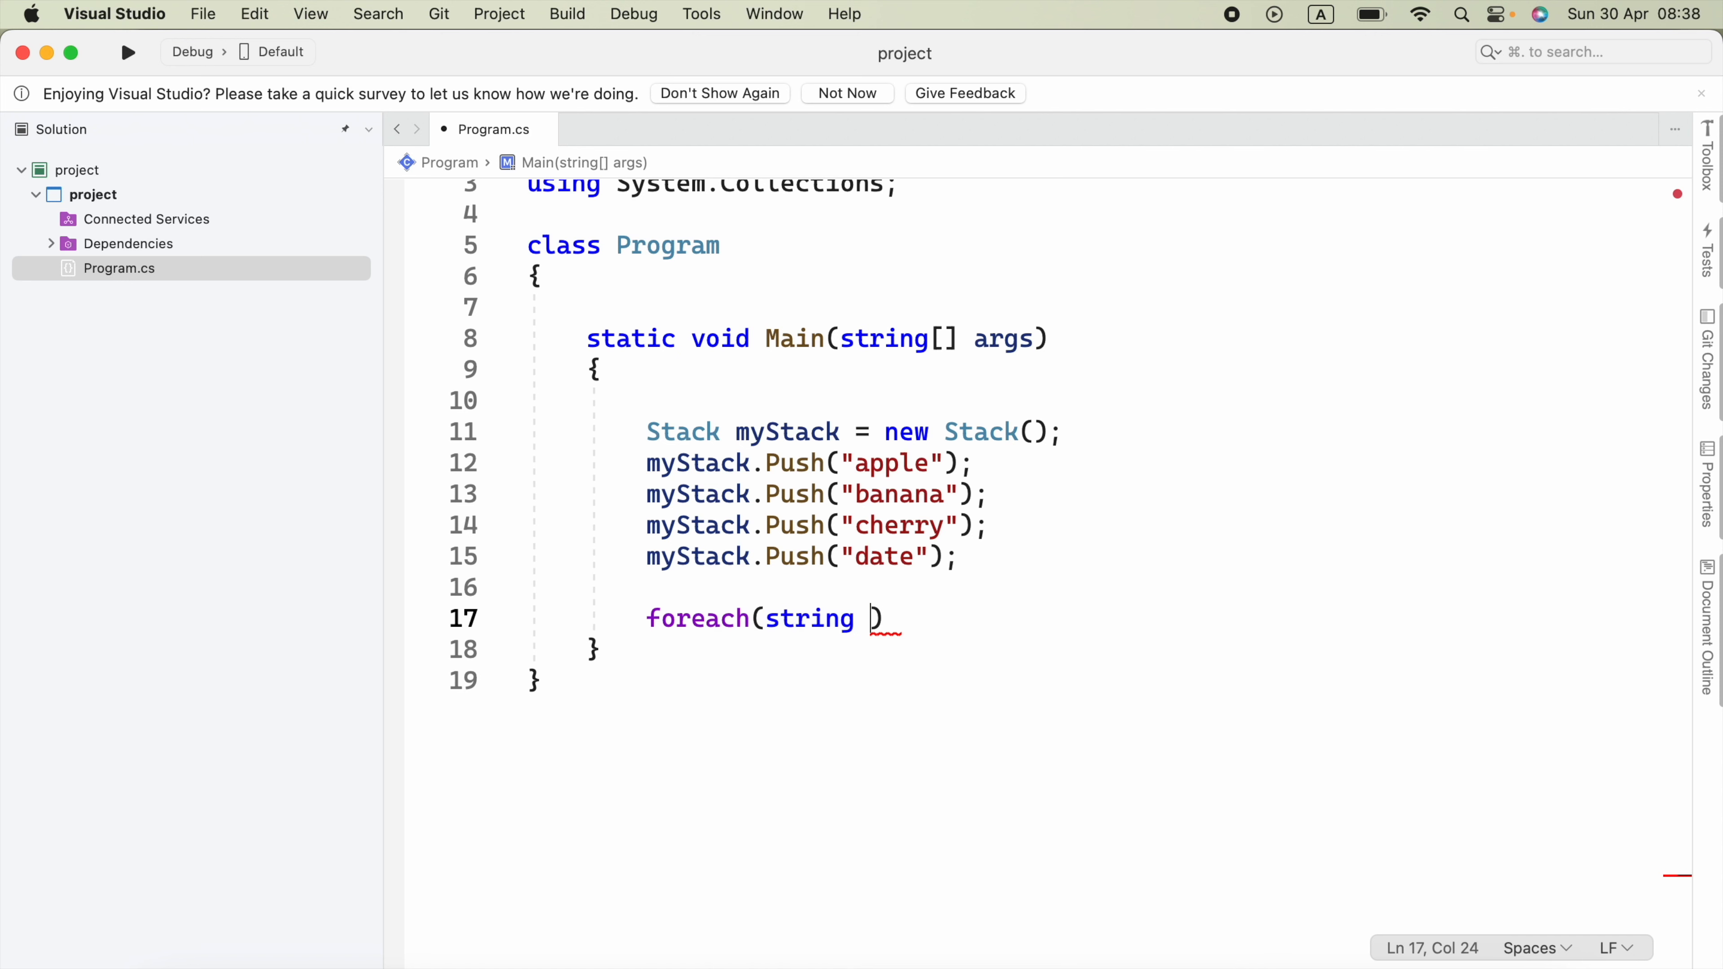
type("ite")
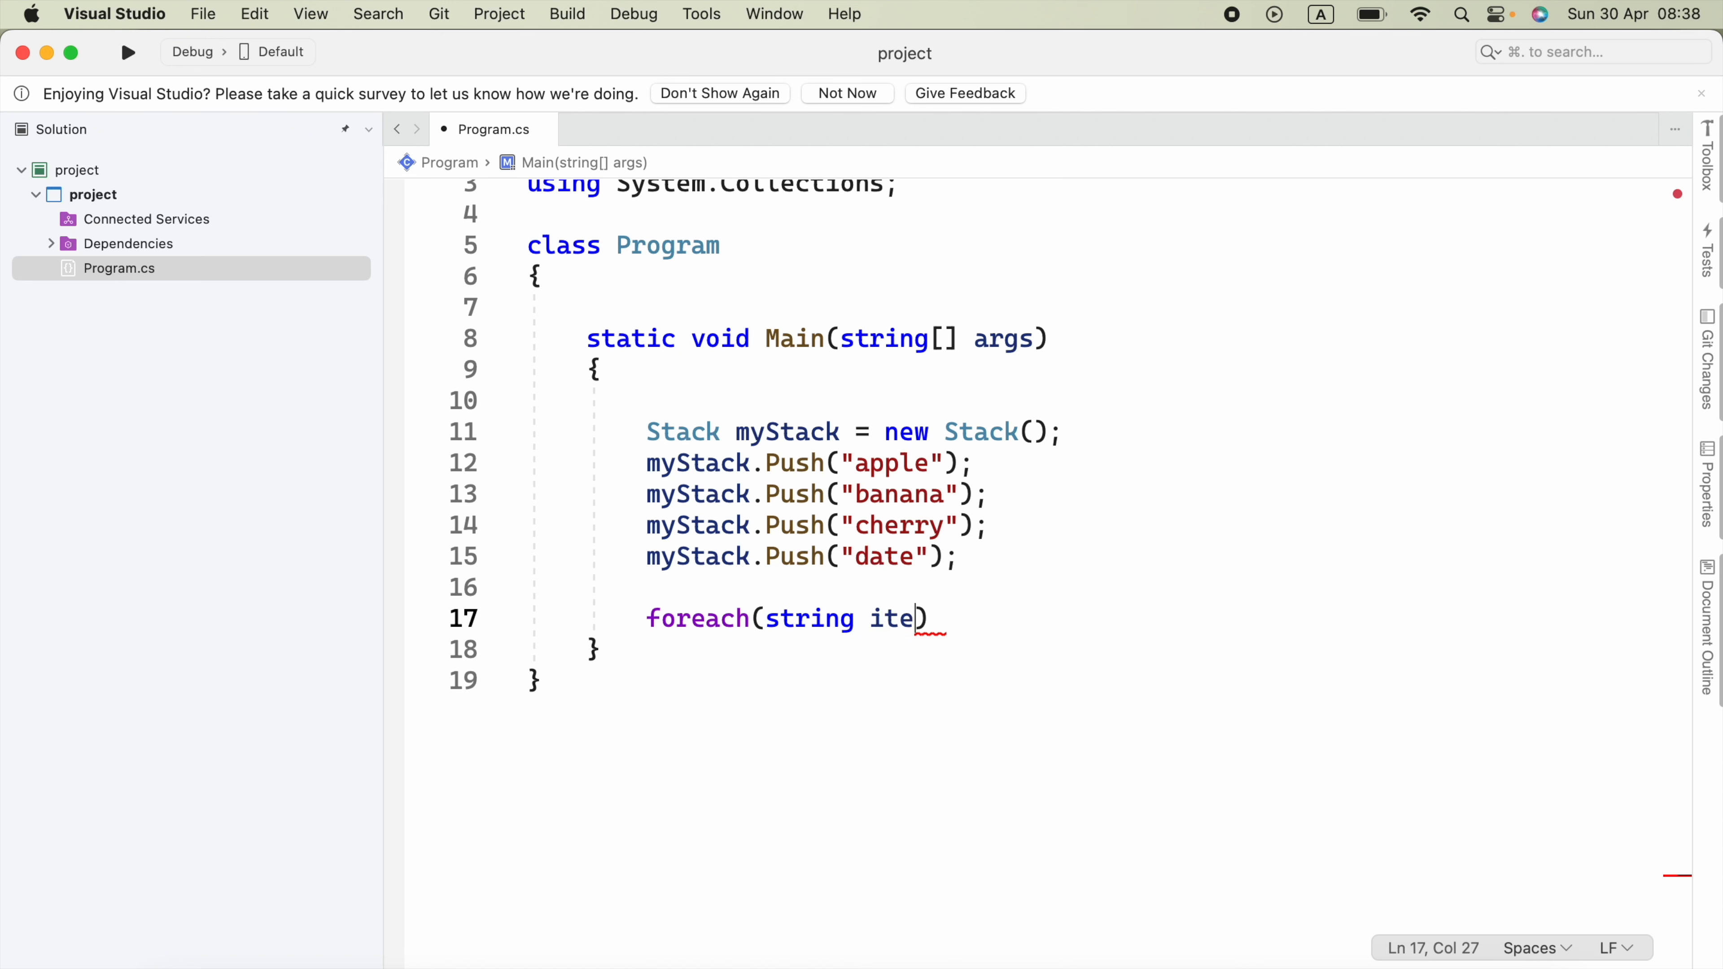
type("m")
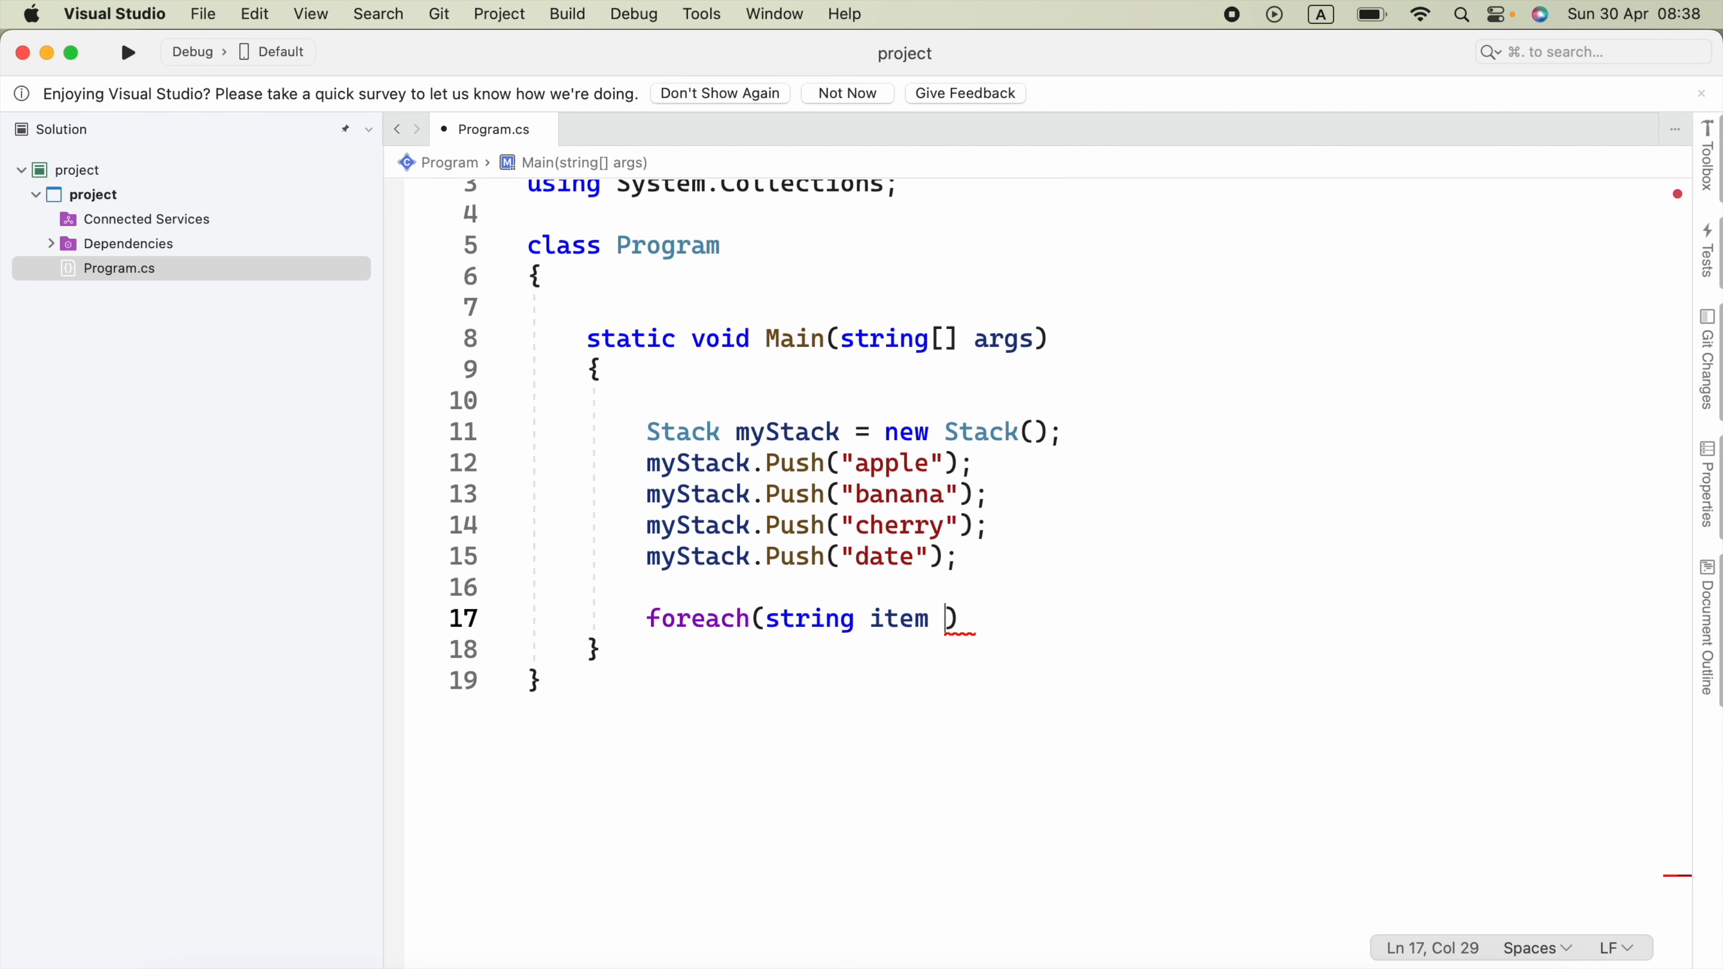
type("in myStack")
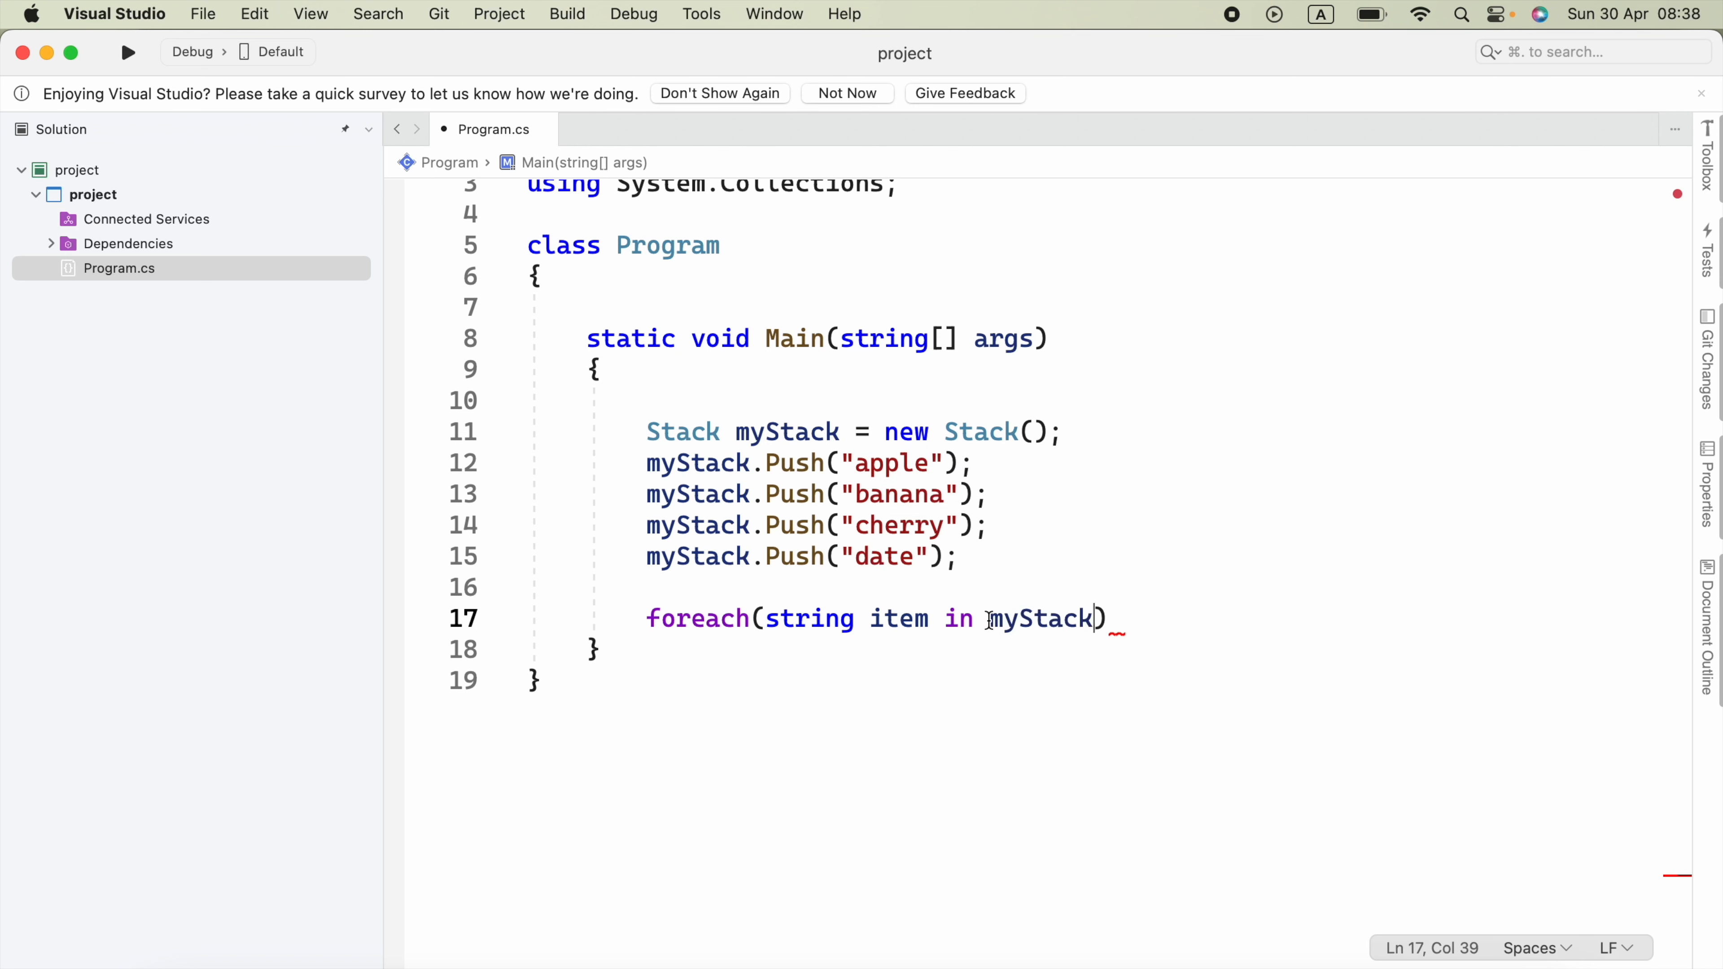
Try object as the loop variable type, then change it back to string.
double_click(807, 618)
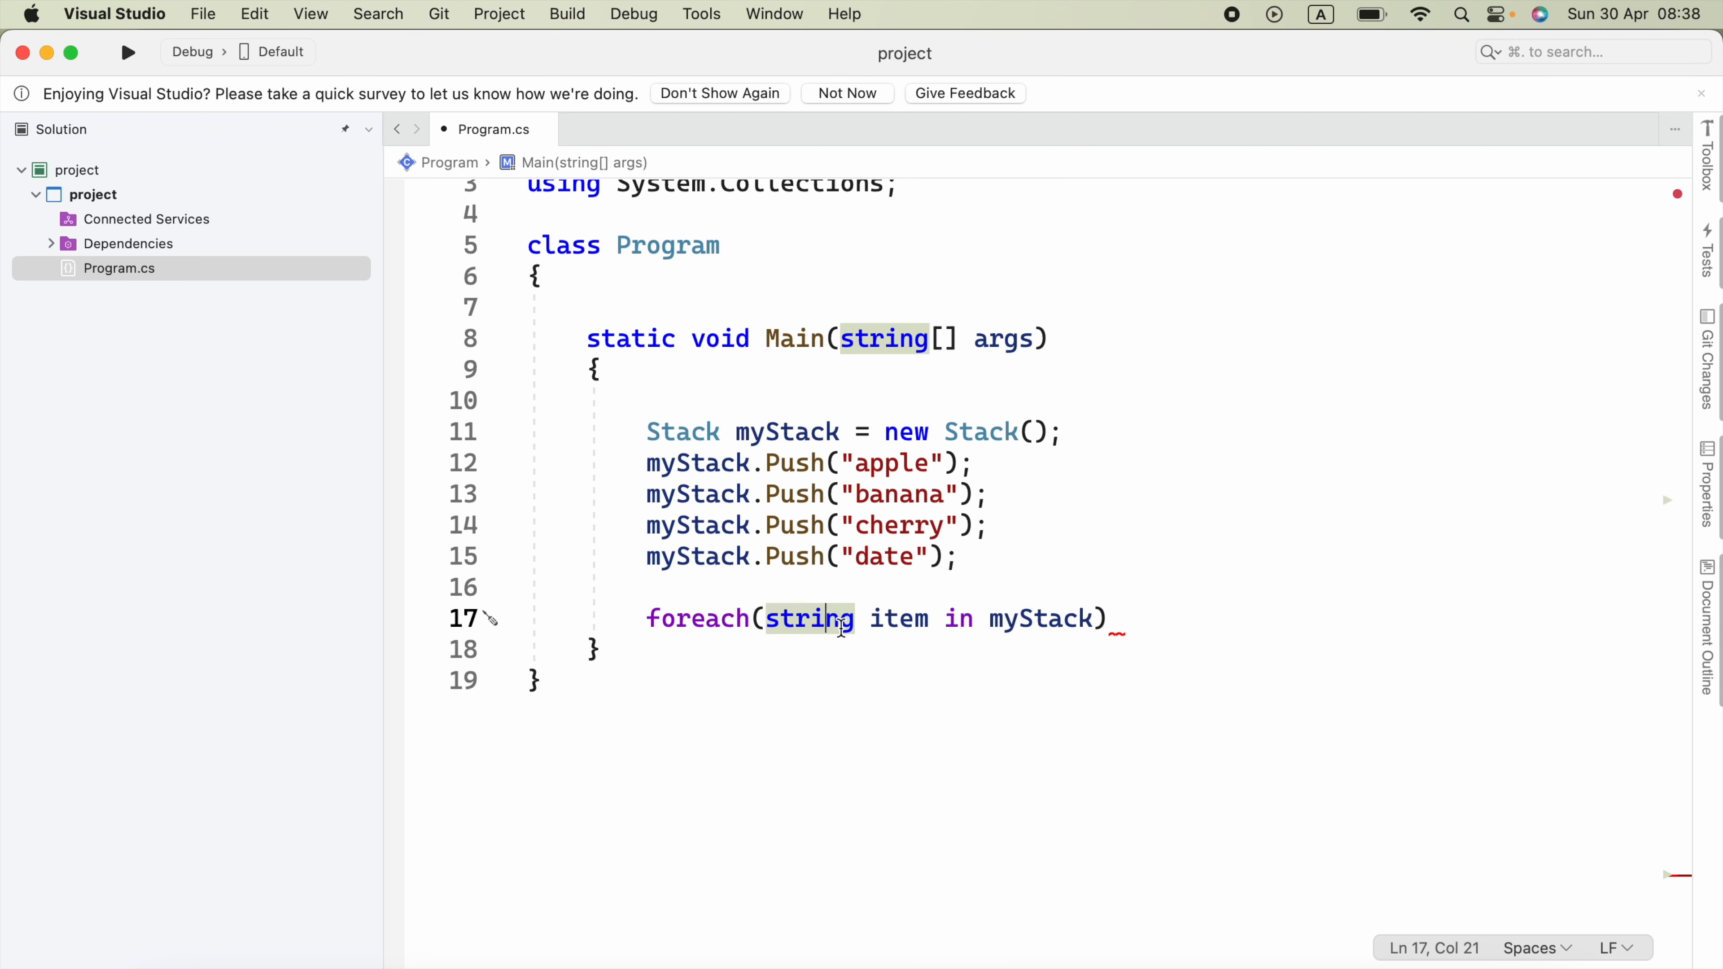
type("objec")
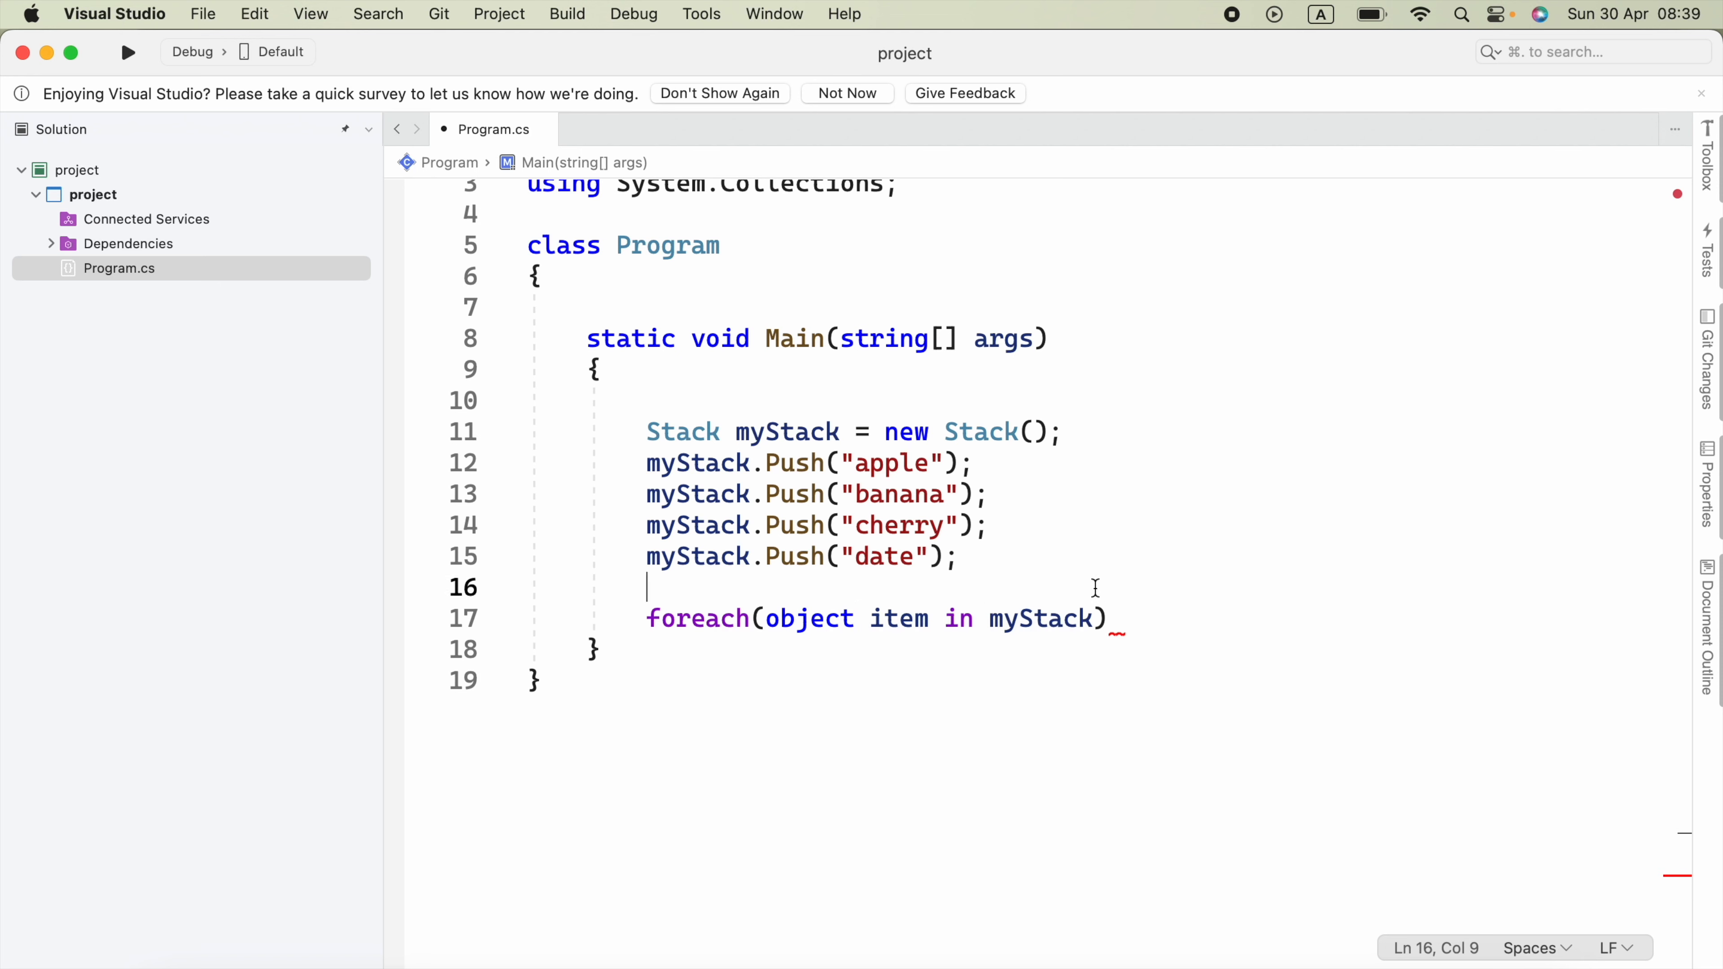
double_click(808, 617)
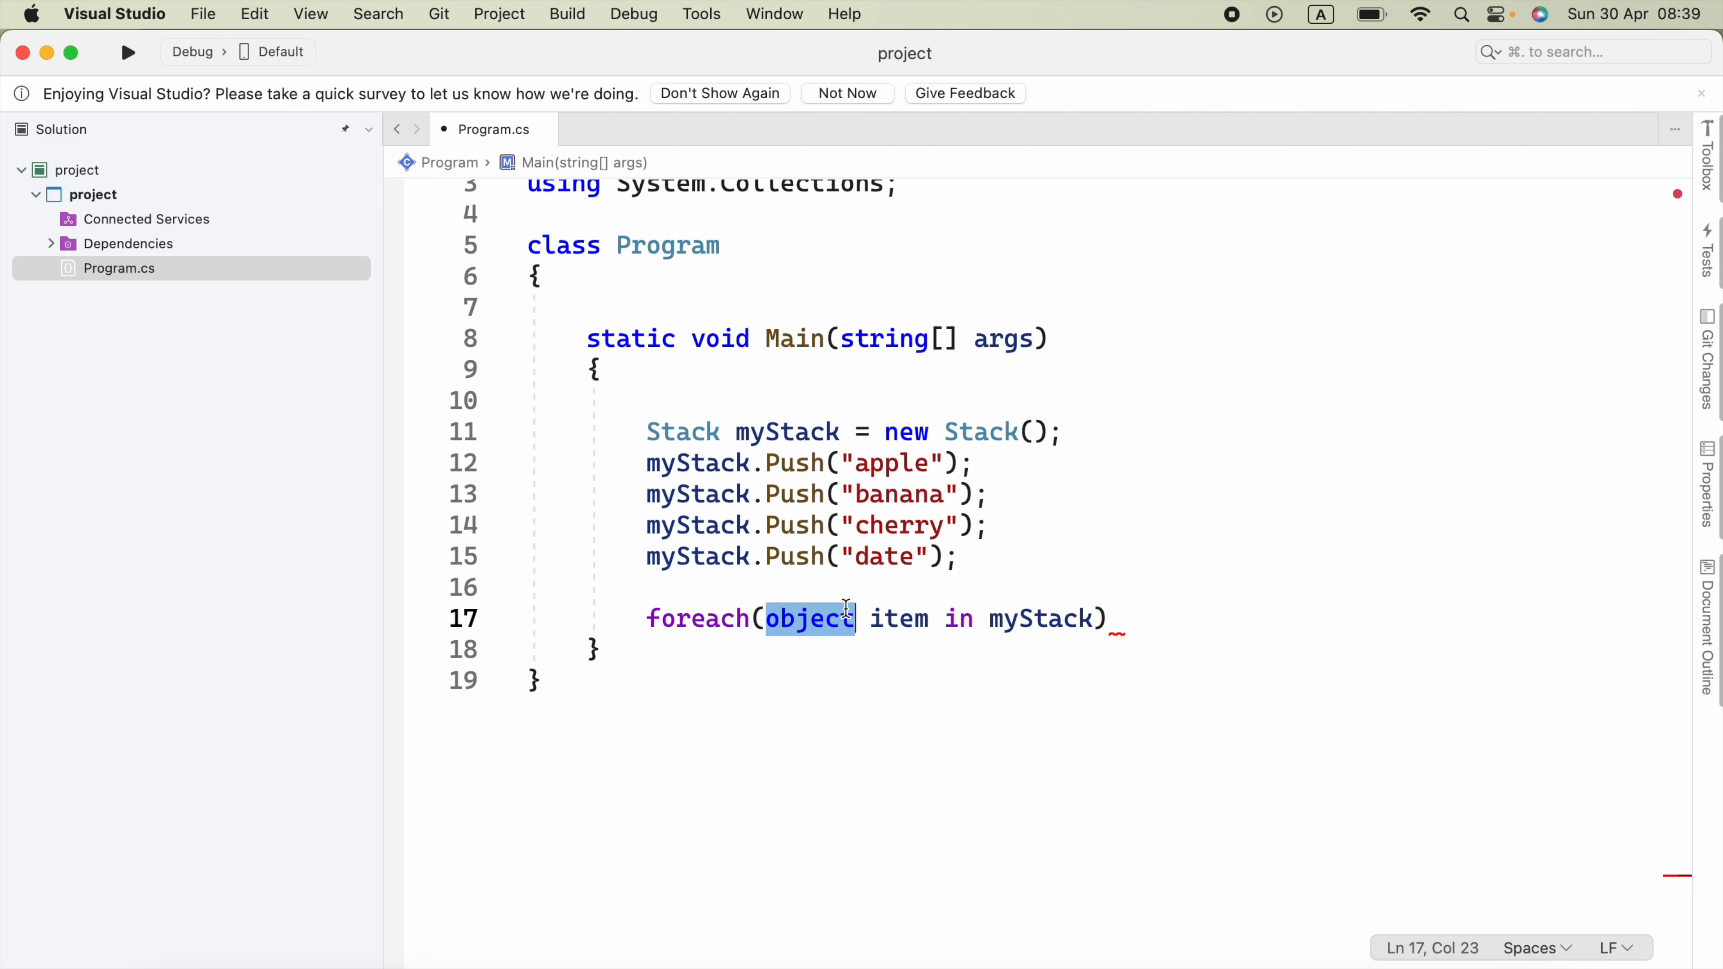
type("string")
type("C")
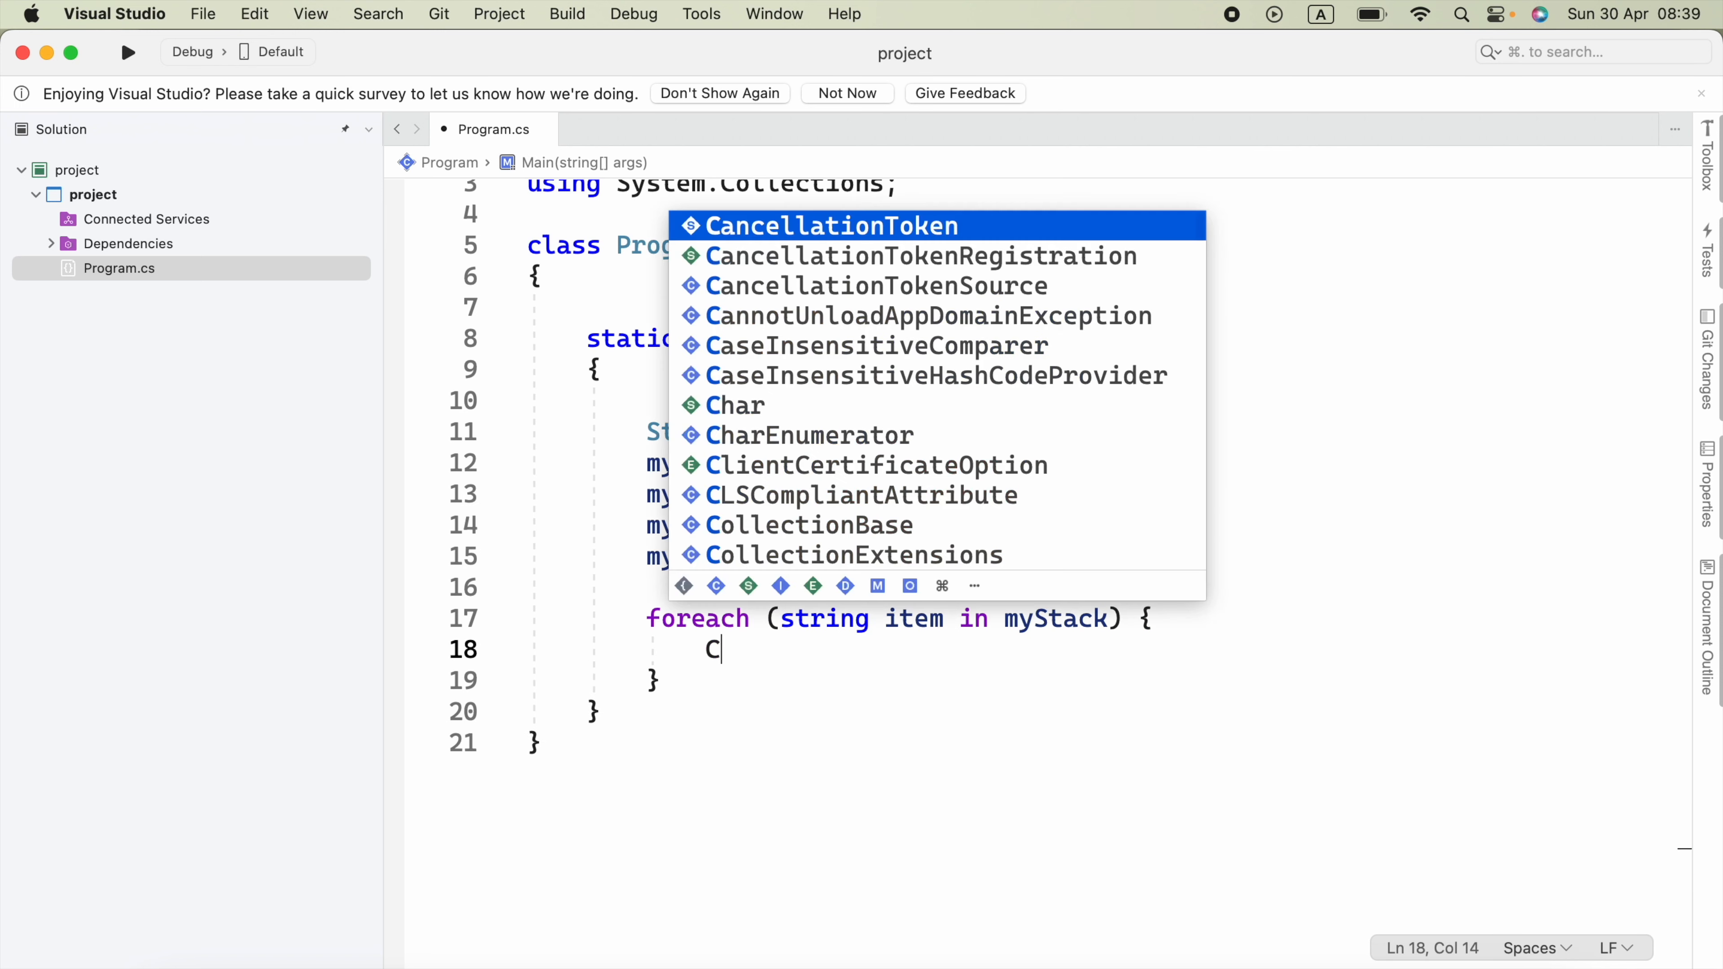
Make the loop body Console.WriteLine(item);.
type("onsole.W")
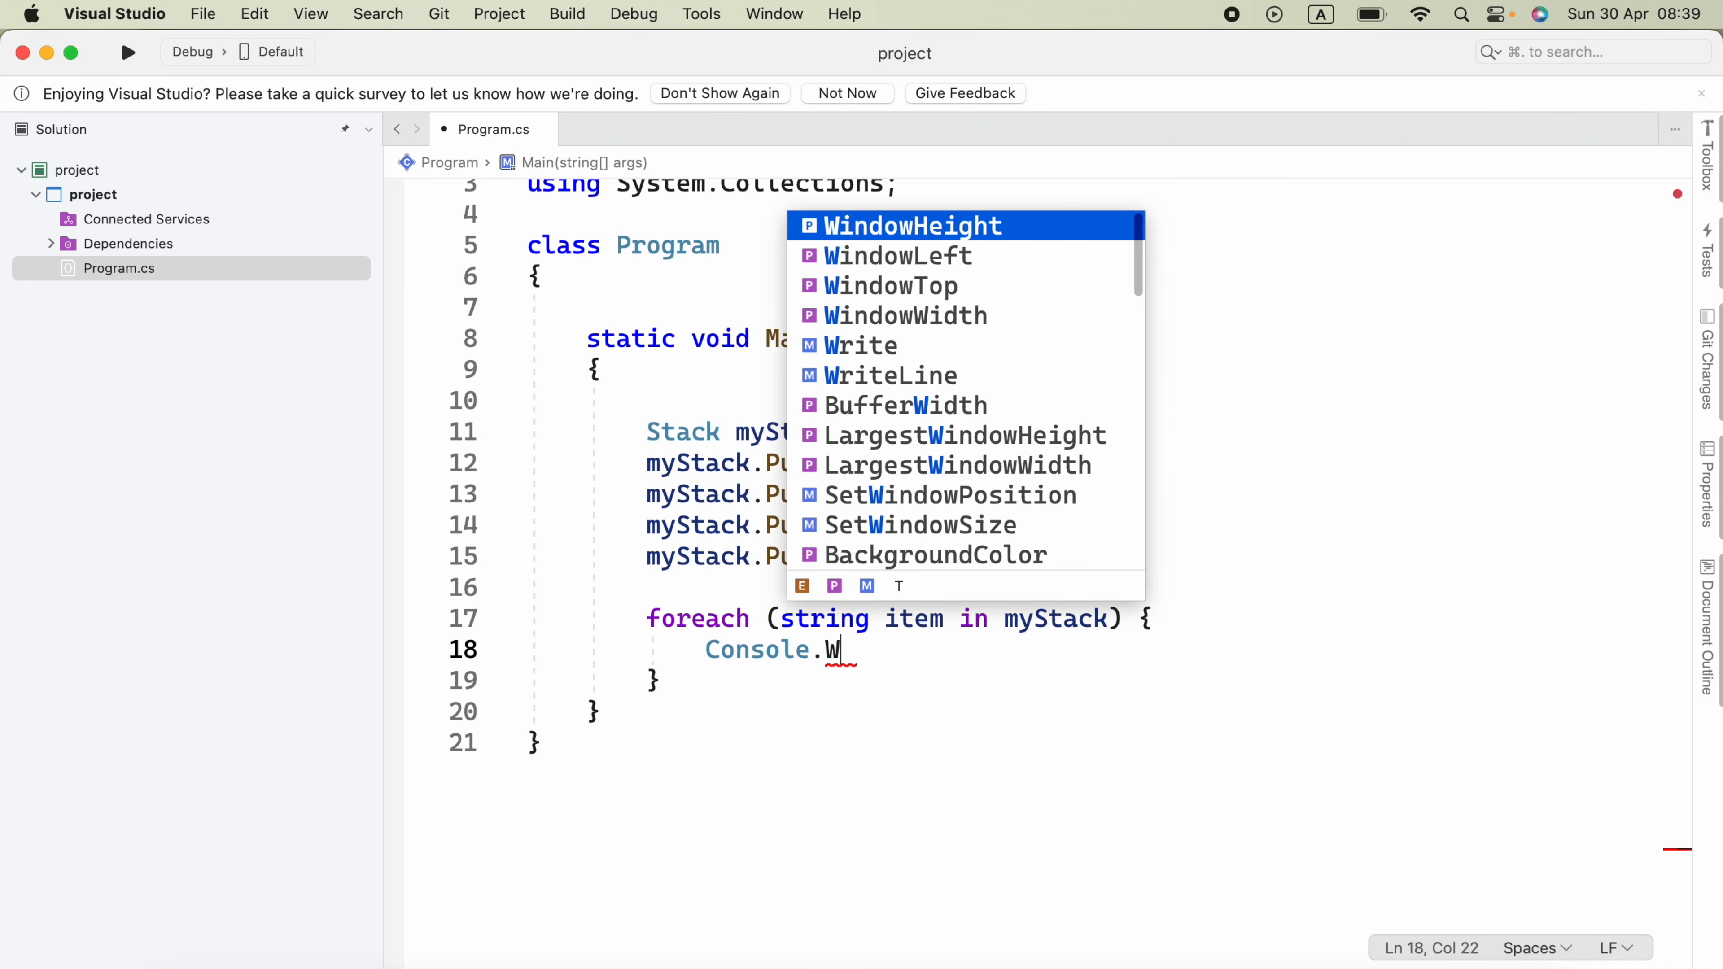
type("riteLine(")
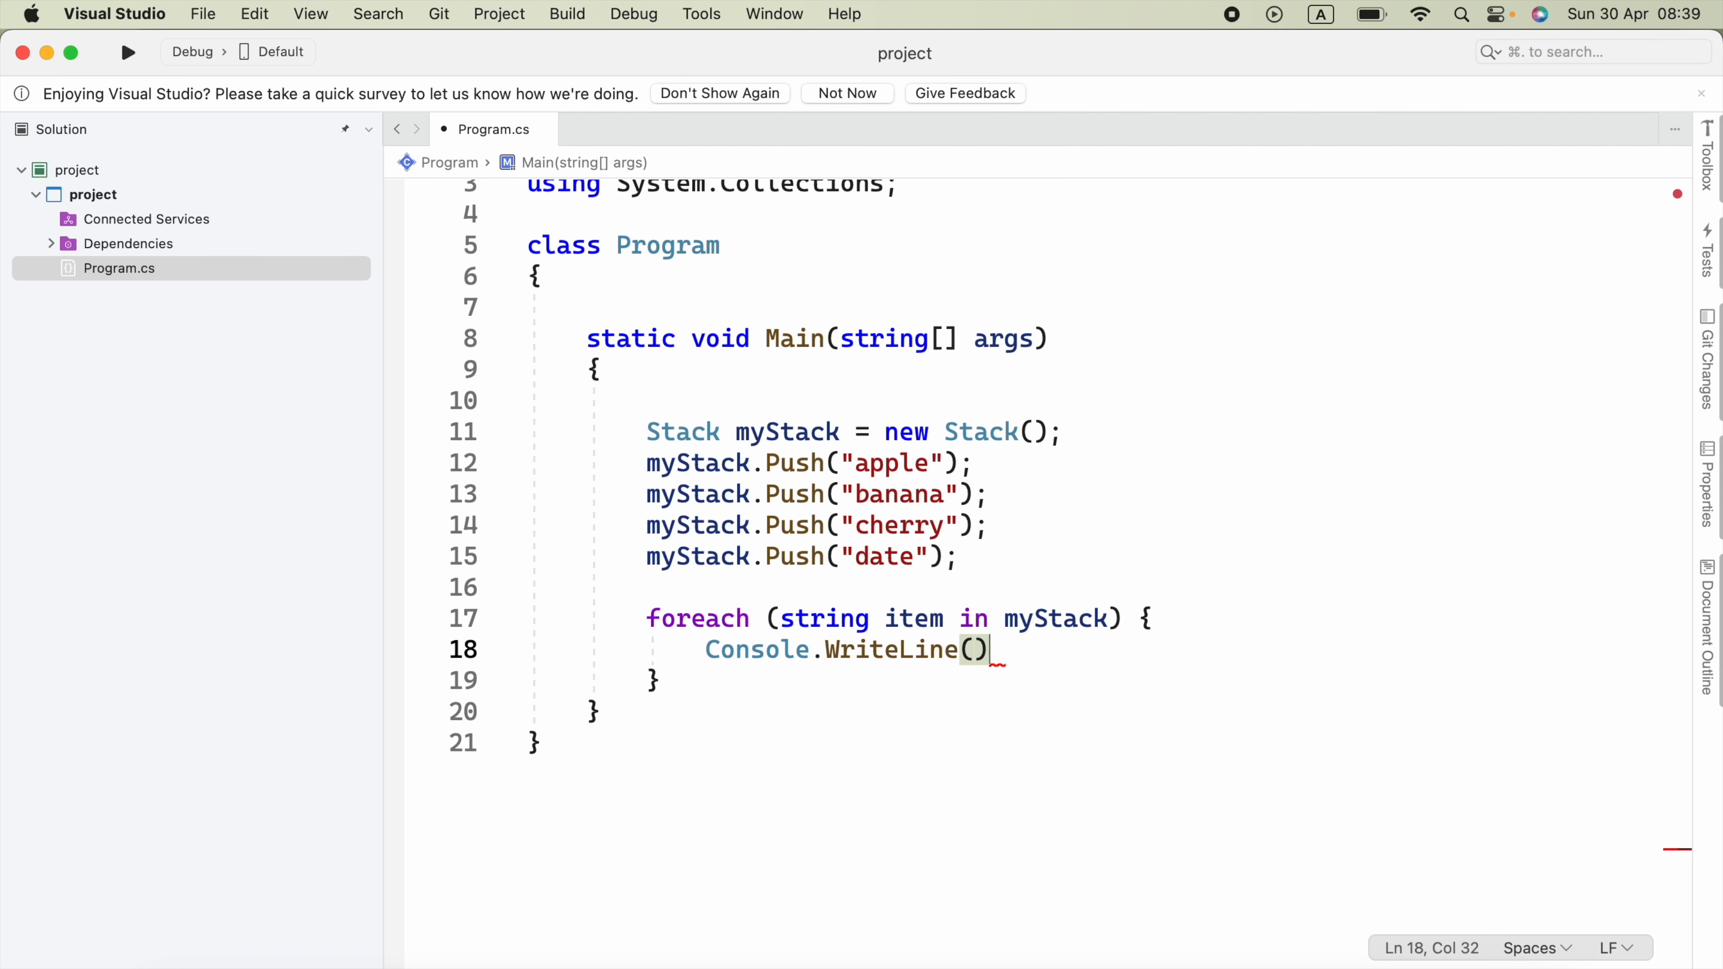
type("item")
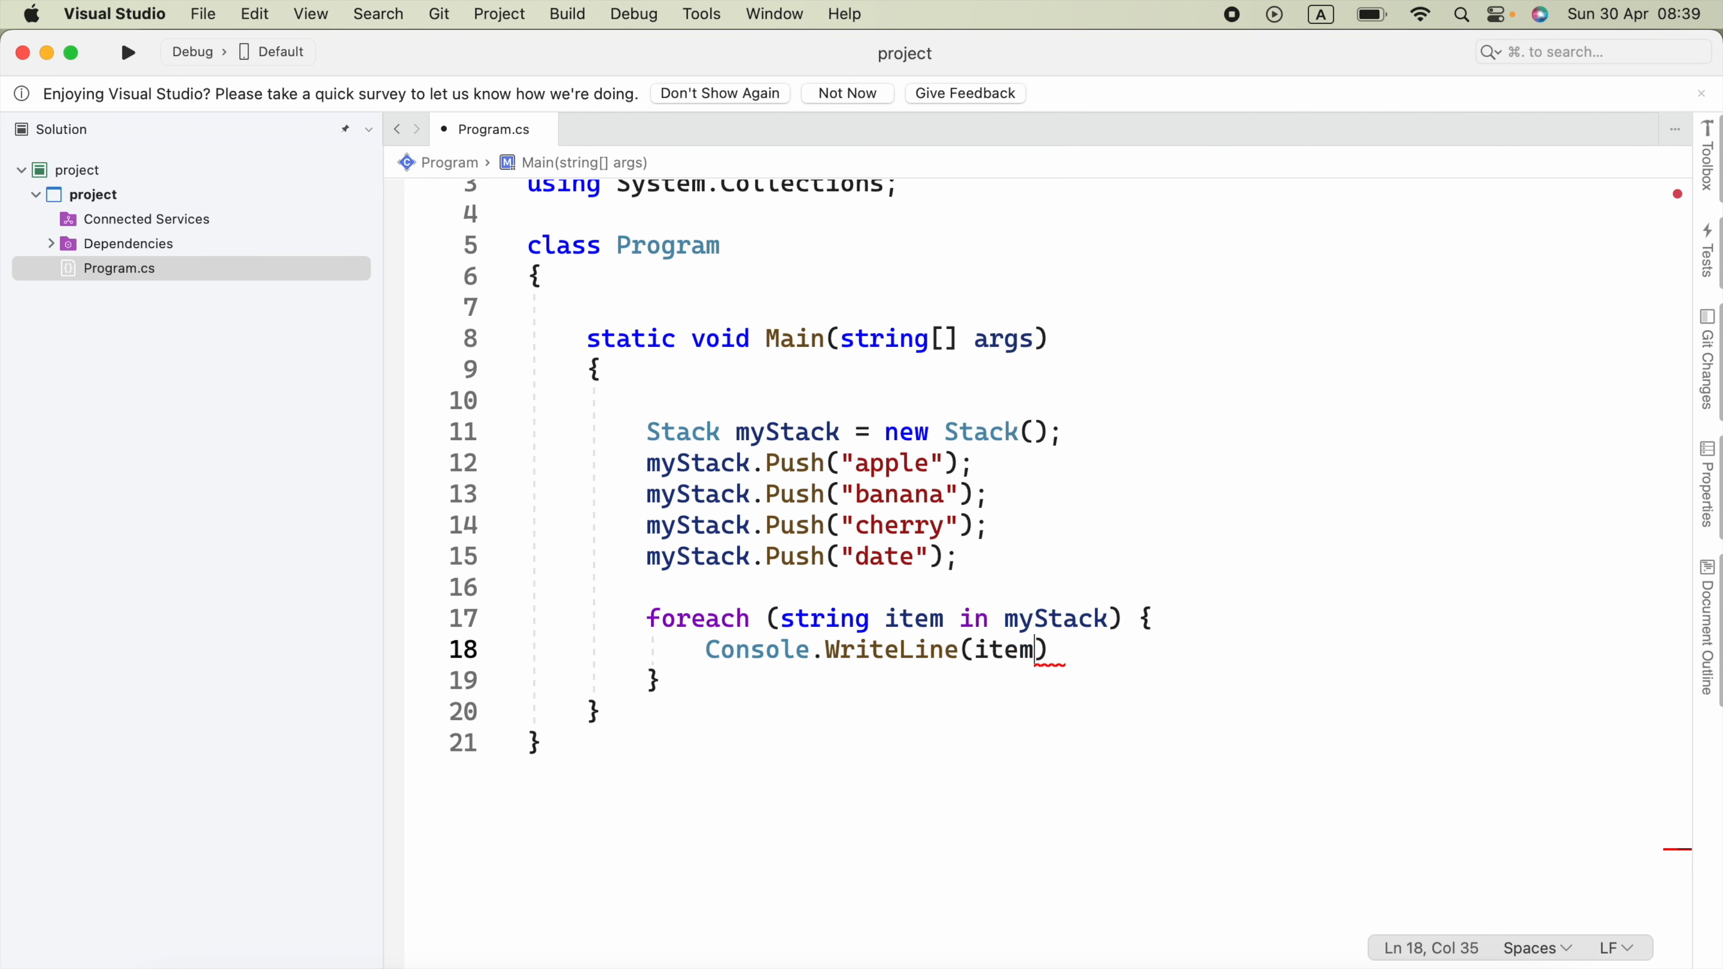
type(";")
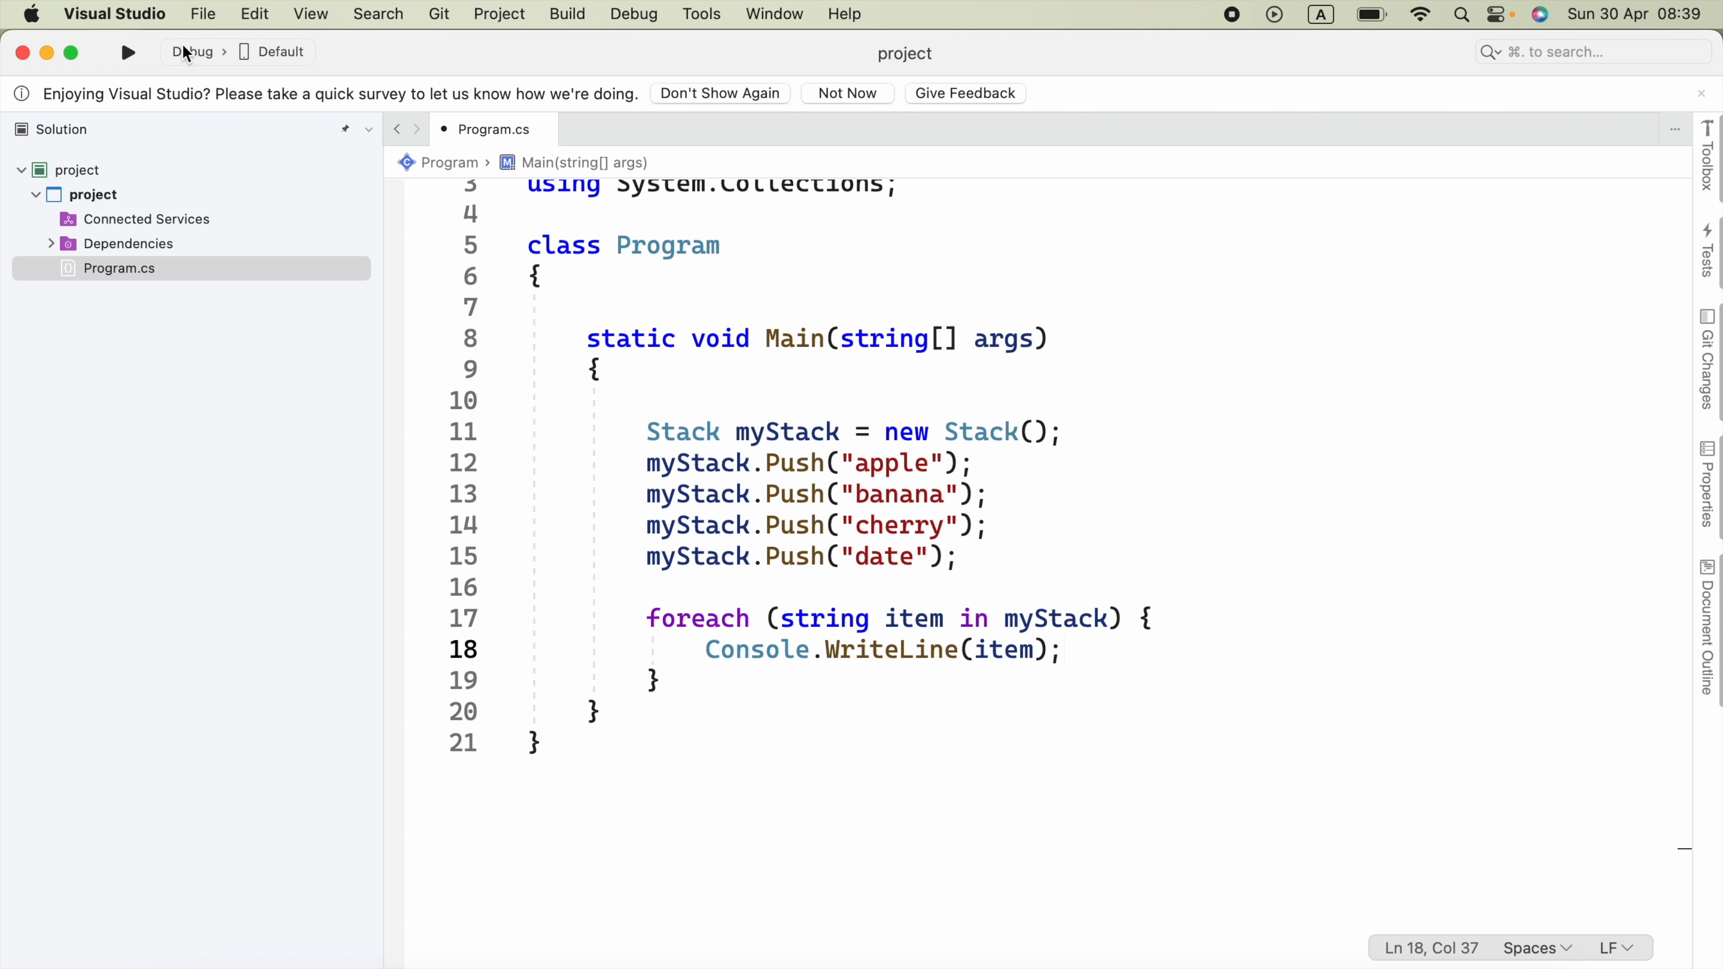
Run the program so the terminal lists date, cherry, banana and apple.
left_click(128, 52)
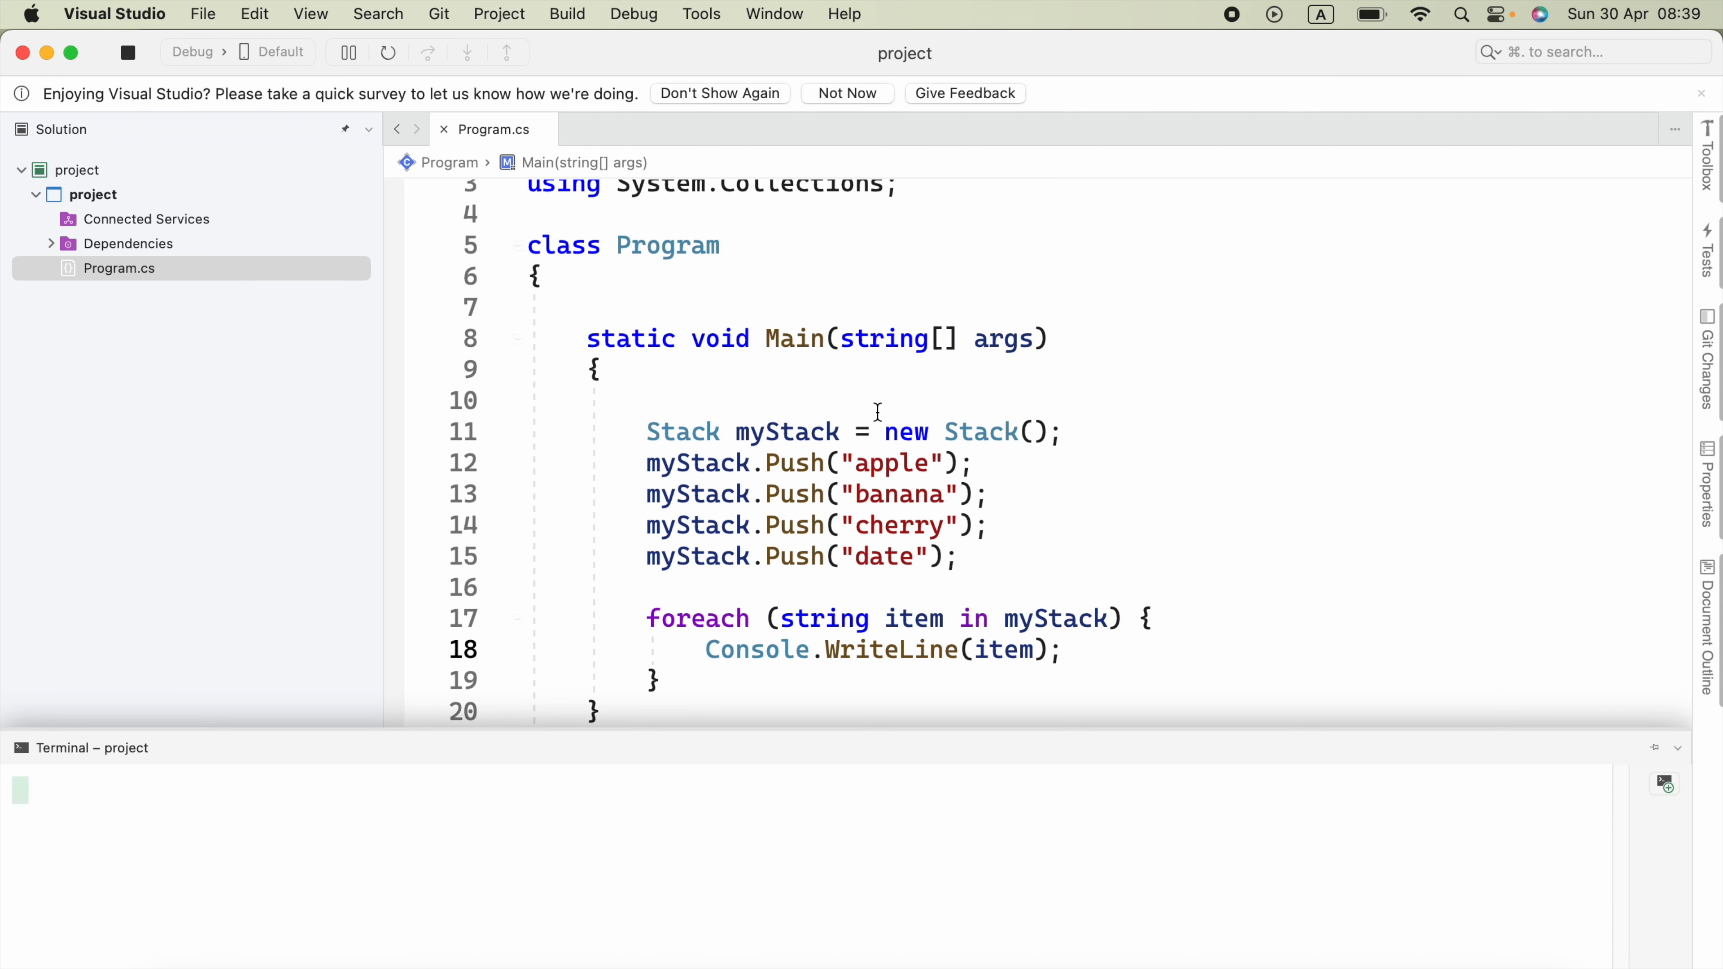
left_click(127, 52)
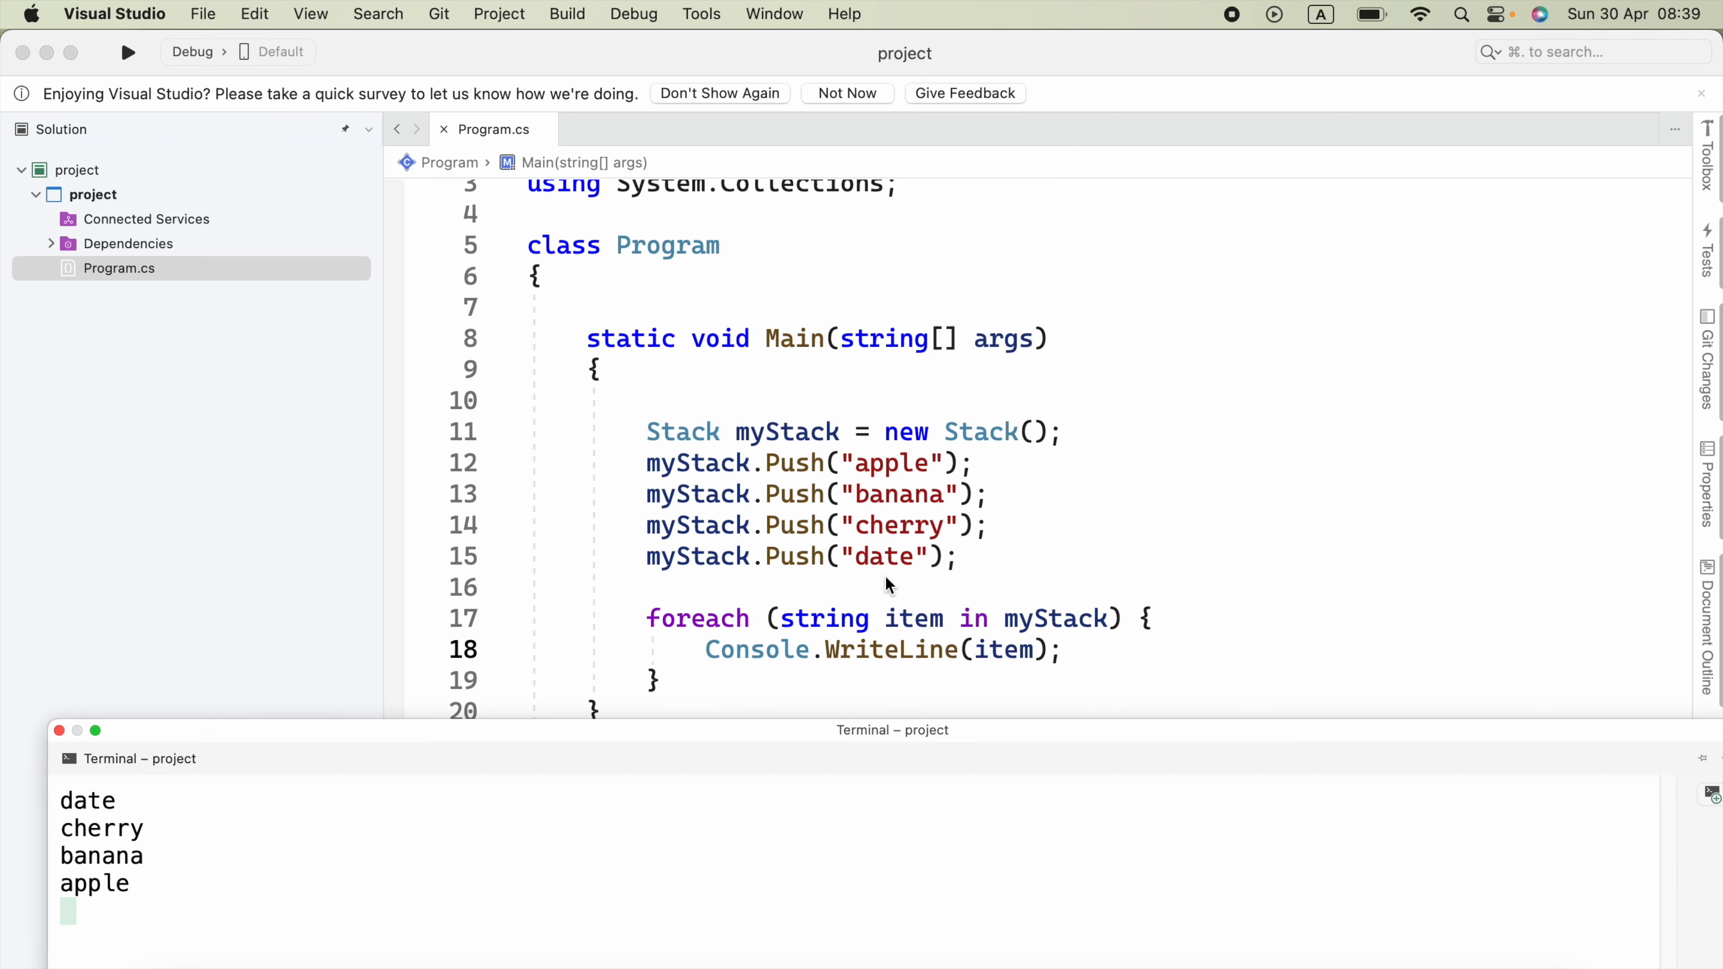
mouse_move(176, 876)
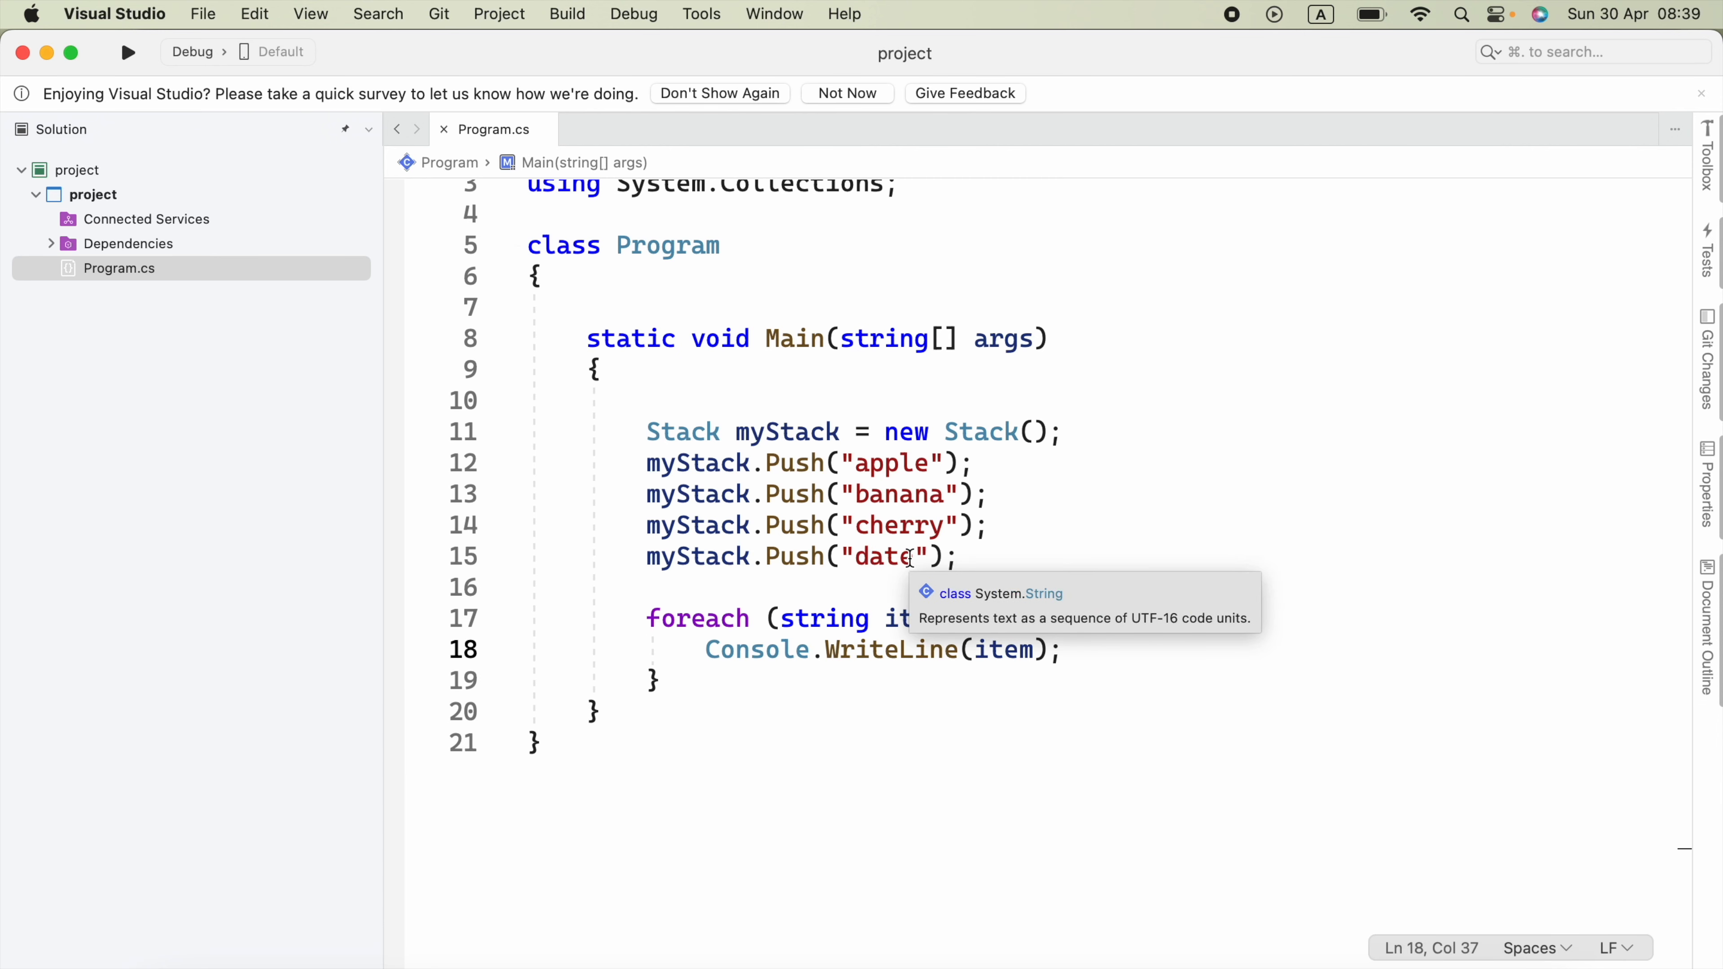
mouse_move(945, 567)
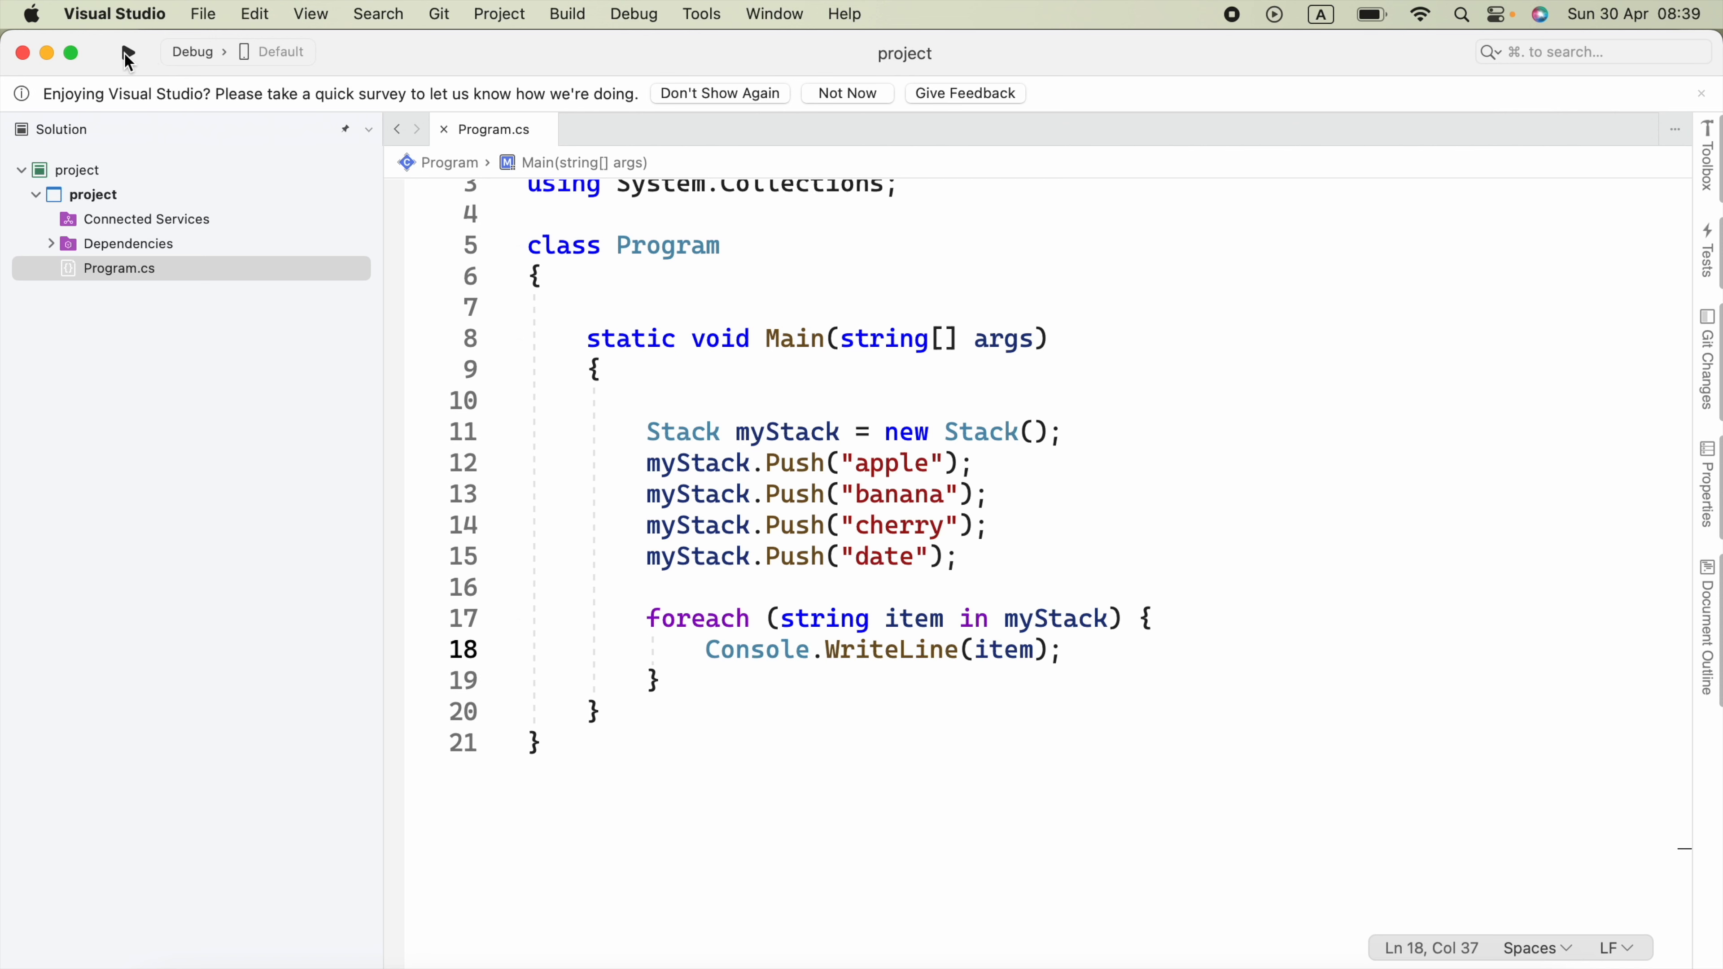
left_click(128, 52)
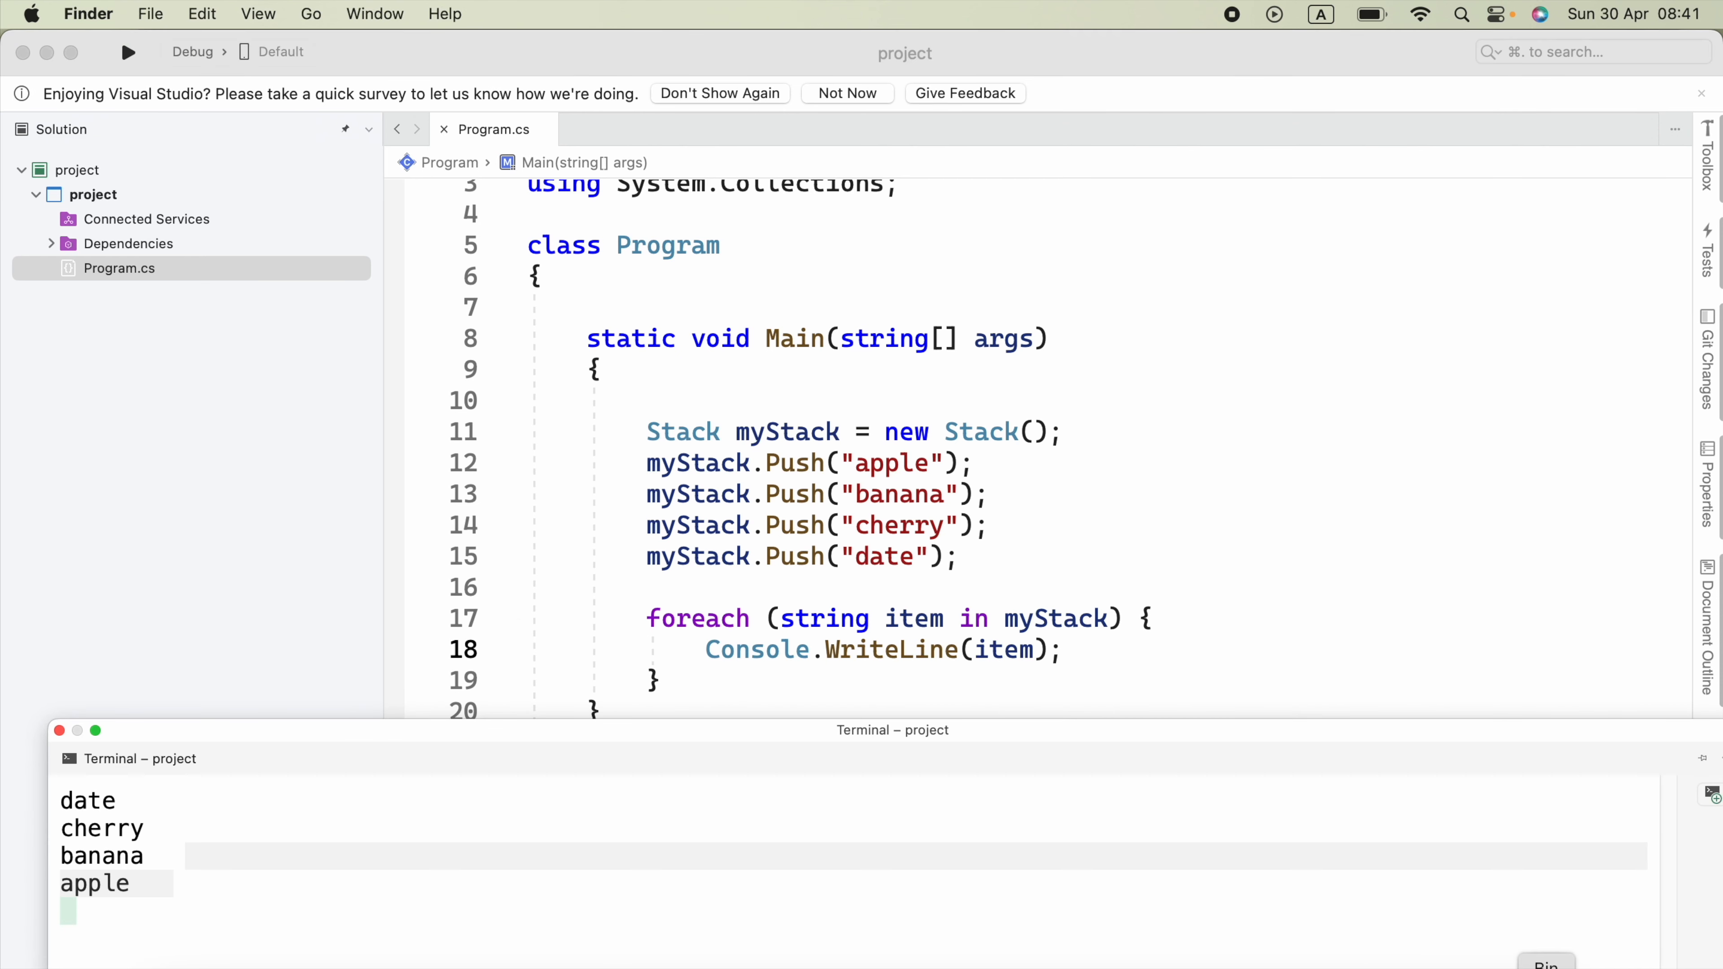
mouse_move(1331, 720)
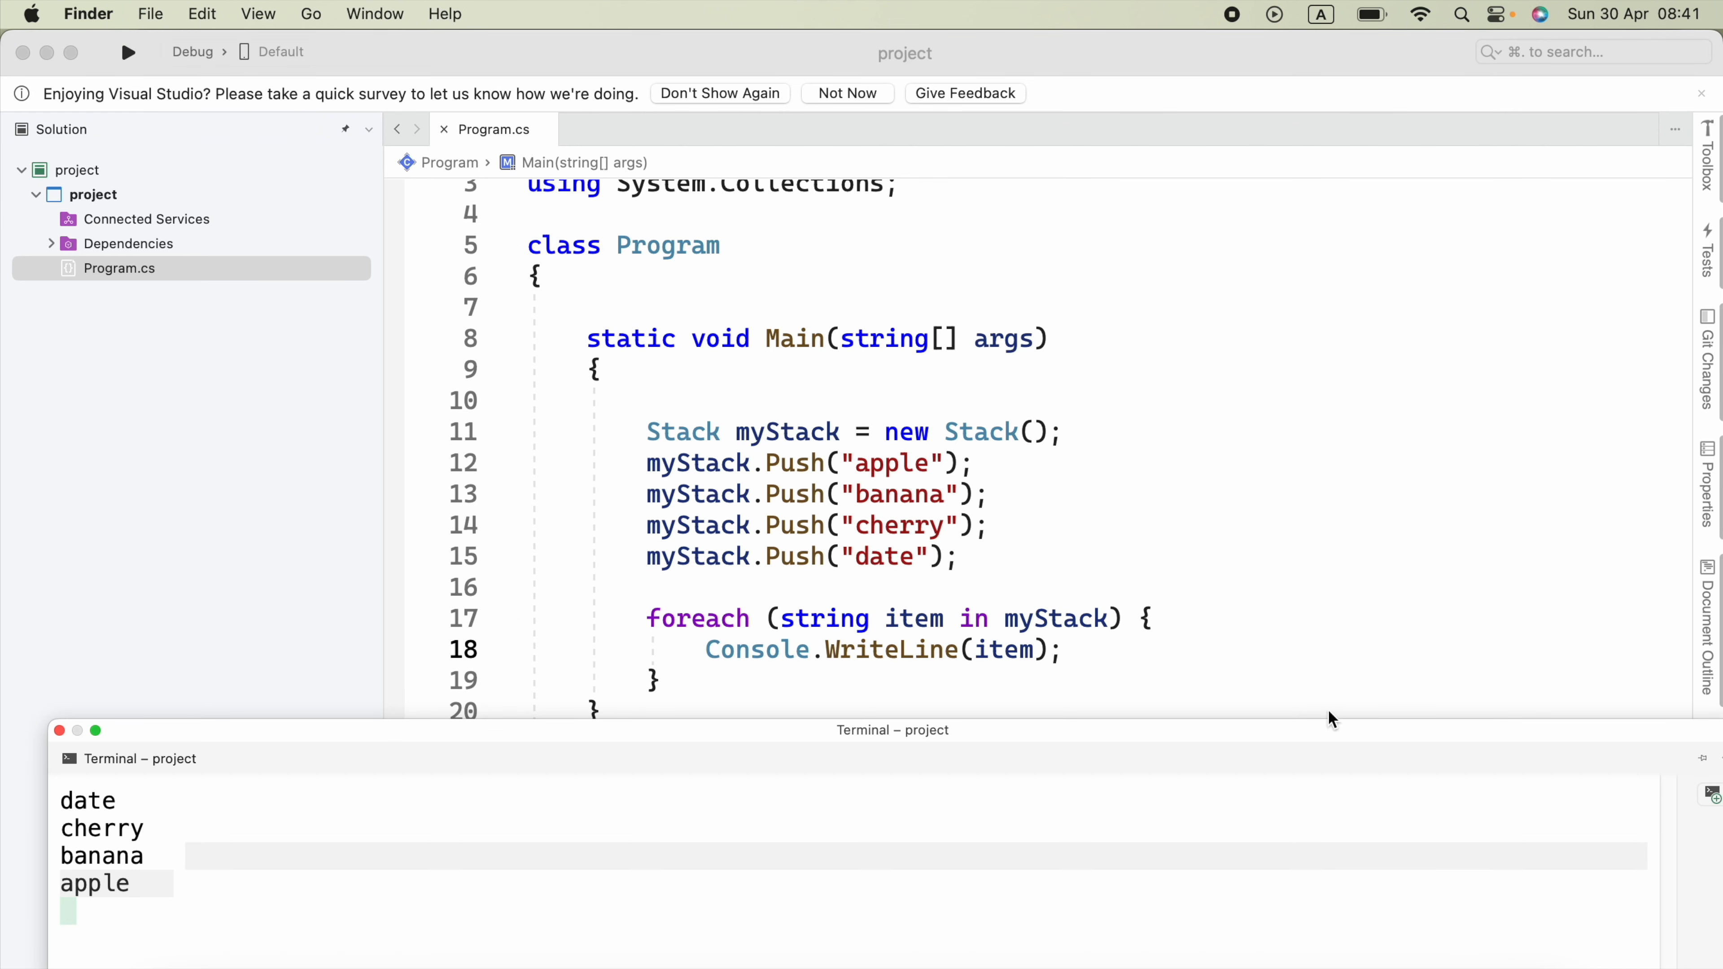
mouse_move(1169, 871)
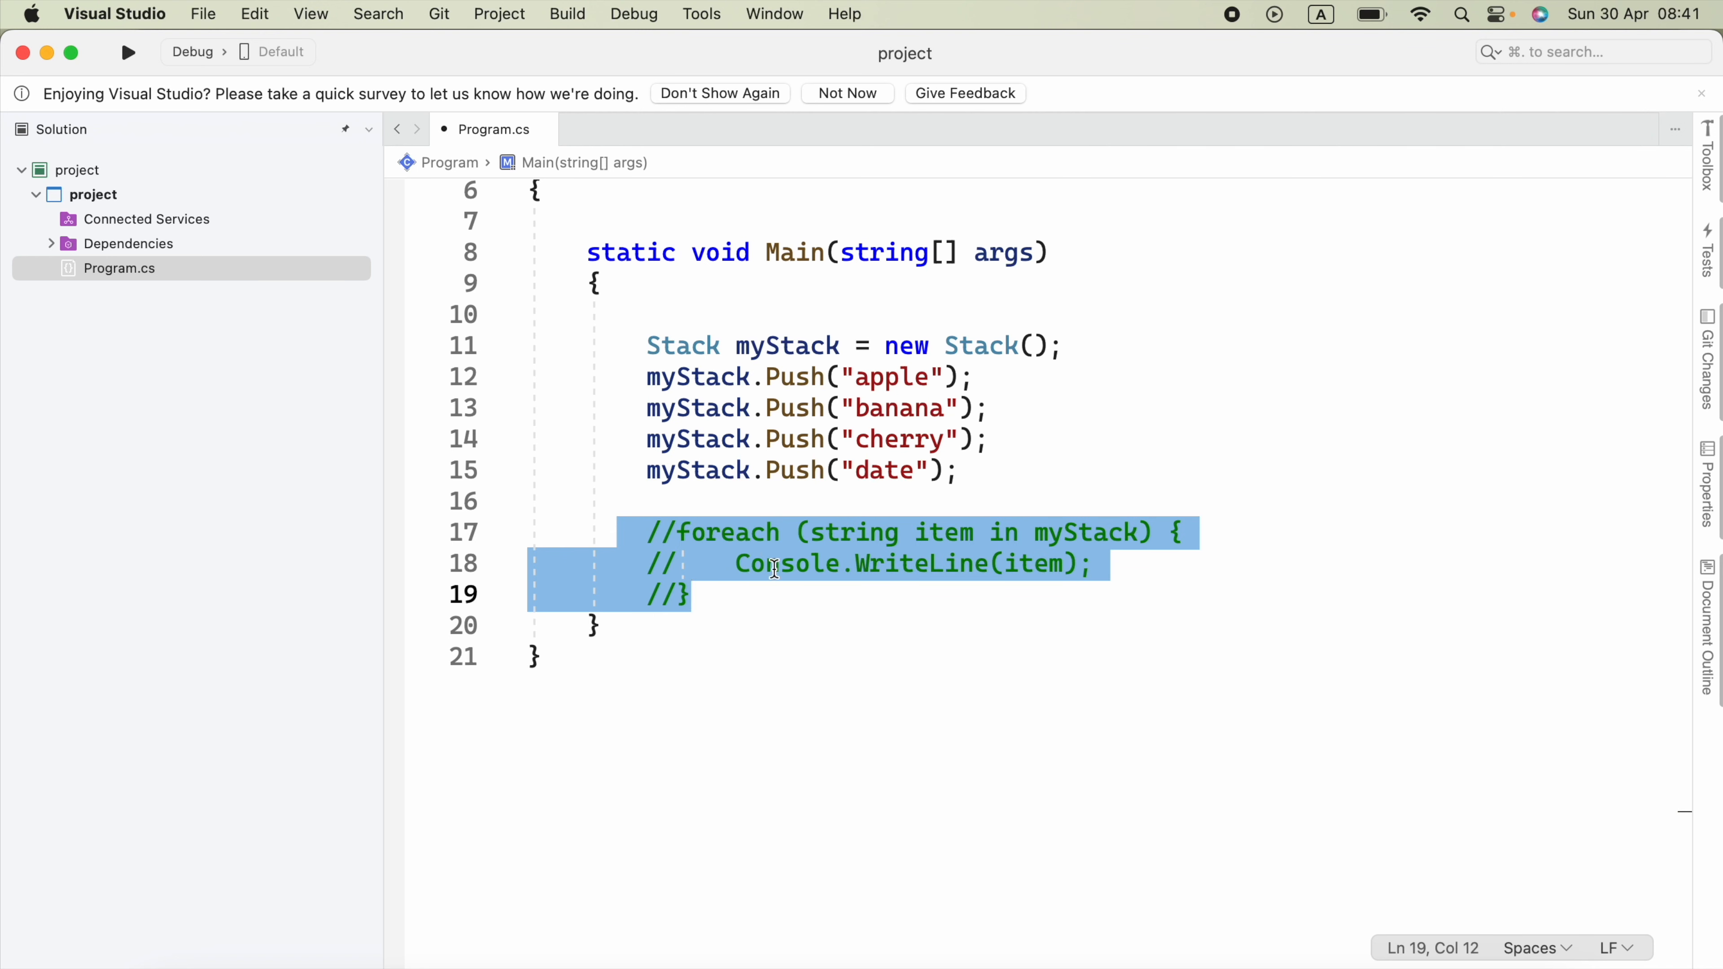
Add string removedItem = (string) myStack.Pop(); below the commented-out loop, using IntelliSense for Pop.
left_click(783, 564)
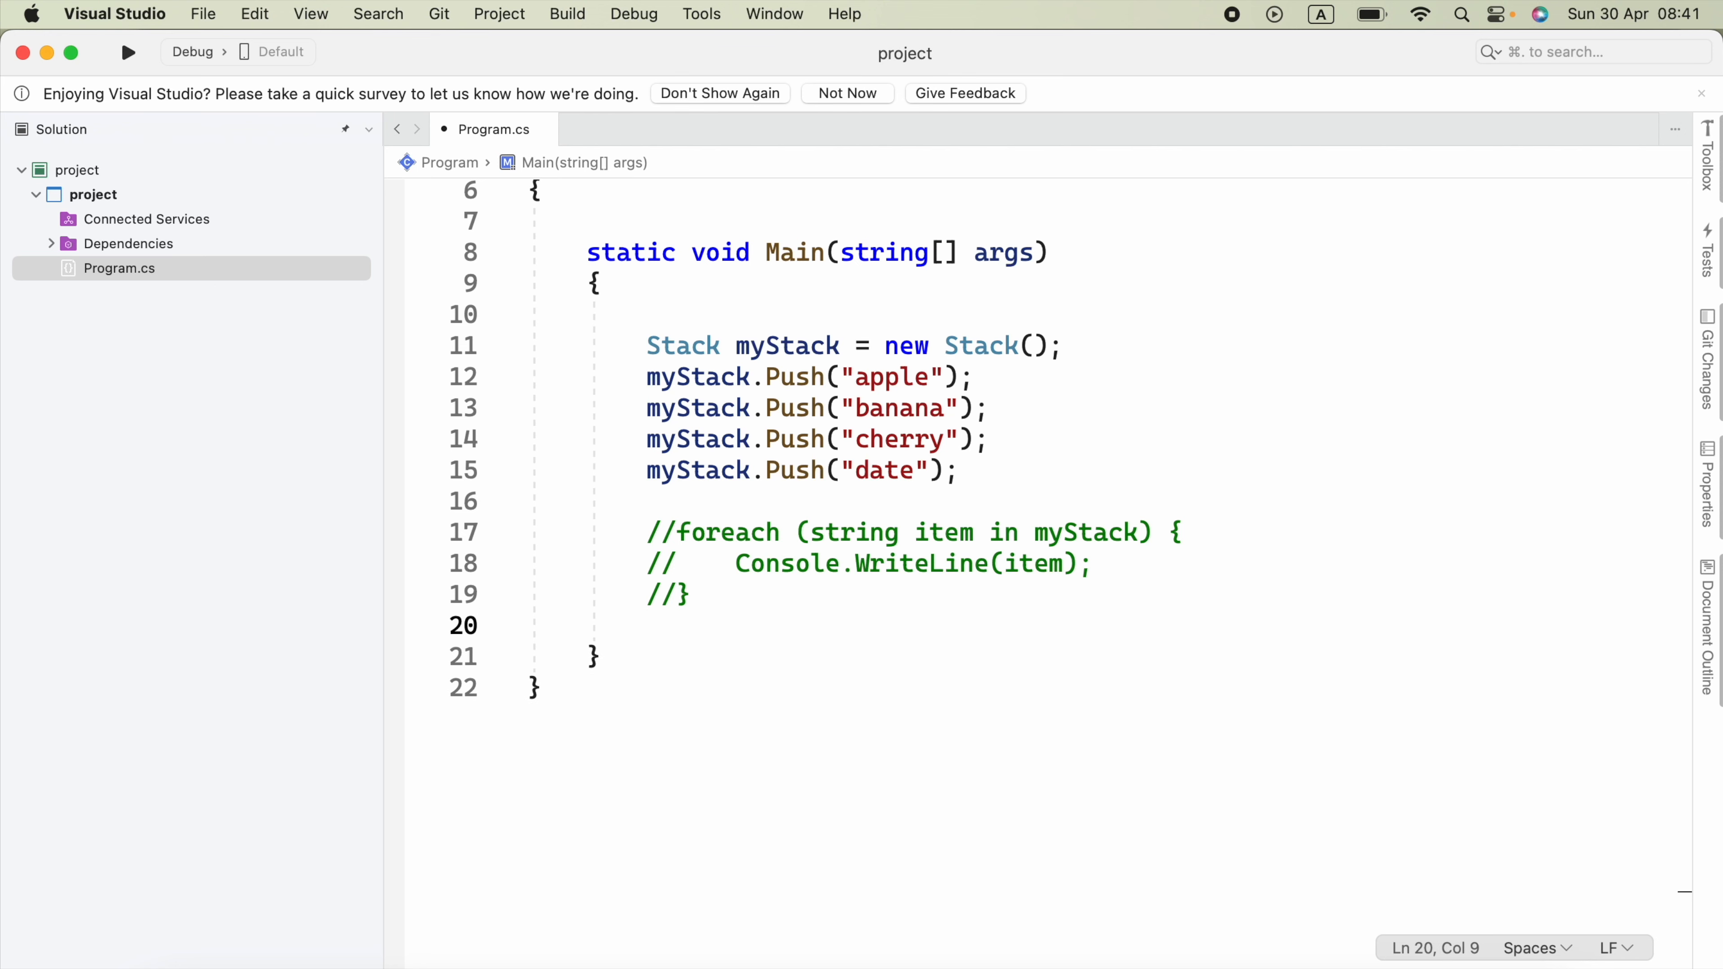
type("string")
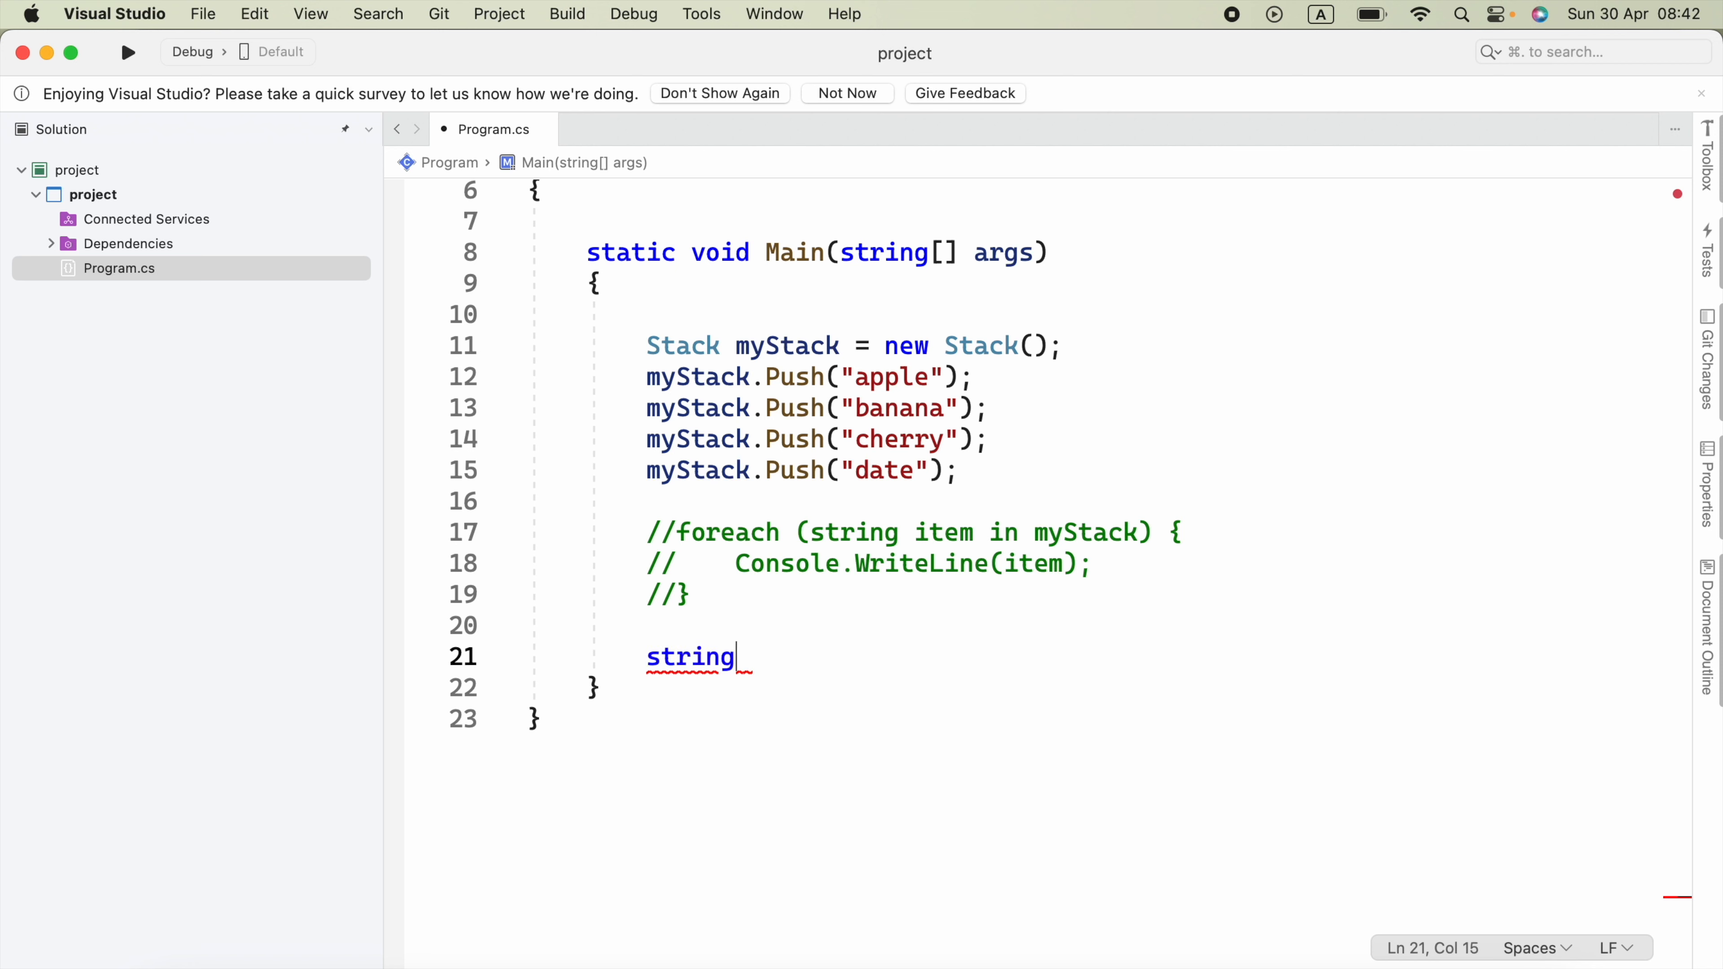
type("re")
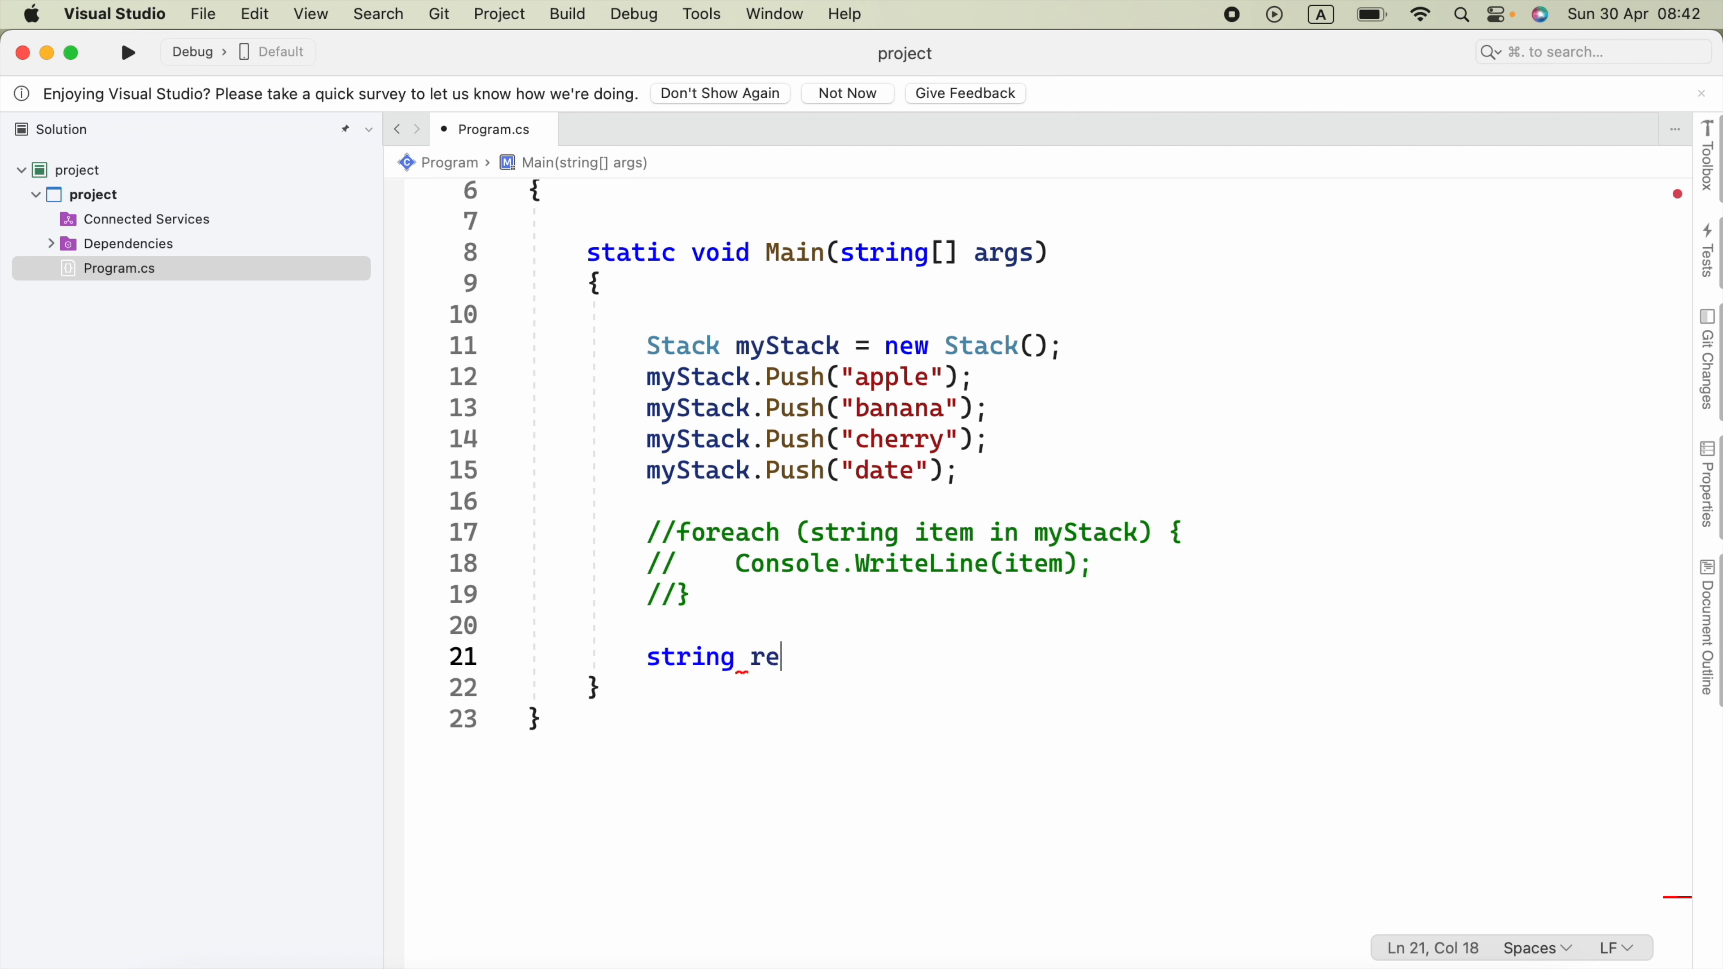
type("moved")
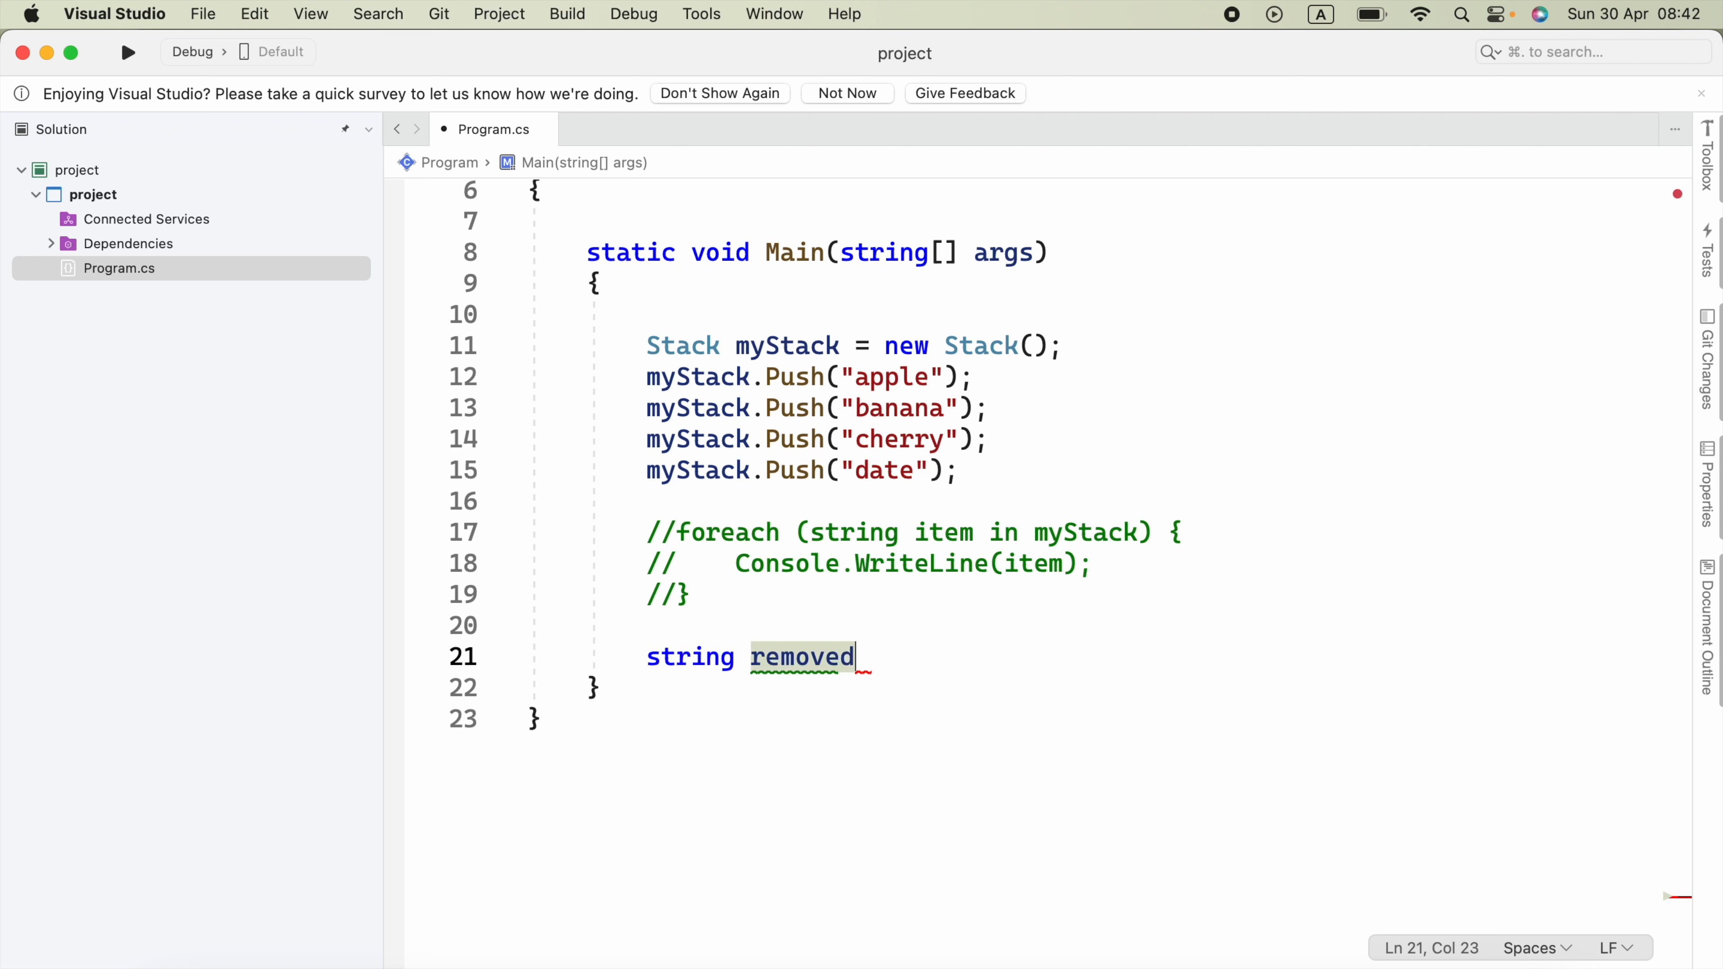
type("It")
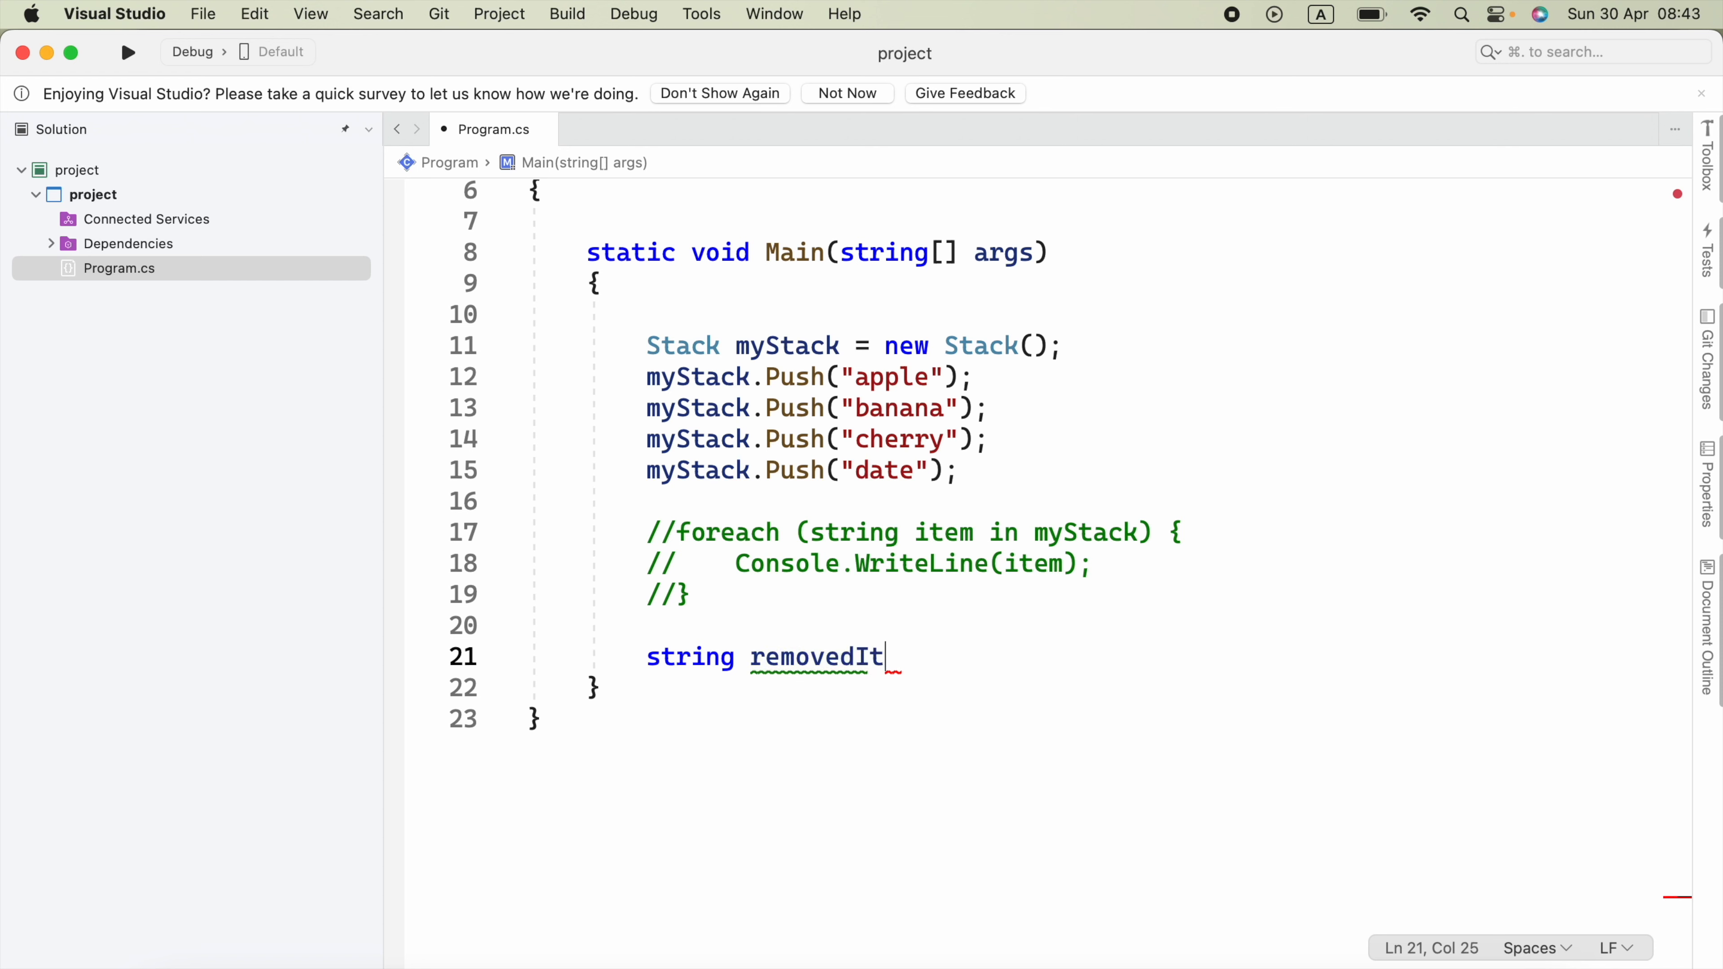
type("em")
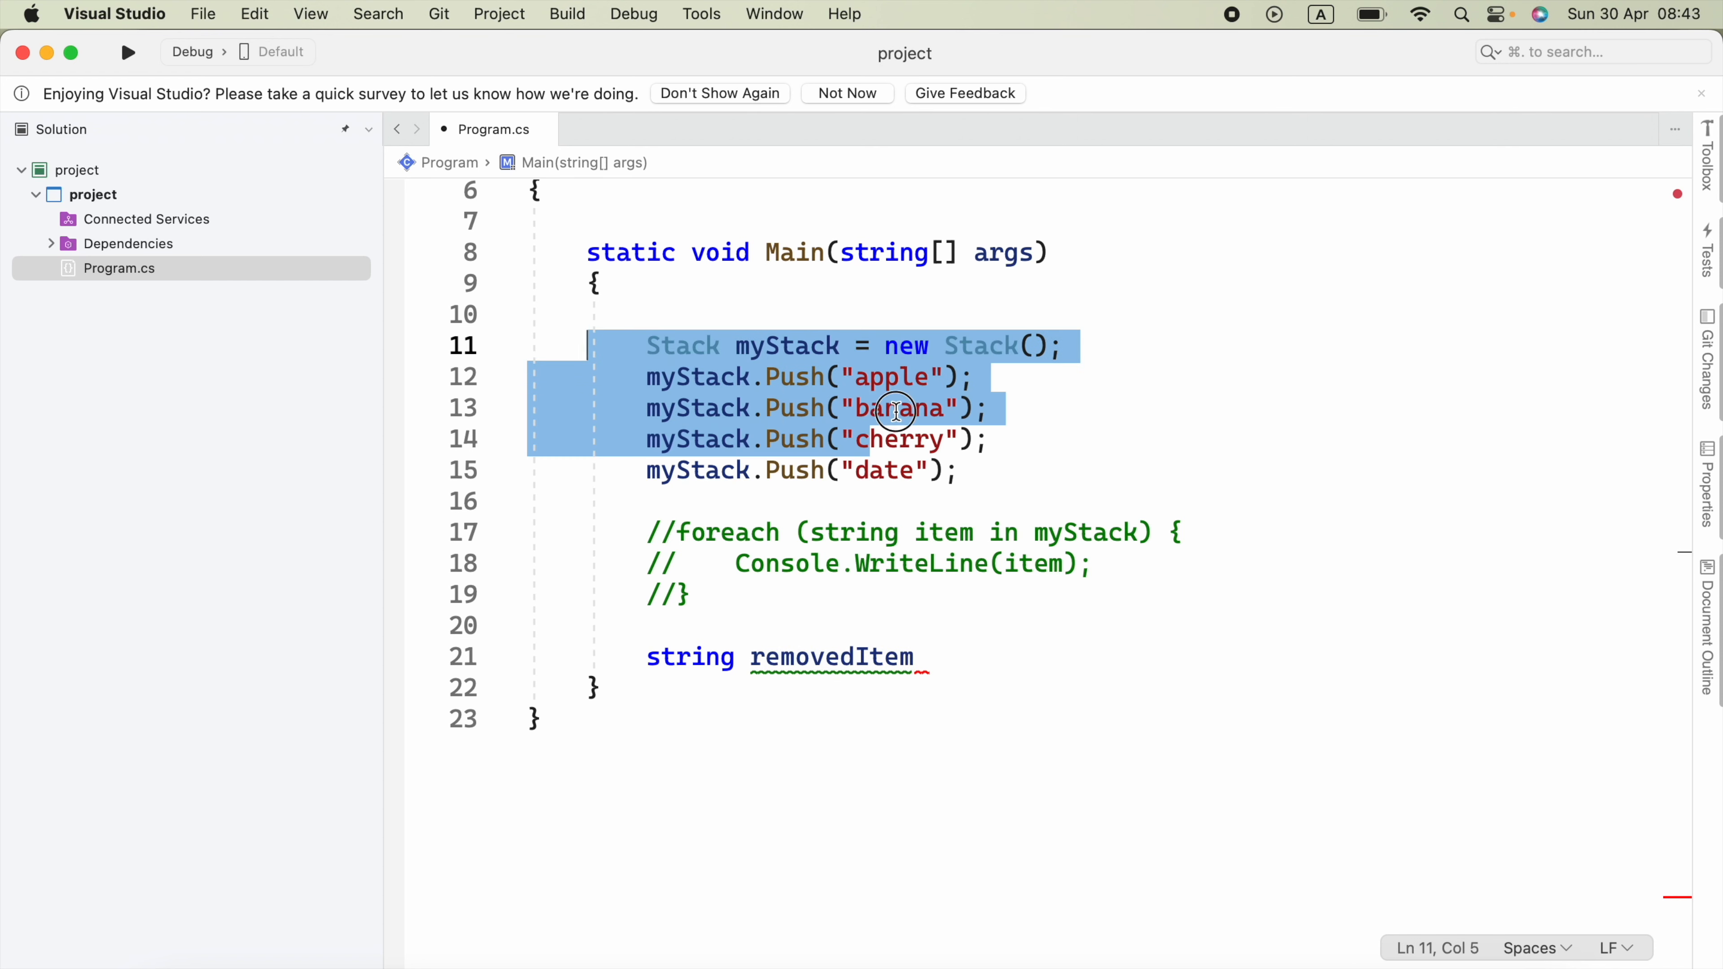
type("objec")
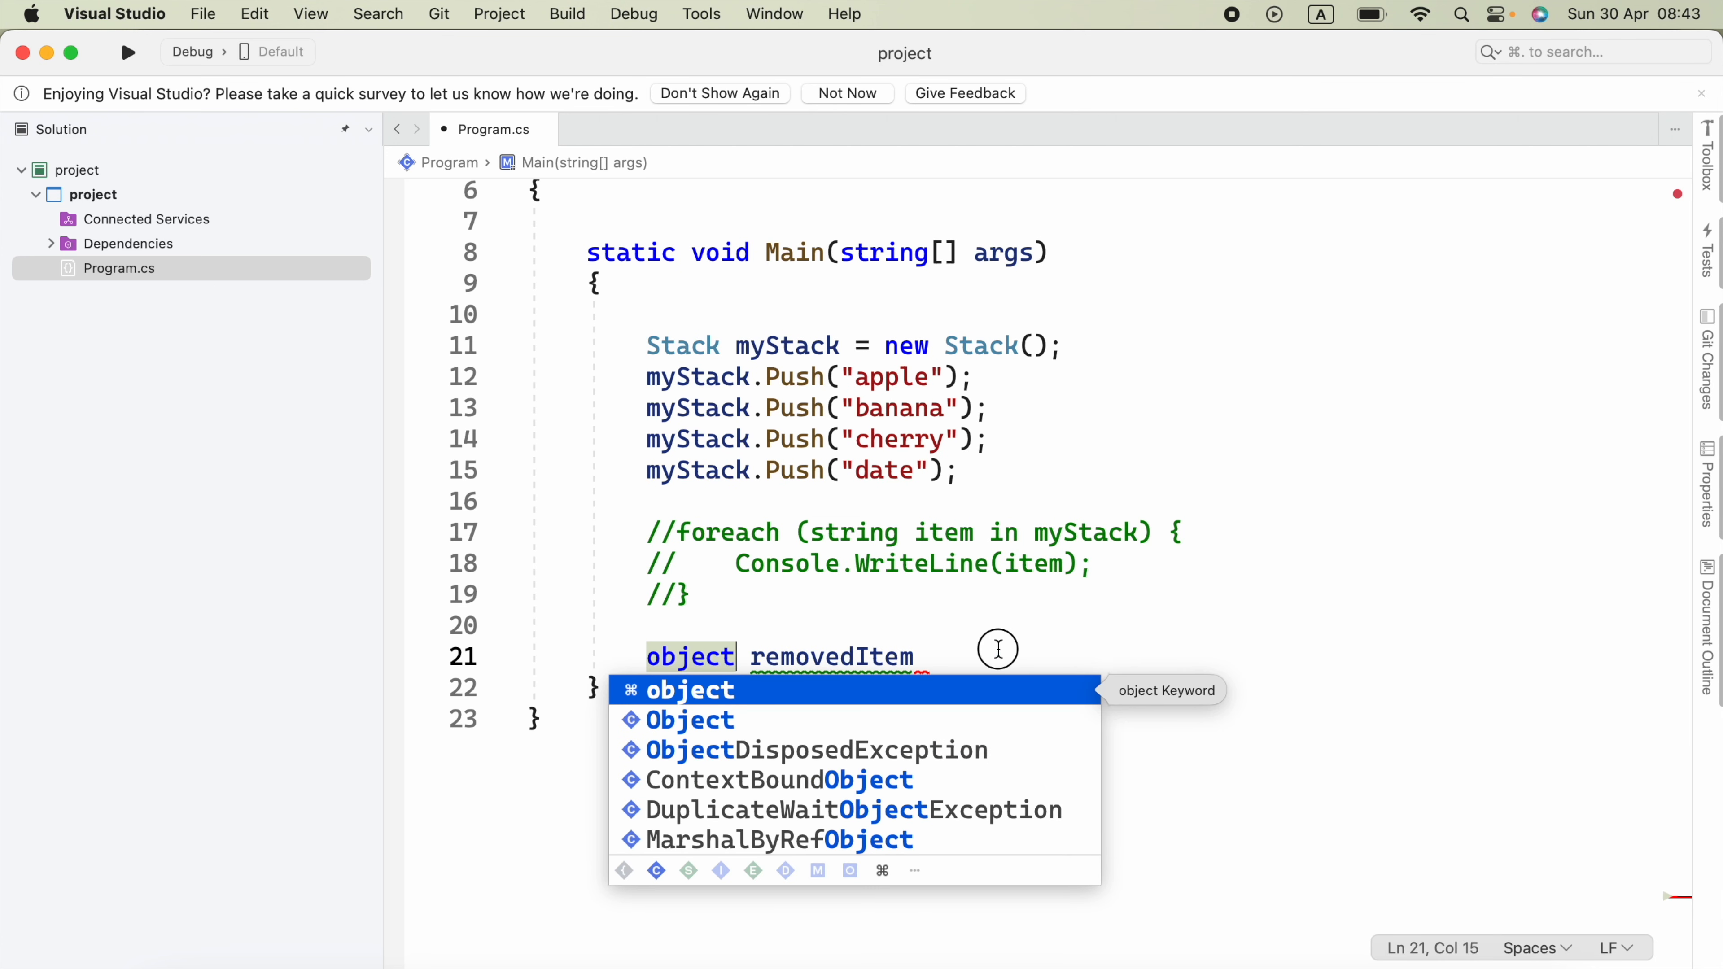
type("=")
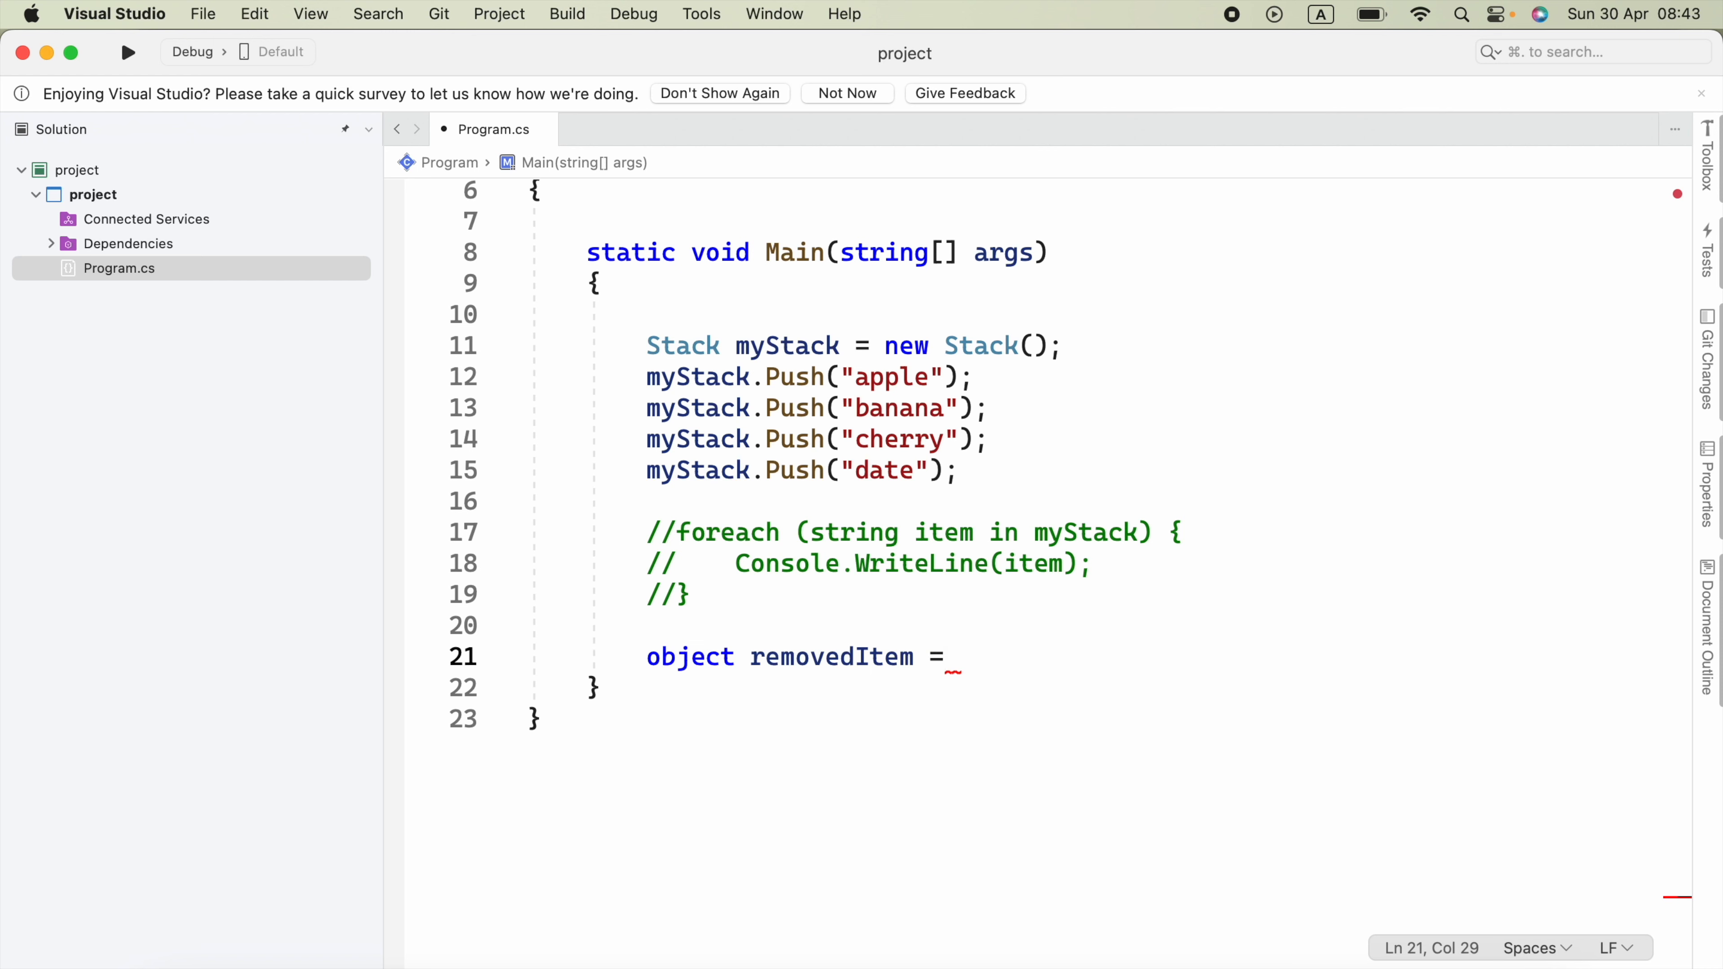
type("myStack.")
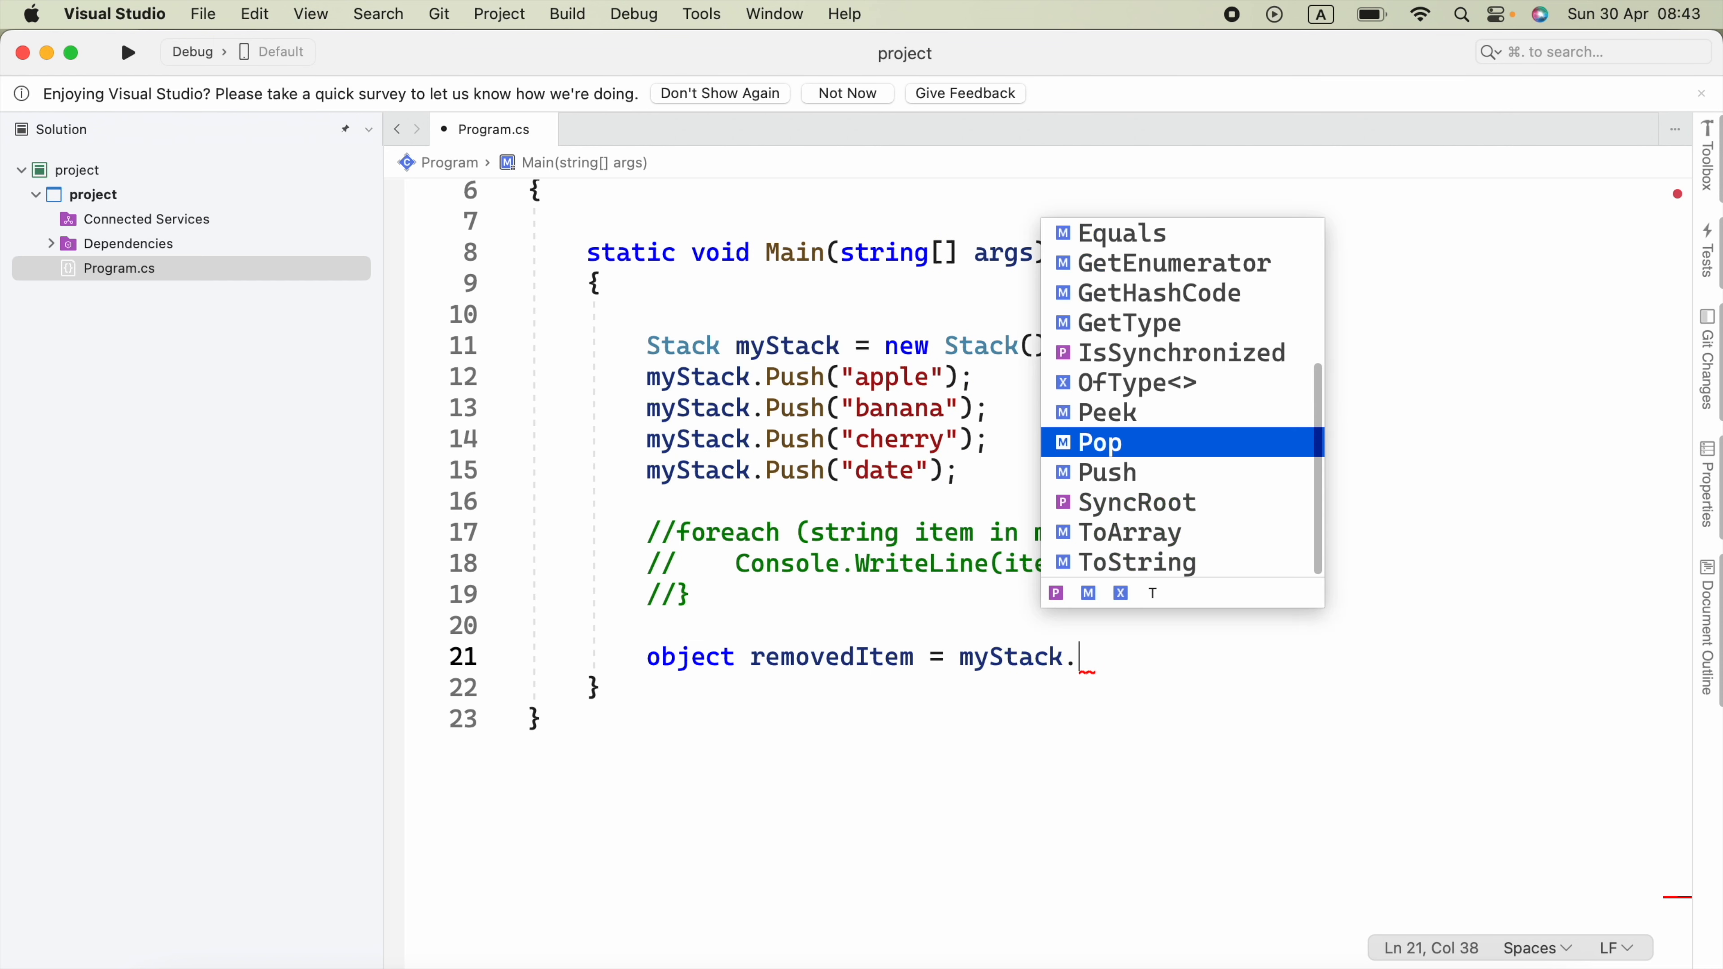
type("Pop();")
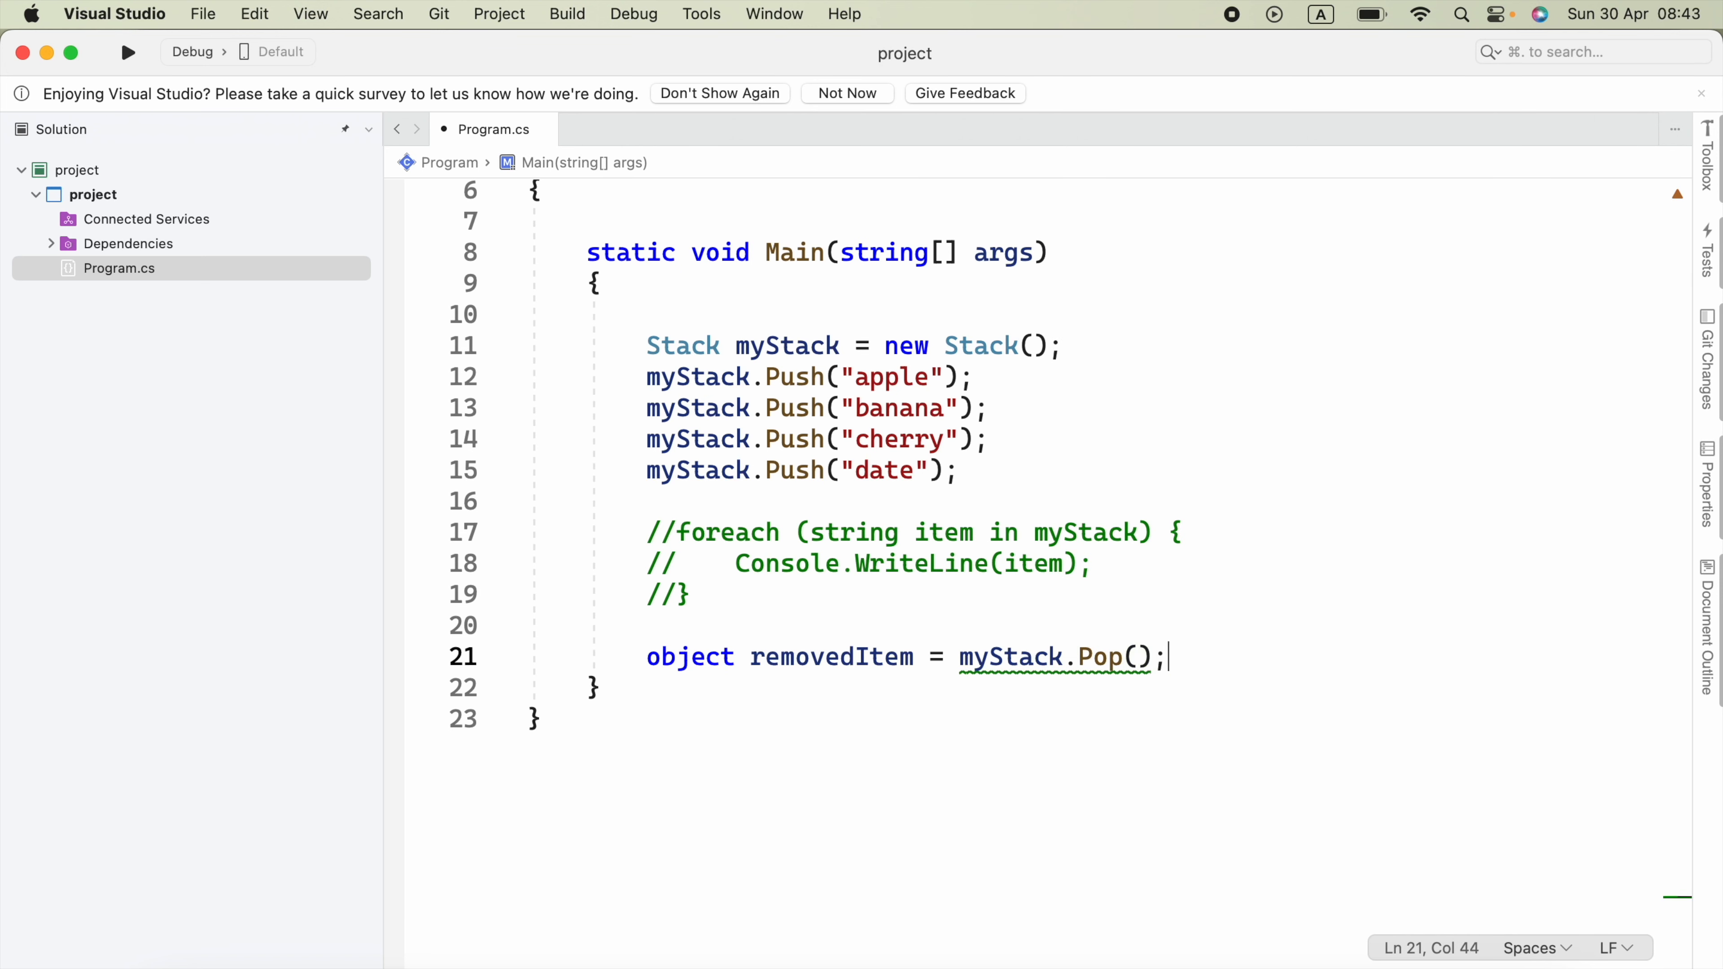
mouse_move(695, 656)
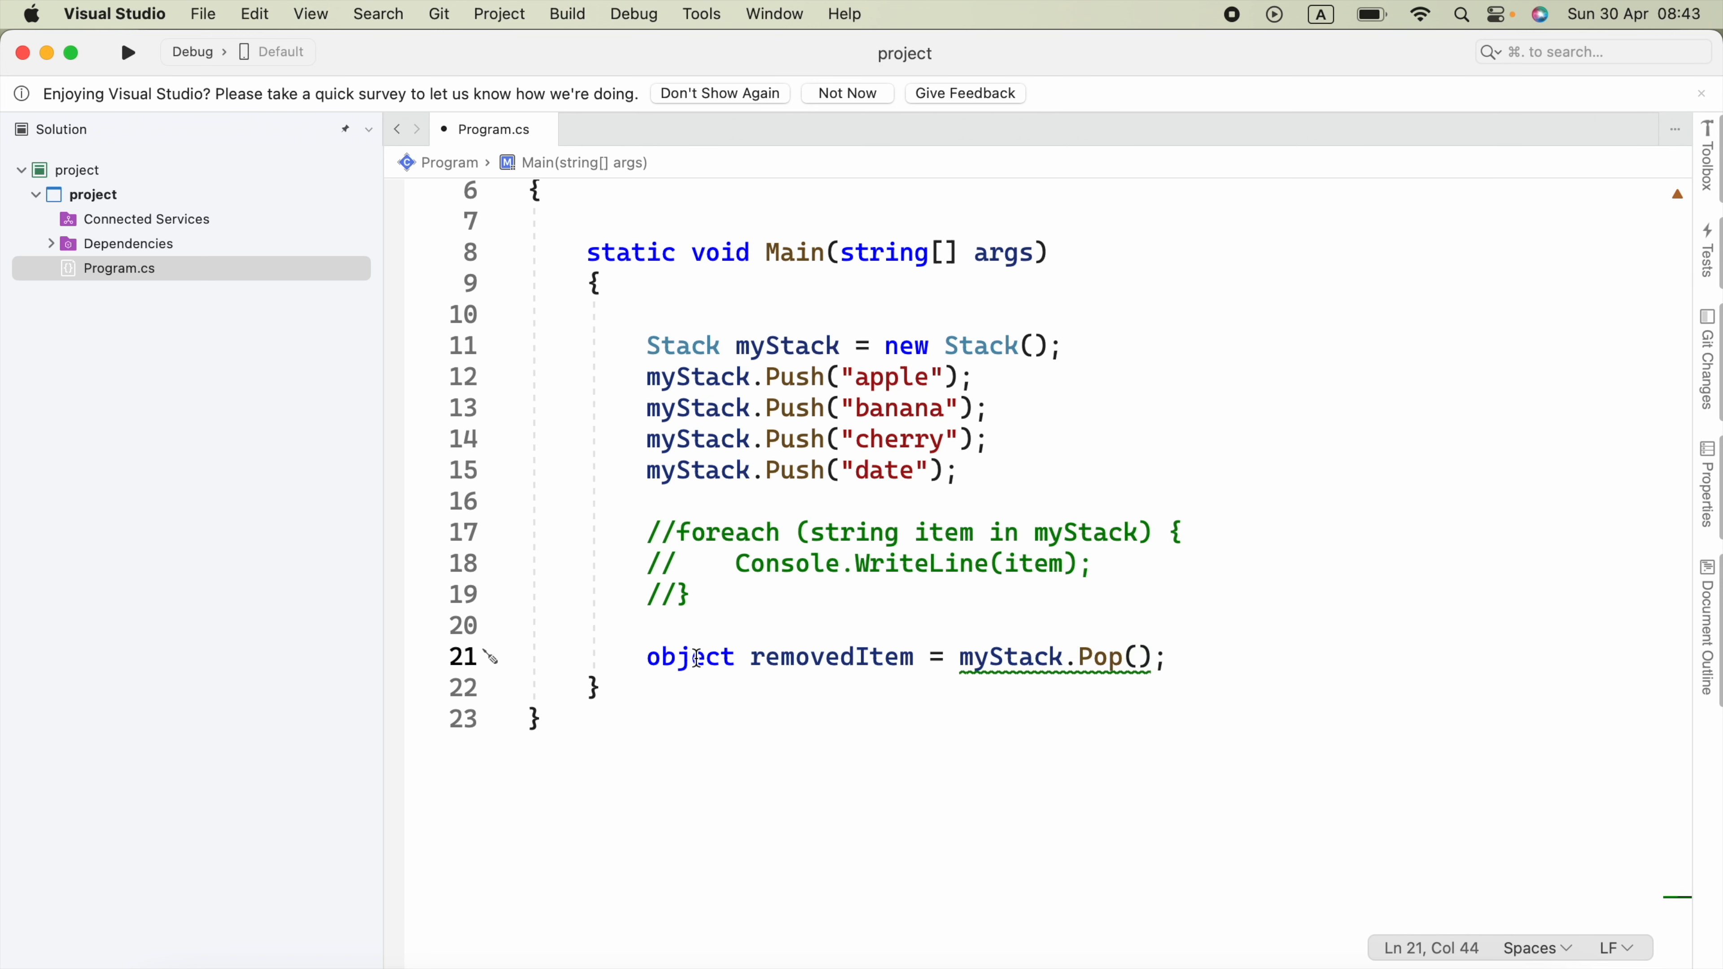
type("string")
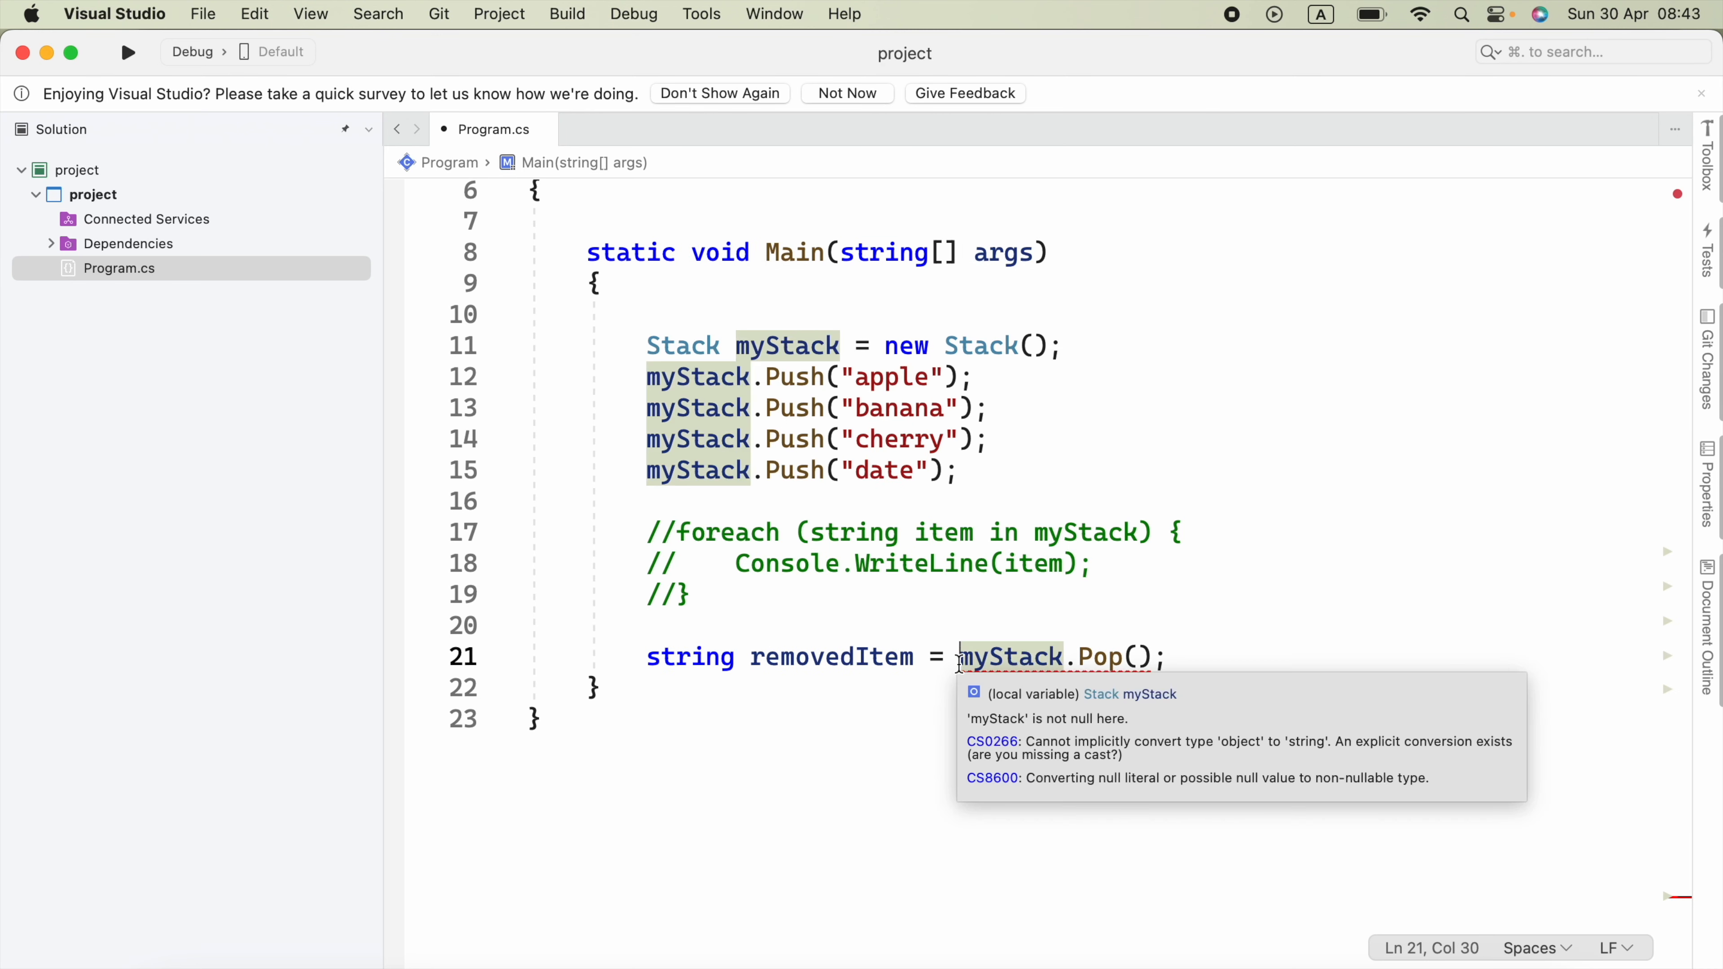
type("(string")
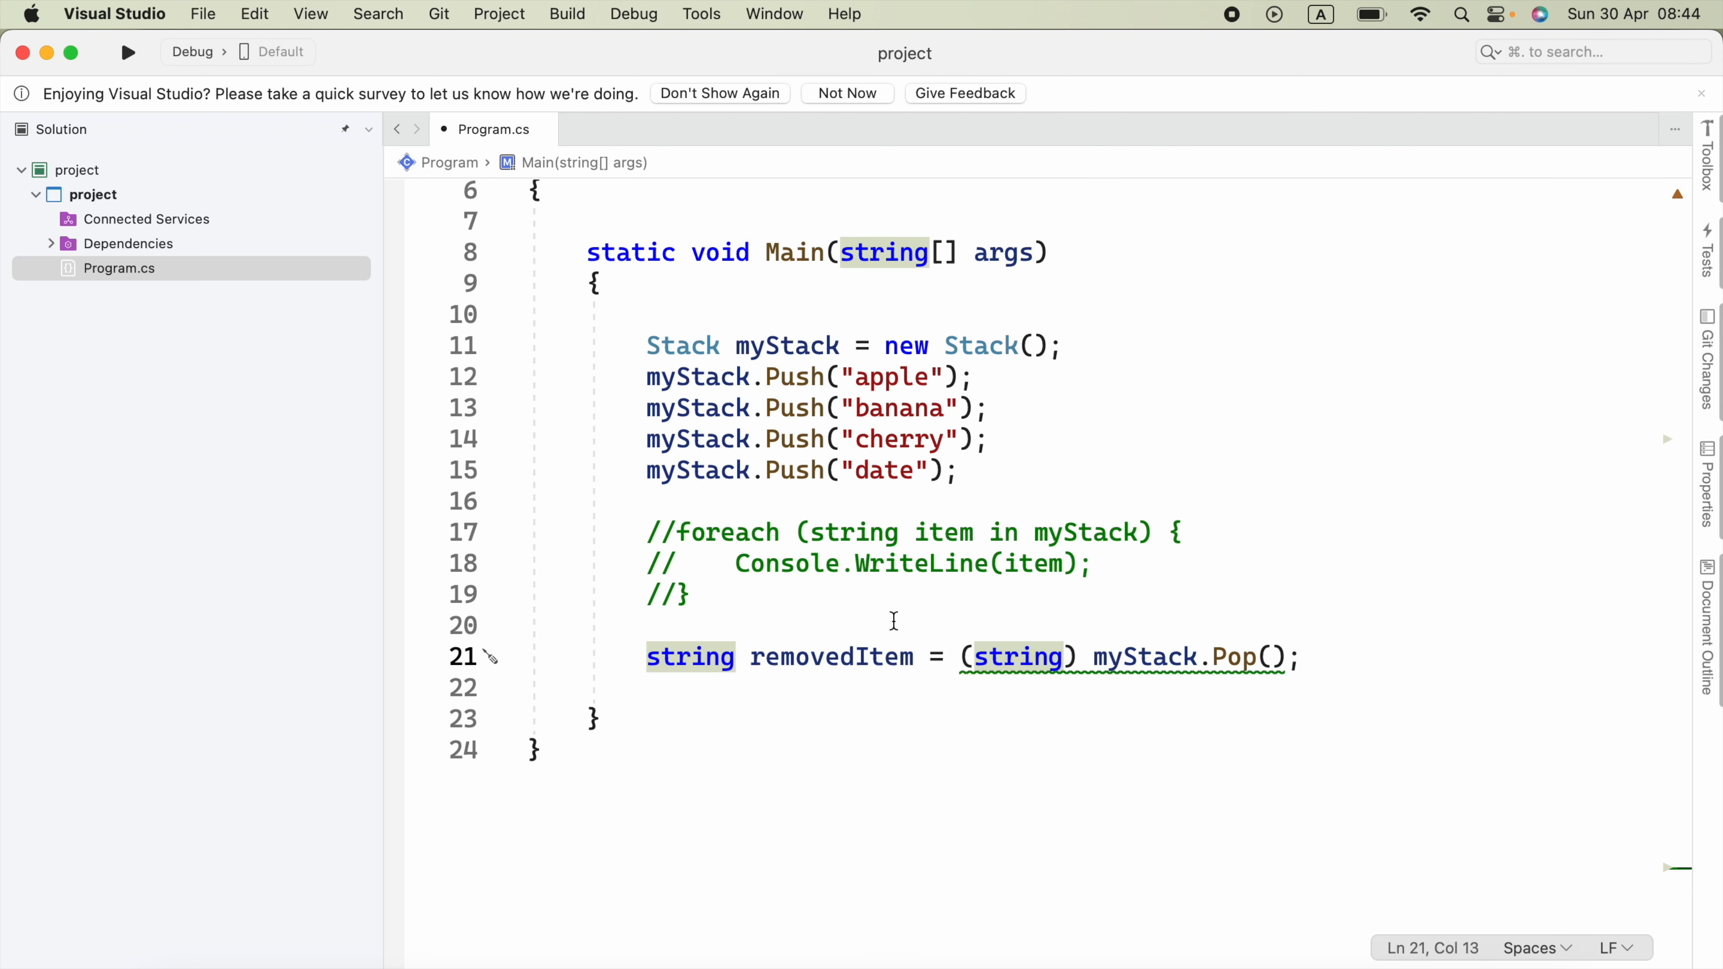
Add Console.WriteLine("Removed item: " + removedItem); right below the Pop line.
double_click(797, 656)
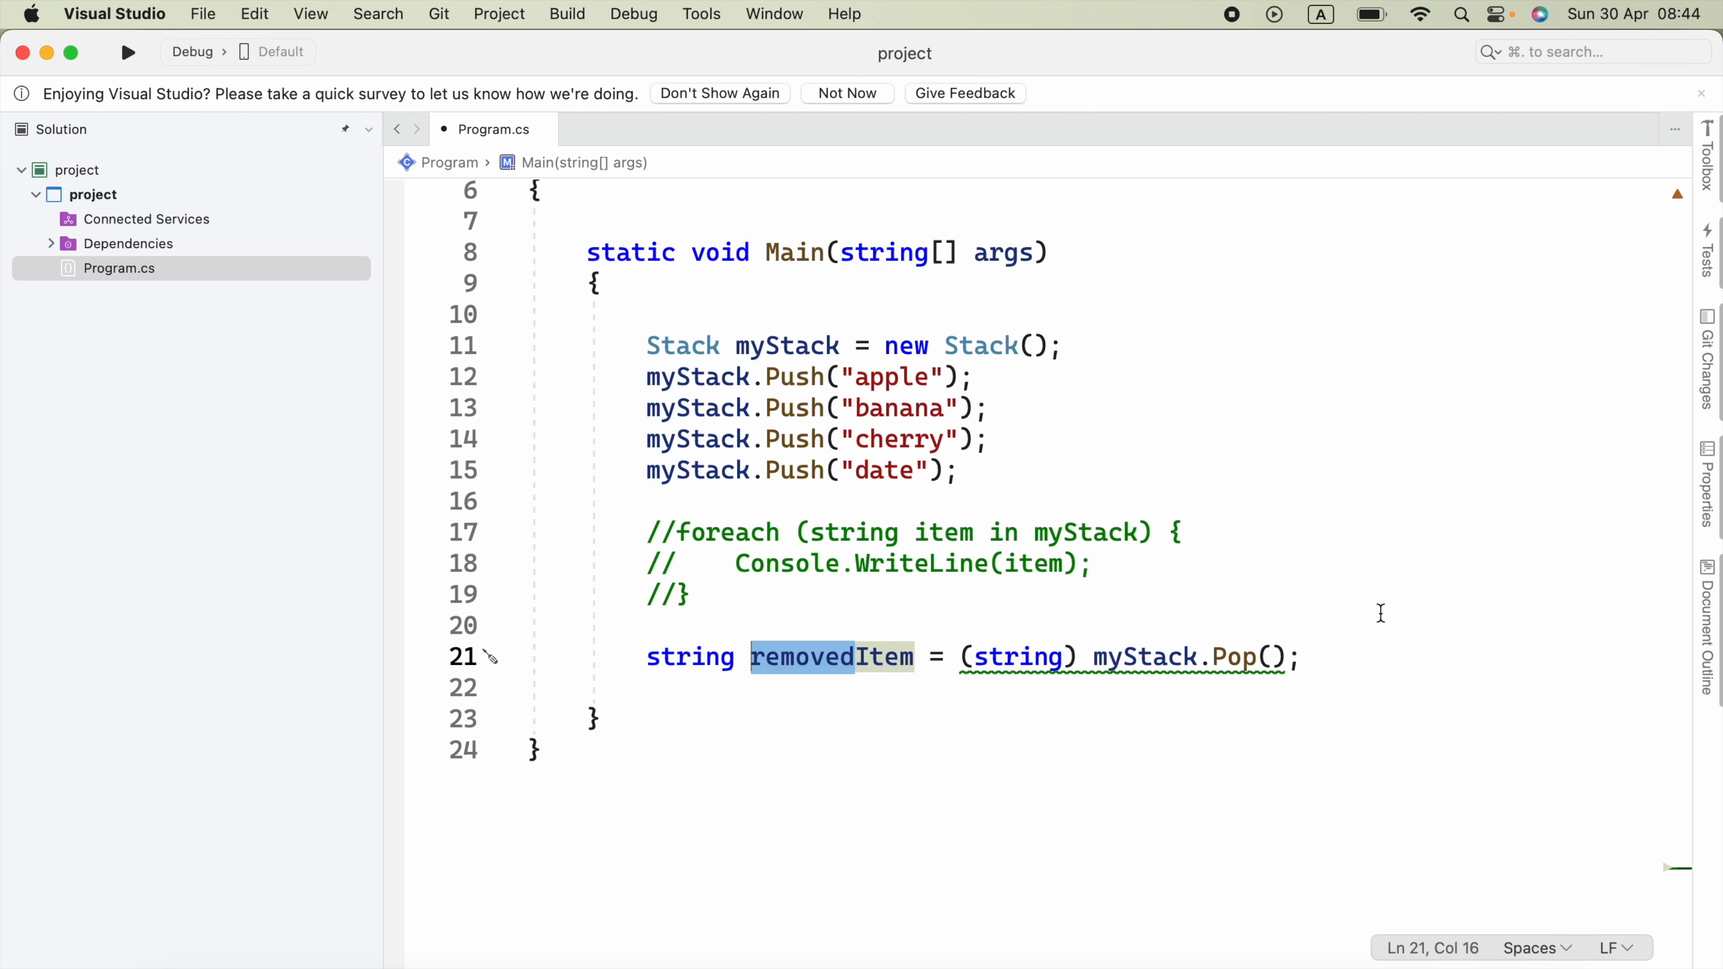
type("Console.WriteLine")
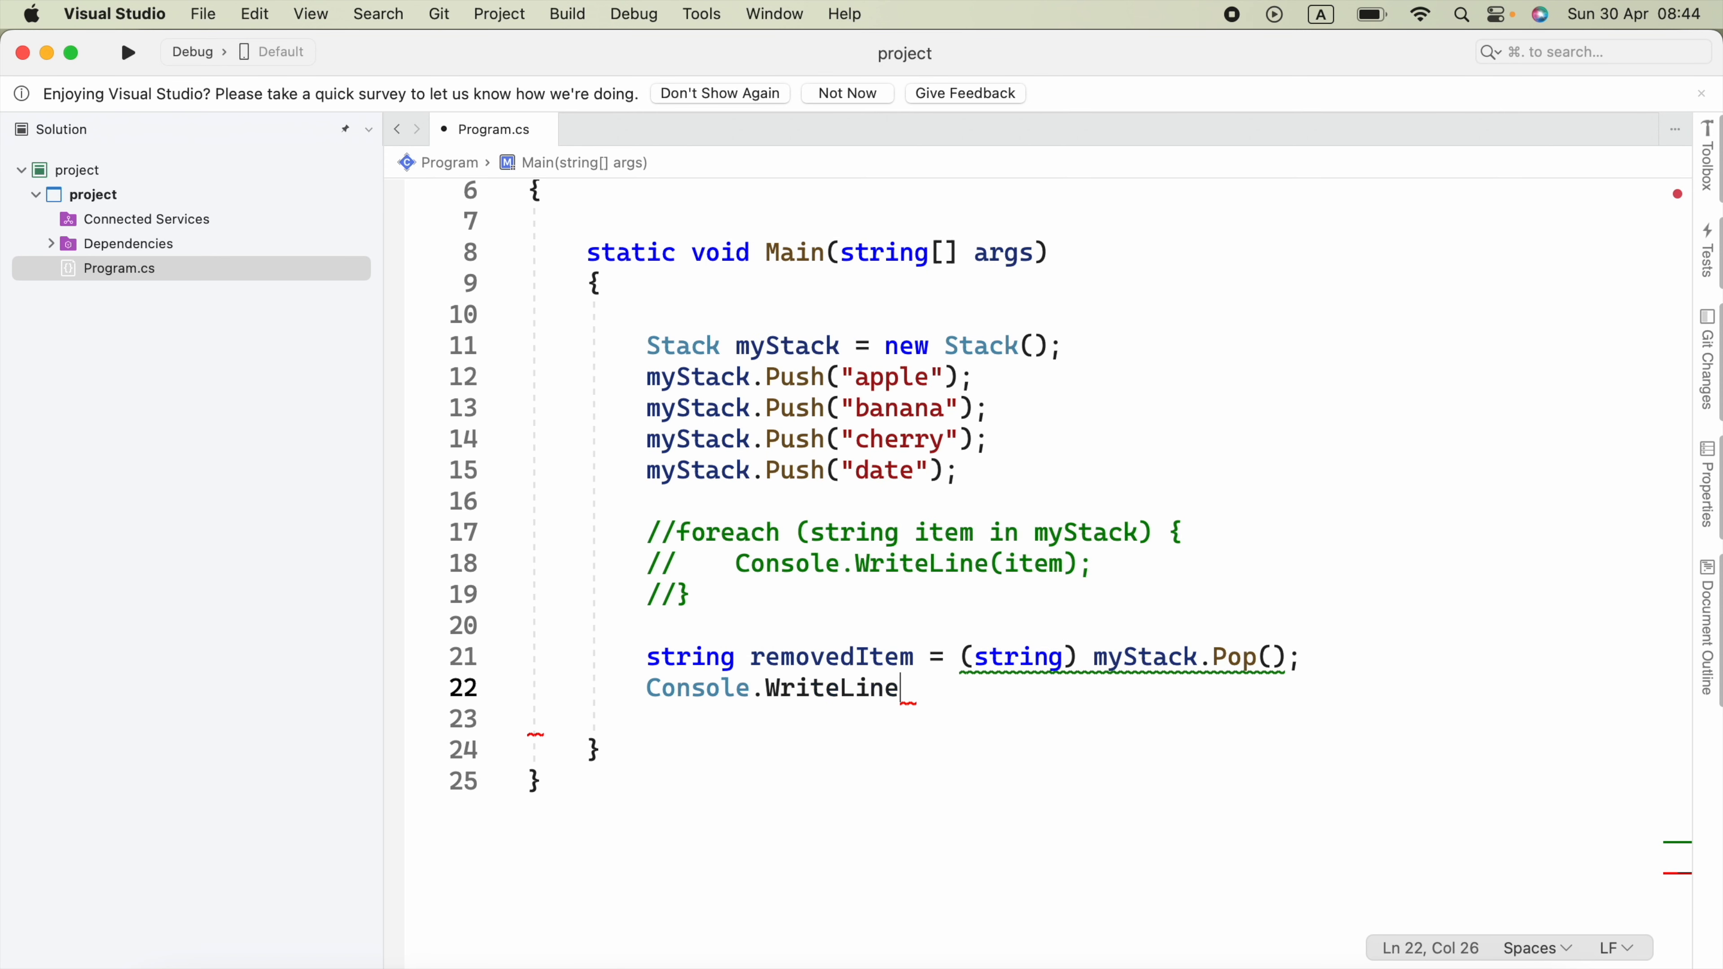
type("()")
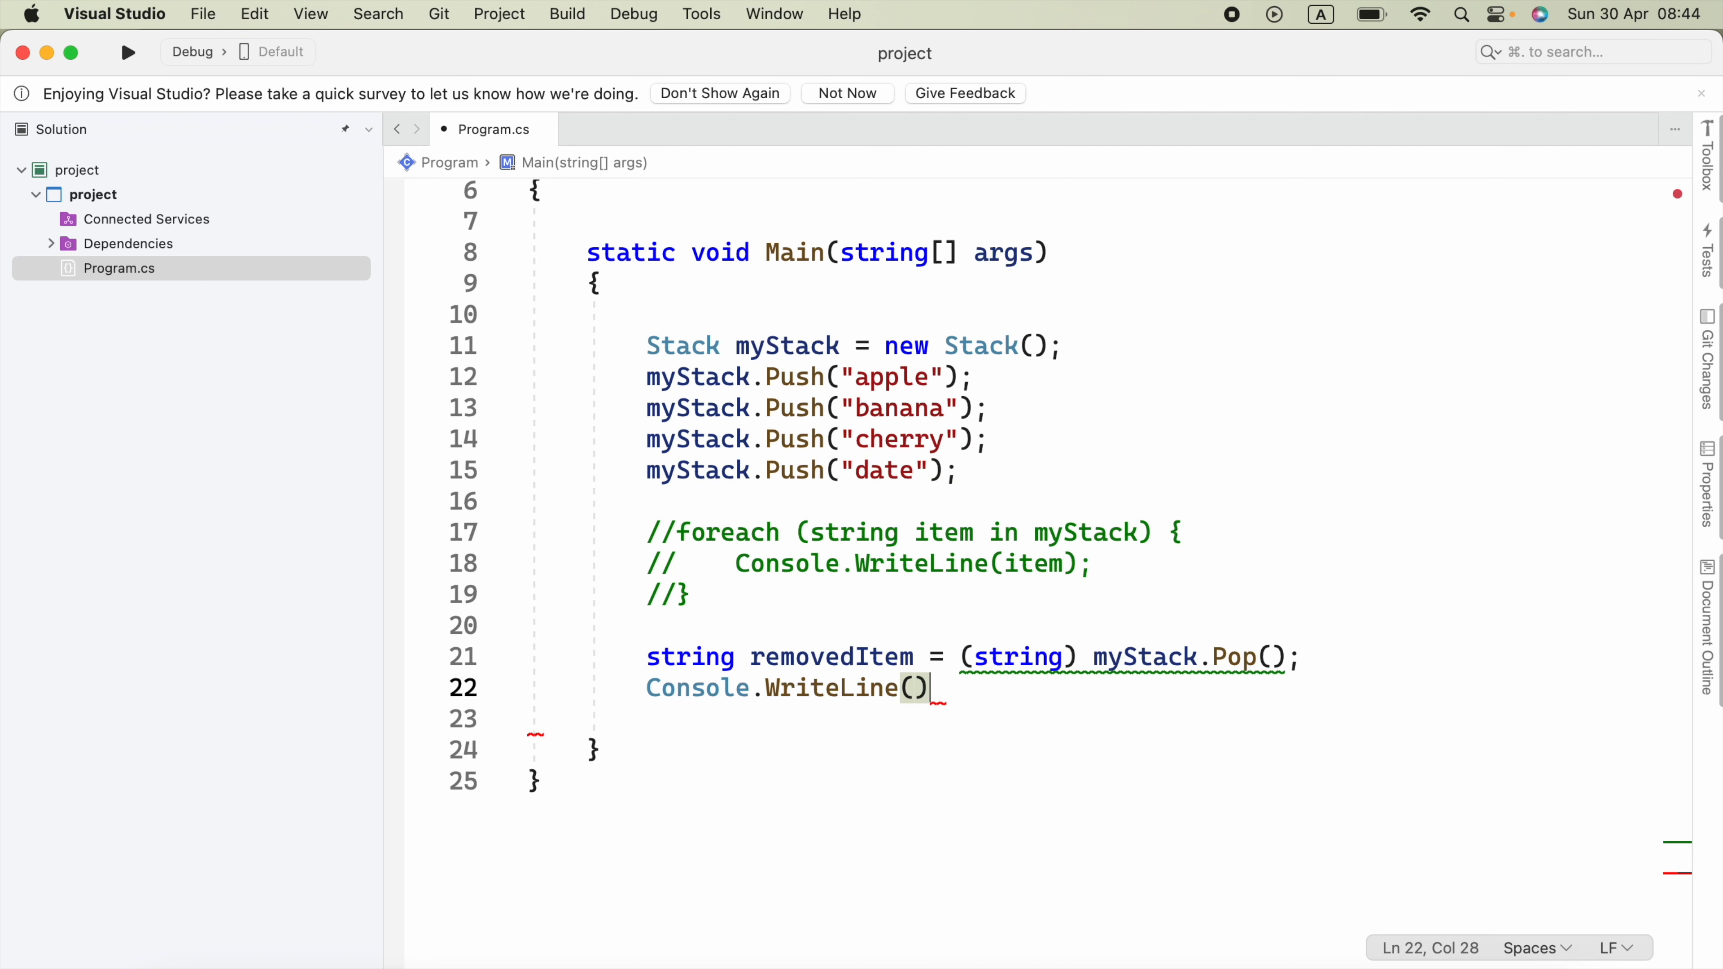
type("\"Re")
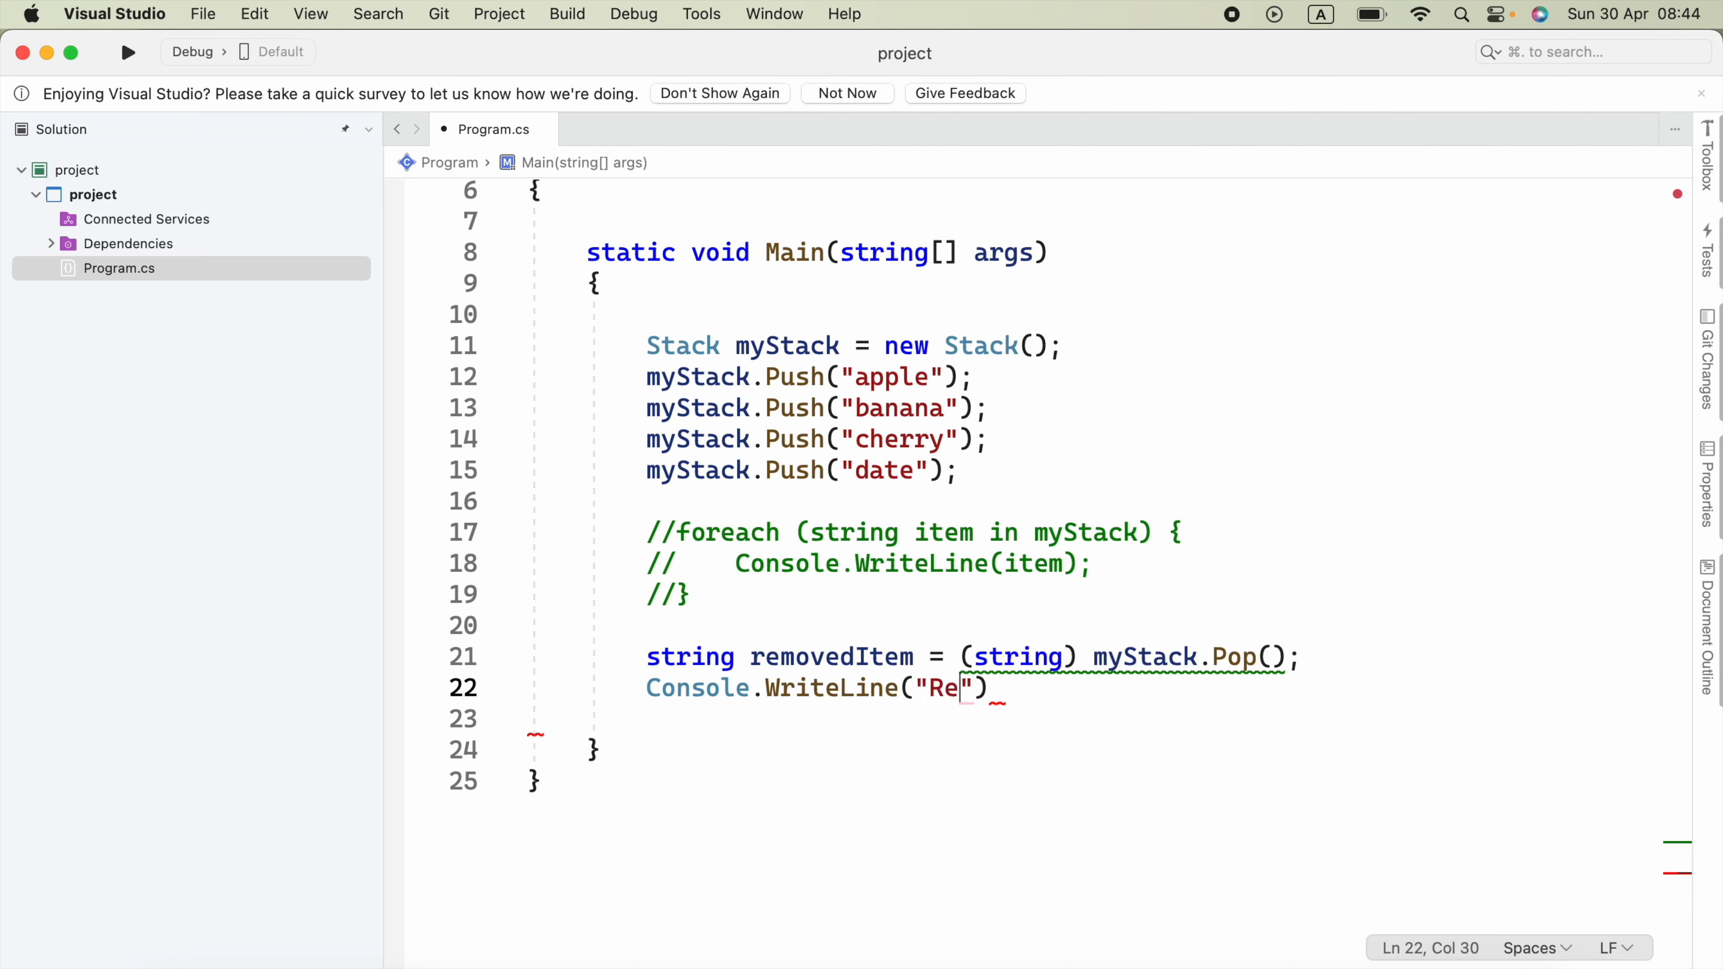
type("moved item")
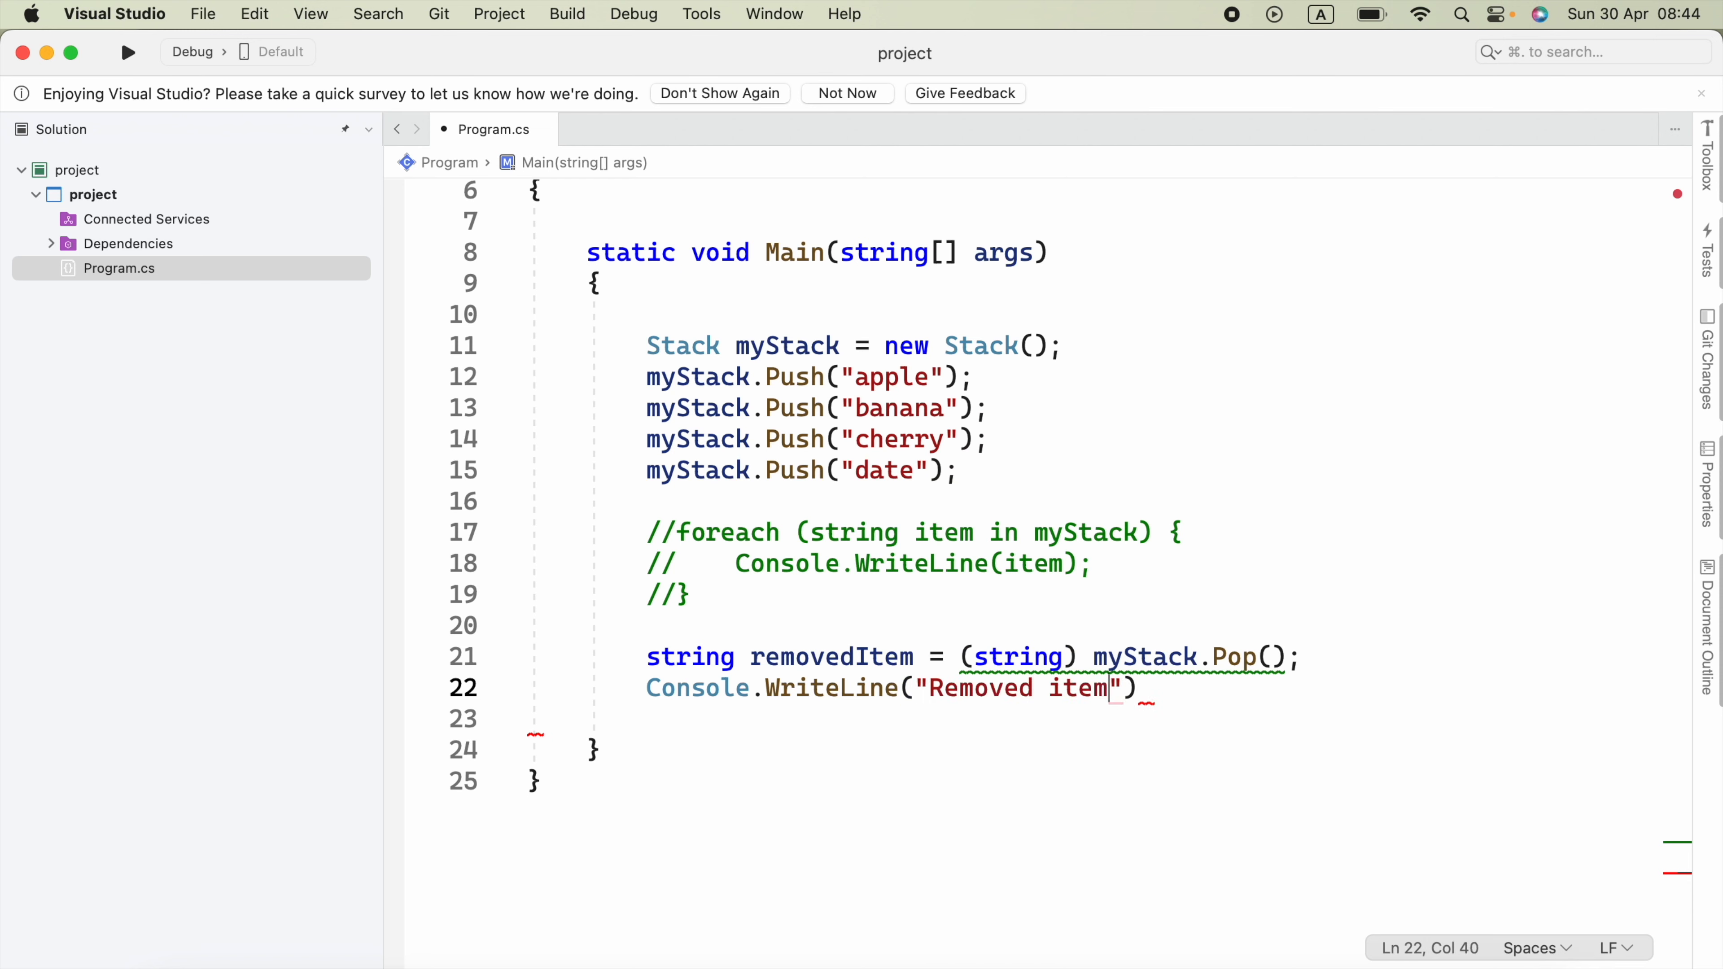
type(":")
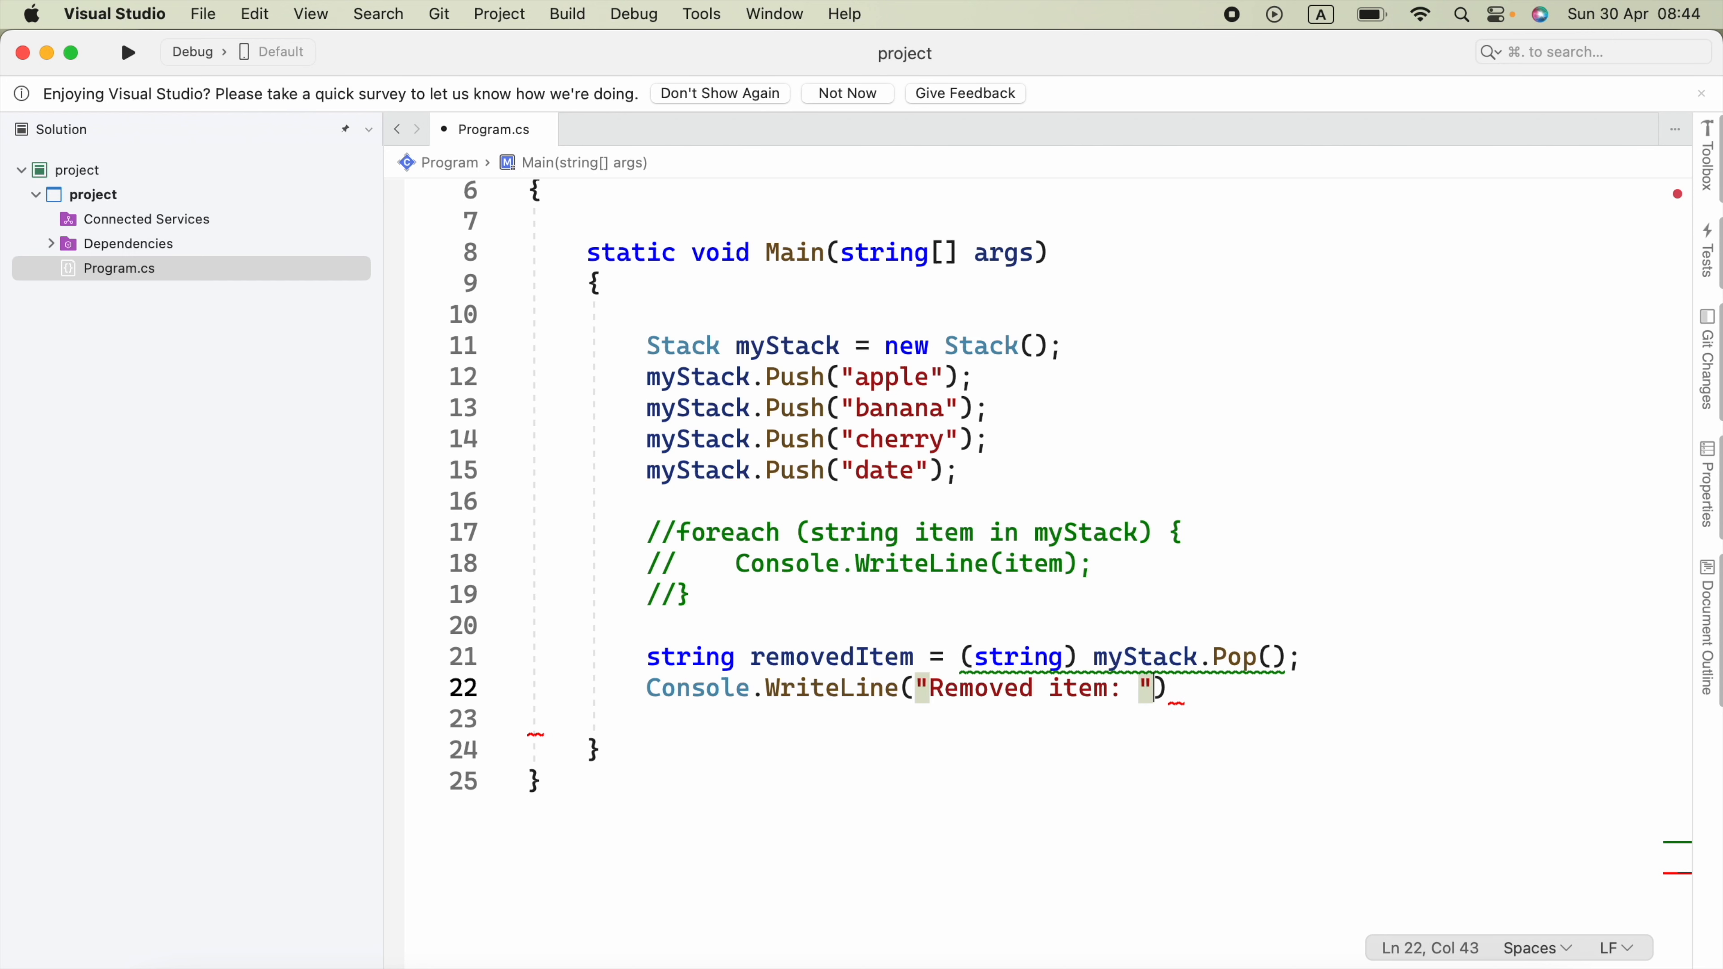
type("+ removedItem")
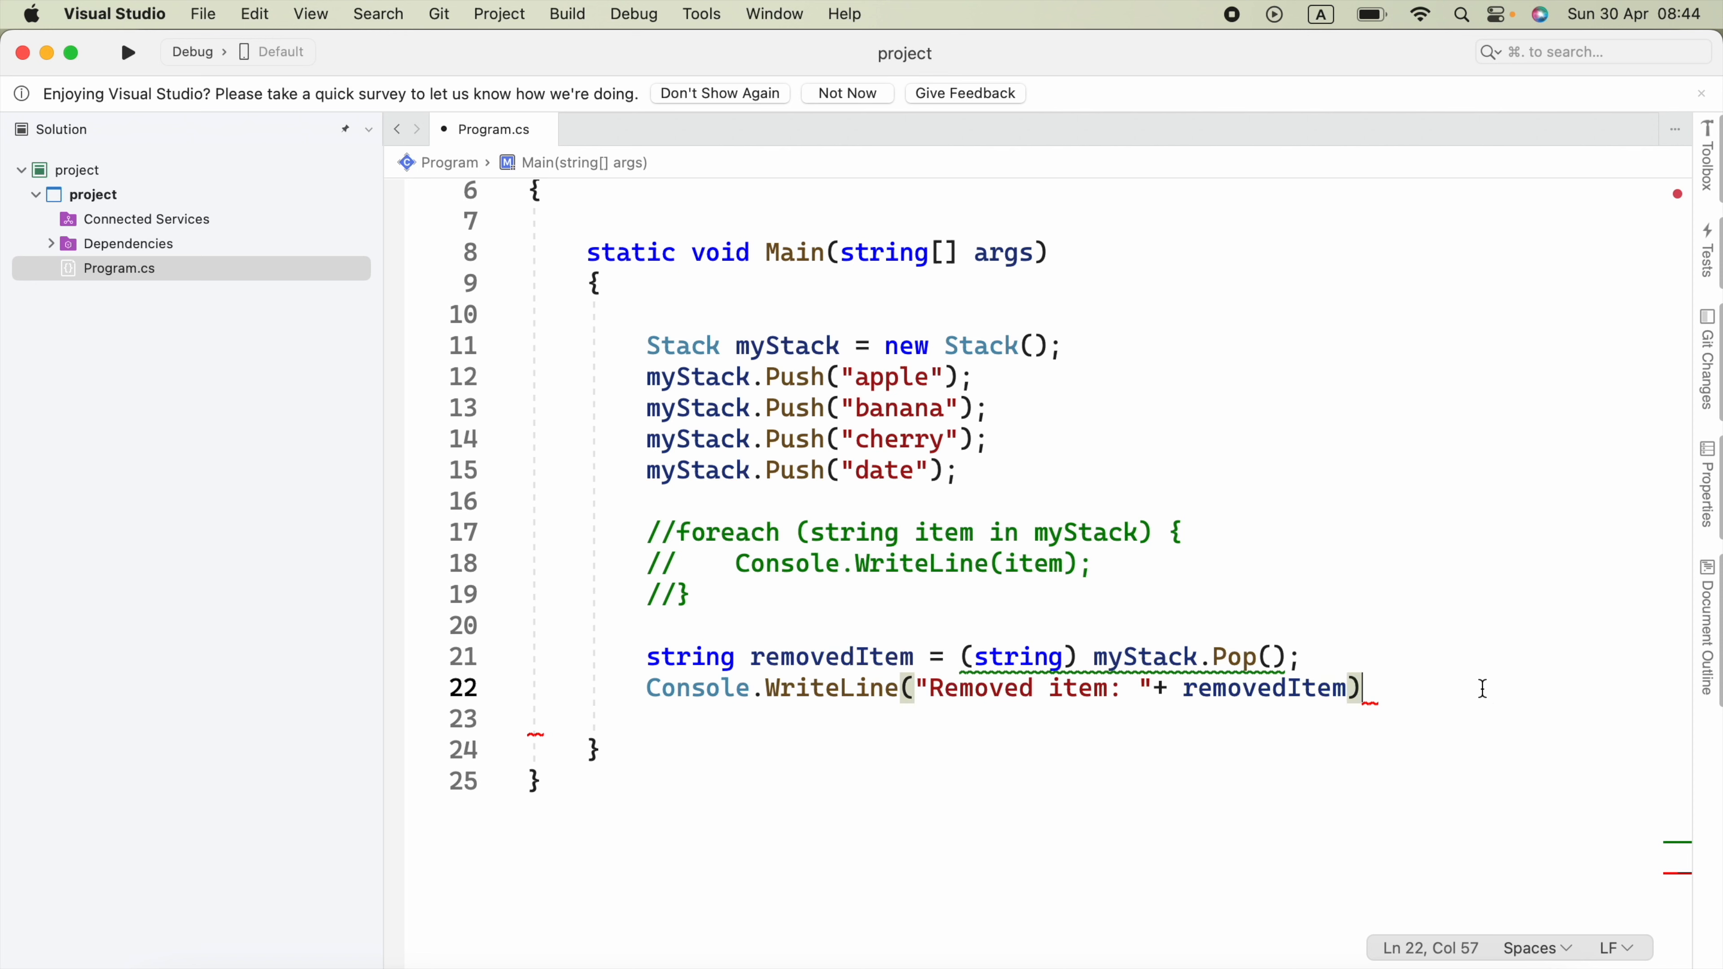
type(";")
key("Return")
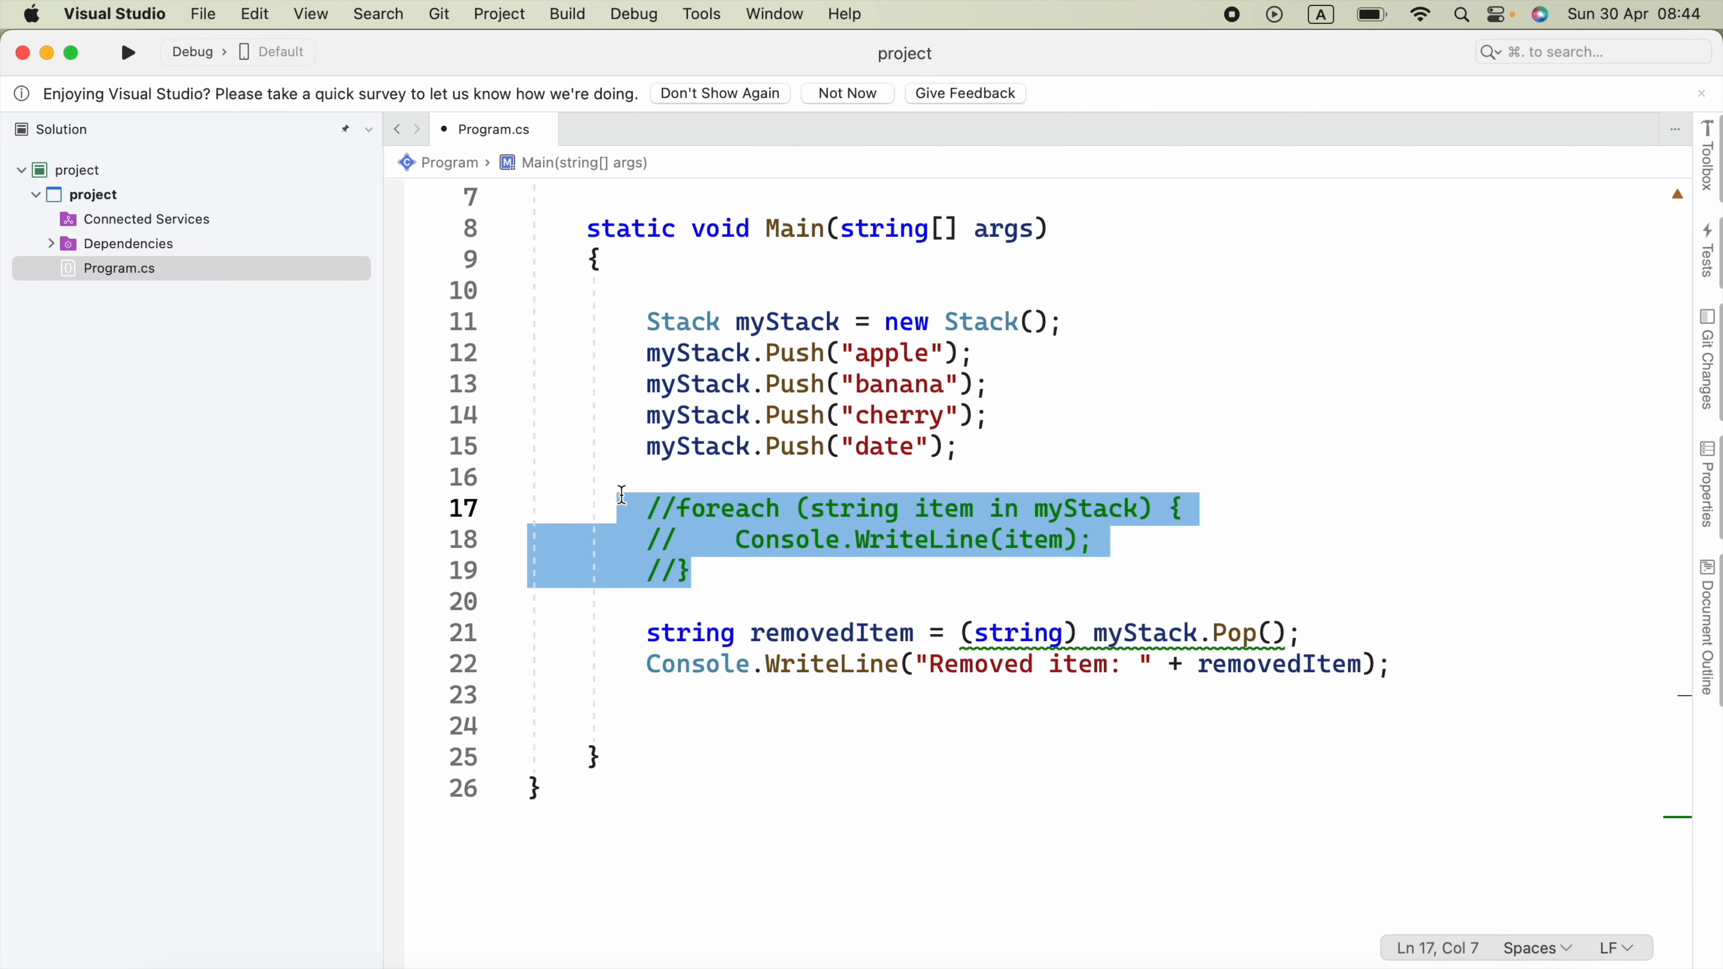
left_click(768, 695)
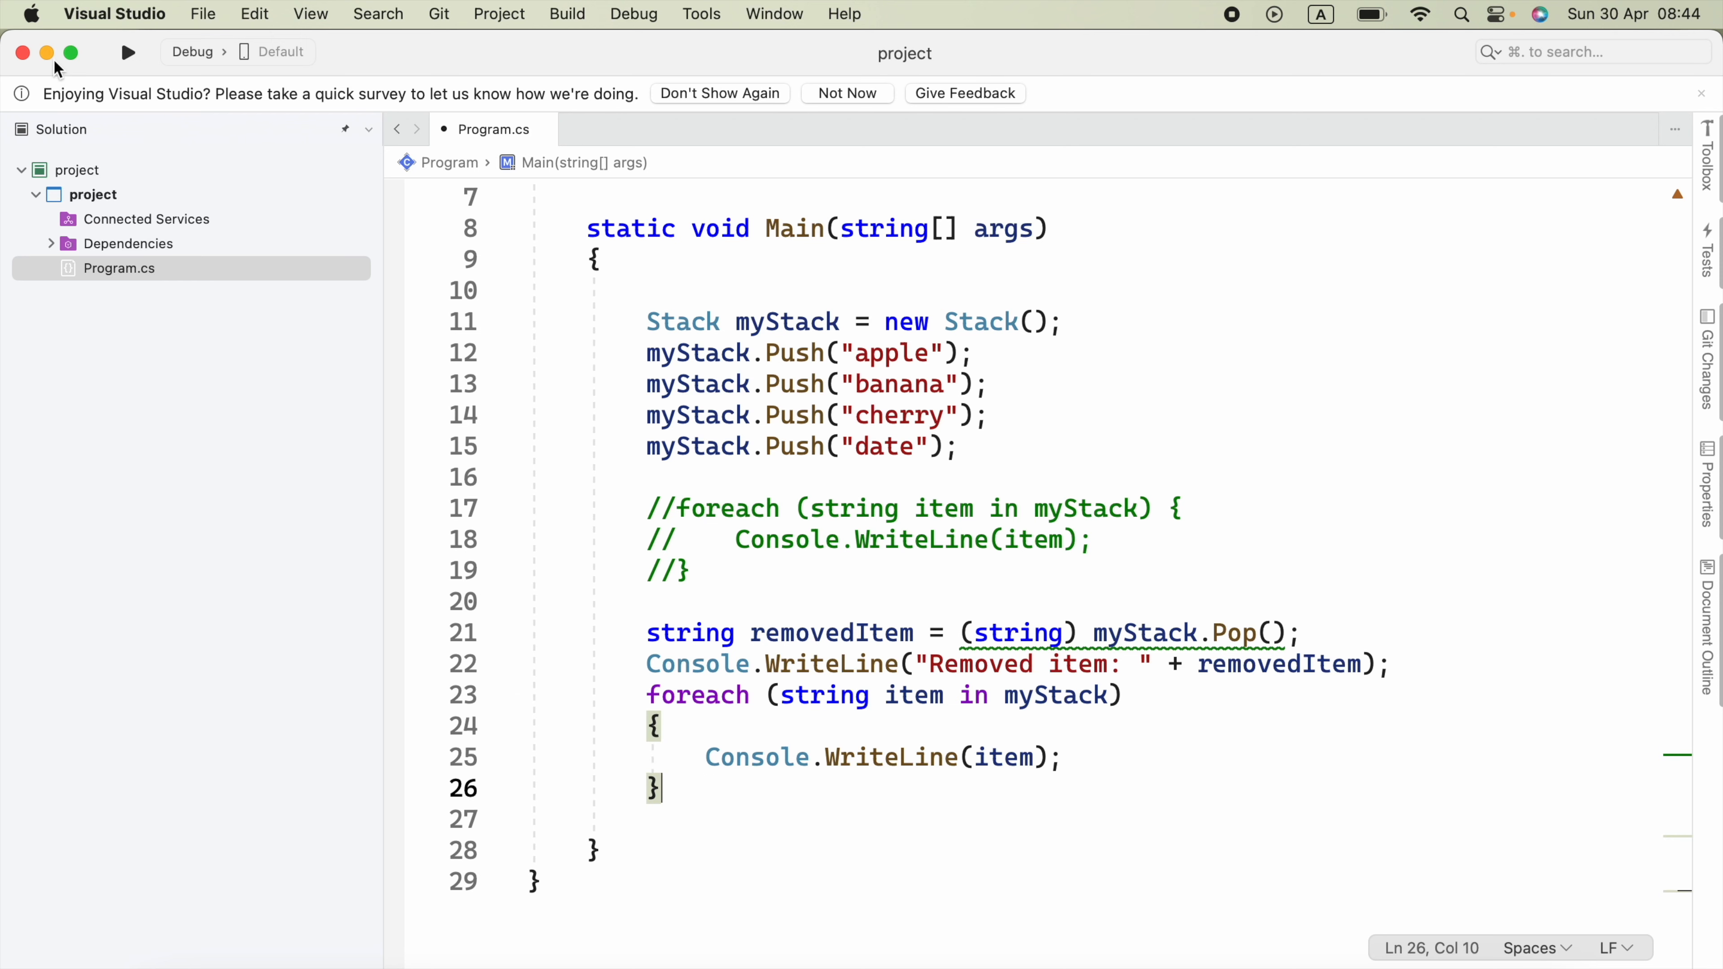
left_click(128, 52)
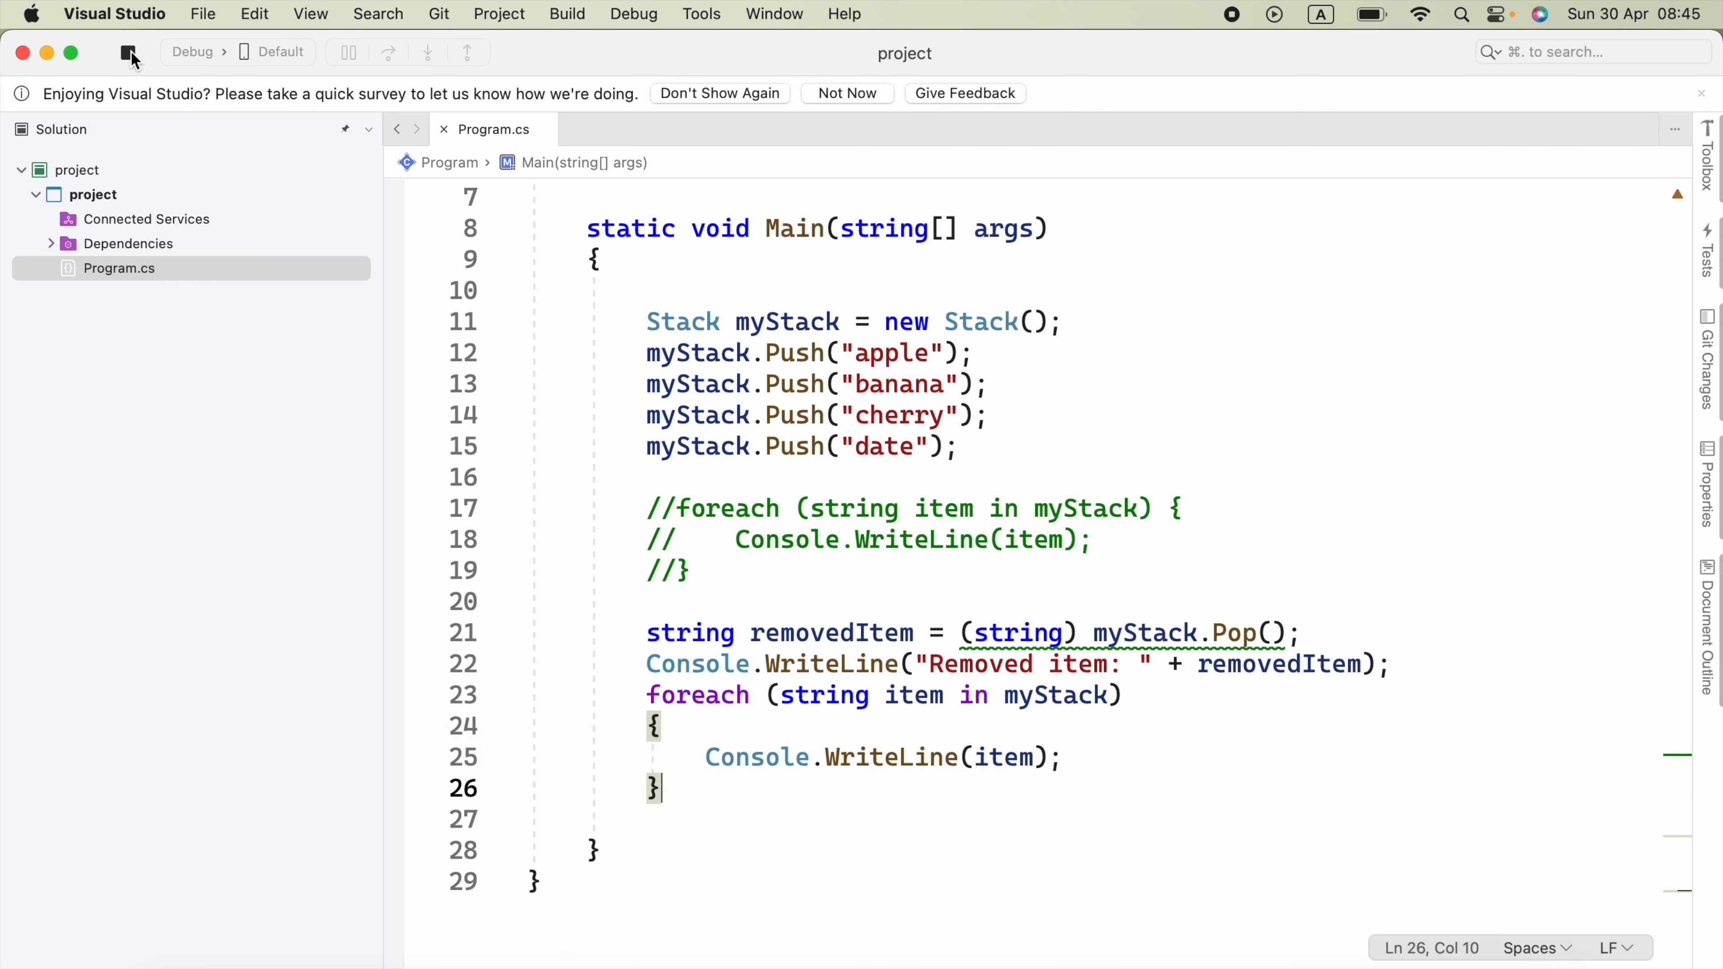
left_click(127, 52)
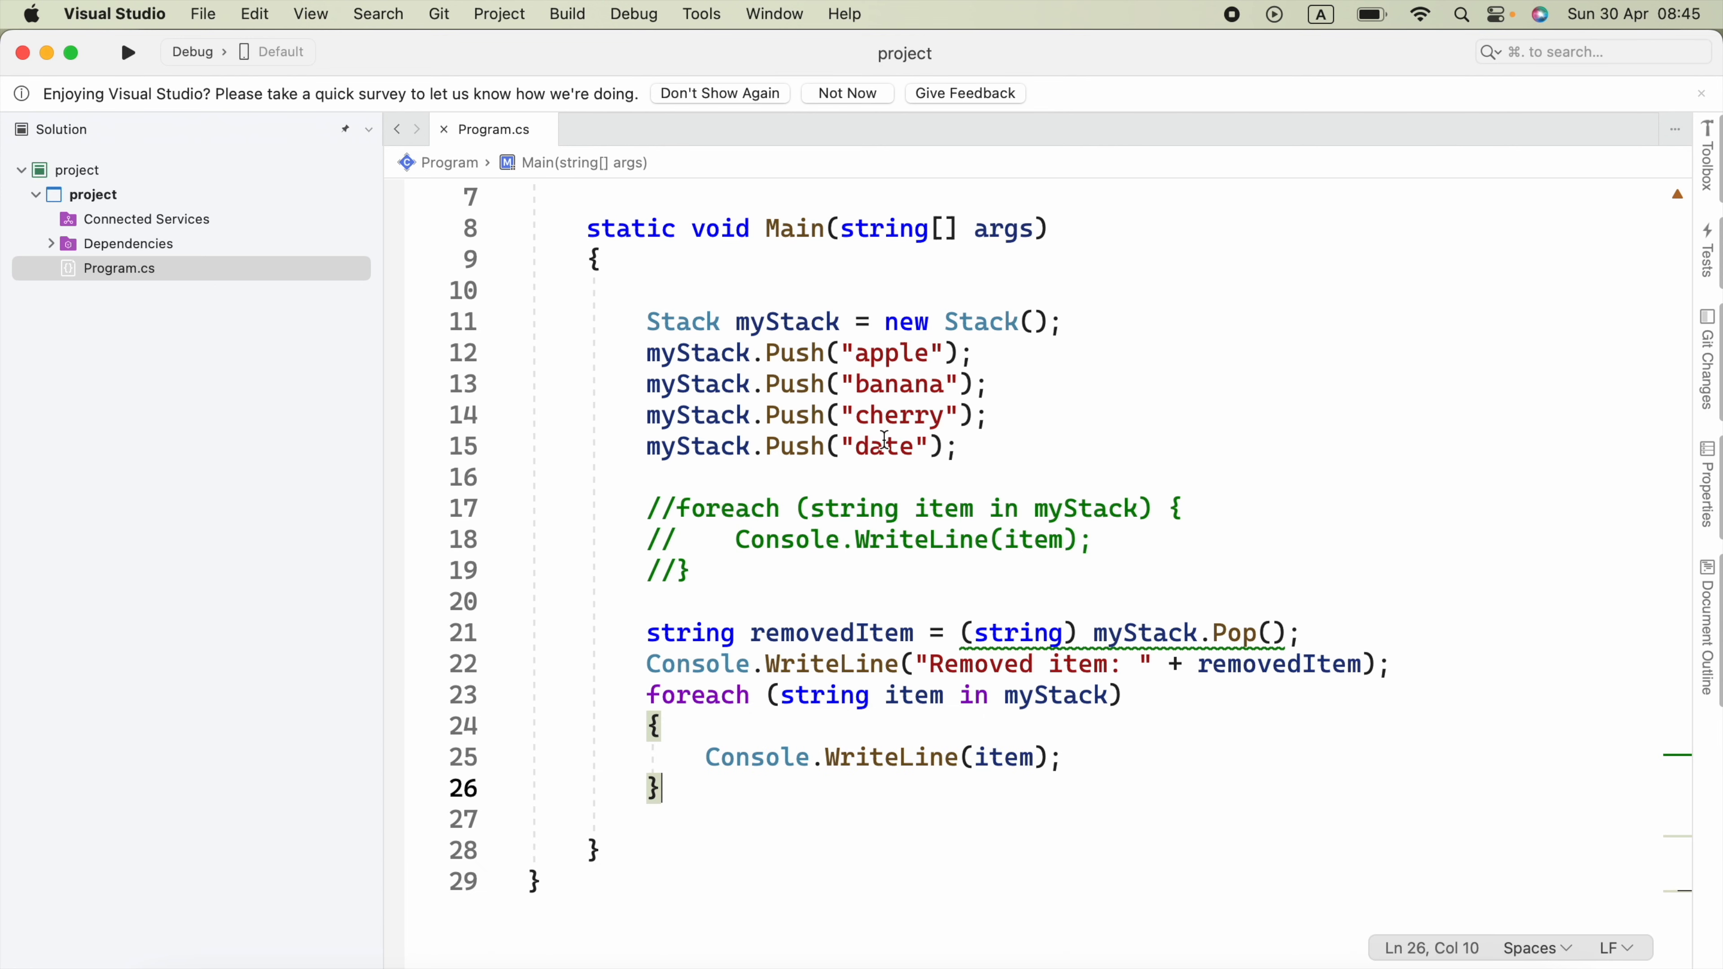
left_click(128, 52)
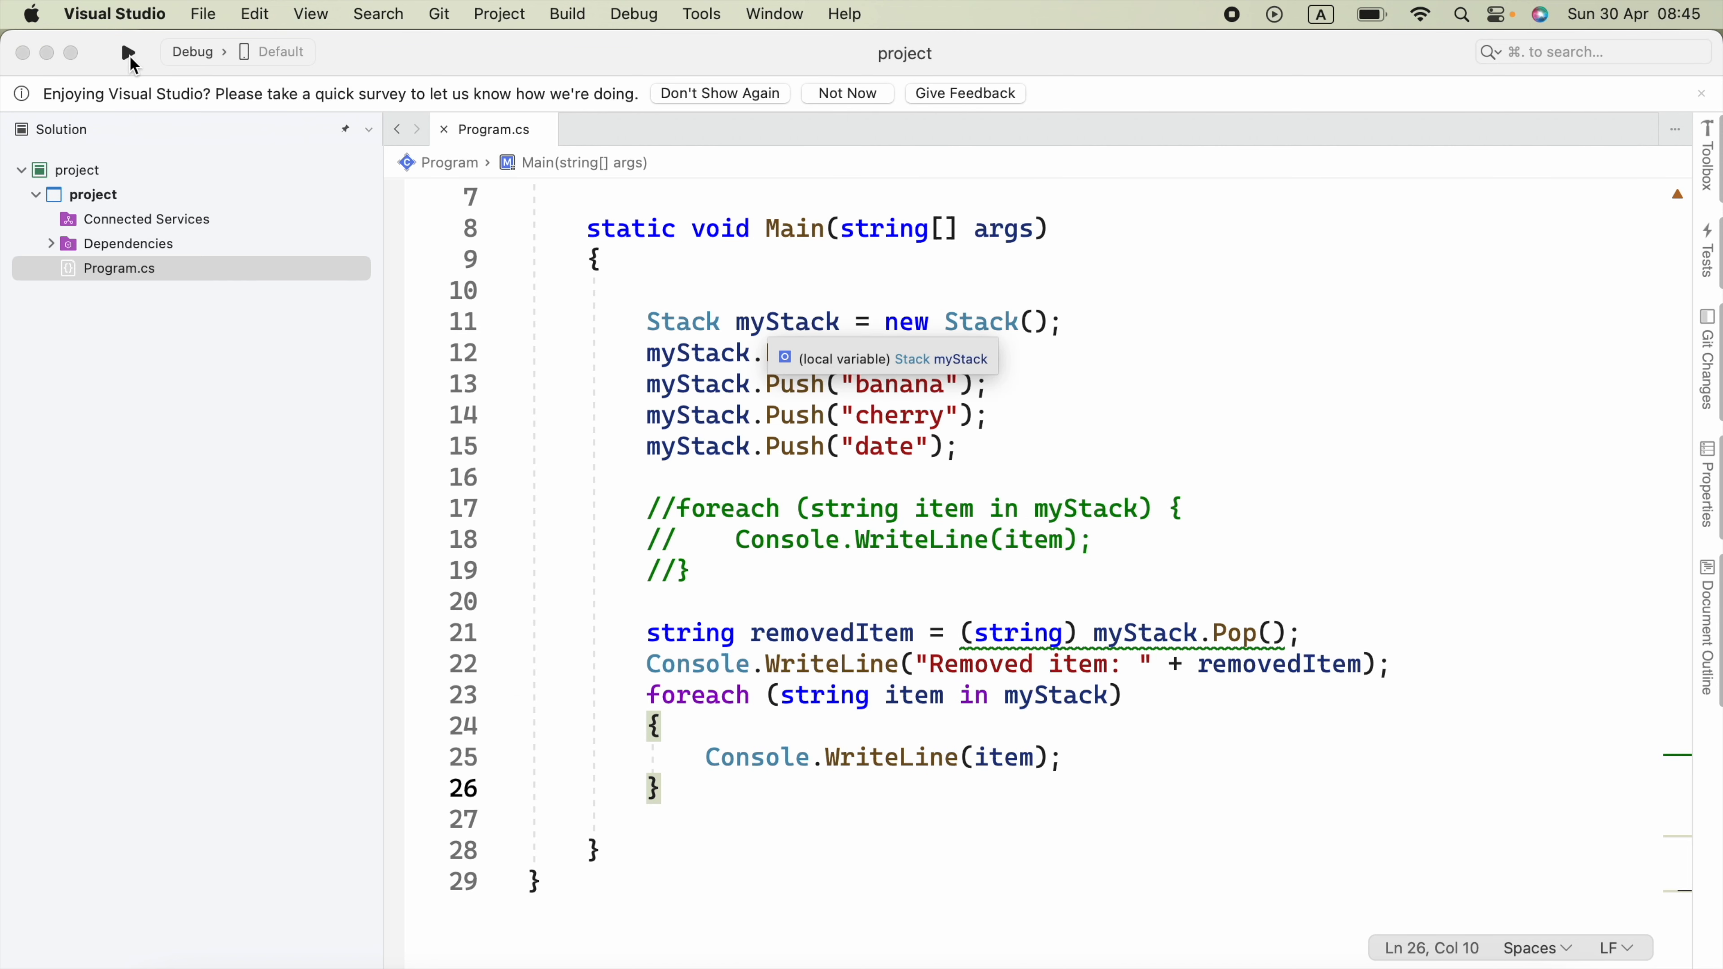
left_click(127, 52)
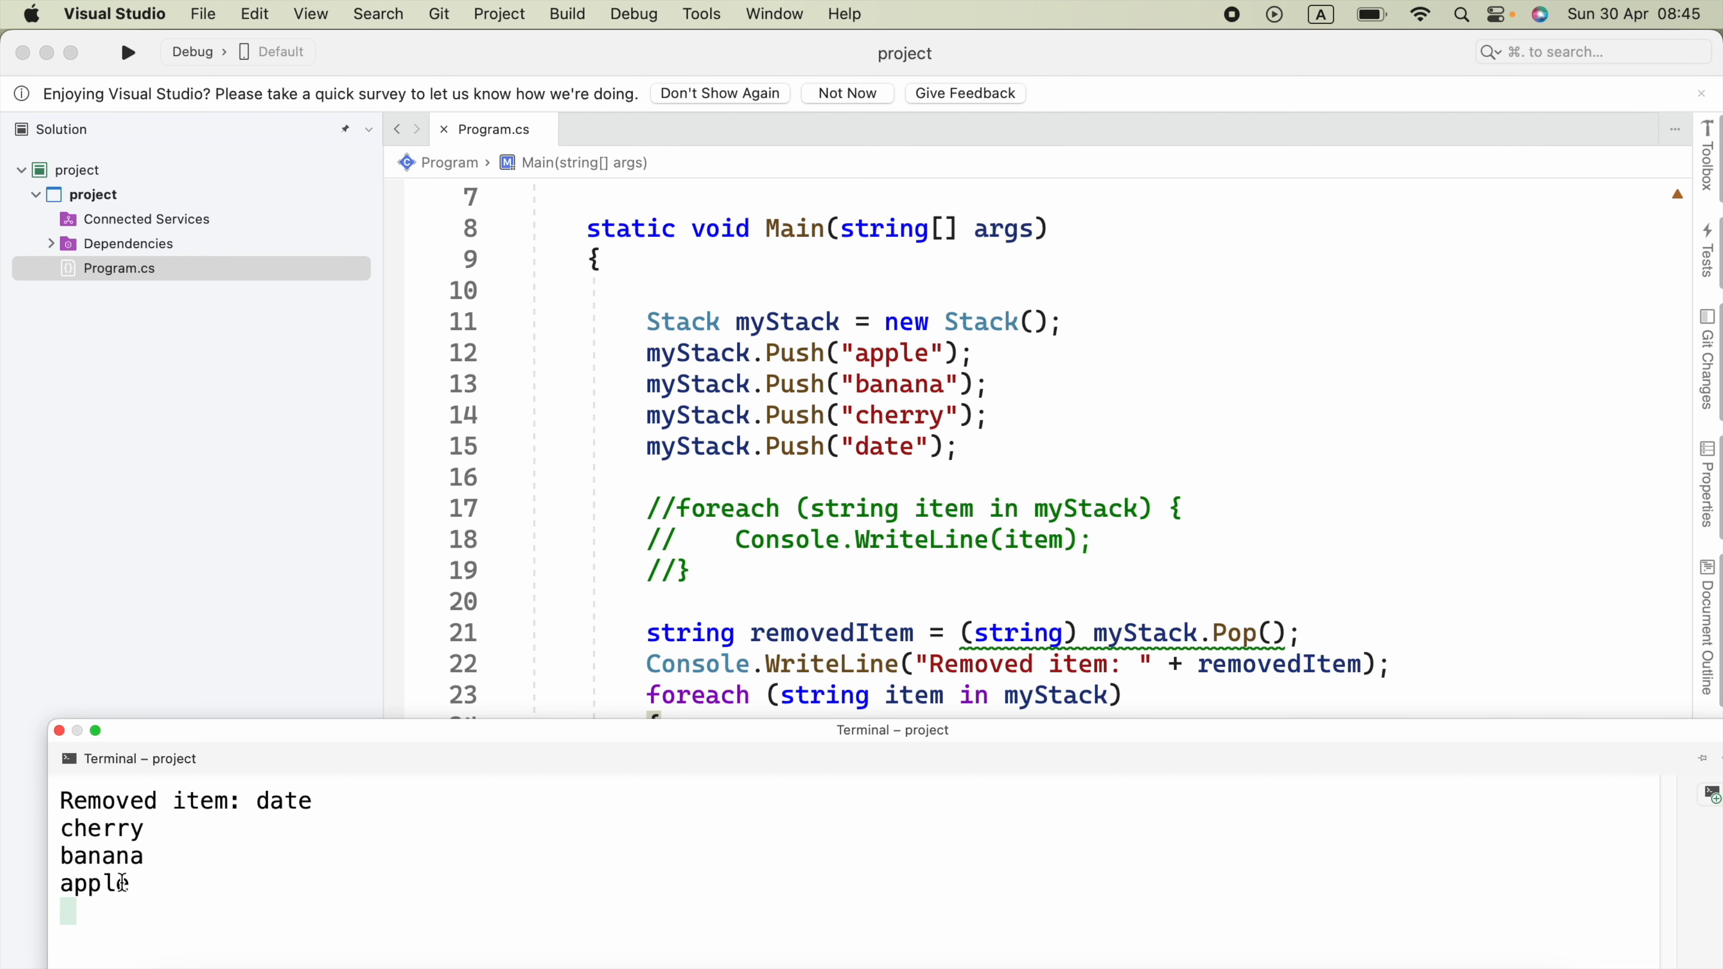
mouse_move(818, 322)
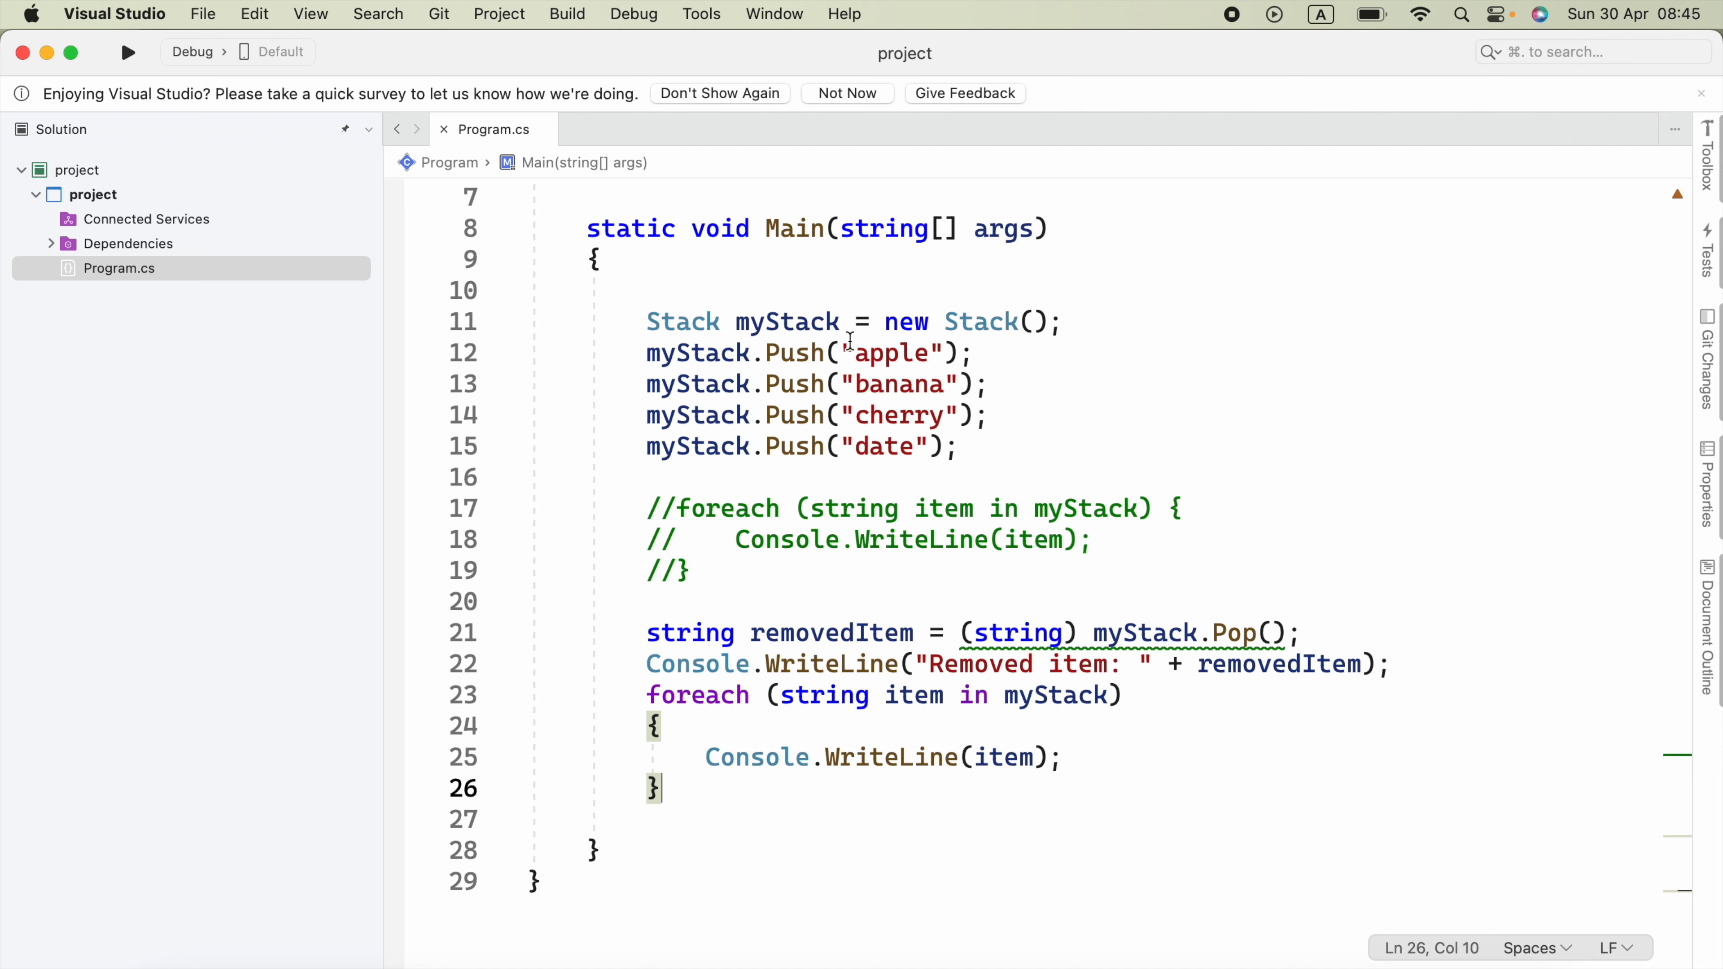
mouse_move(784, 322)
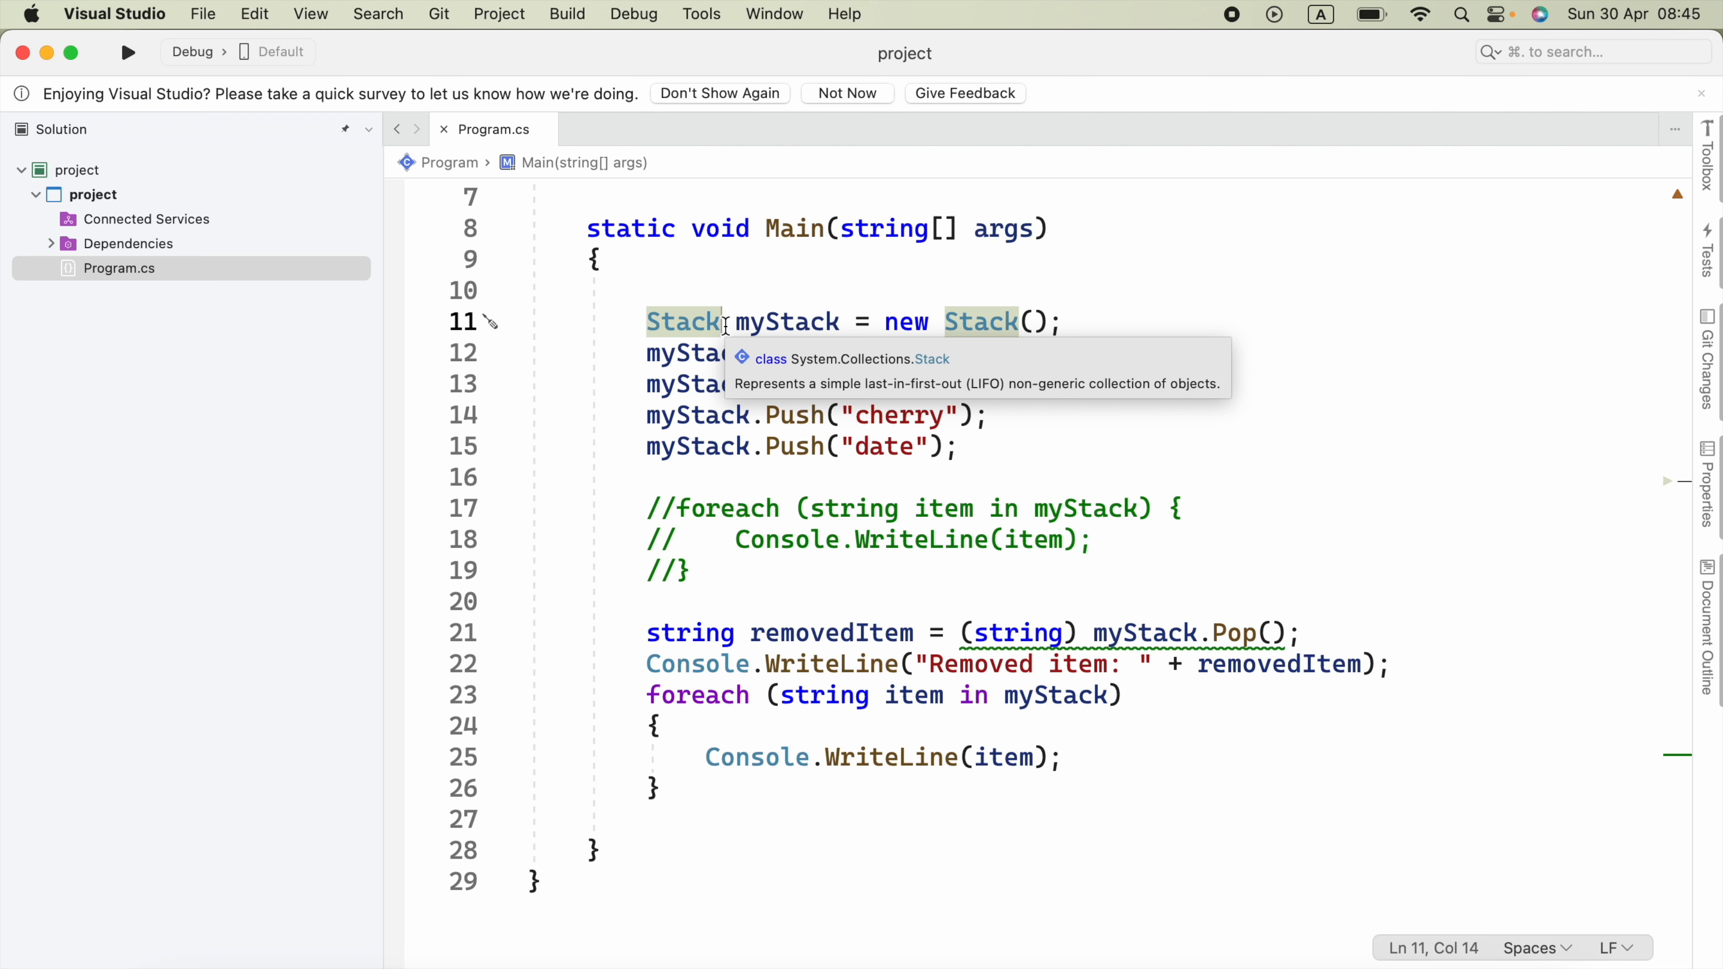
Make both Stack names generic Stack<string>, run it, then begin retyping the type as int.
type("<>")
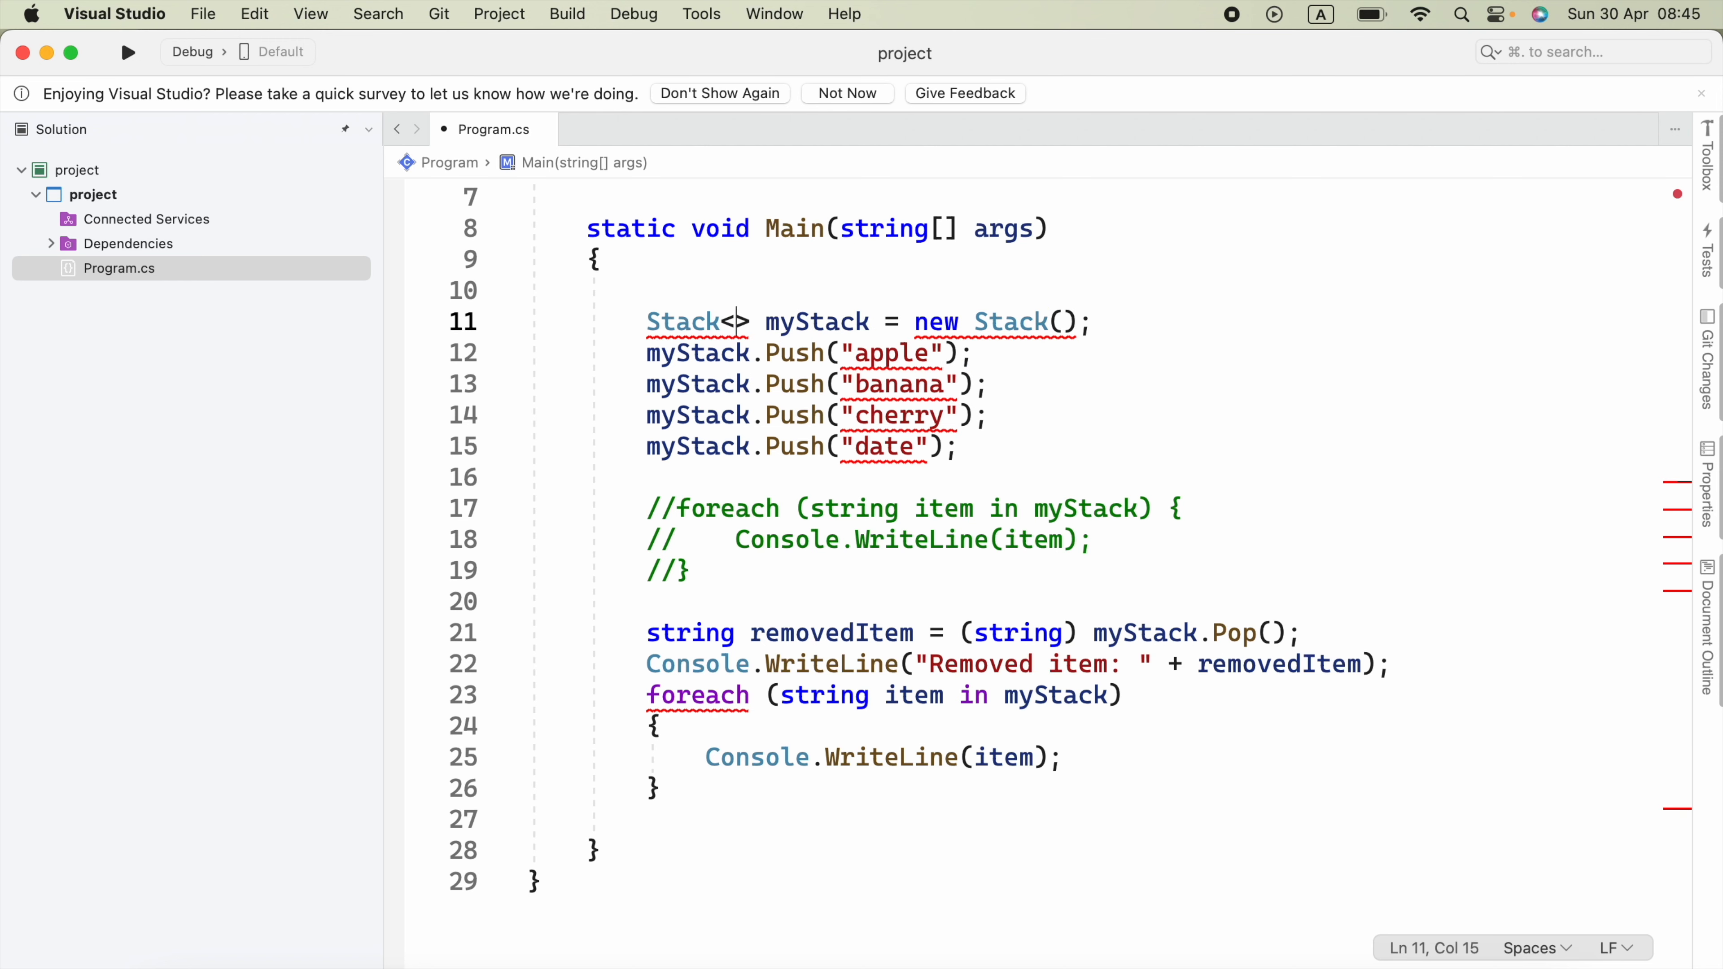
type("string")
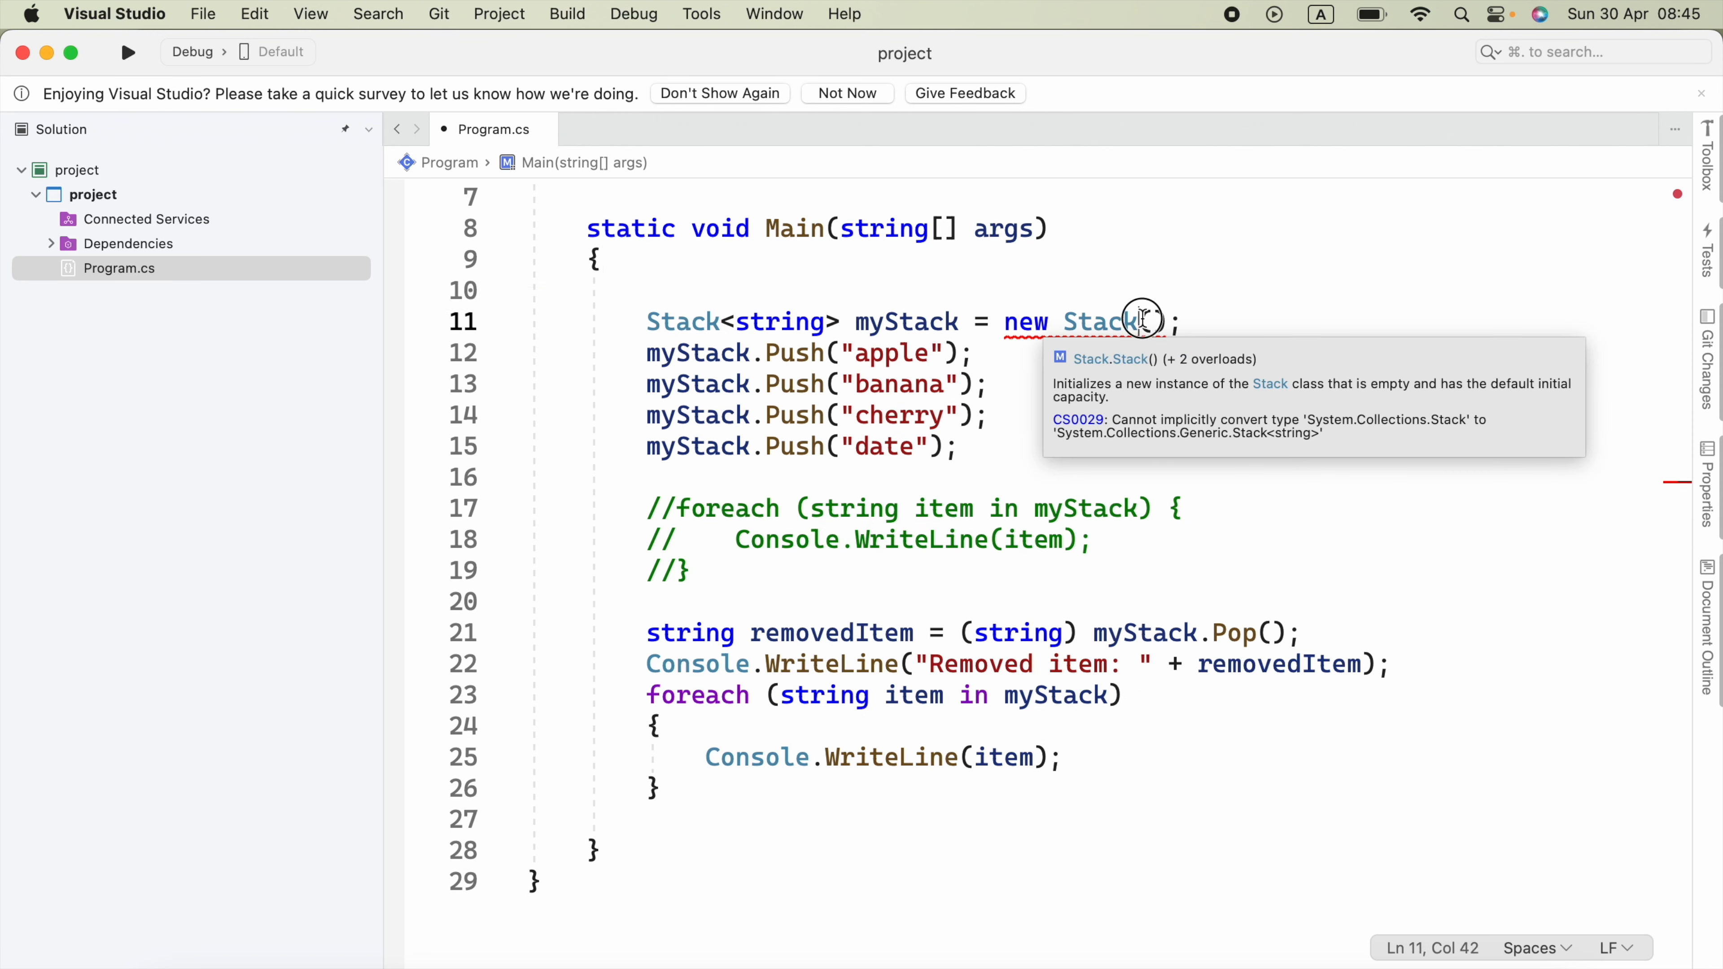
type("<string>")
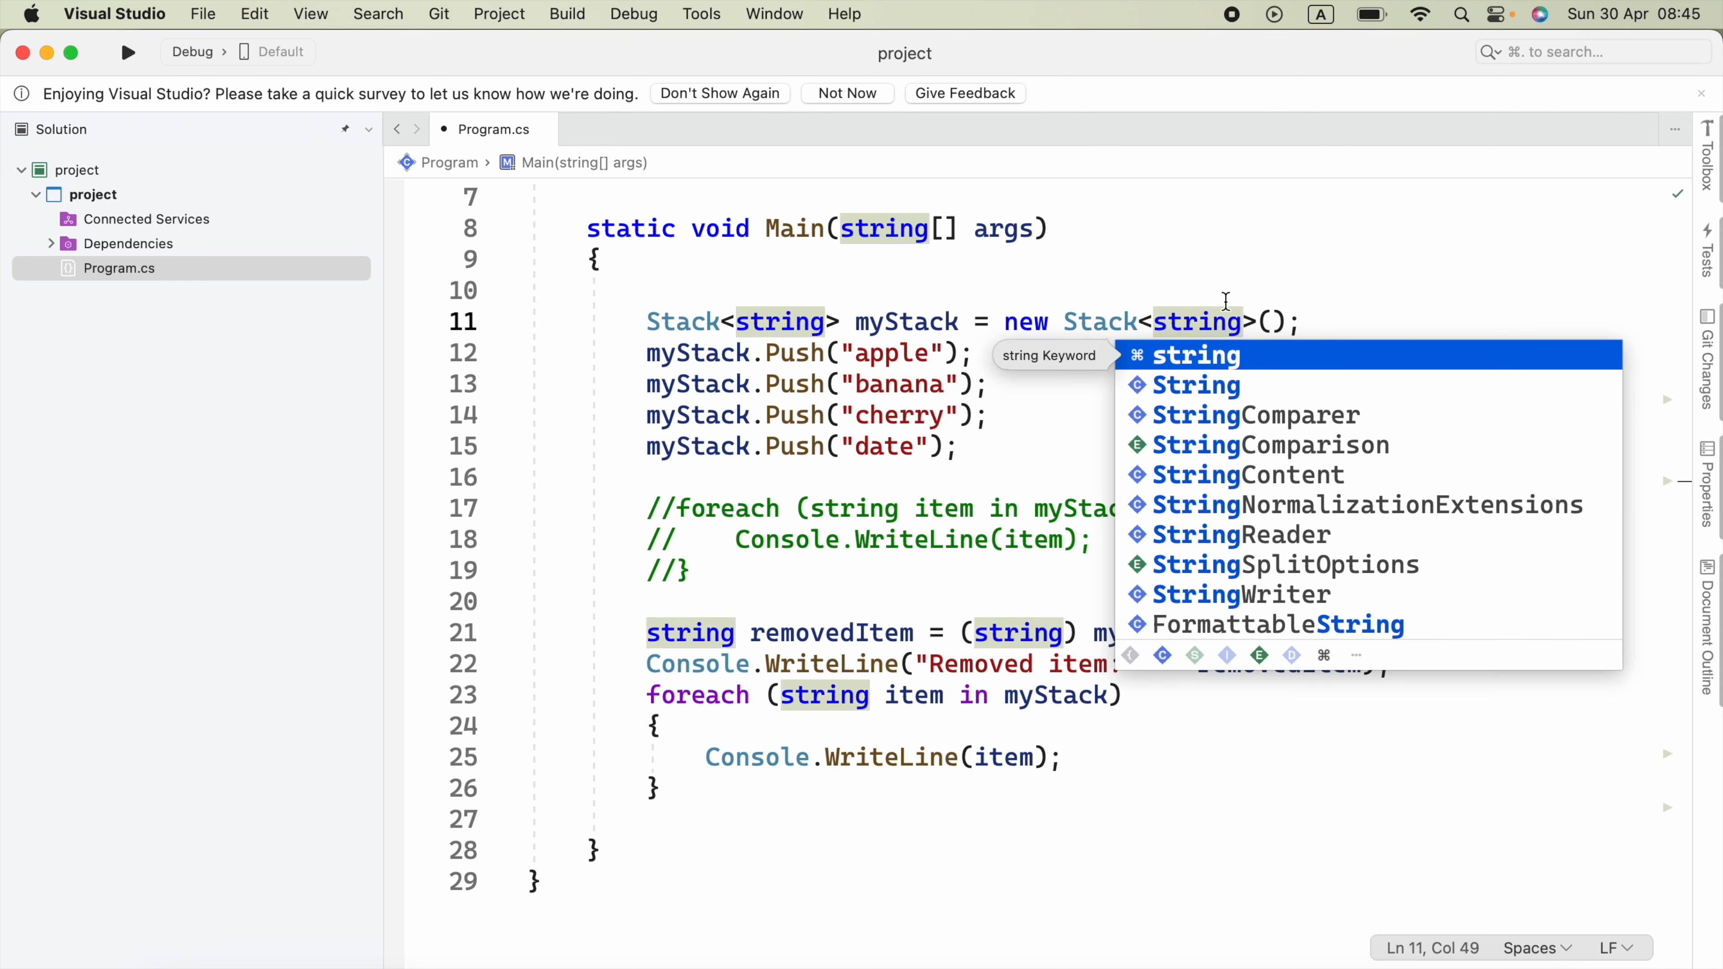
key("Escape")
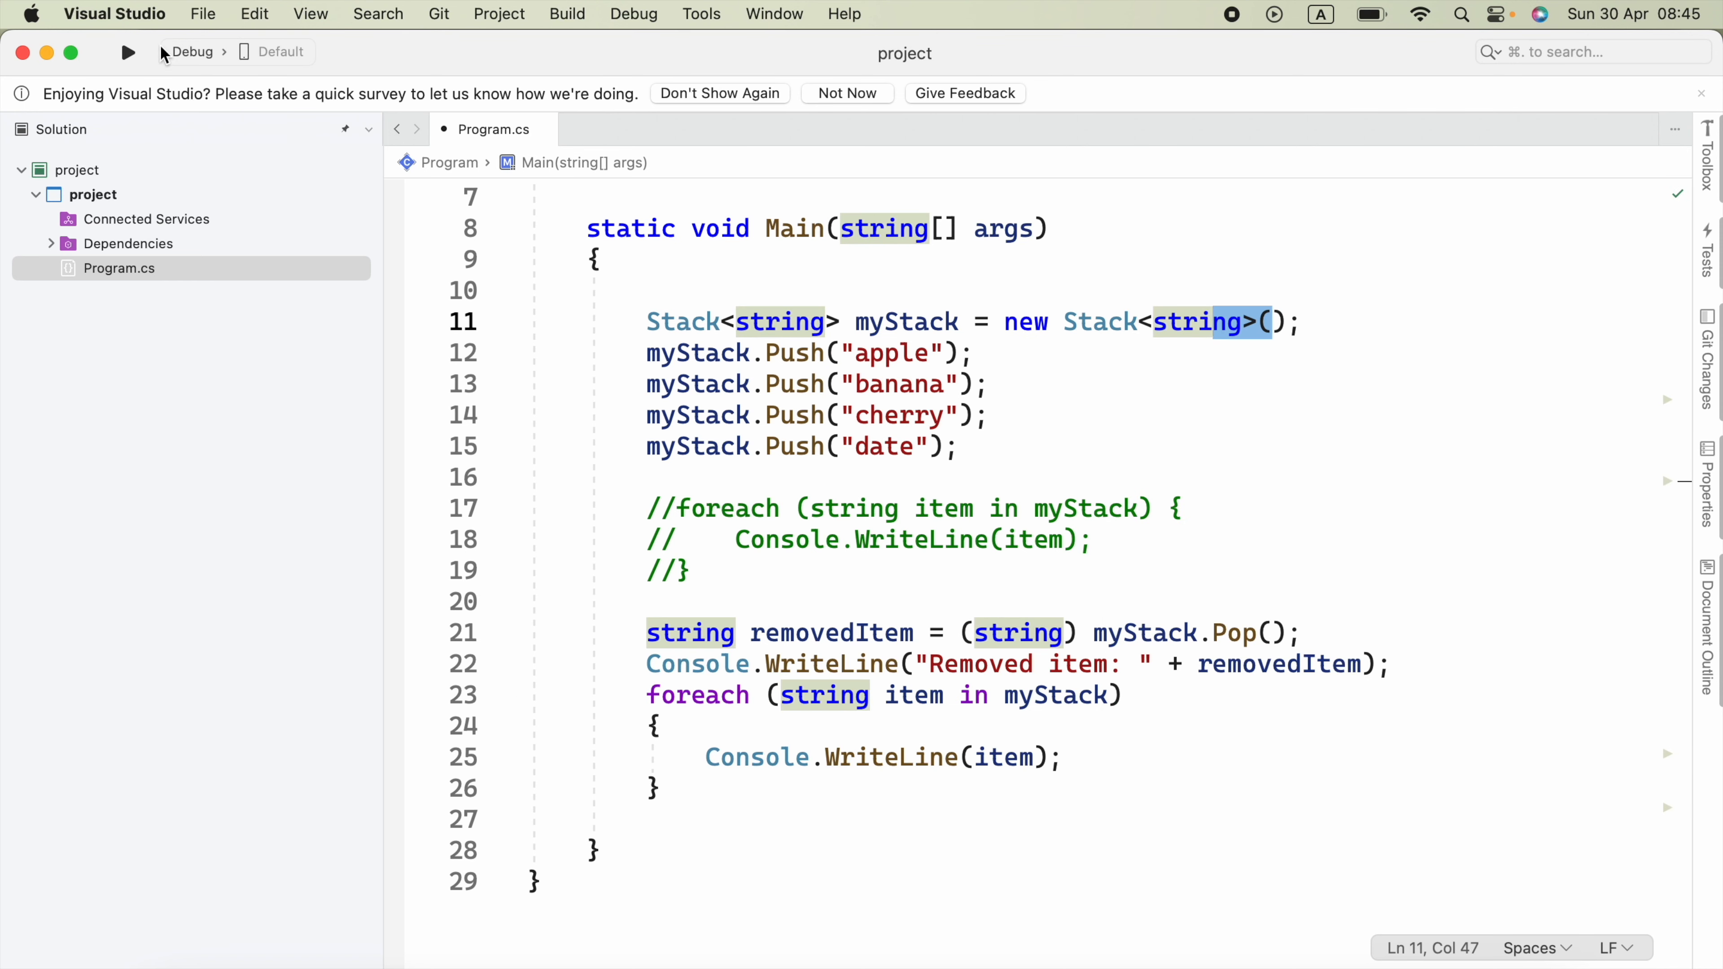
left_click(128, 52)
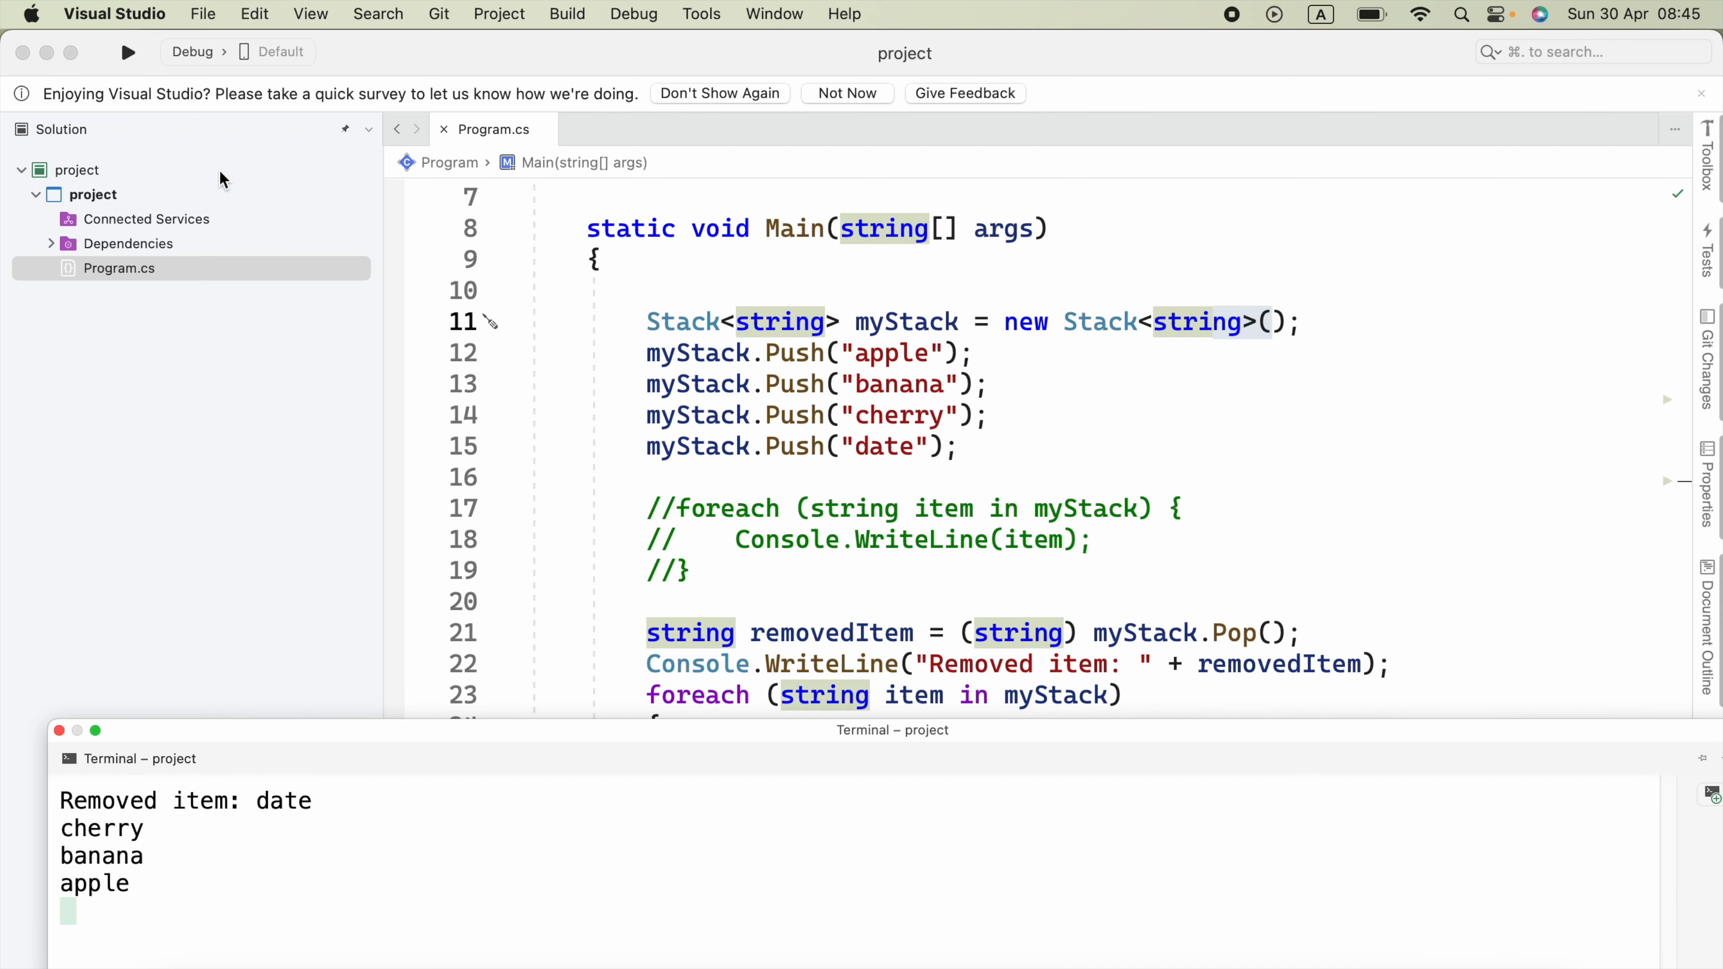
mouse_move(857, 245)
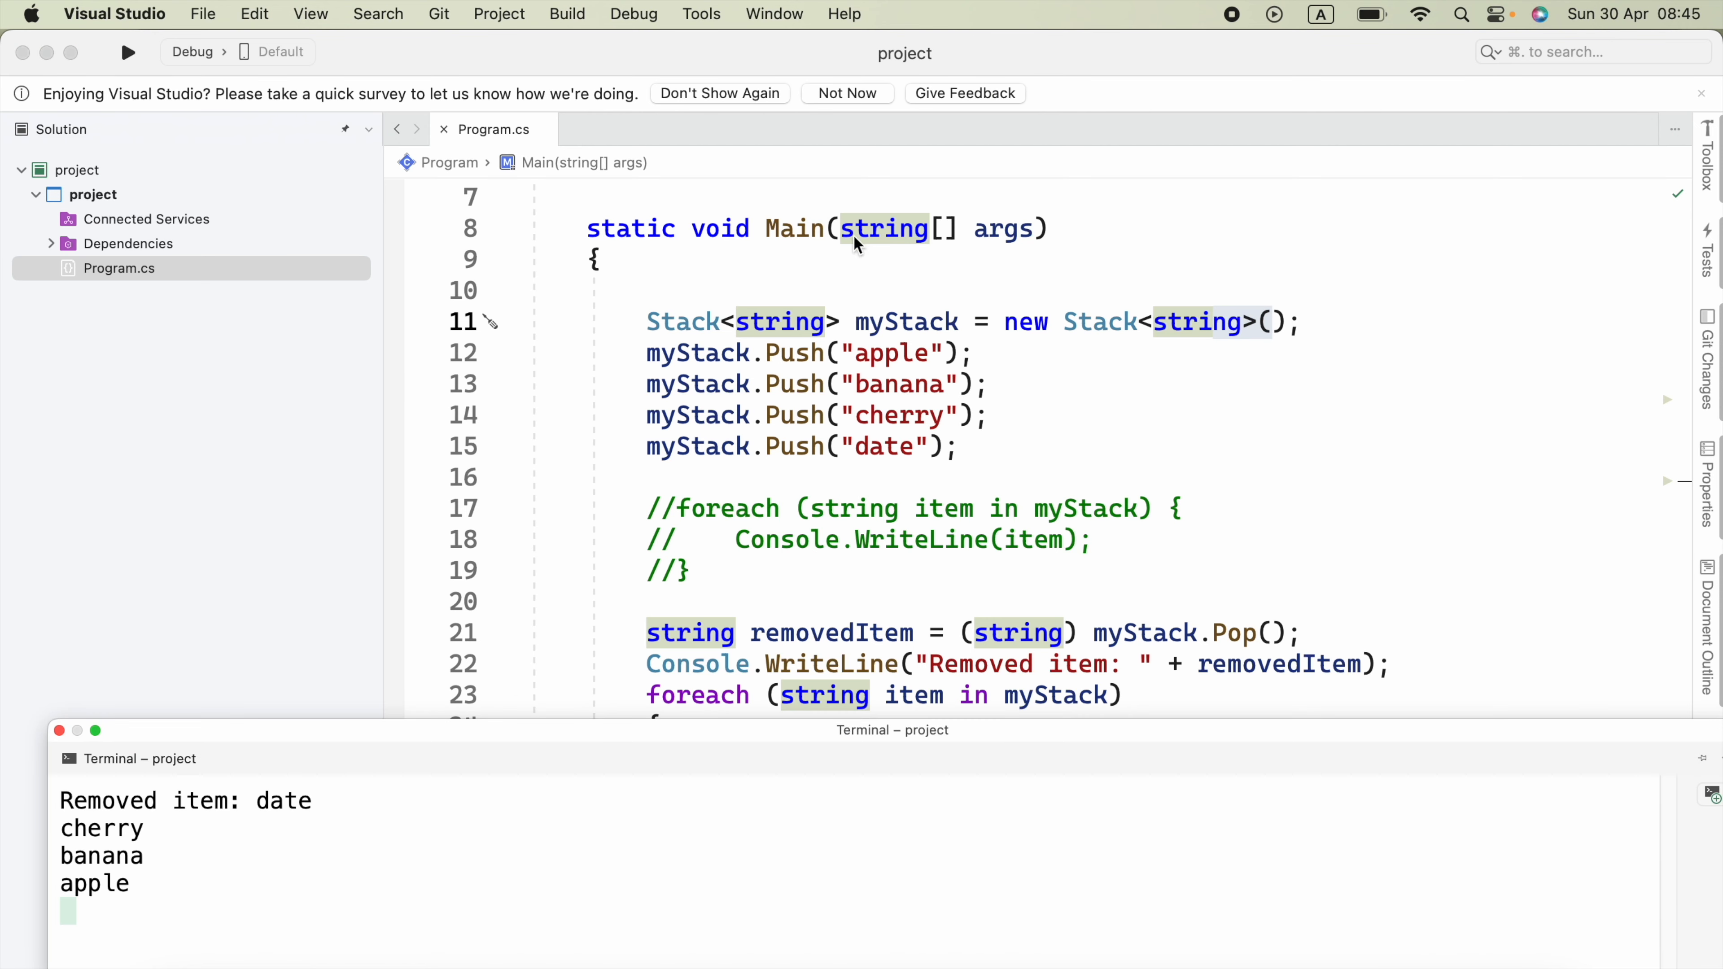
type("in")
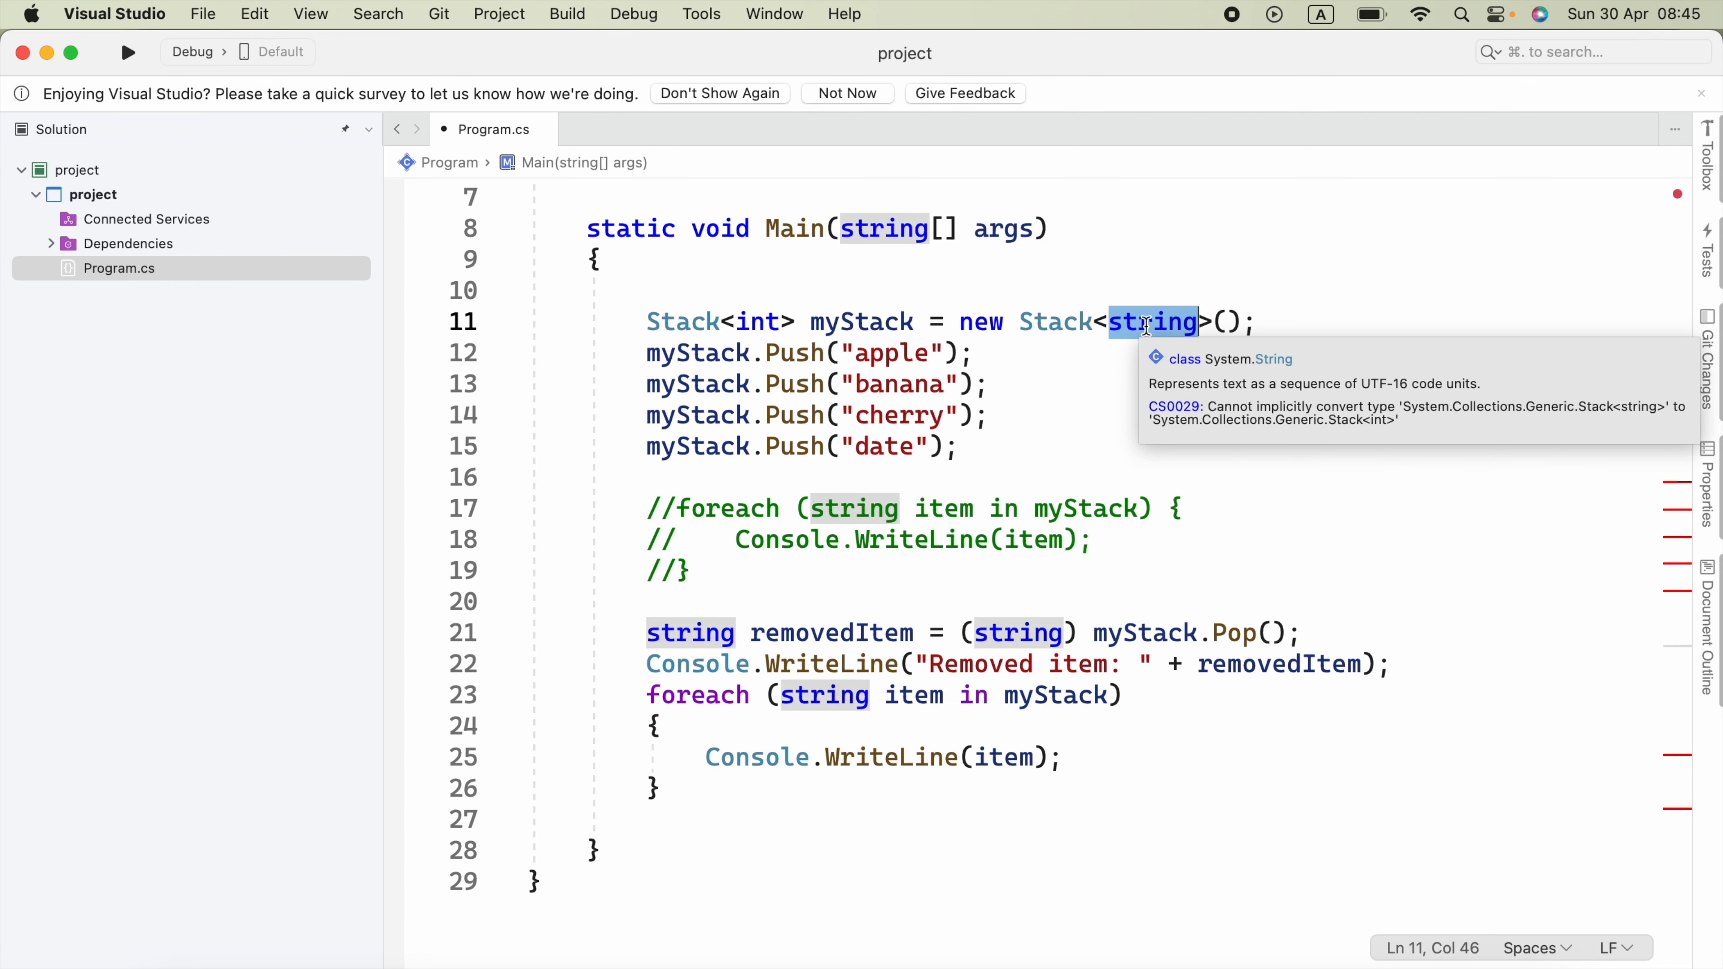
Declare myStack as Stack<int> and push 10, 12, 14 and 16.
type("int")
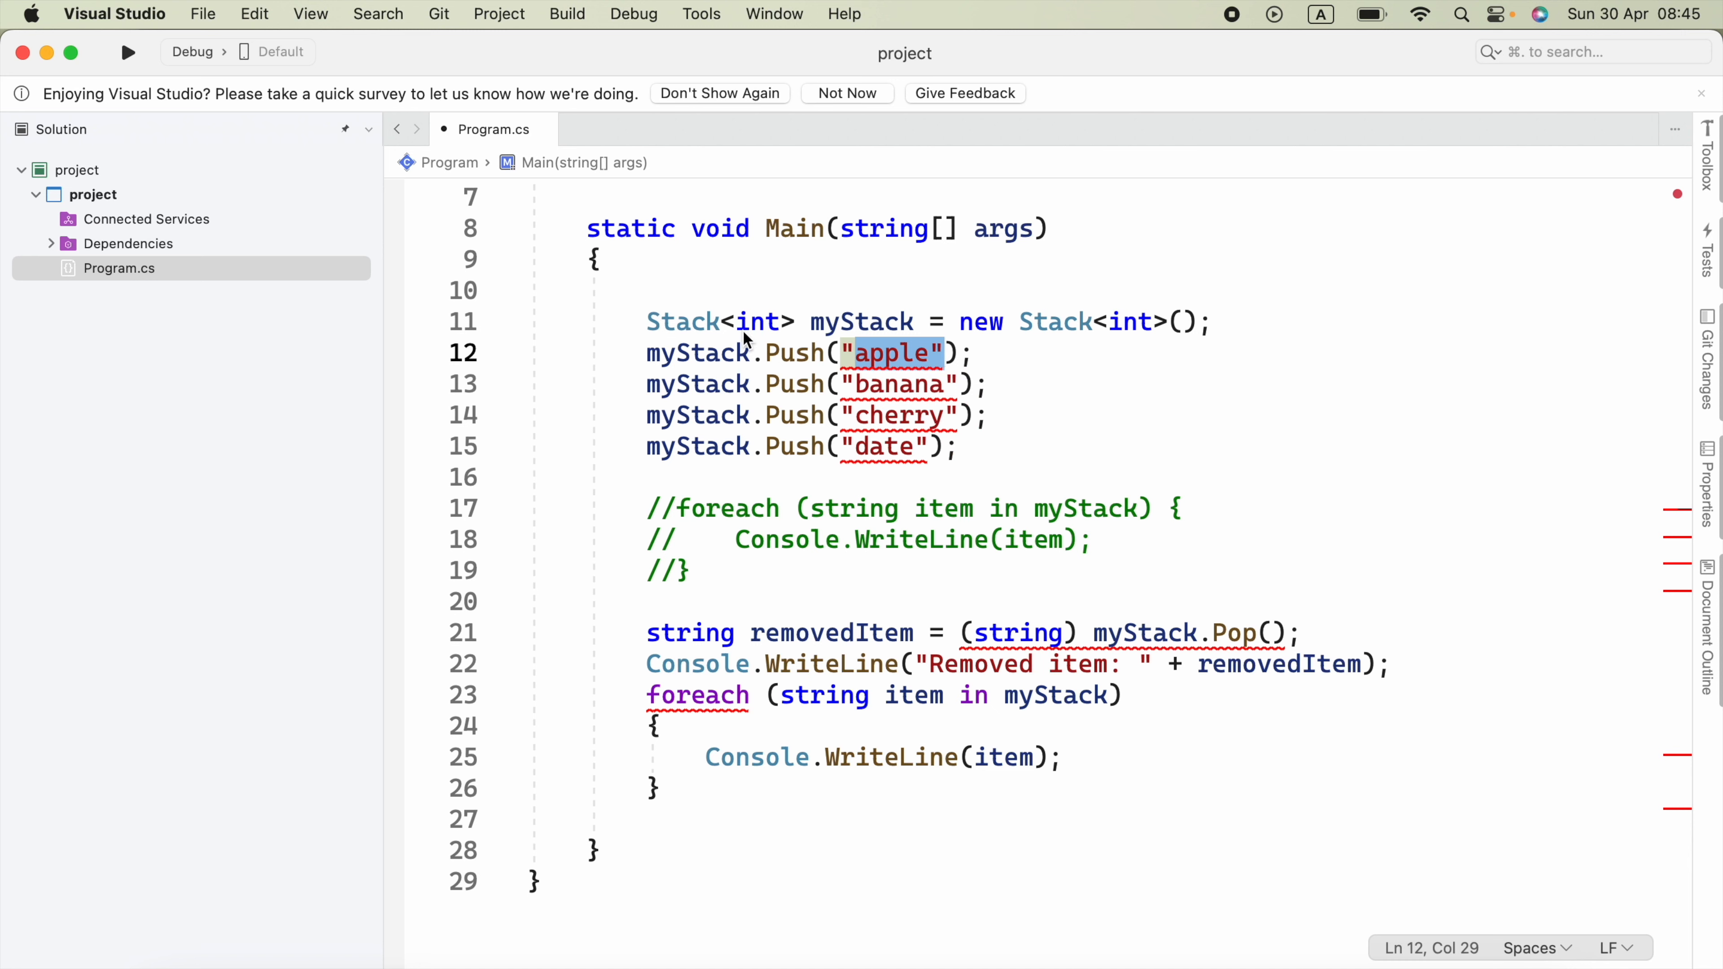
type("10")
left_click(814, 384)
type("12")
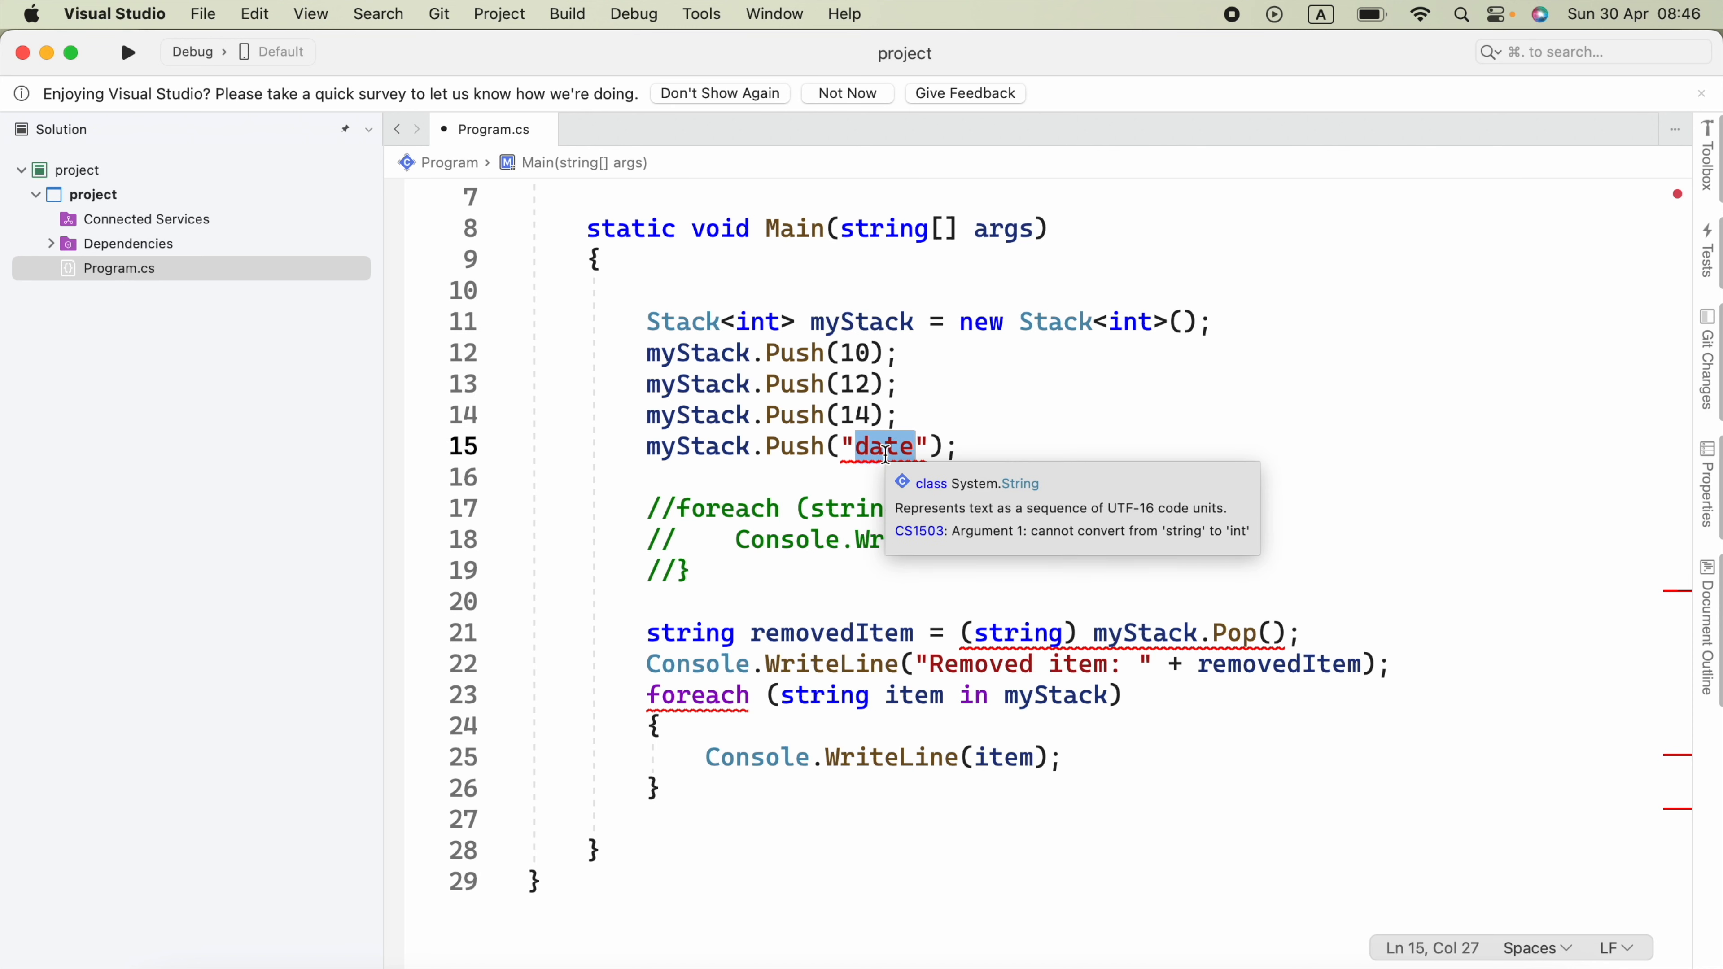
type("16")
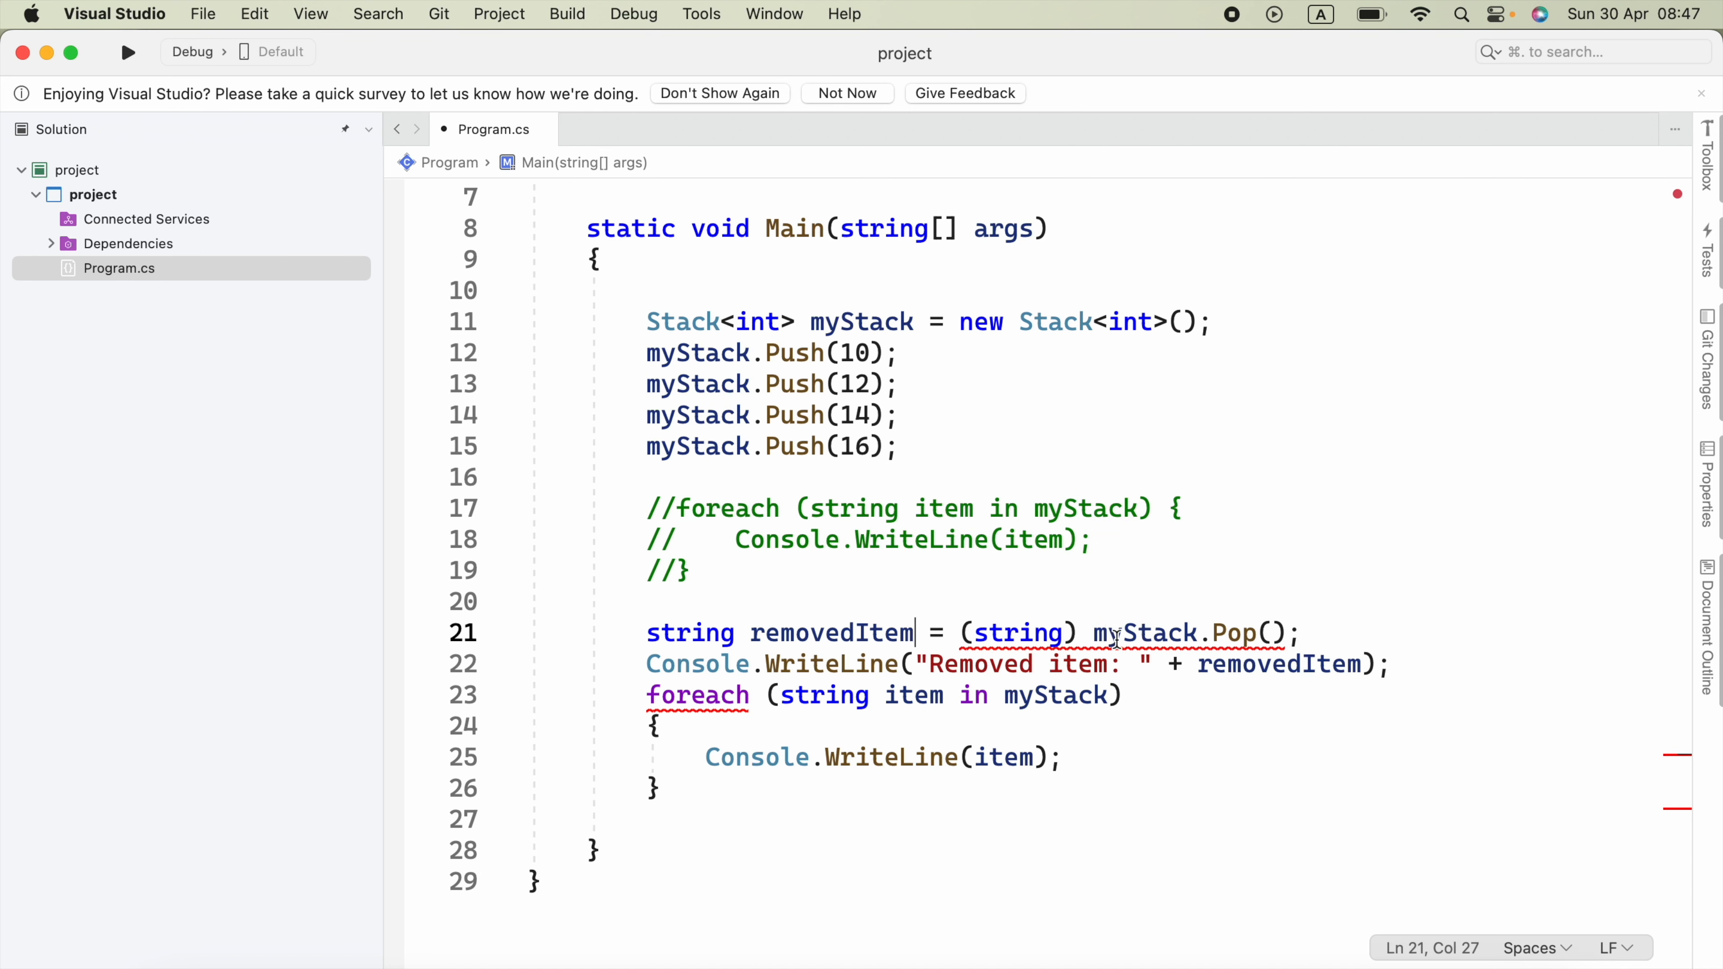
Change removedItem, its cast and the foreach loop variable to int.
type("i")
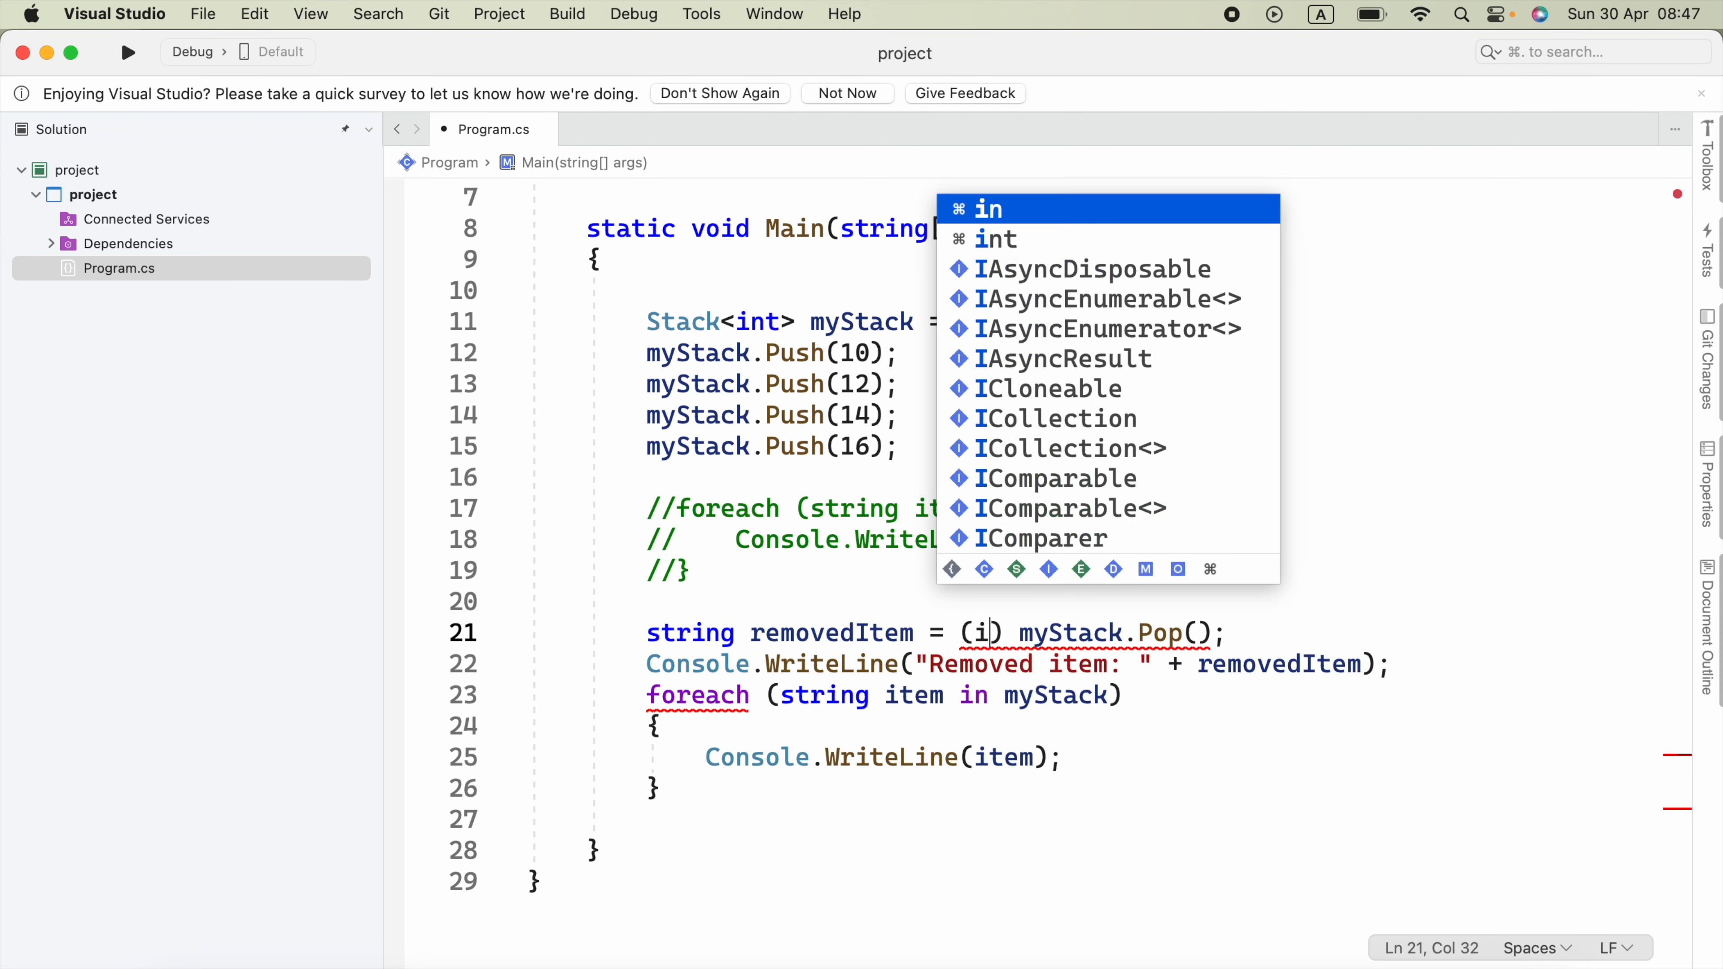
type("t")
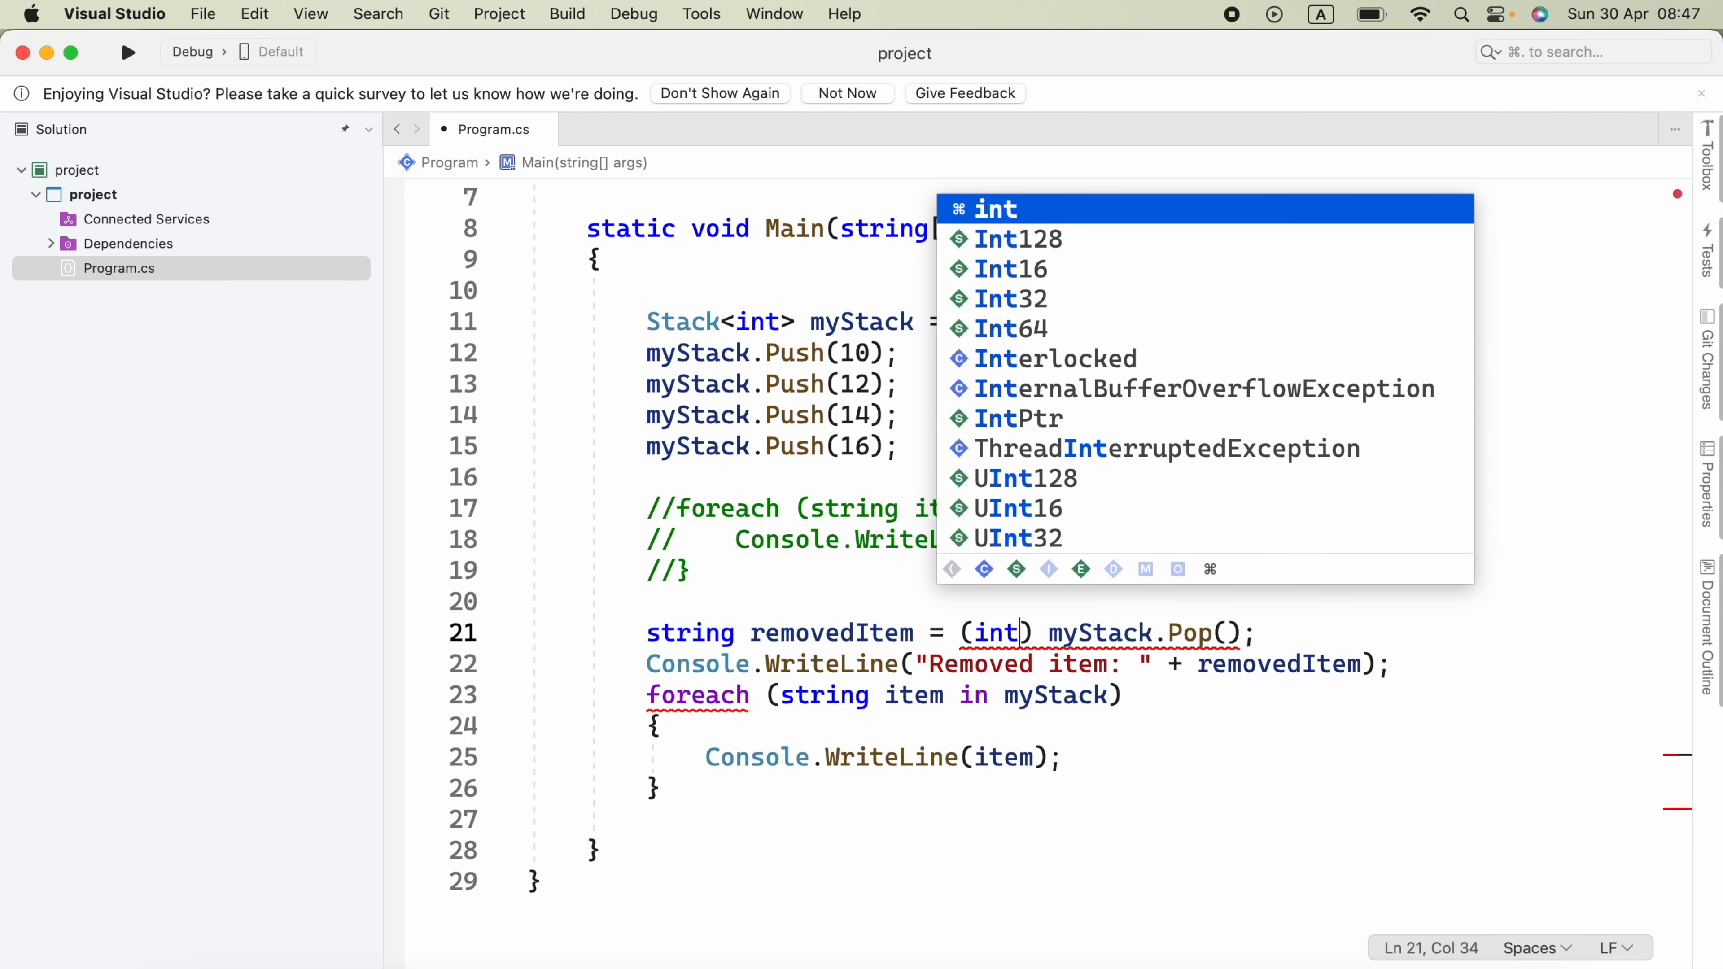
type("i")
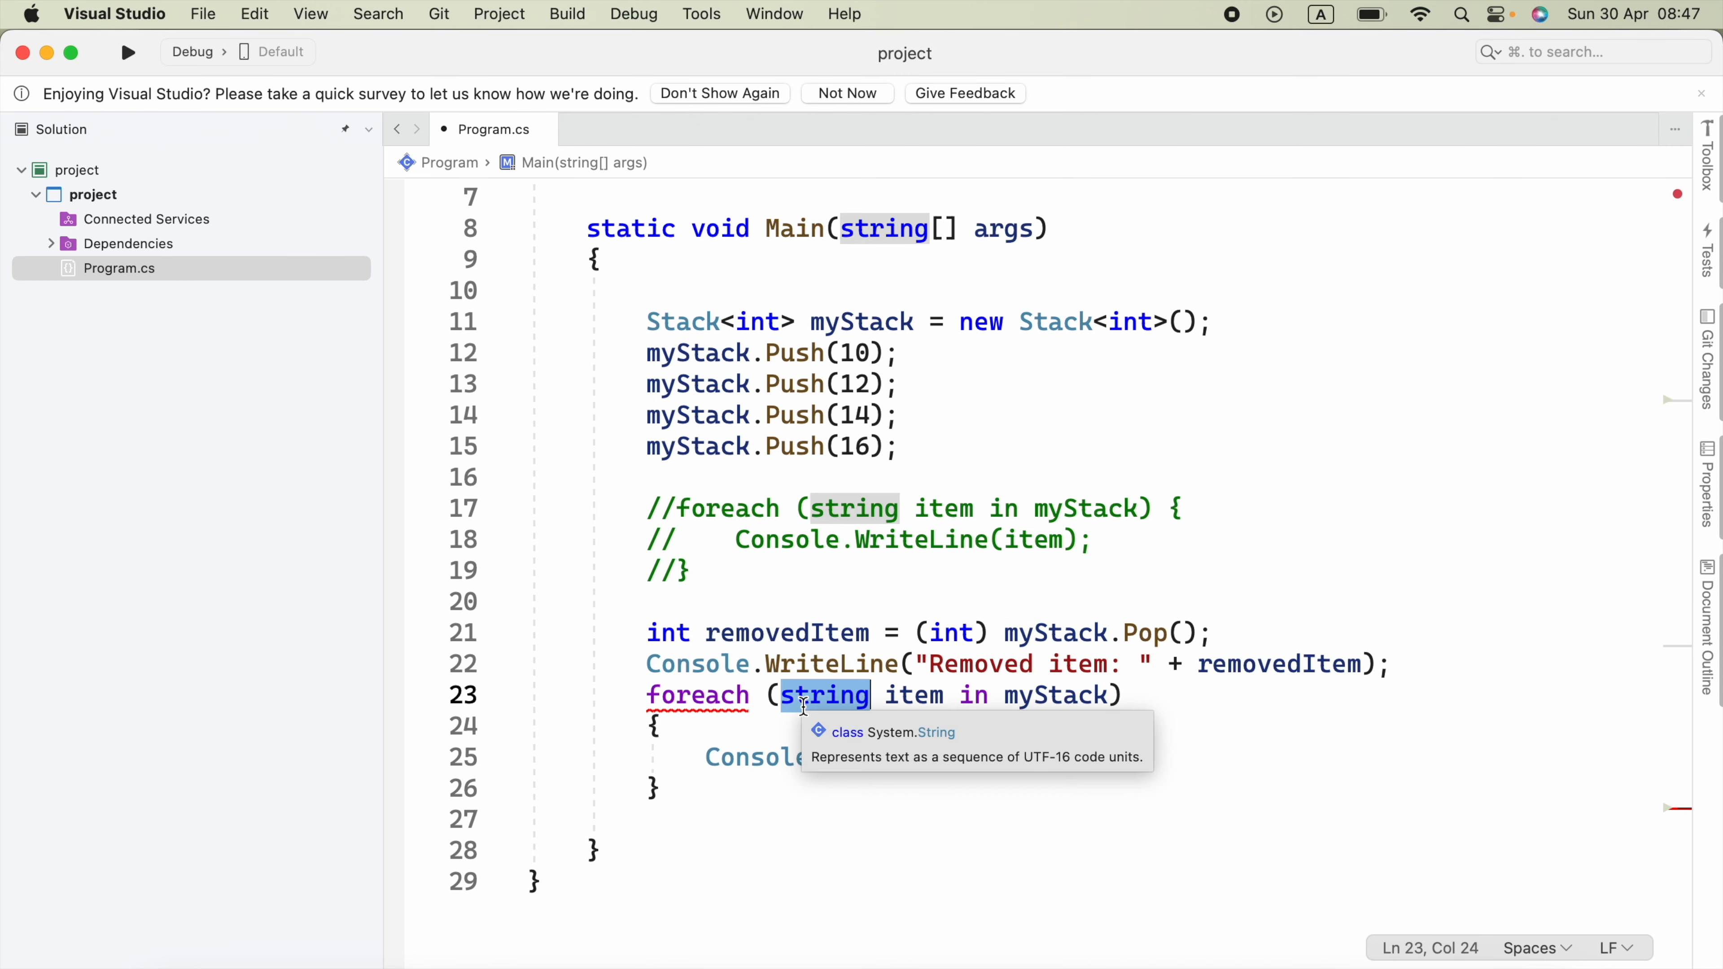
type("int")
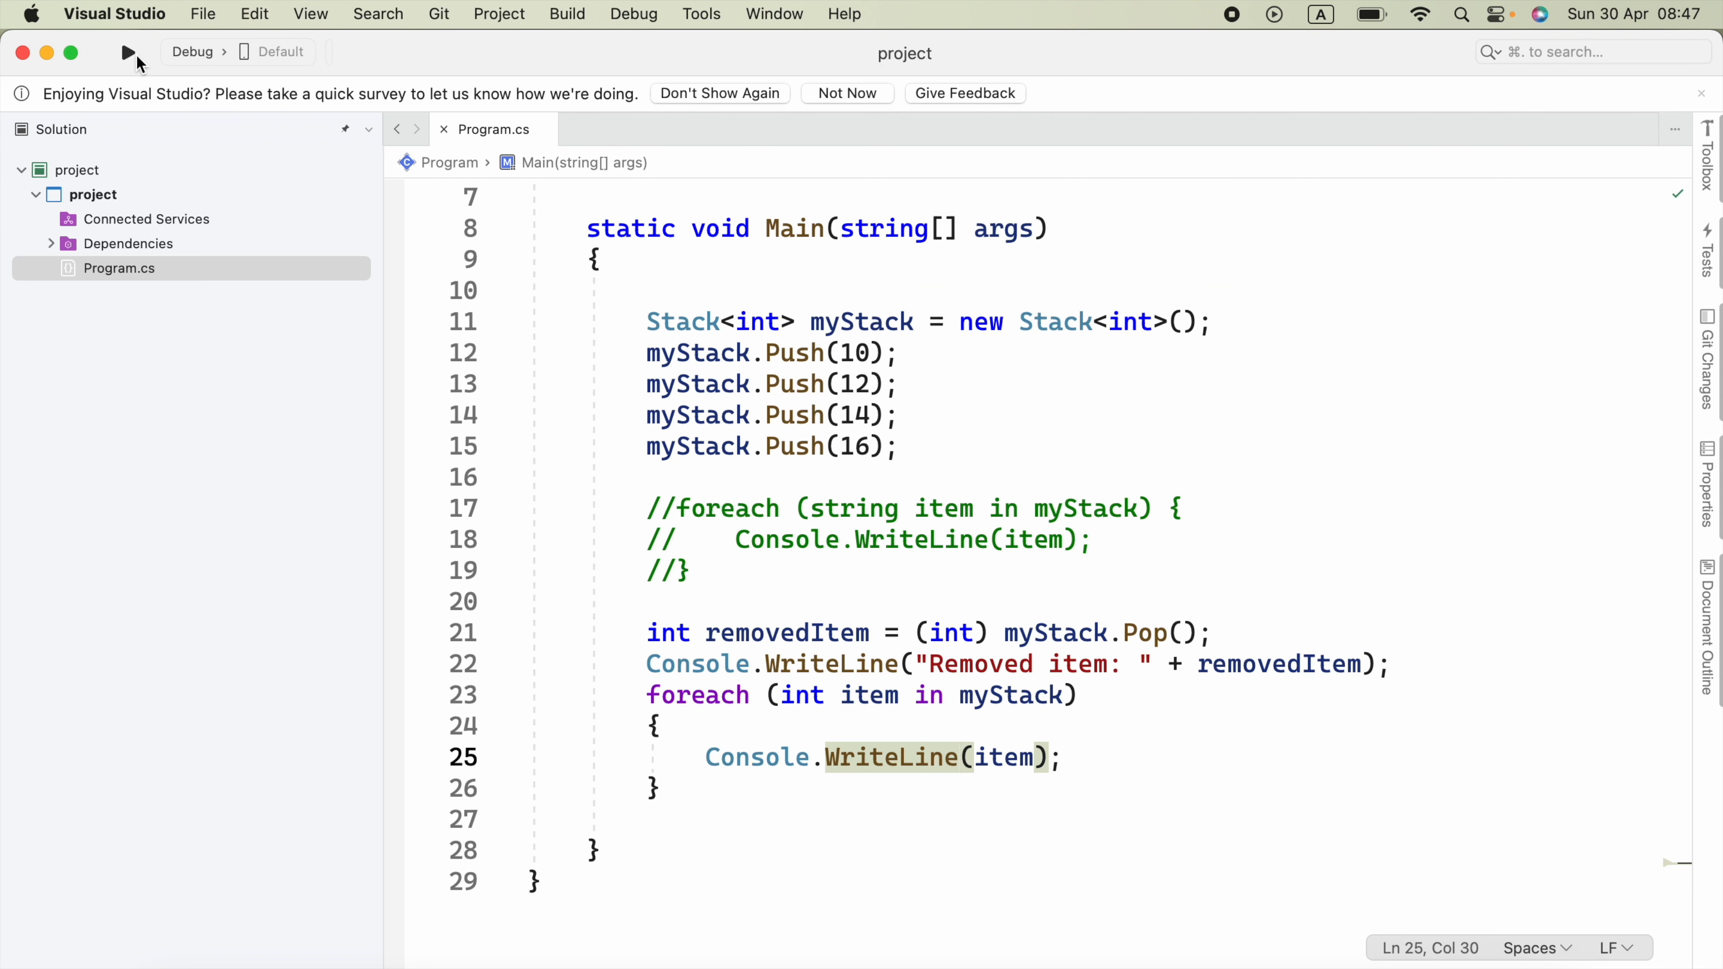
Run the integer stack program, printing Removed item: 16, then 14, 12 and 10.
left_click(128, 53)
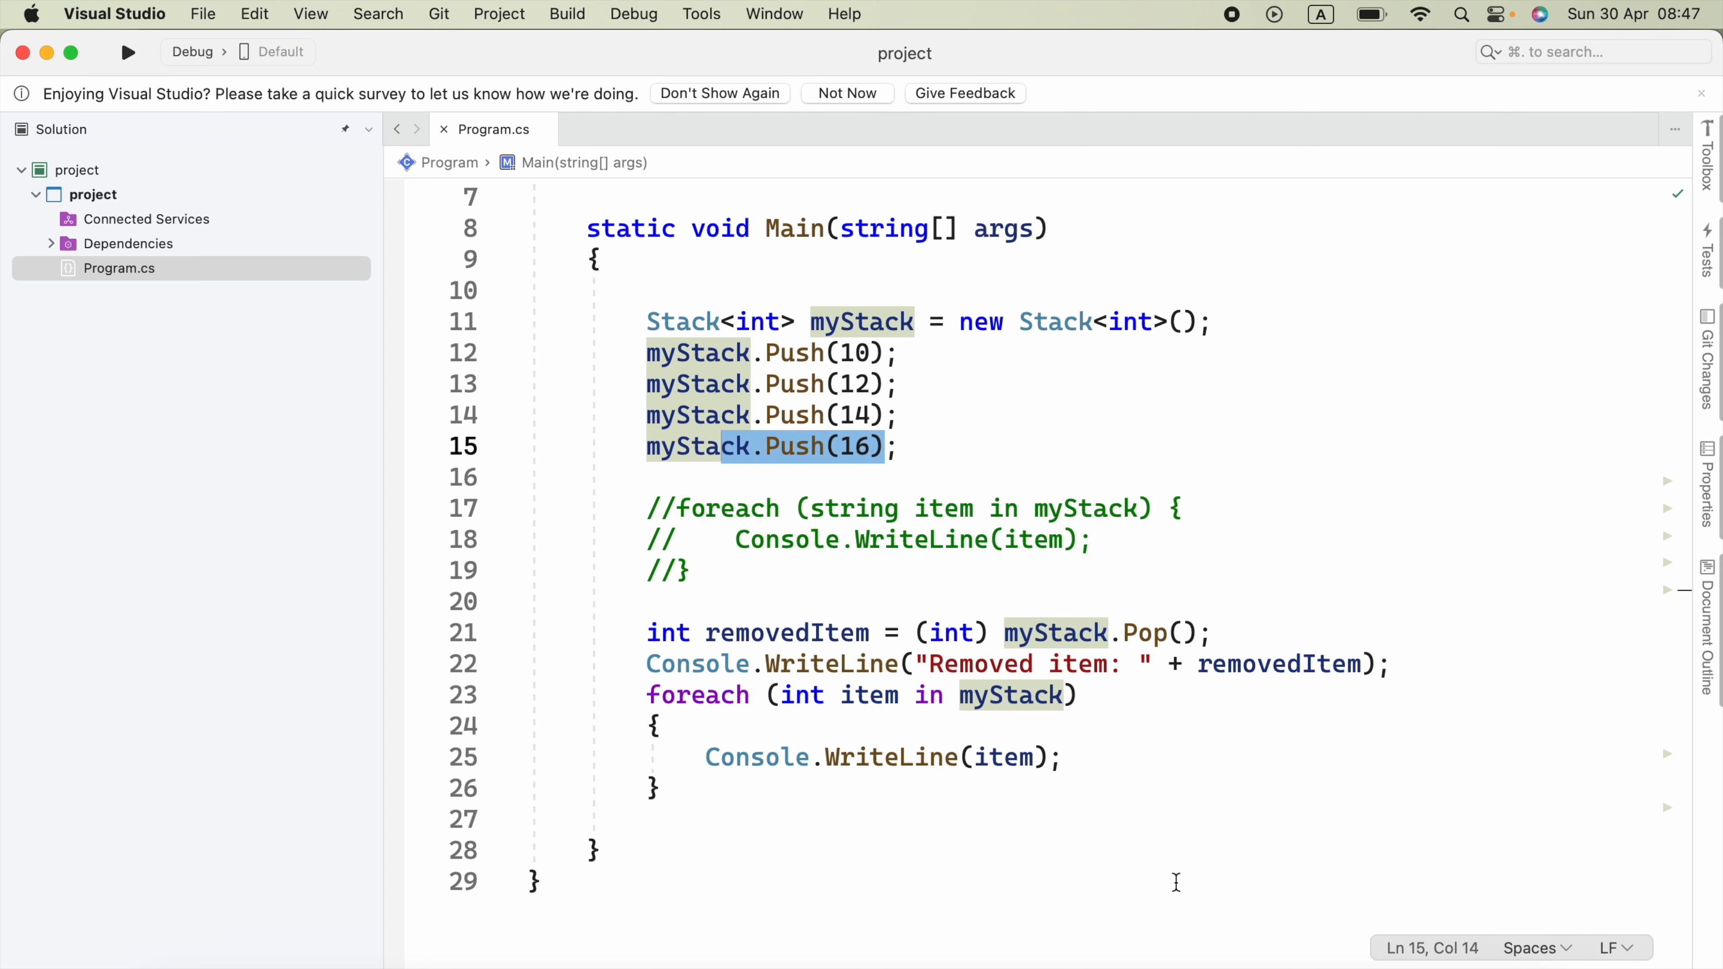
left_click(127, 52)
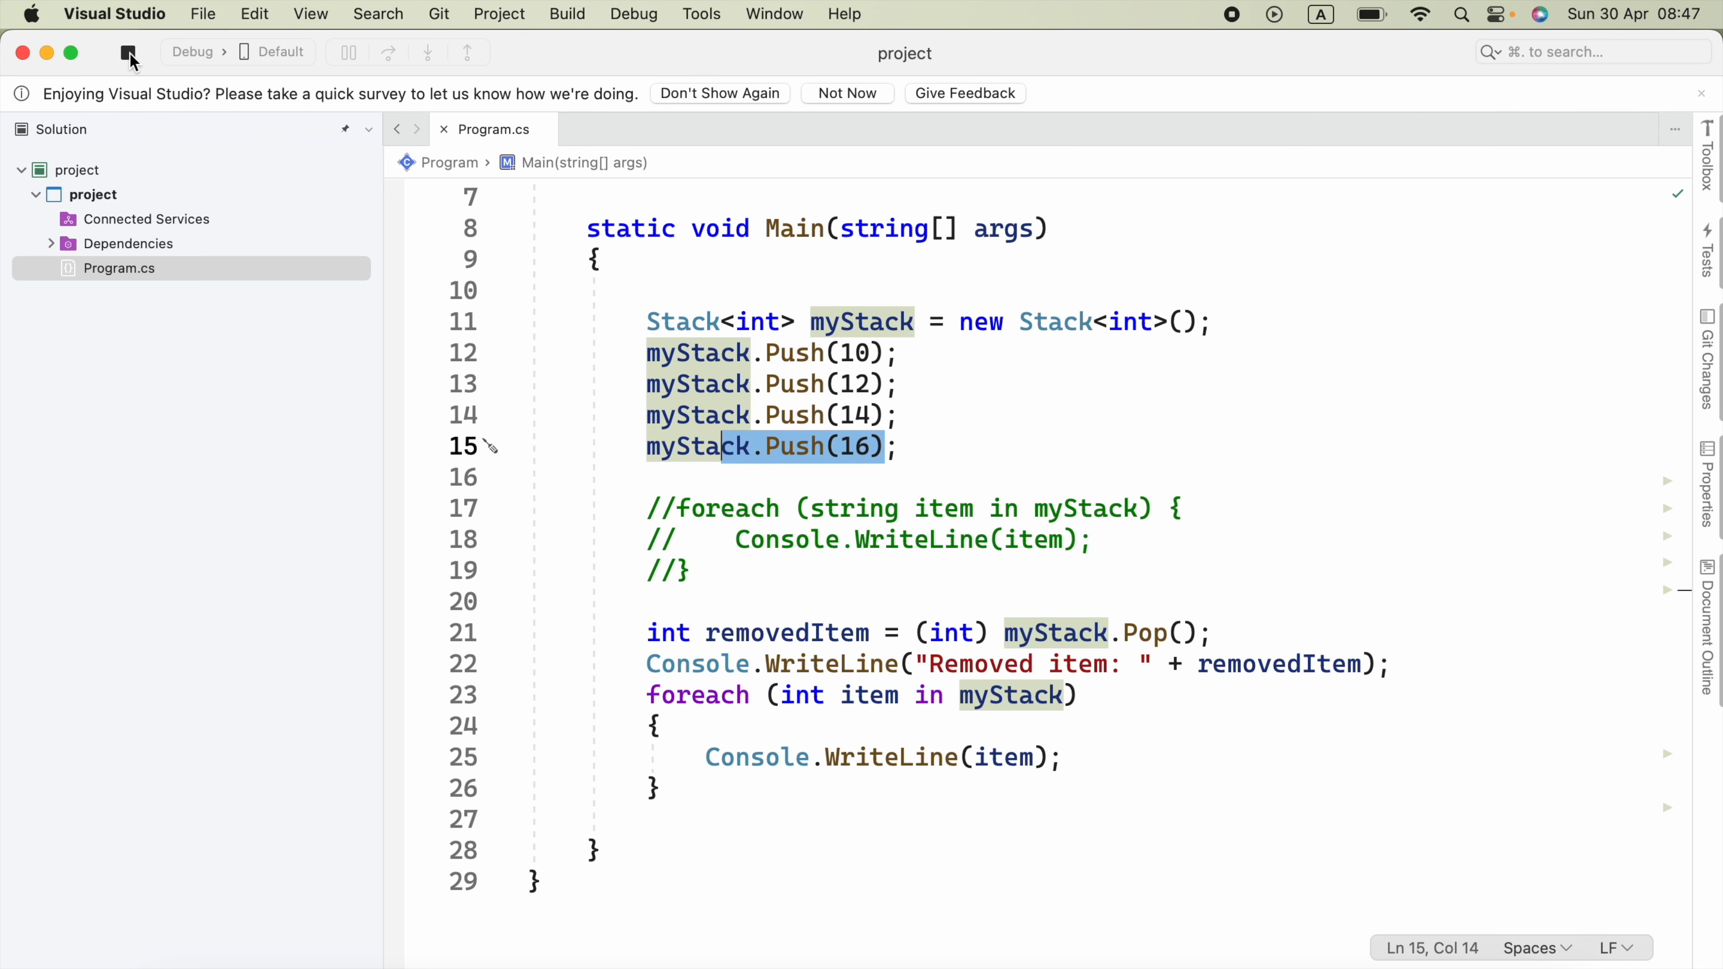
left_click(128, 52)
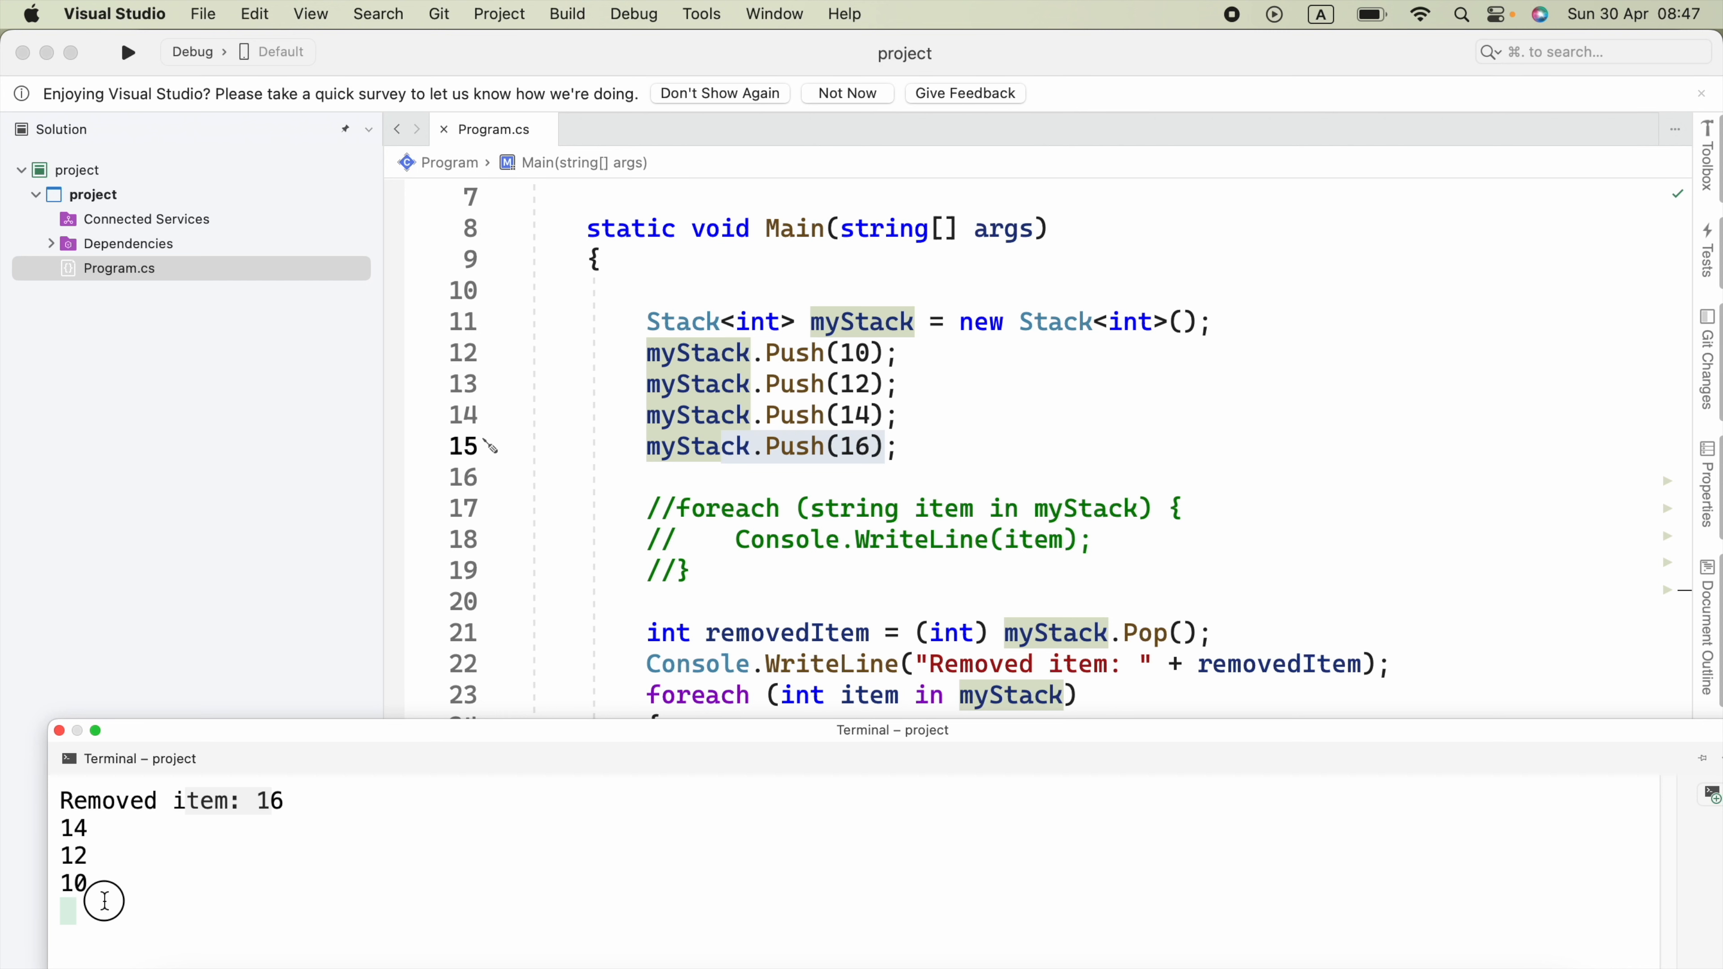
mouse_move(1127, 385)
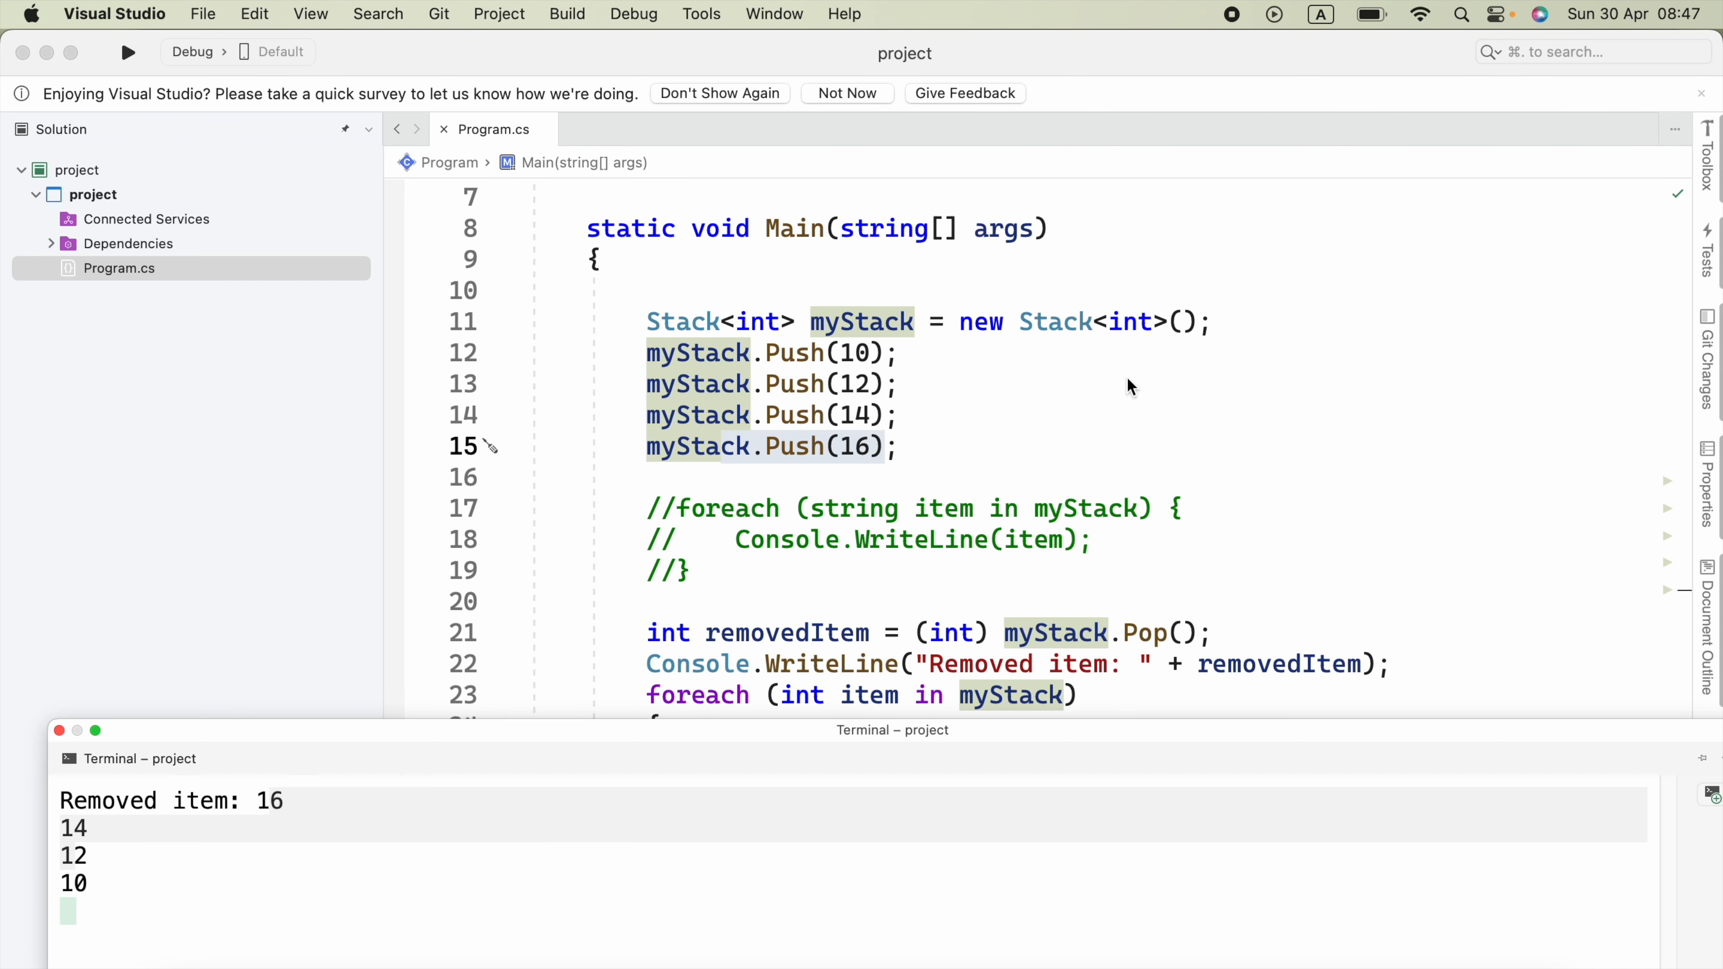
mouse_move(764, 473)
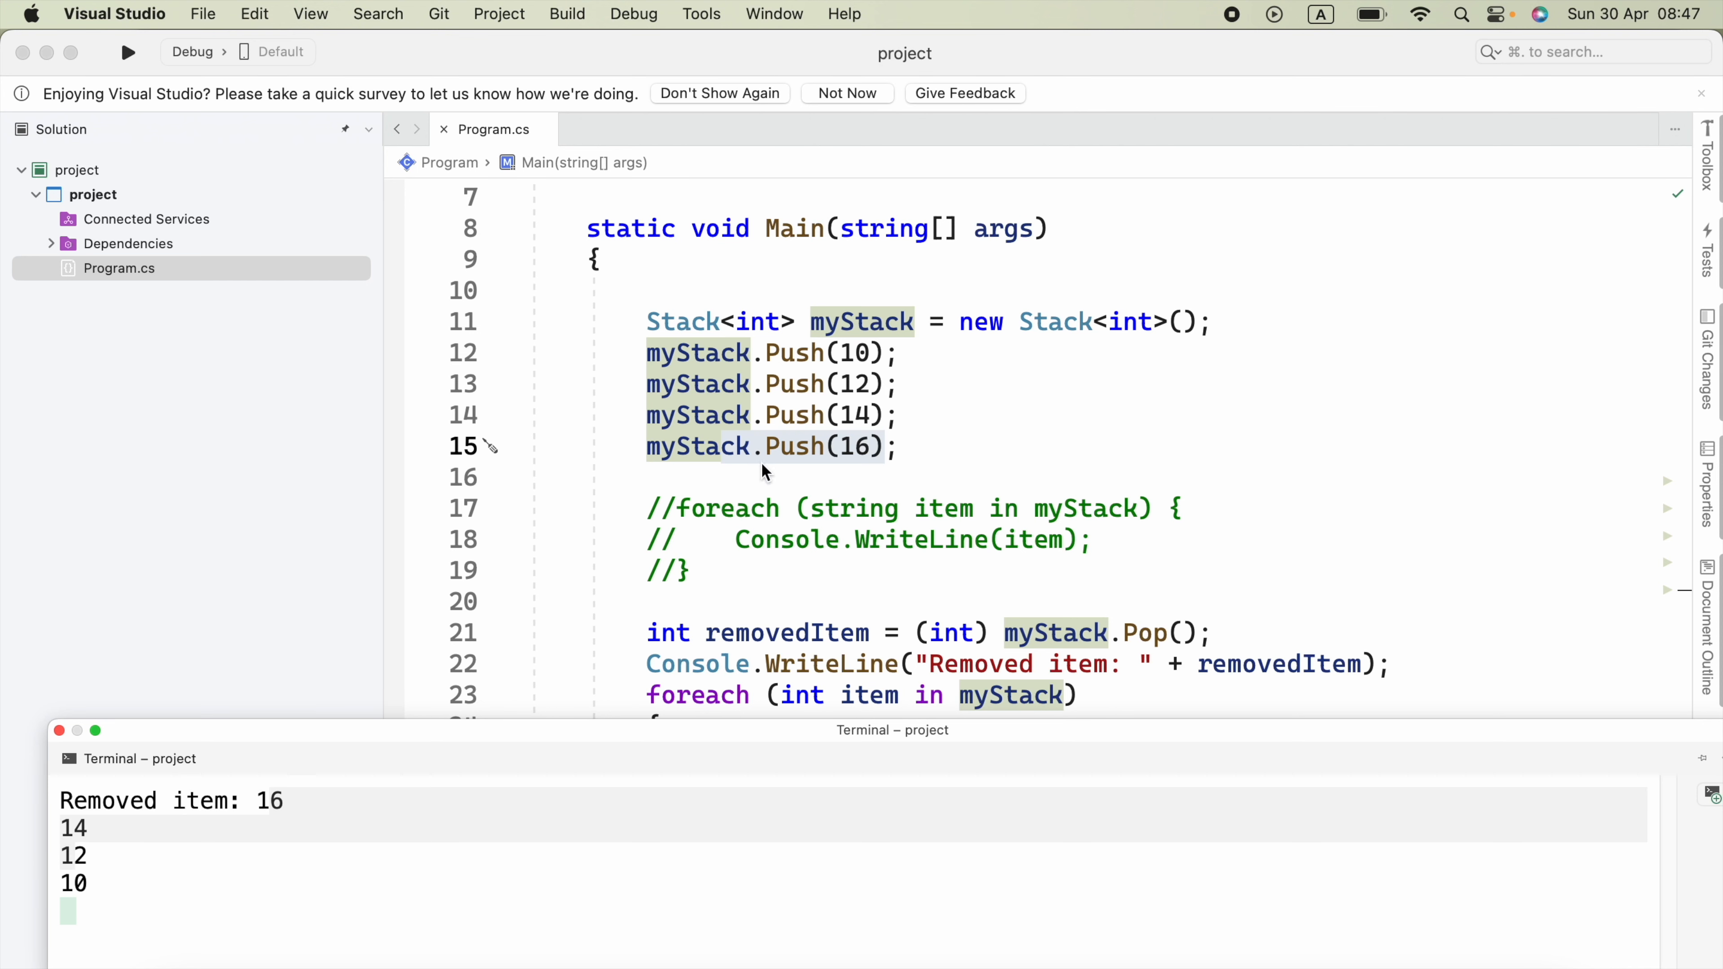
mouse_move(800, 498)
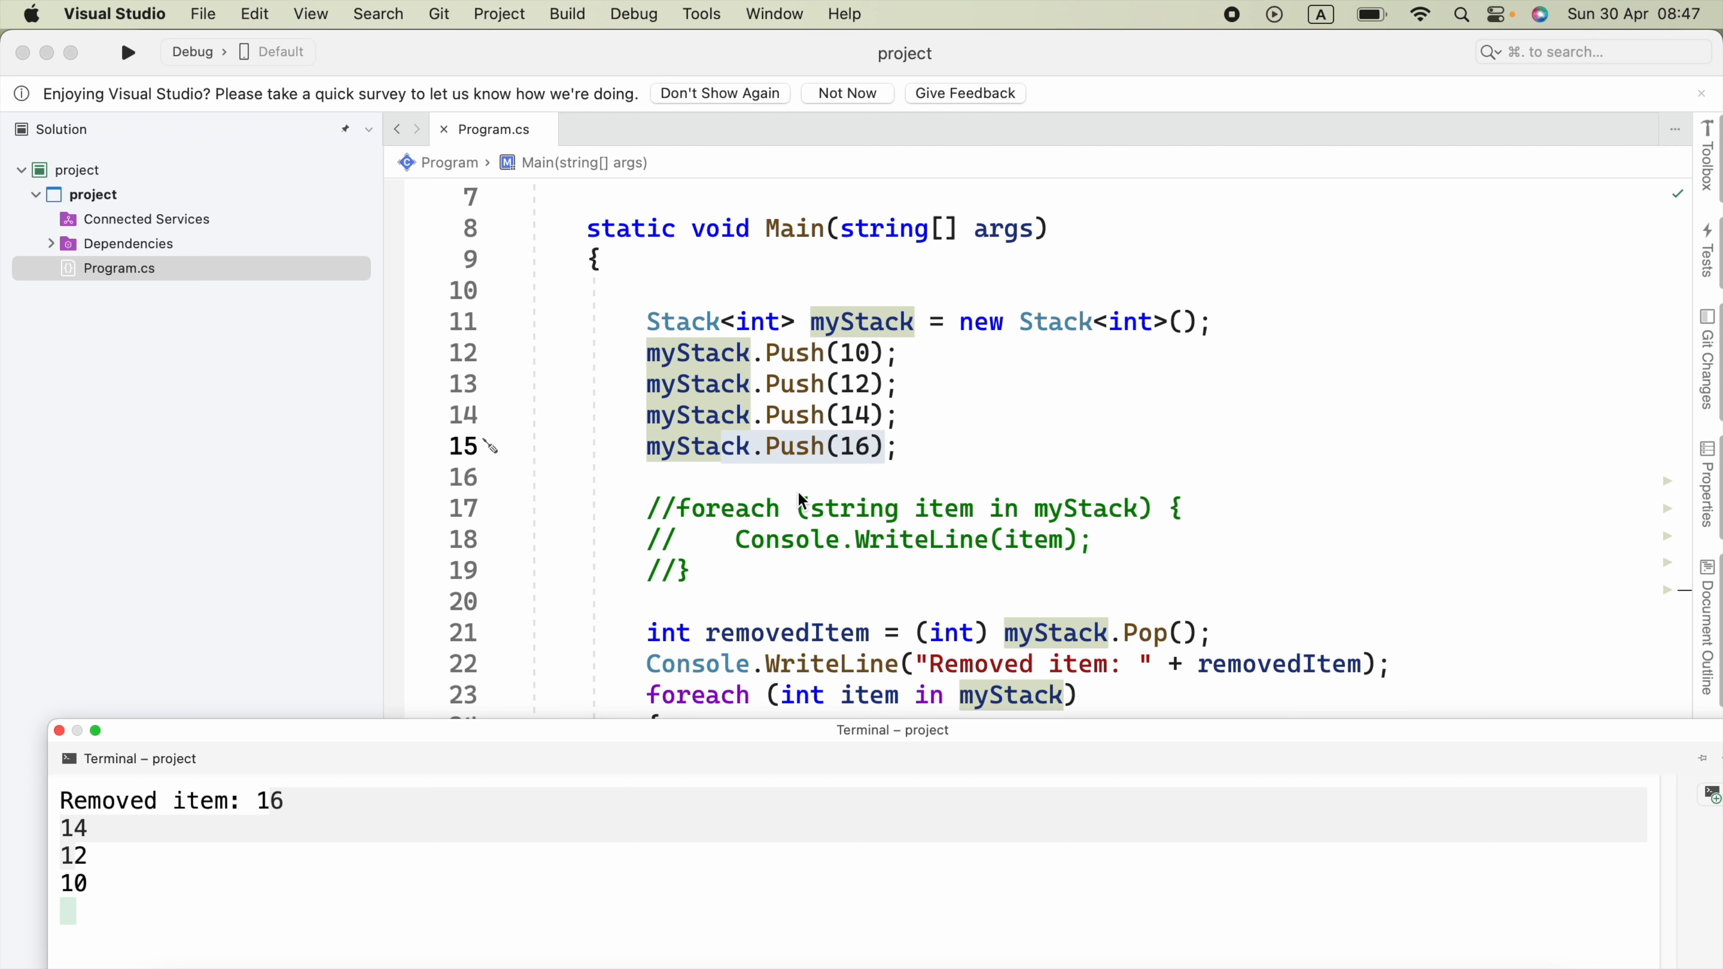
mouse_move(1199, 9)
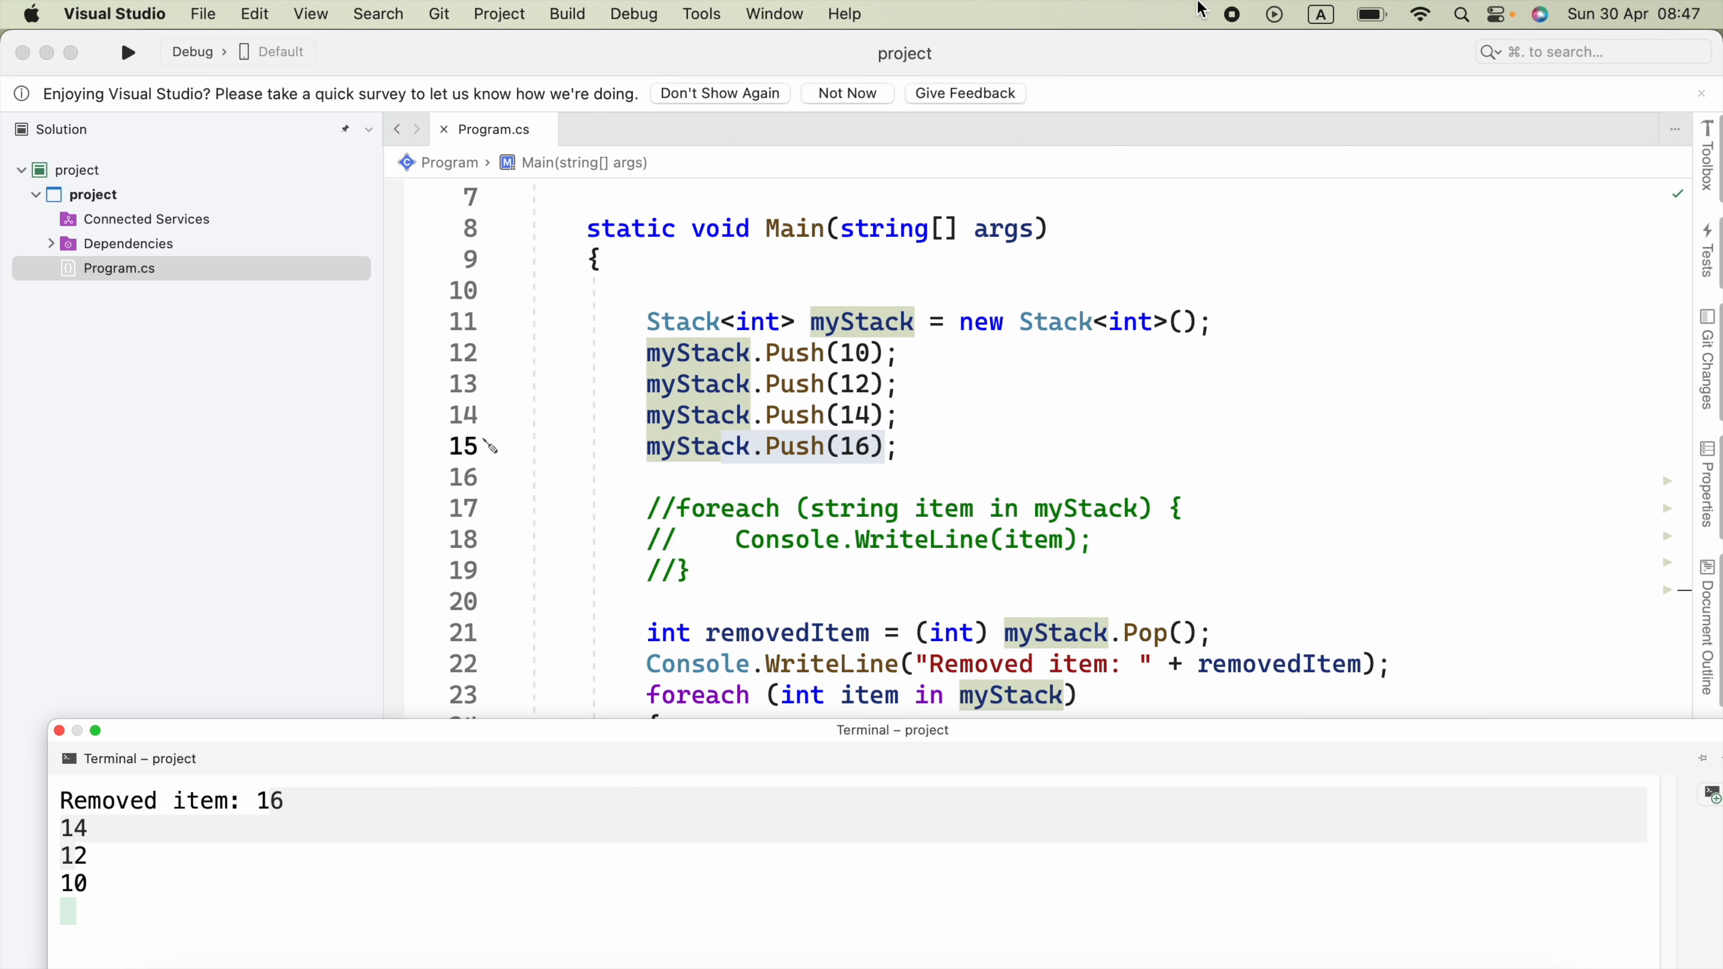